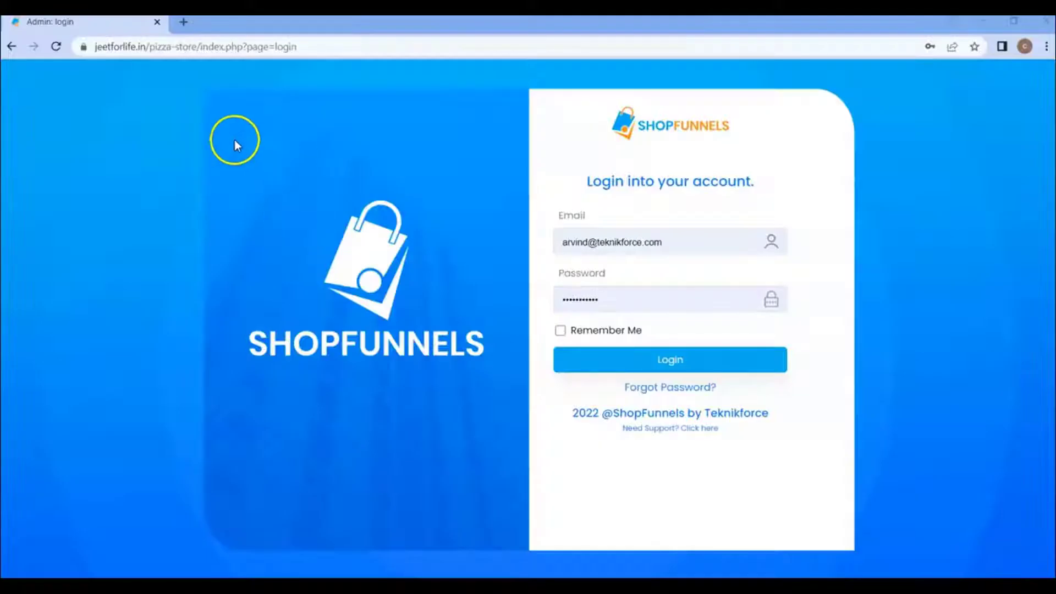
Log in to the store admin account with Remember Me ticked
click(148, 46)
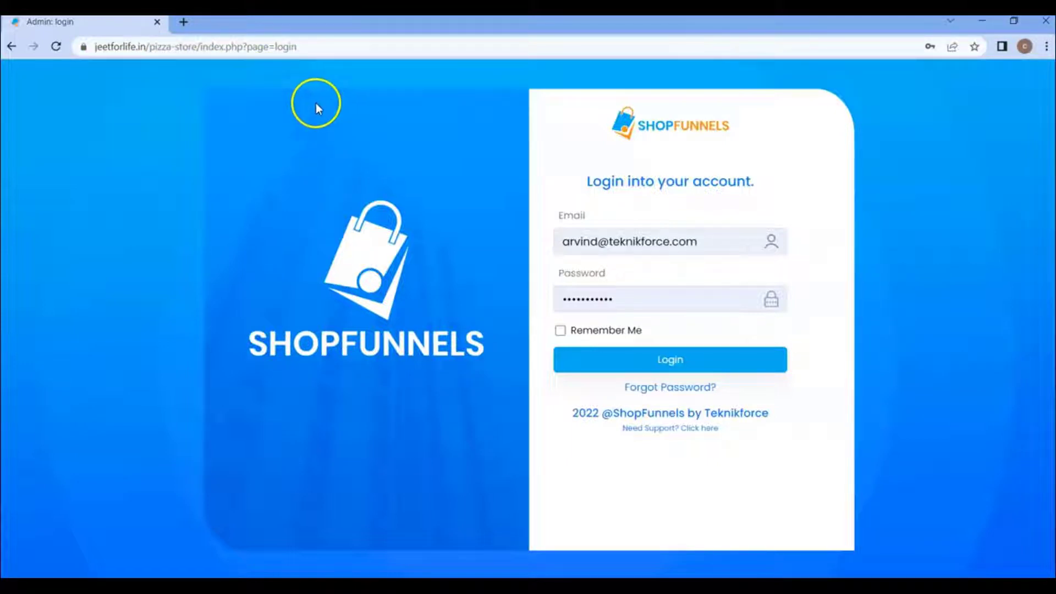
mouse_move(482, 235)
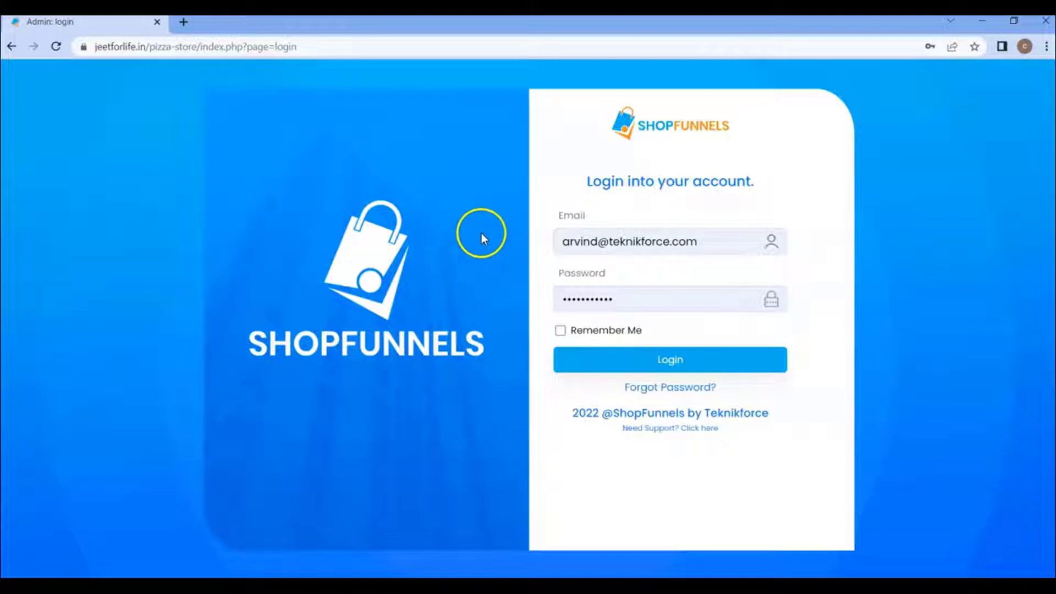
mouse_move(451, 280)
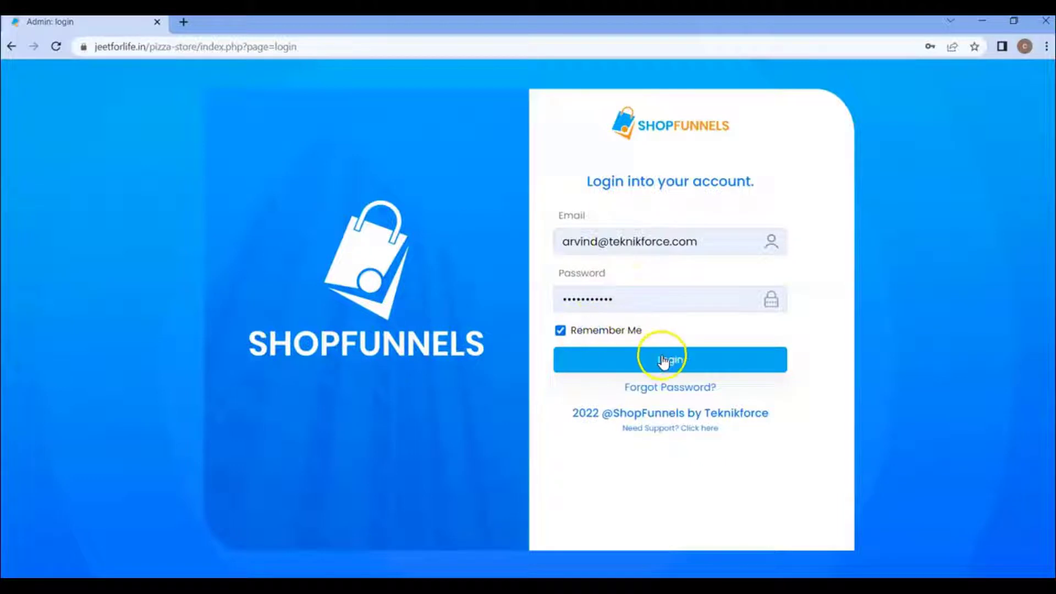
click(670, 360)
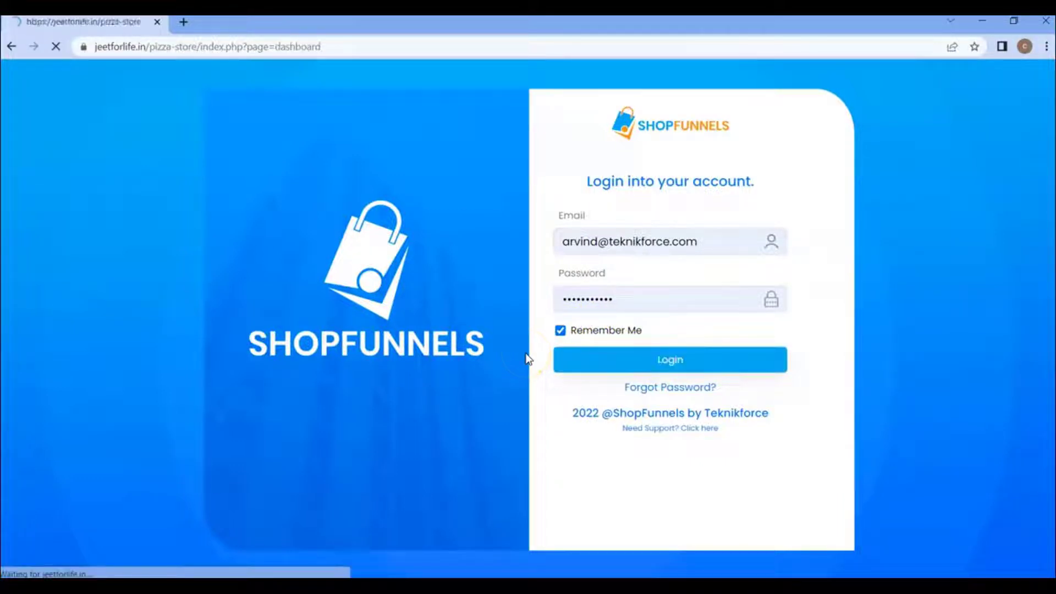
click(670, 360)
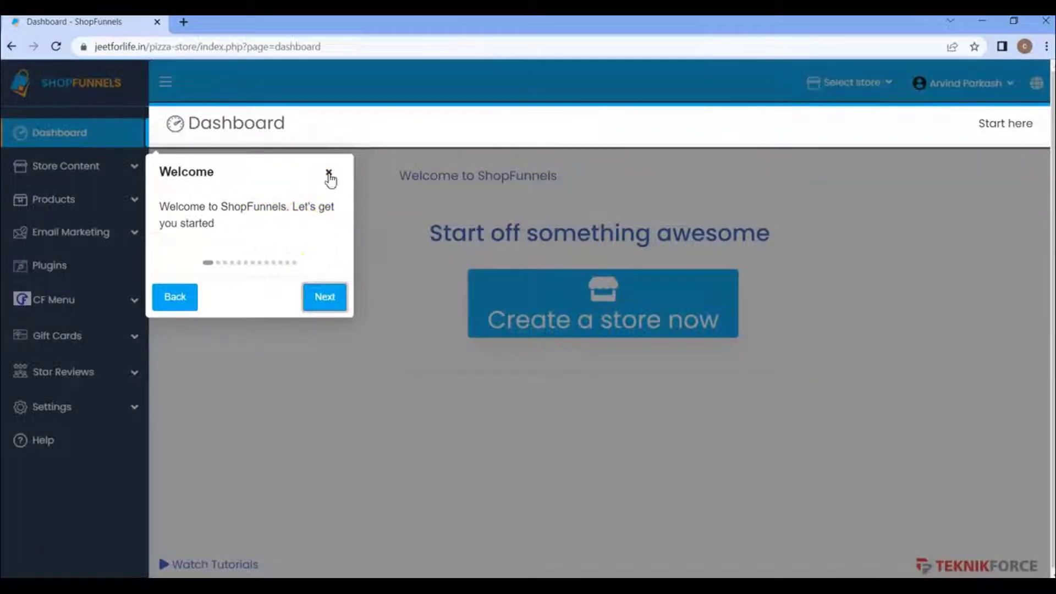
Close the welcome tour popup and open the Create Store form
click(326, 173)
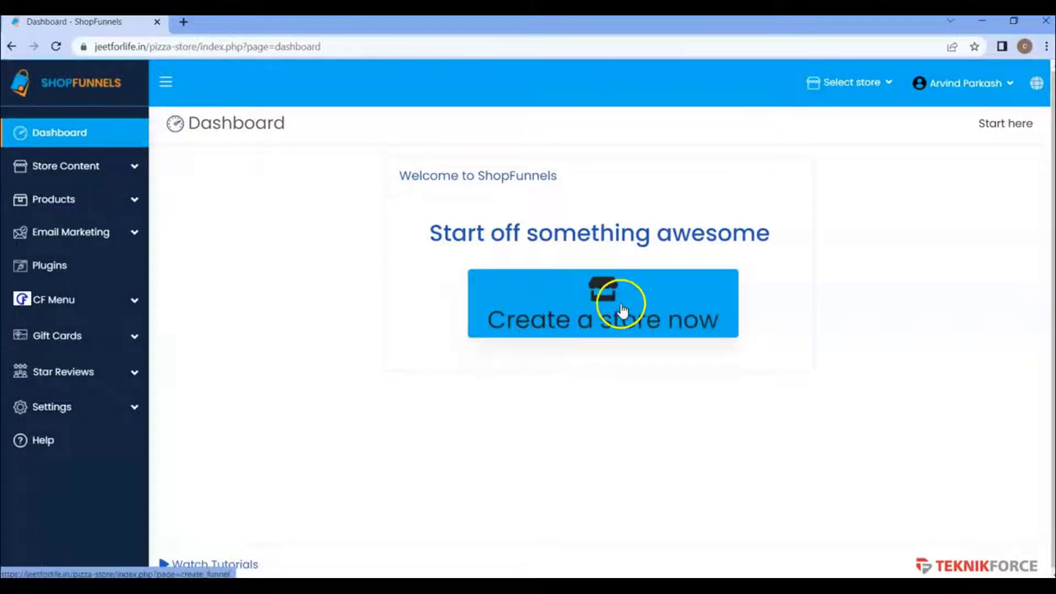
click(621, 312)
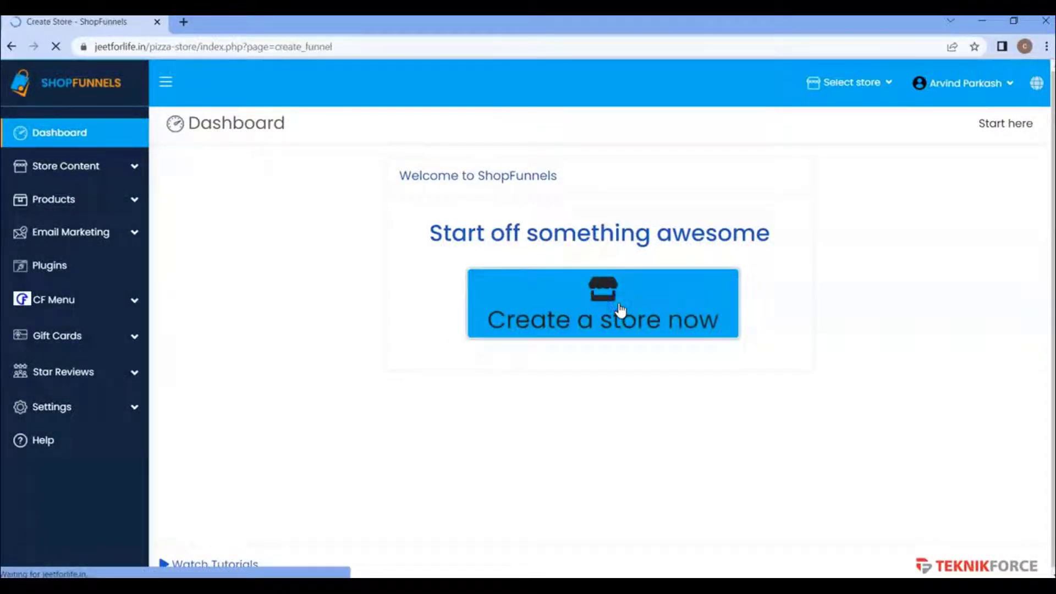
click(619, 320)
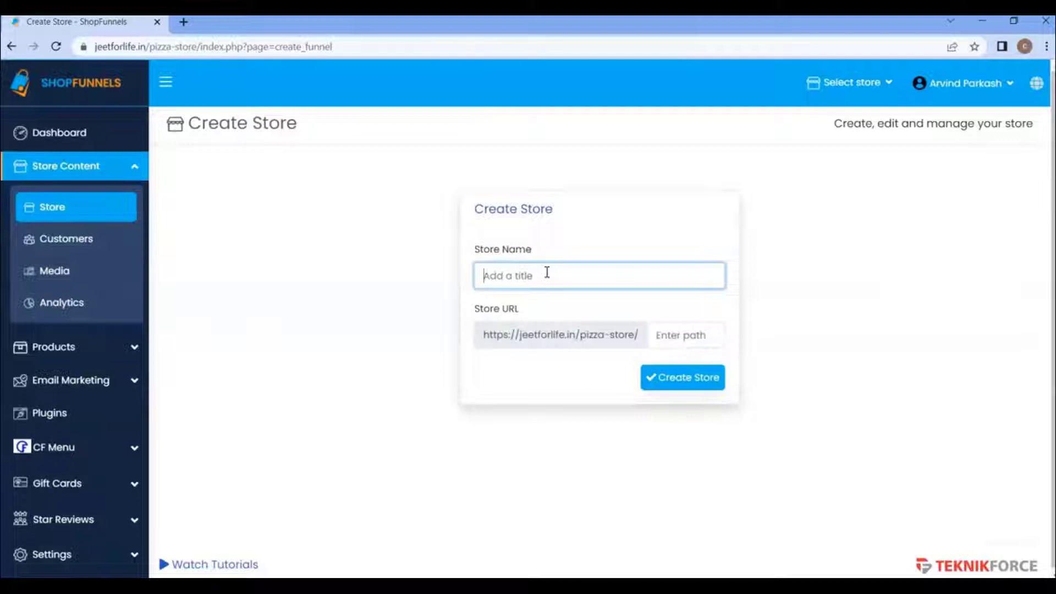
Create a new store named 'shop'
text(shop)
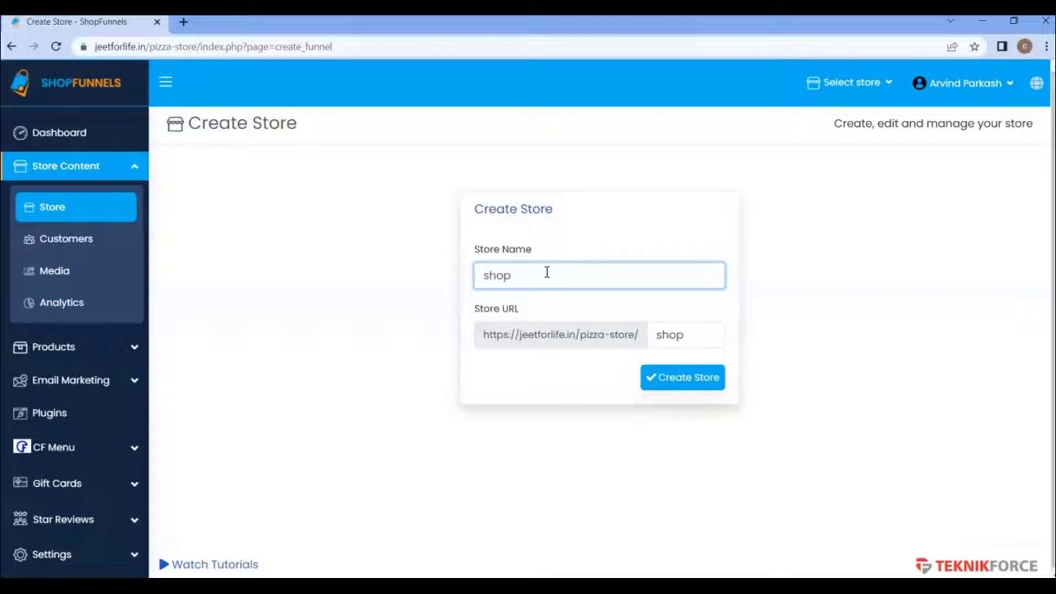
click(690, 378)
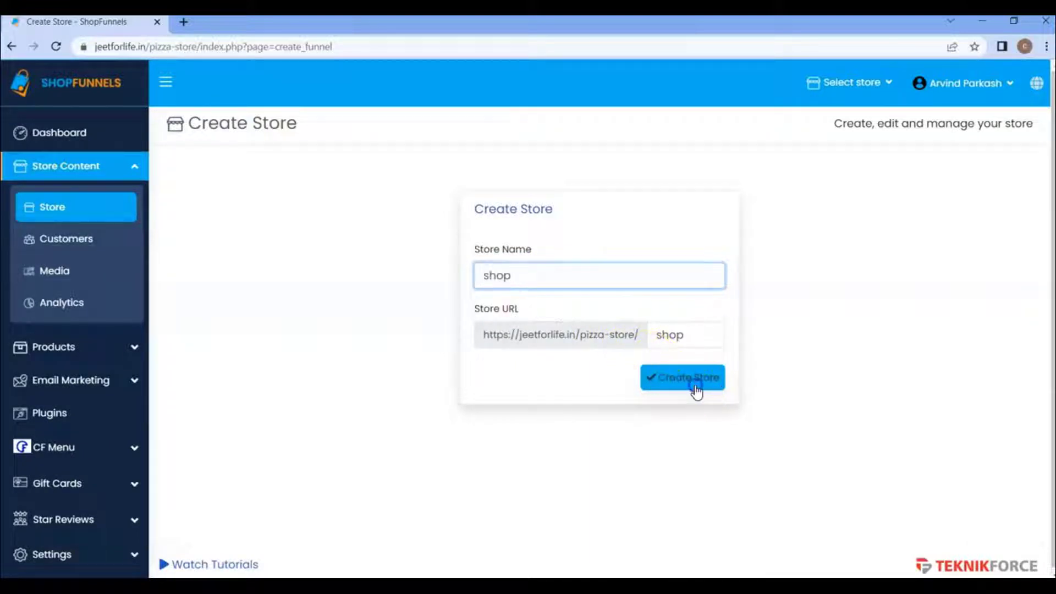
click(690, 378)
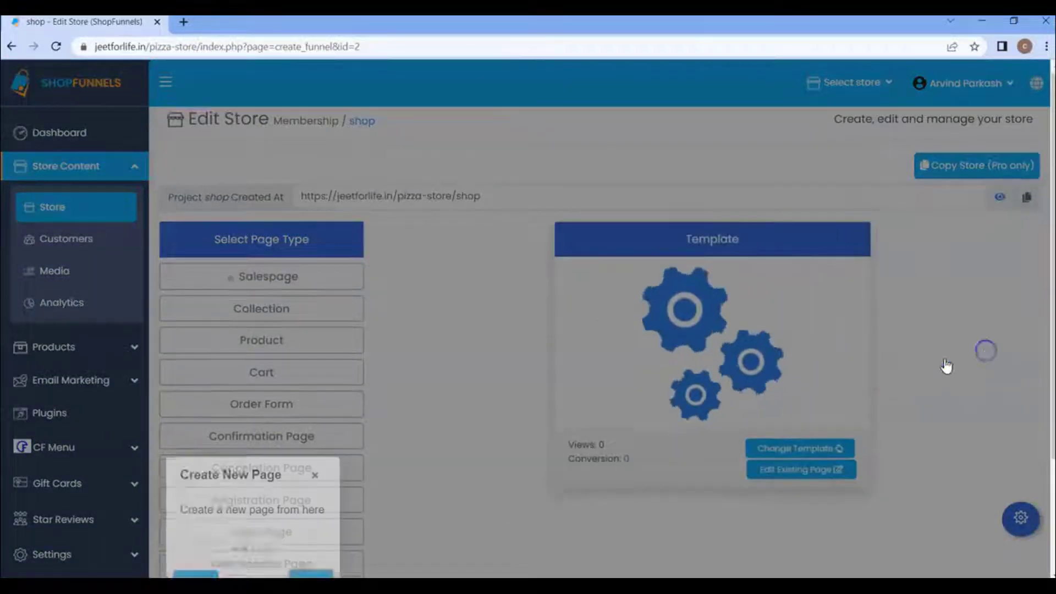
Step through and finish the guided store tour
scroll(down, 3)
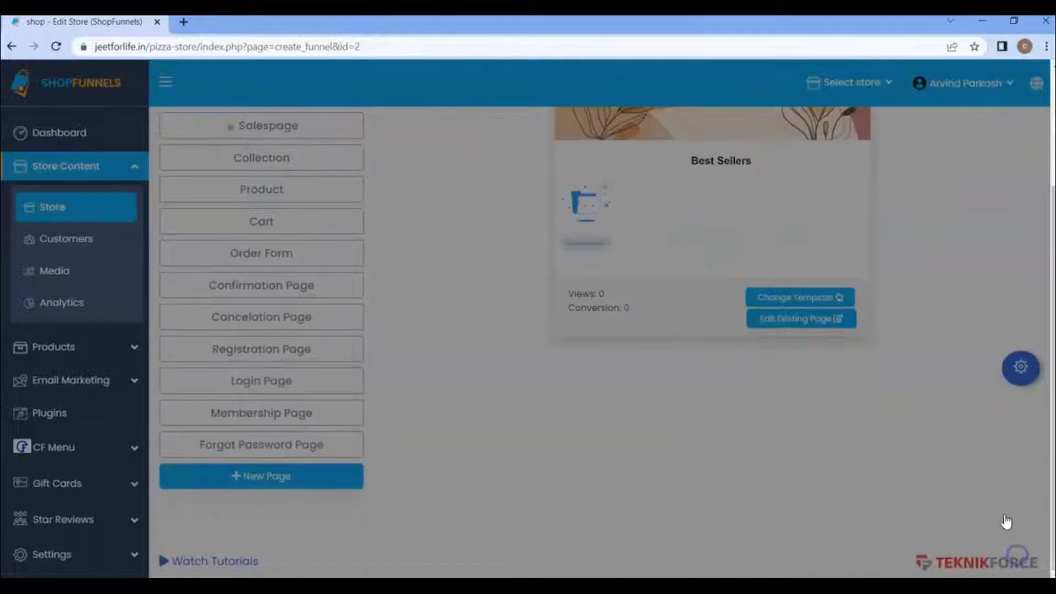
click(1026, 201)
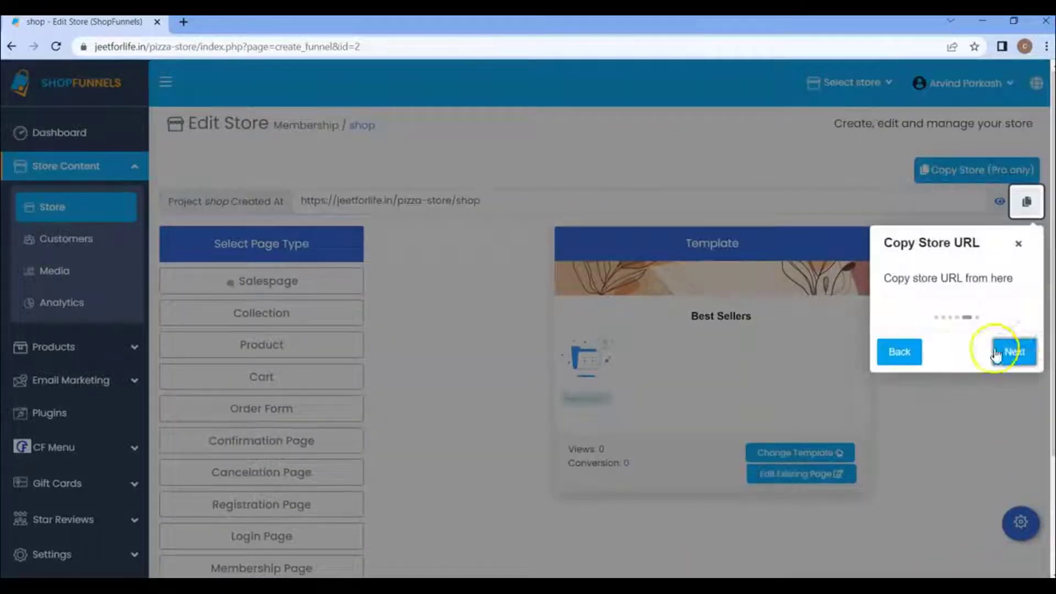
click(1019, 244)
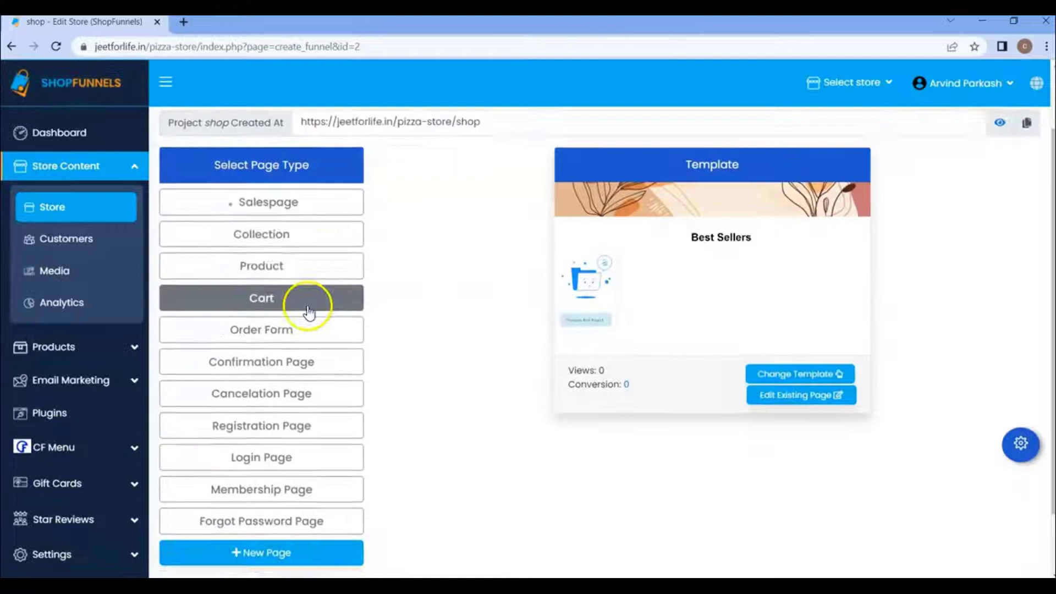
scroll(down, 3)
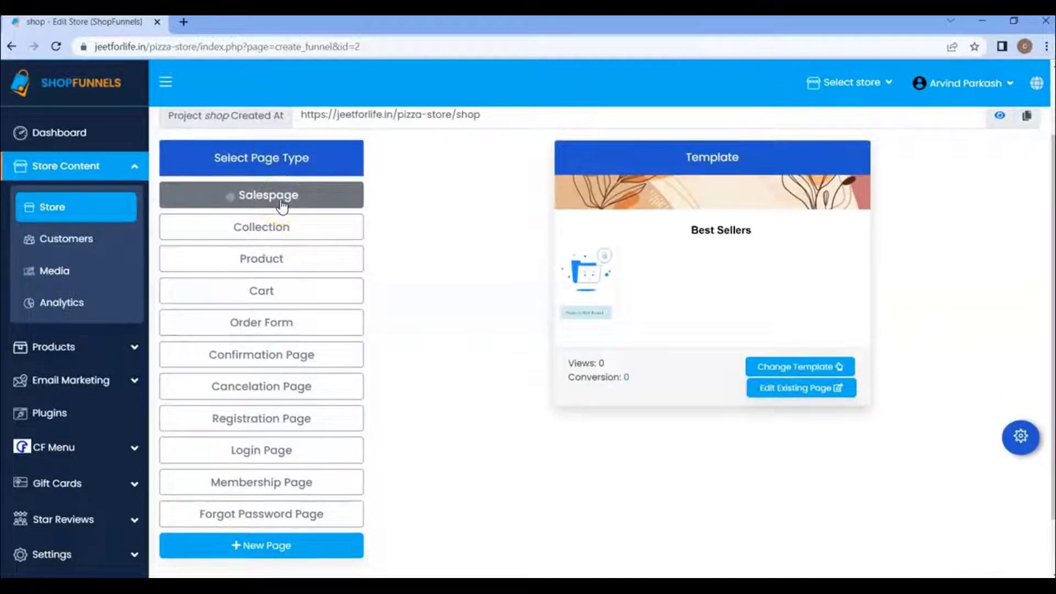
Preview the Salespage, Collection, Product and Registration Page templates, then show Salespage's options
click(261, 227)
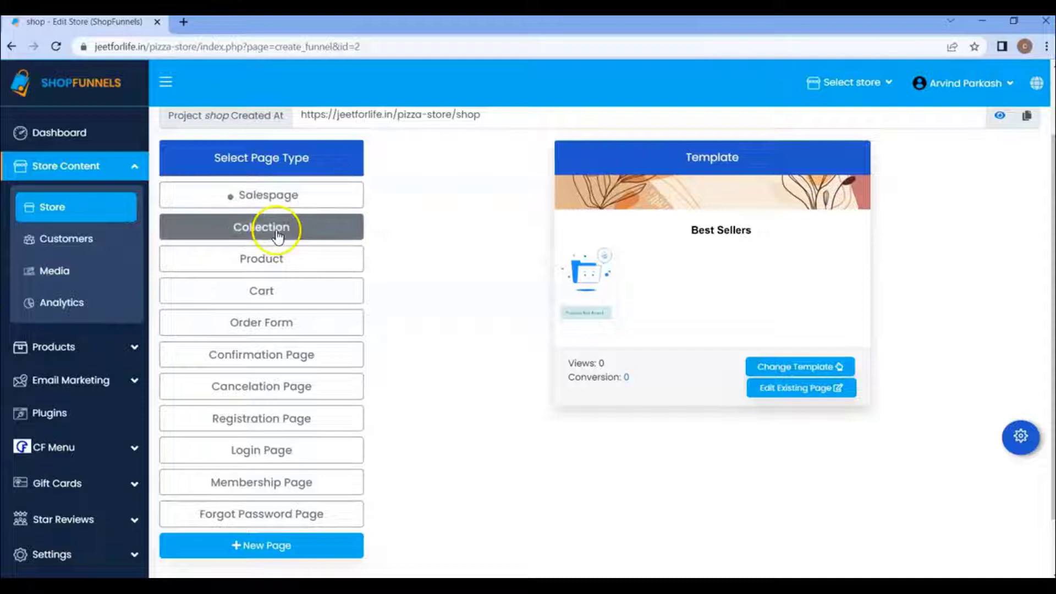
click(262, 258)
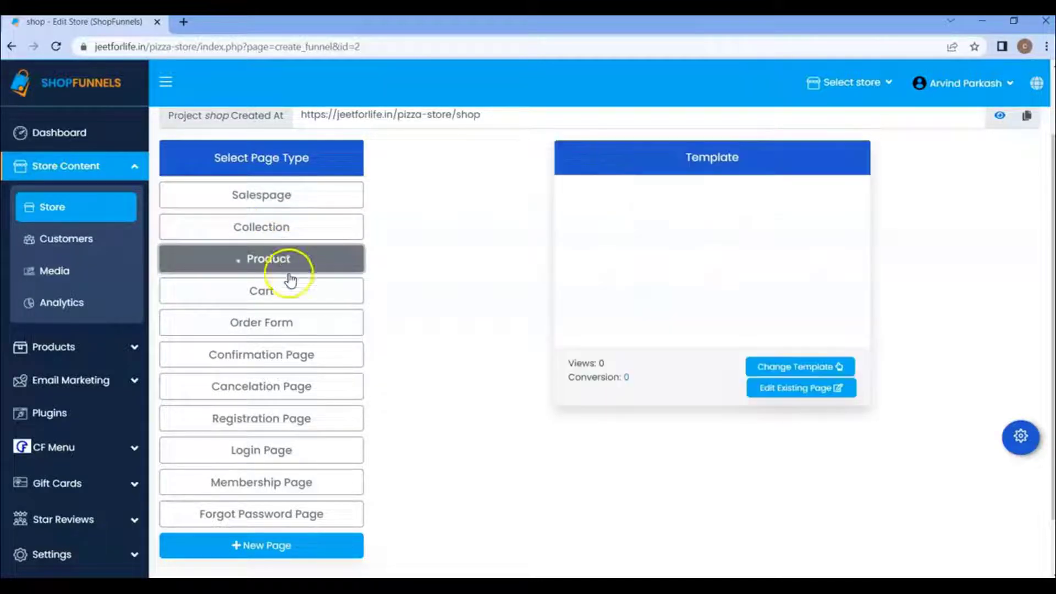
click(275, 322)
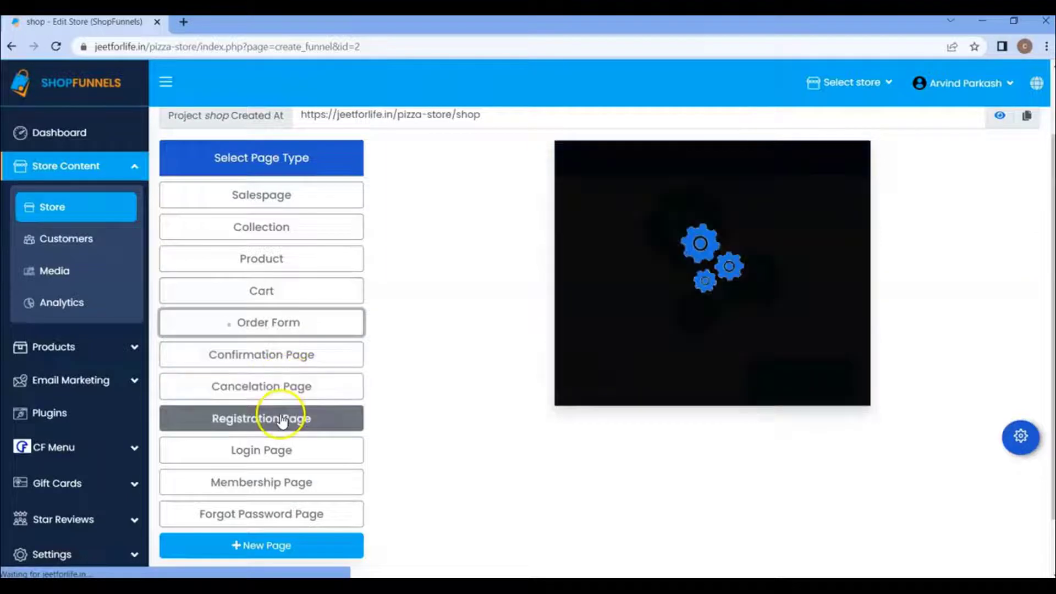
click(260, 419)
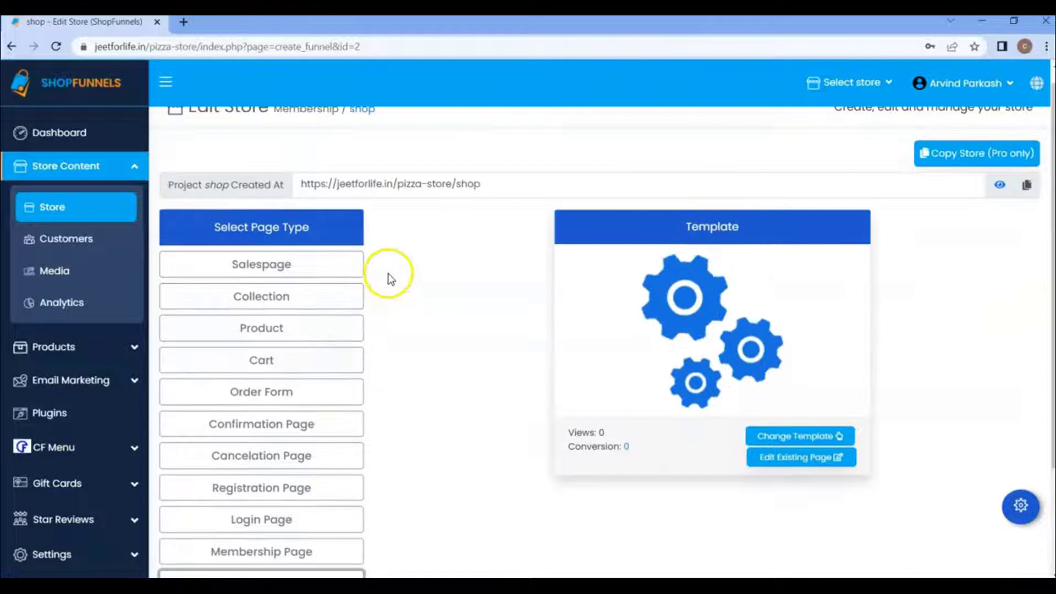
click(261, 265)
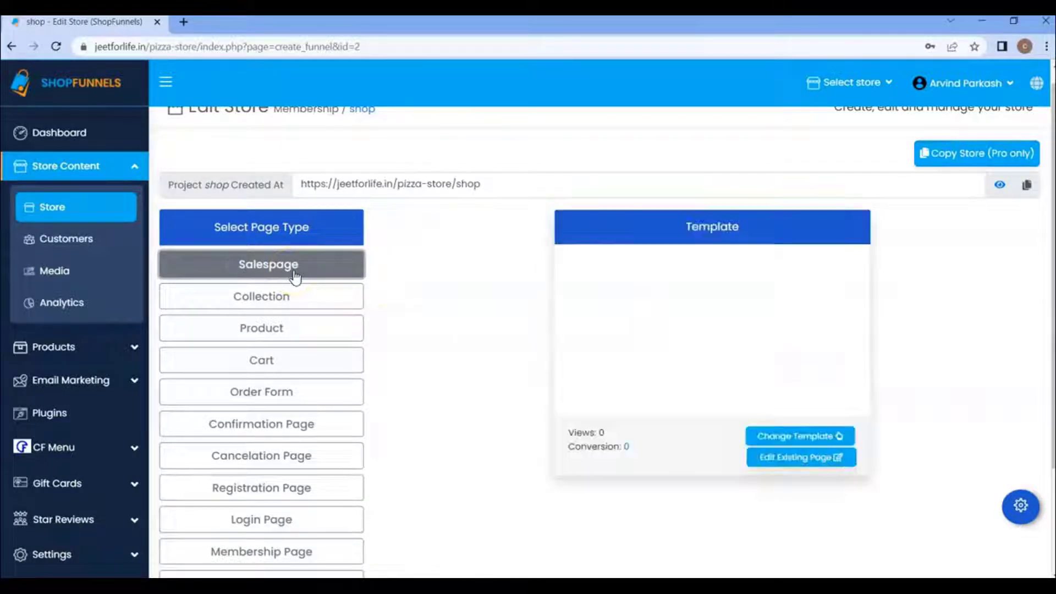
click(262, 264)
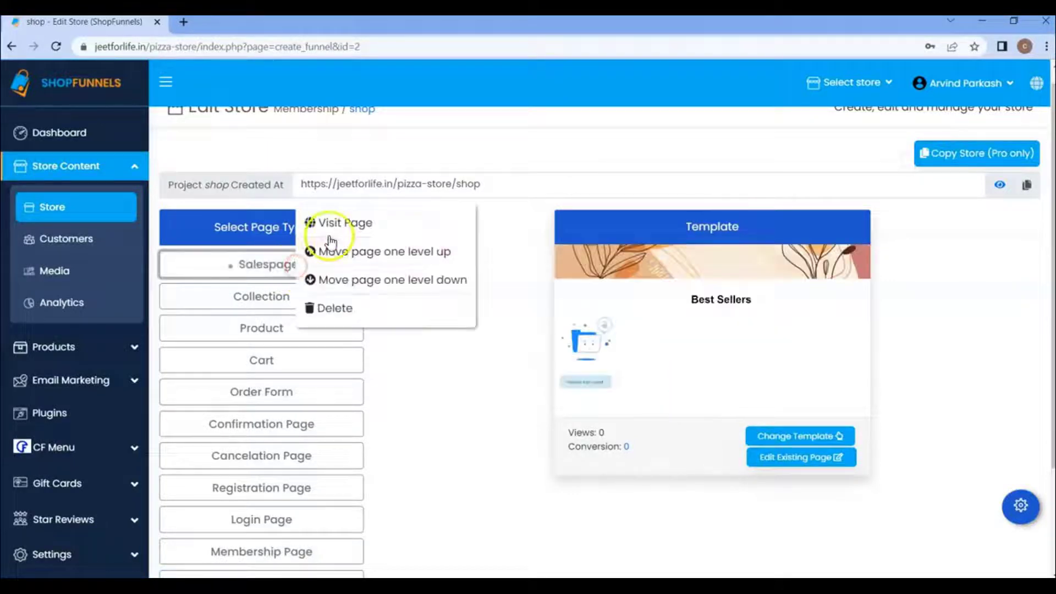
Visit the live sales page in a new tab, then go back to Edit Store
click(344, 224)
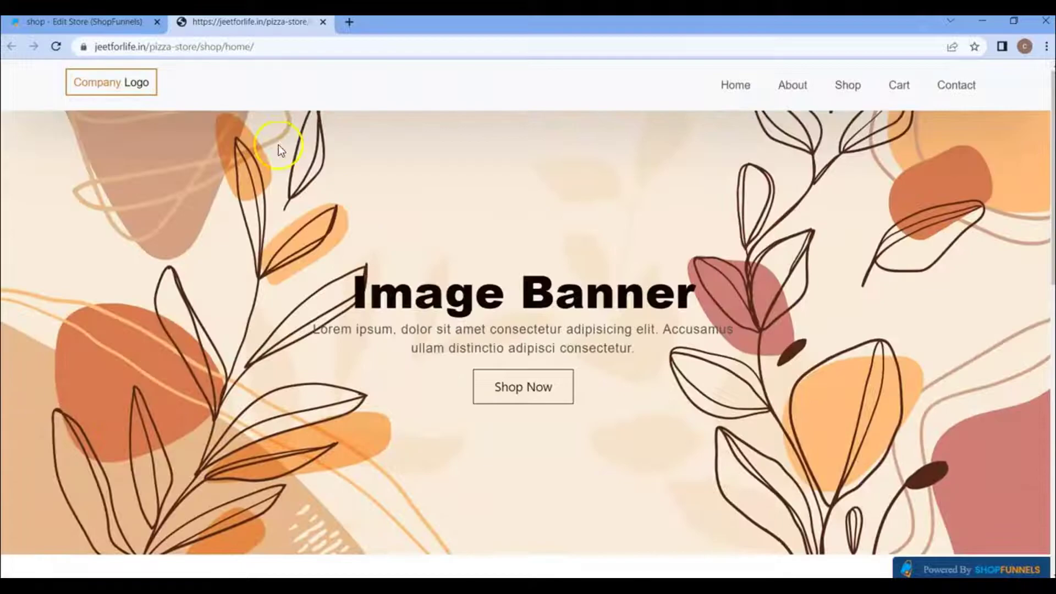
click(82, 22)
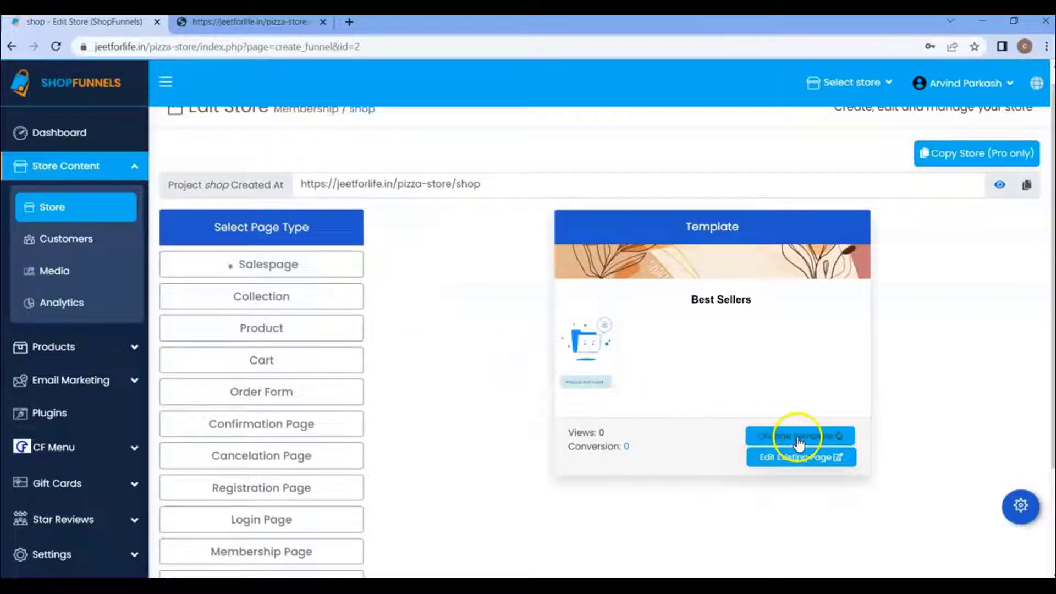
Browse the Sales template gallery to choose a different sales page template
click(800, 436)
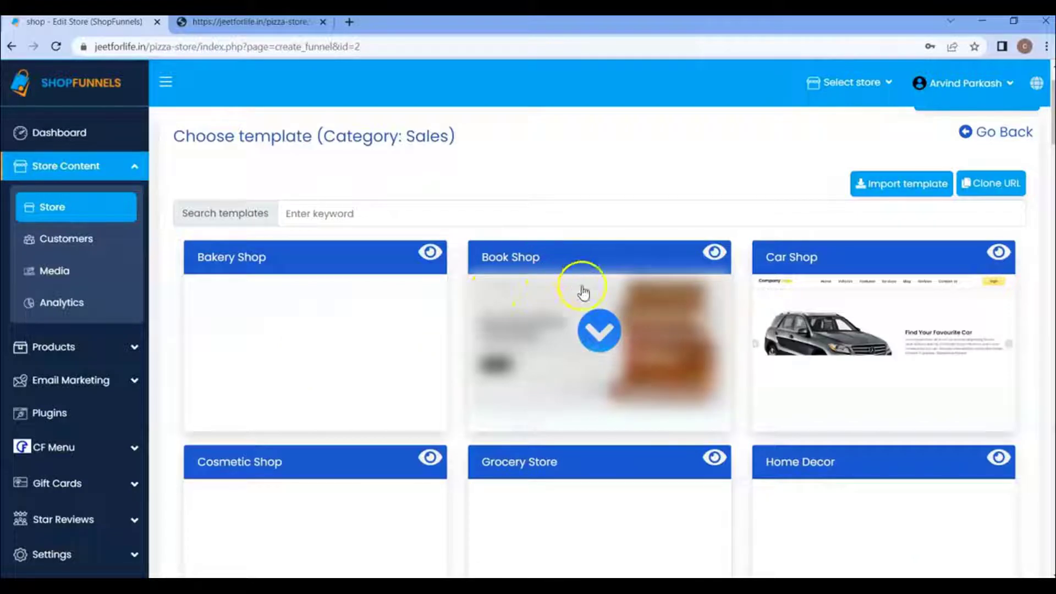
scroll(down, 3)
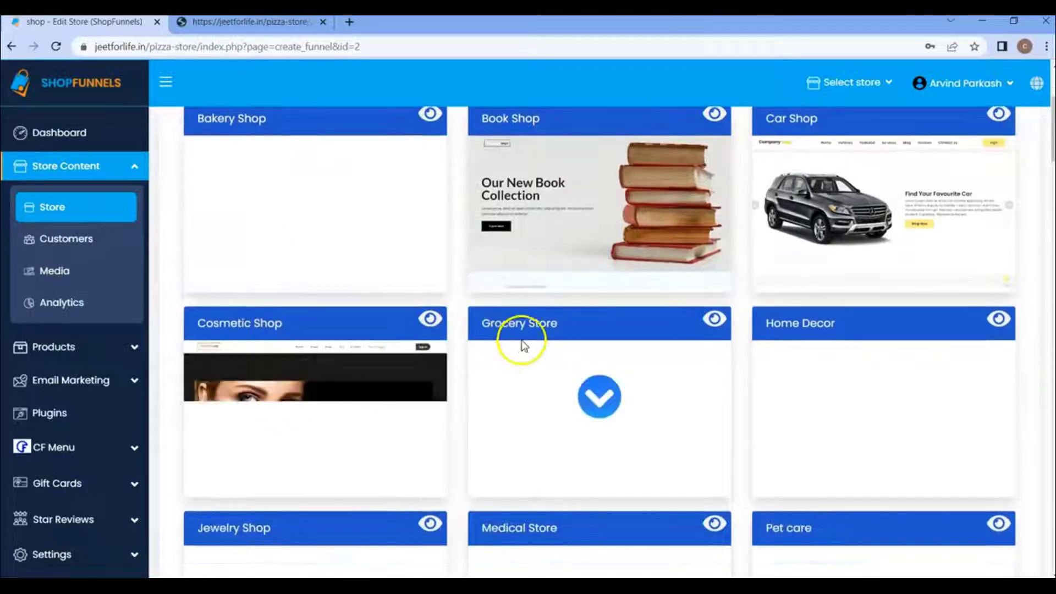
scroll(down, 3)
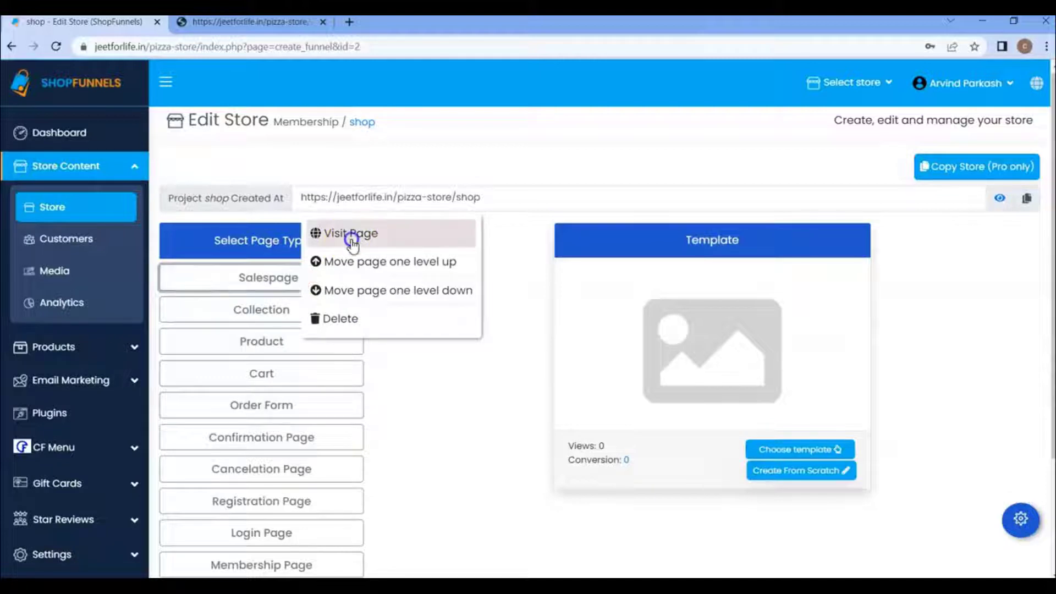
Scroll through the live sales page's bakery template, then return to the Edit Store tab
click(351, 233)
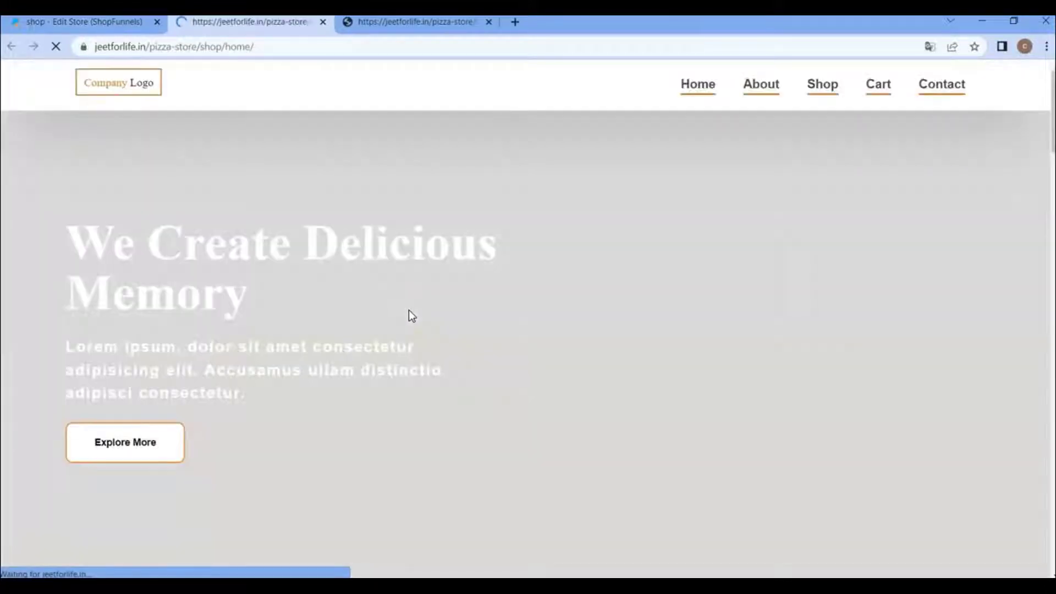
scroll(down, 3)
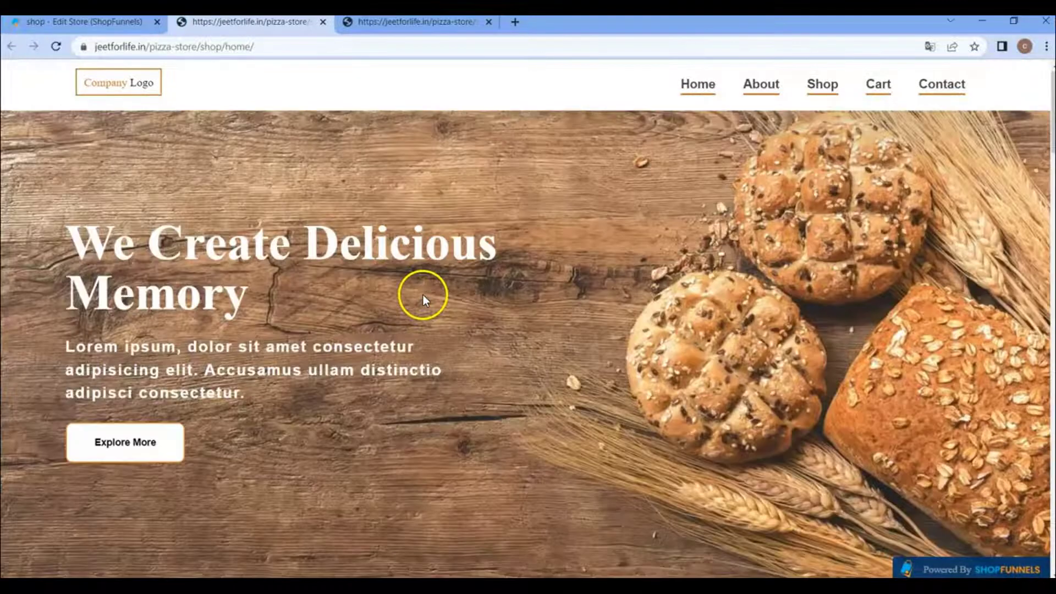
scroll(down, 3)
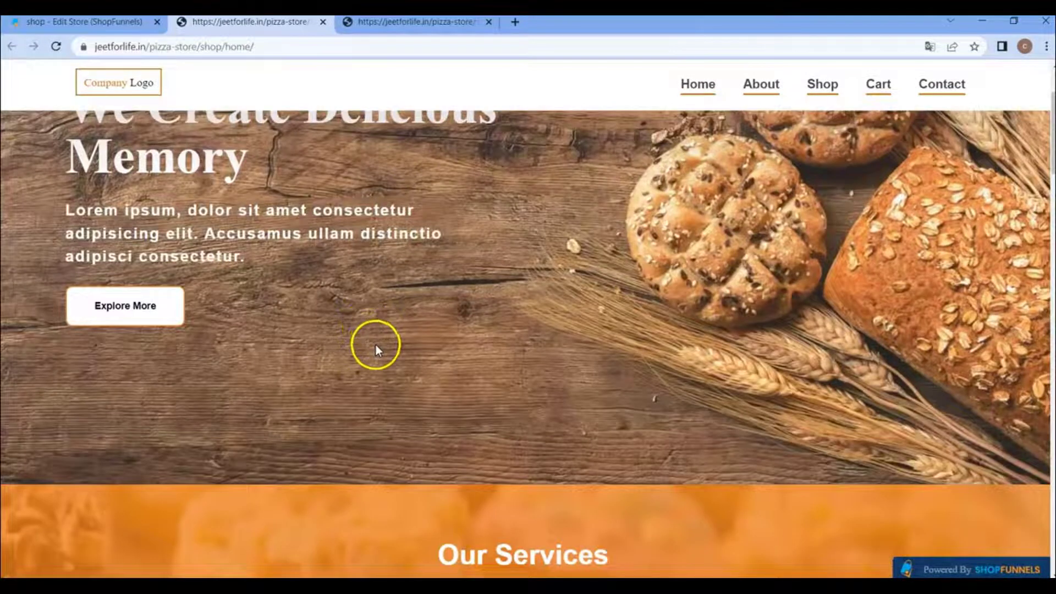
scroll(down, 3)
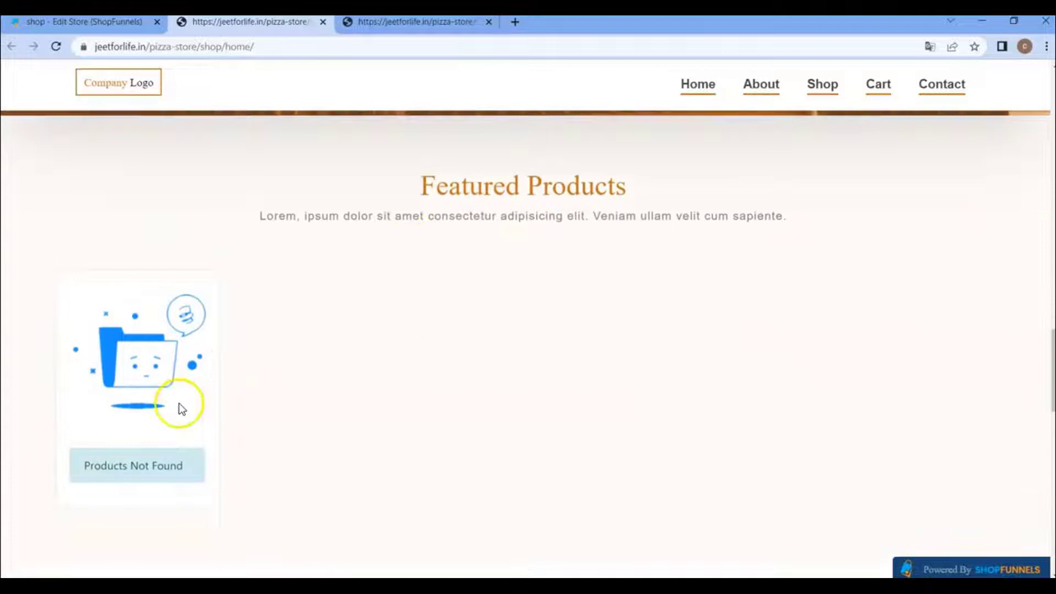
scroll(down, 3)
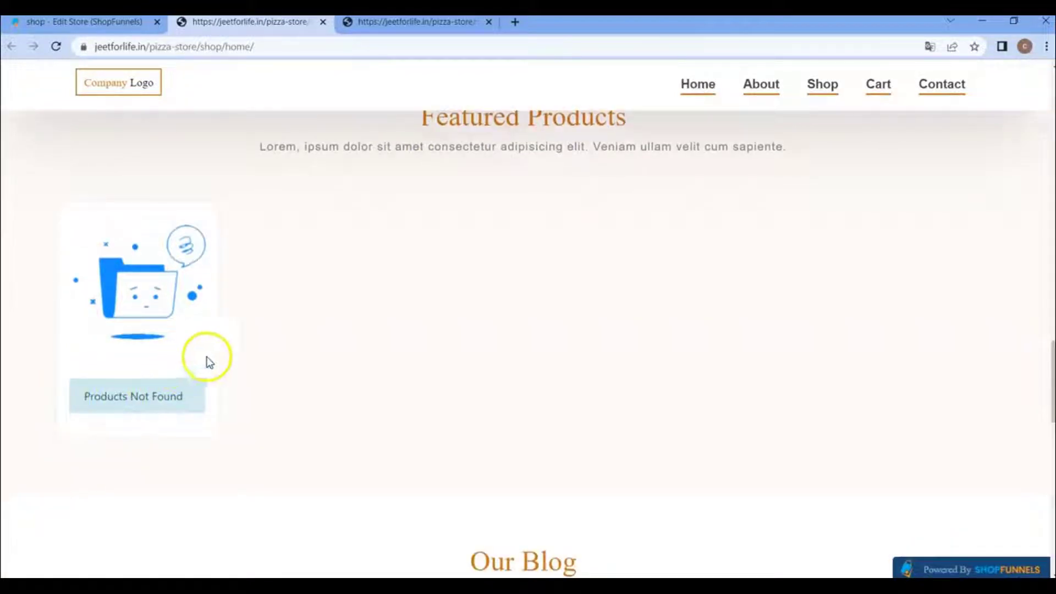
scroll(up, 3)
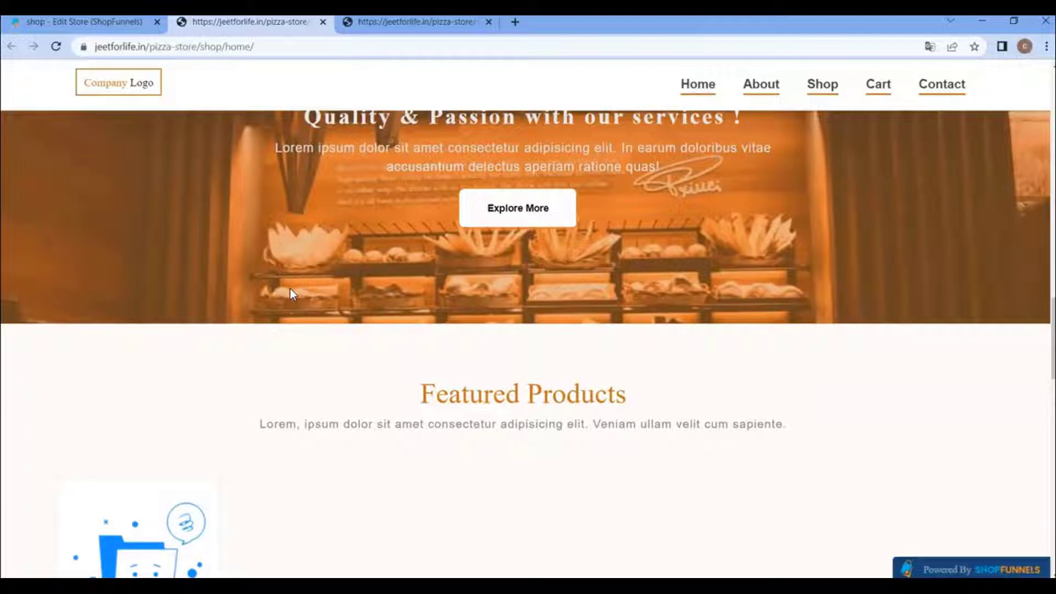
click(83, 23)
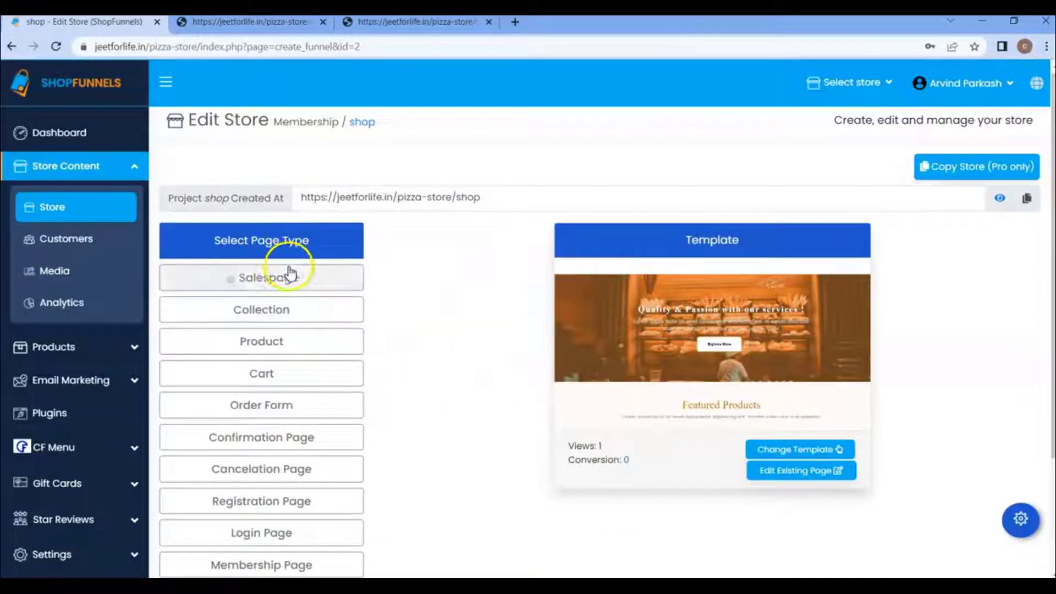
Replace the sales page's URL path with 'home'
scroll(down, 3)
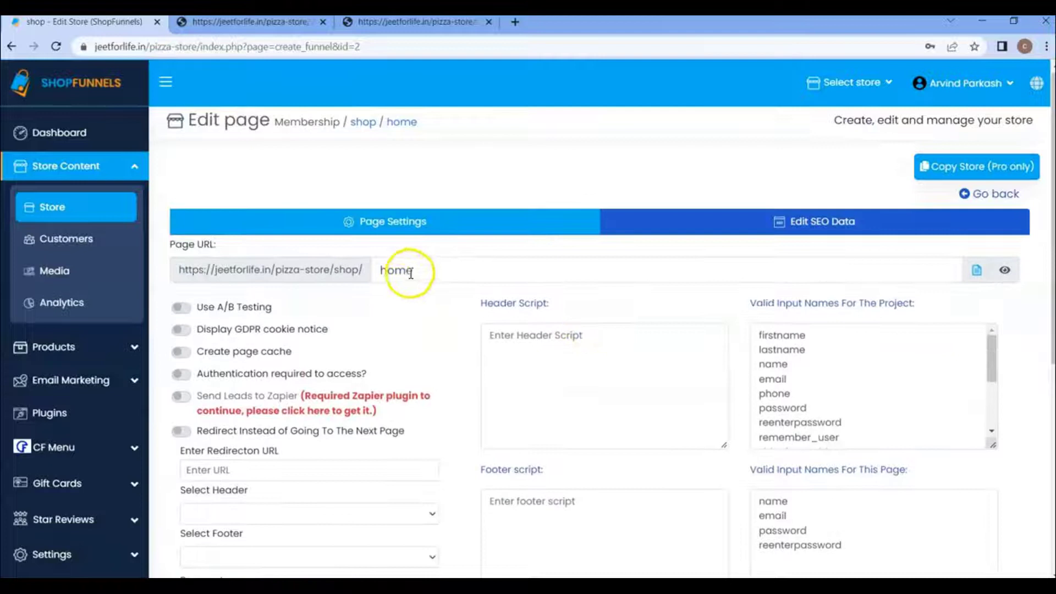
double_click(396, 271)
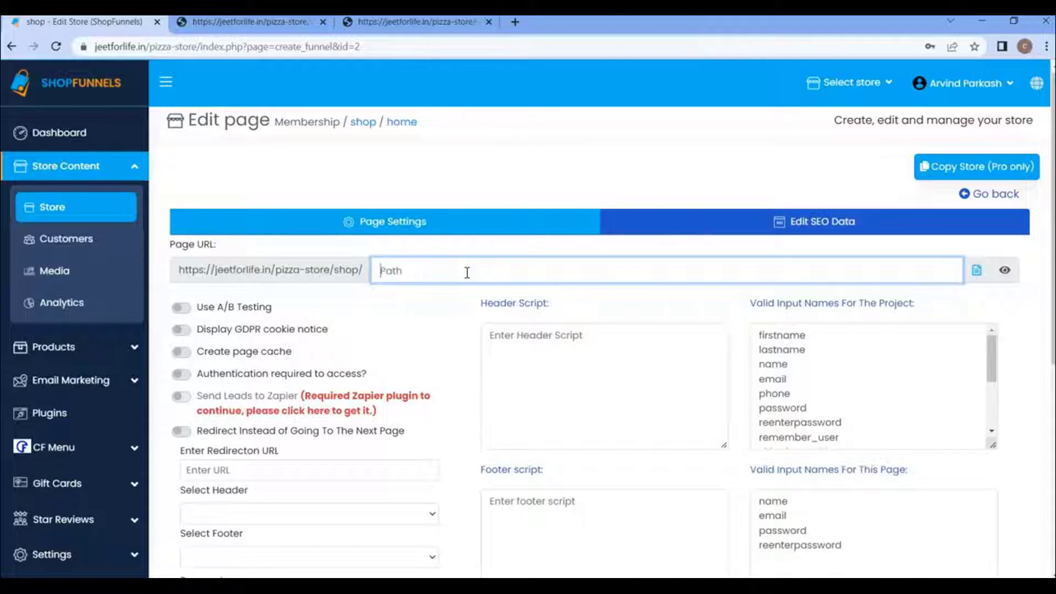
text(home)
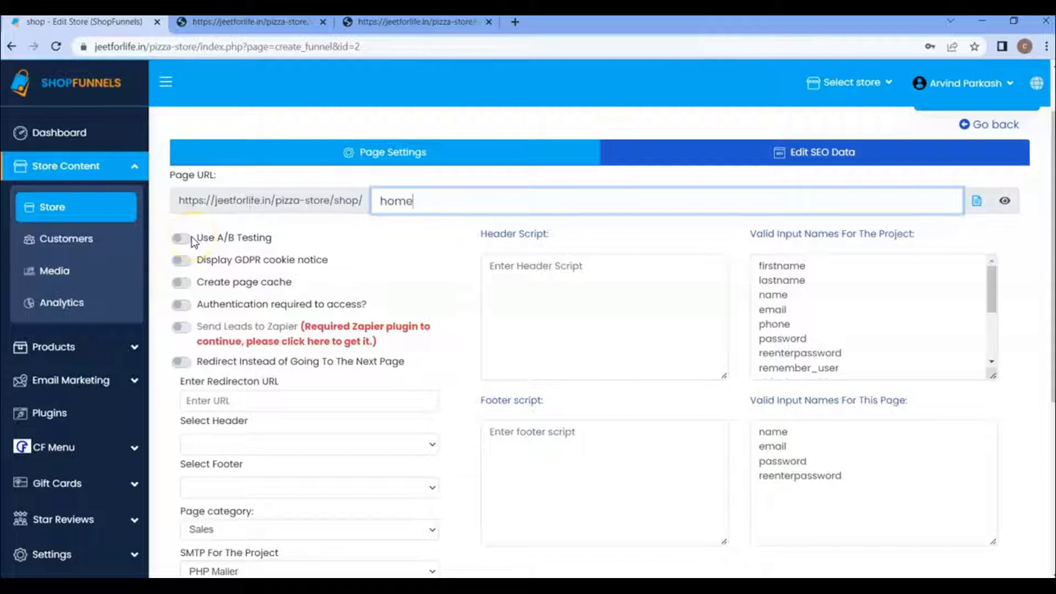
Switch on A/B testing and show visitors a Random Template
click(181, 237)
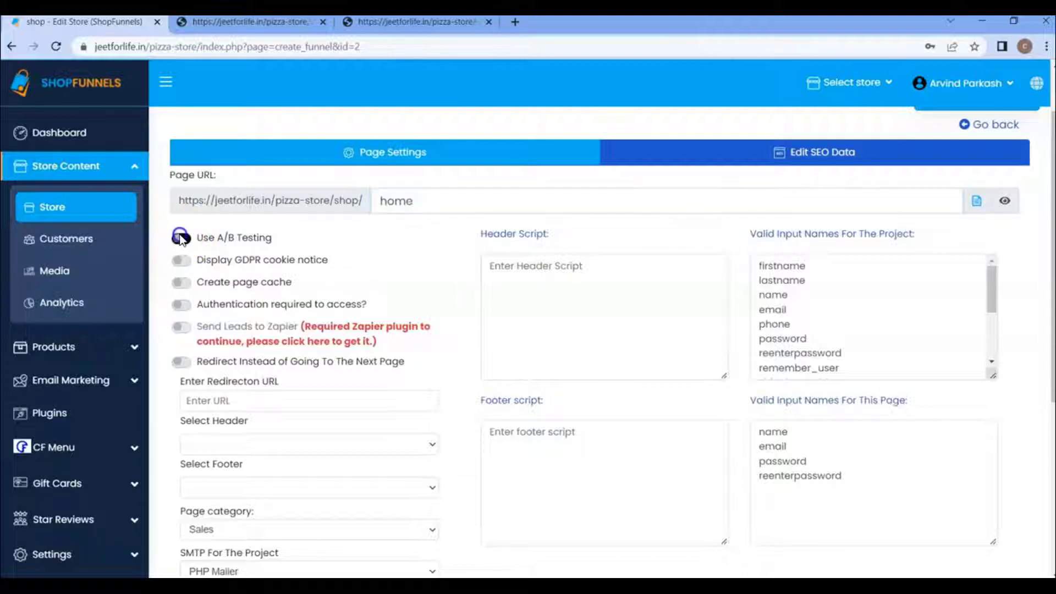
click(182, 237)
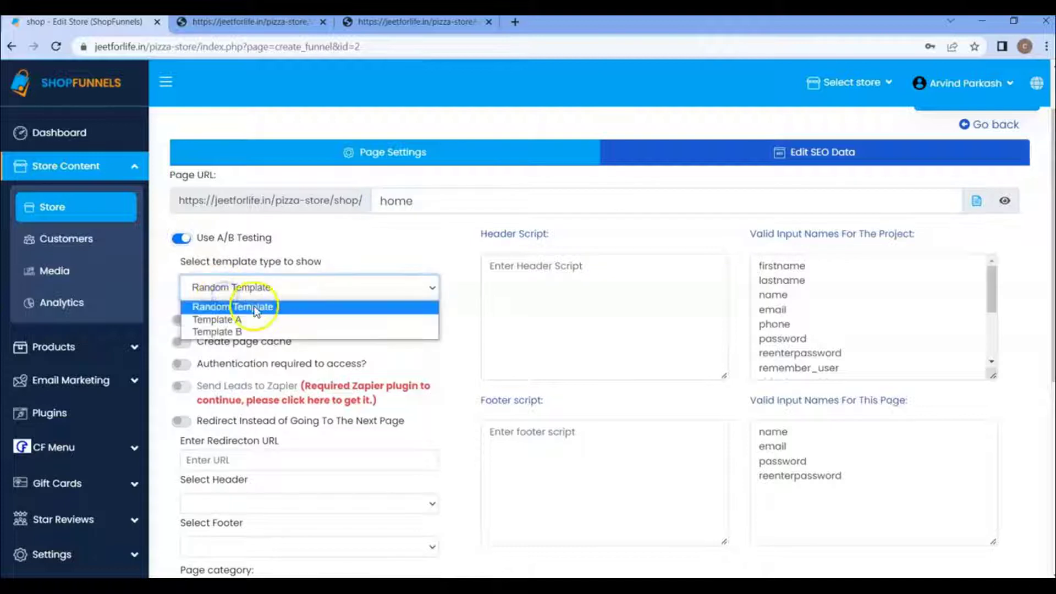
mouse_move(224, 332)
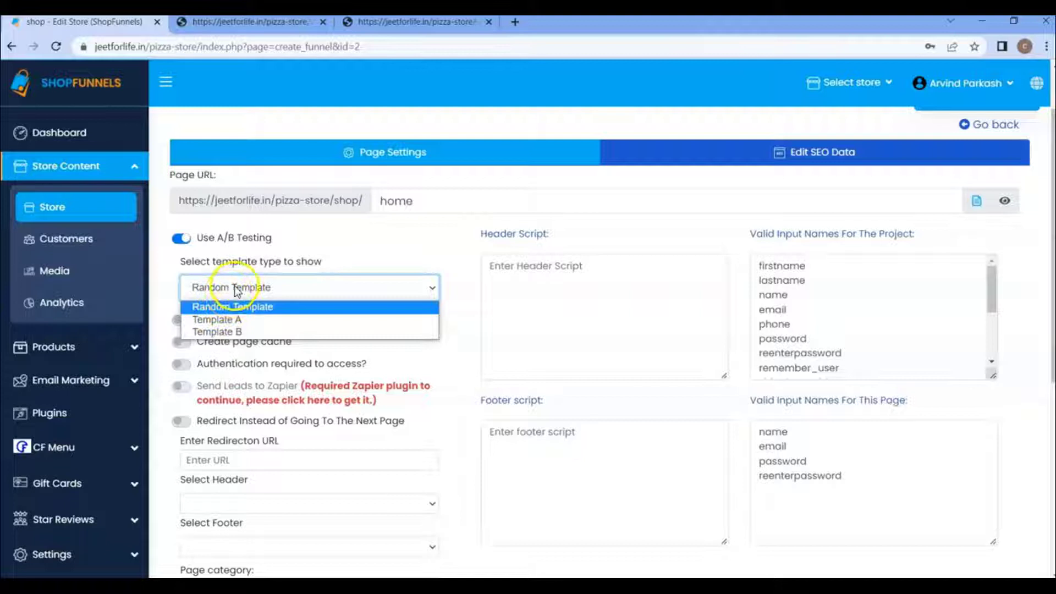
mouse_move(229, 331)
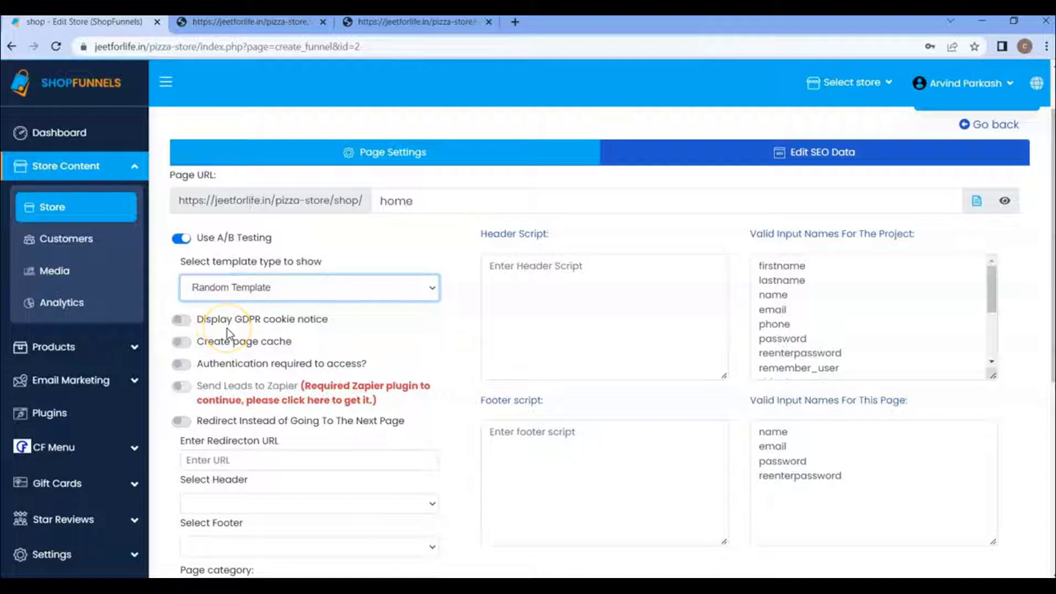
mouse_move(193, 350)
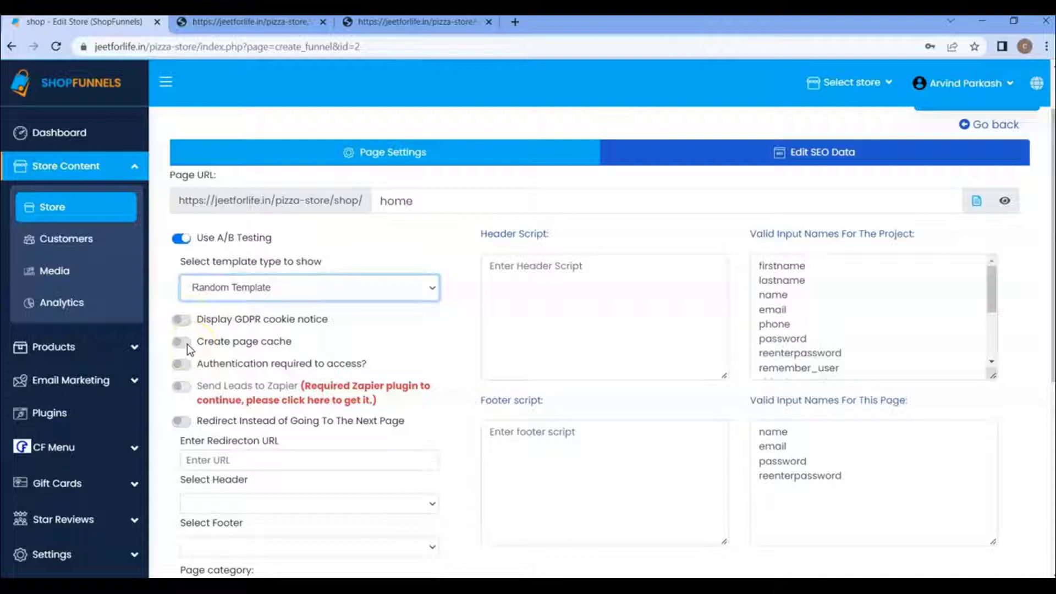
mouse_move(187, 348)
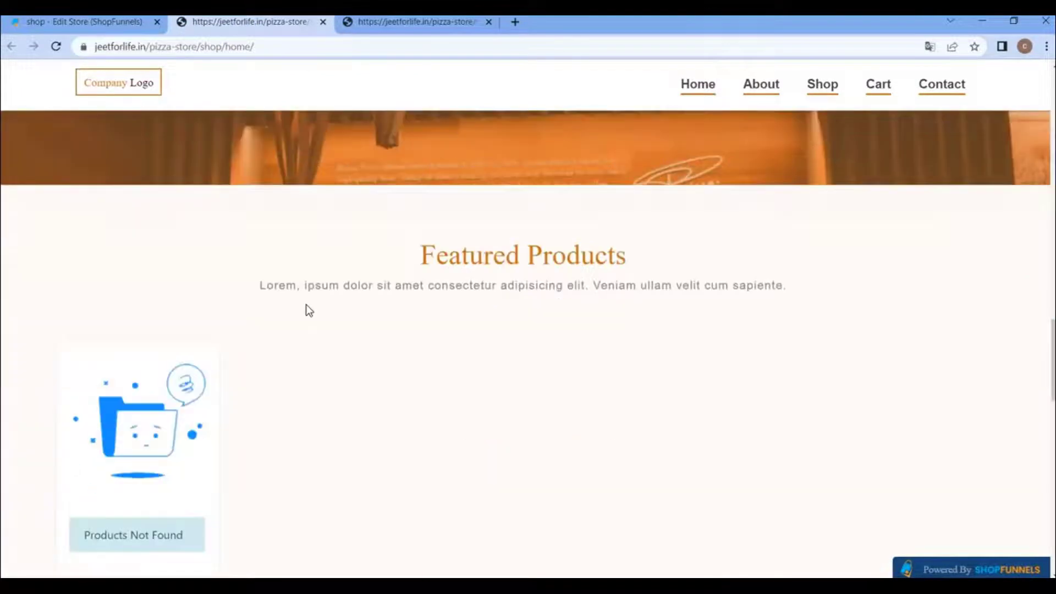
click(82, 22)
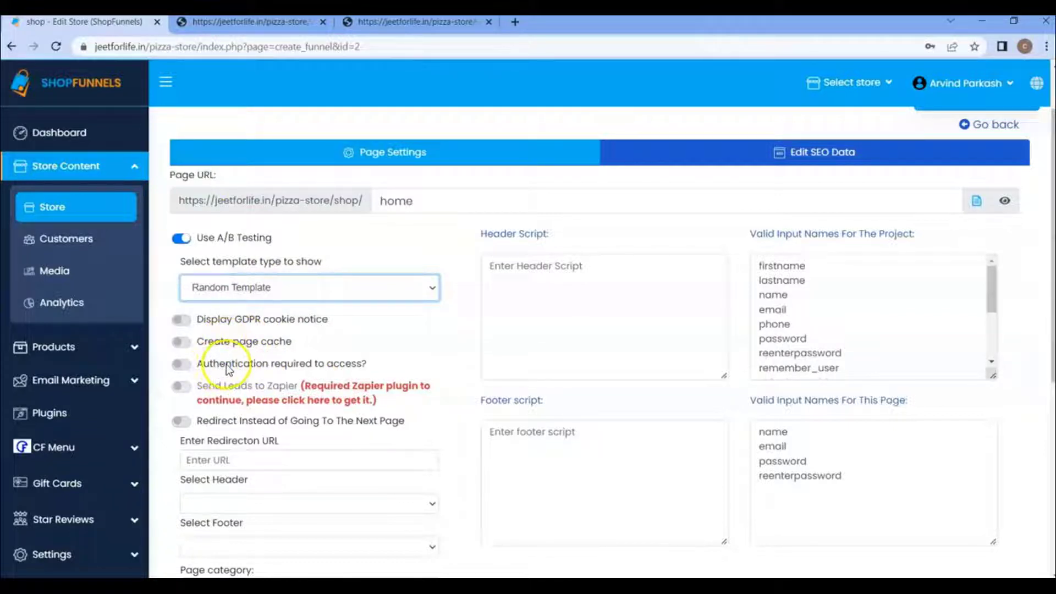
mouse_move(226, 367)
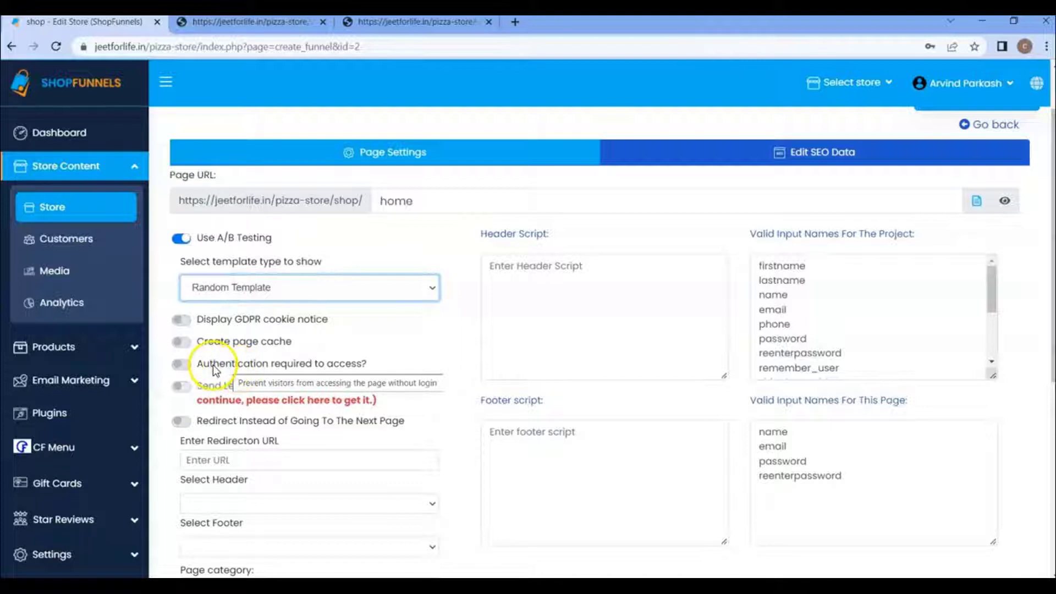
Turn on 'Authentication required to access?', save settings, and return to the editor tab
click(182, 364)
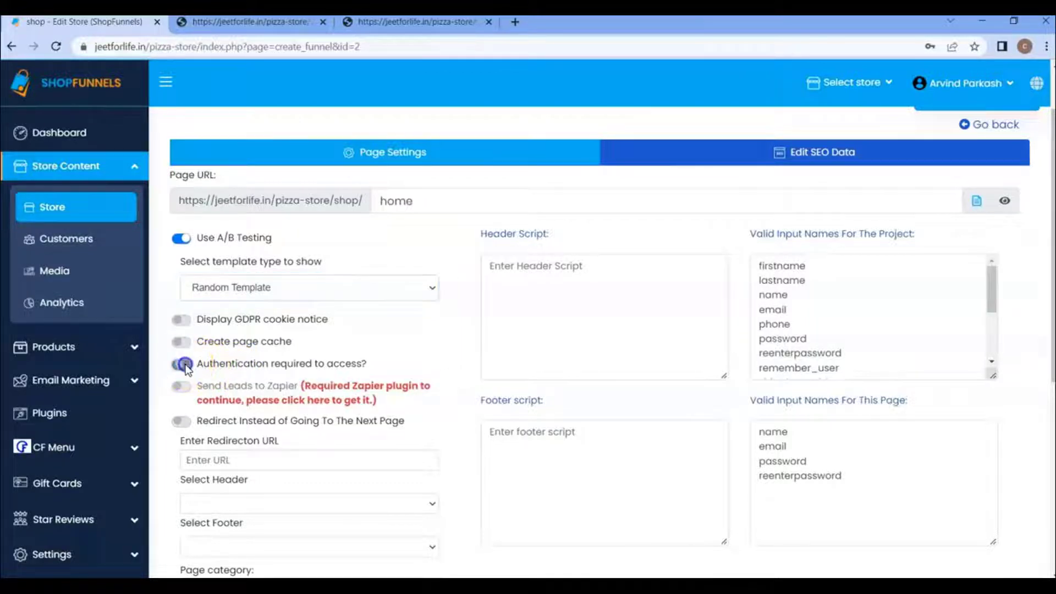
scroll(down, 3)
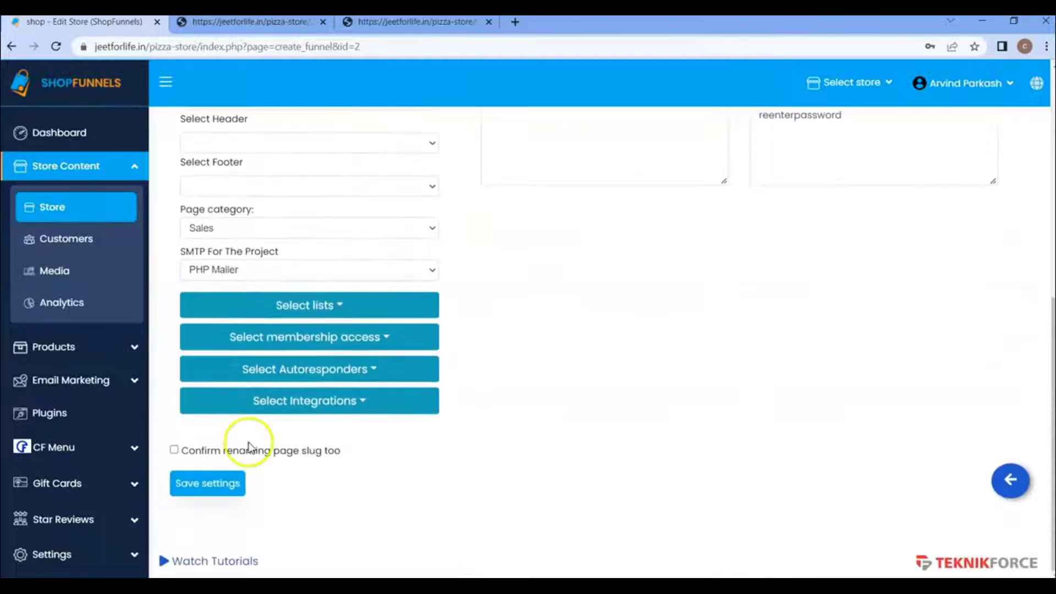
click(207, 483)
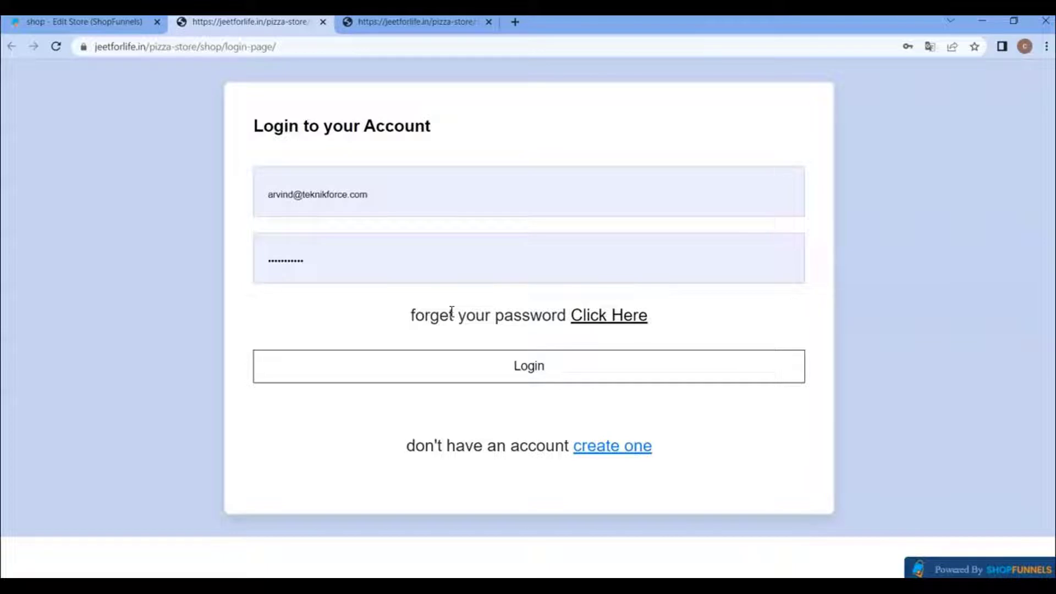
click(83, 22)
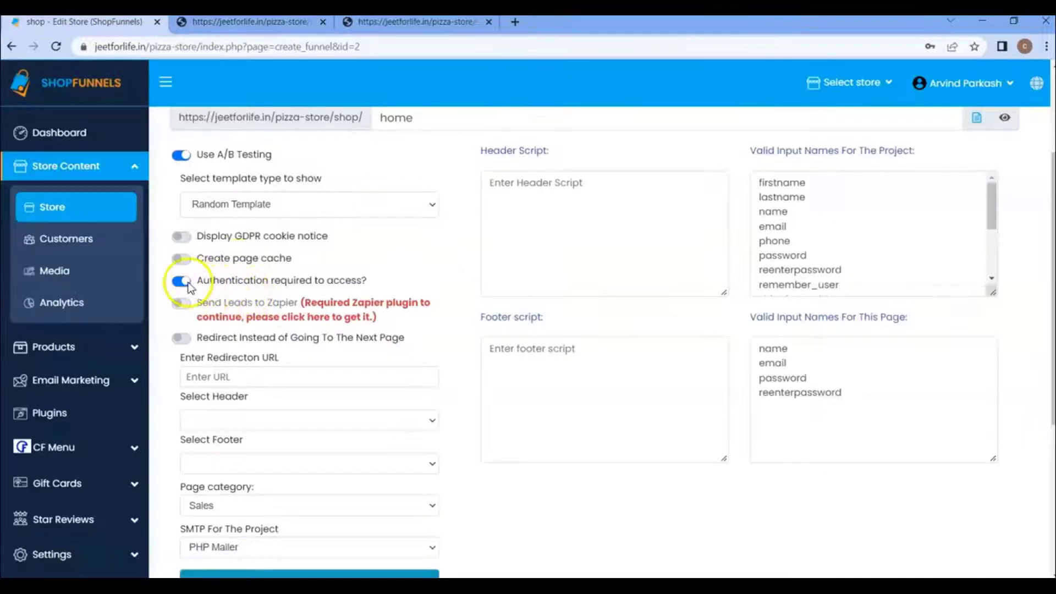
Switch off 'Authentication required to access?' so visitors reach the home page without logging in
click(181, 280)
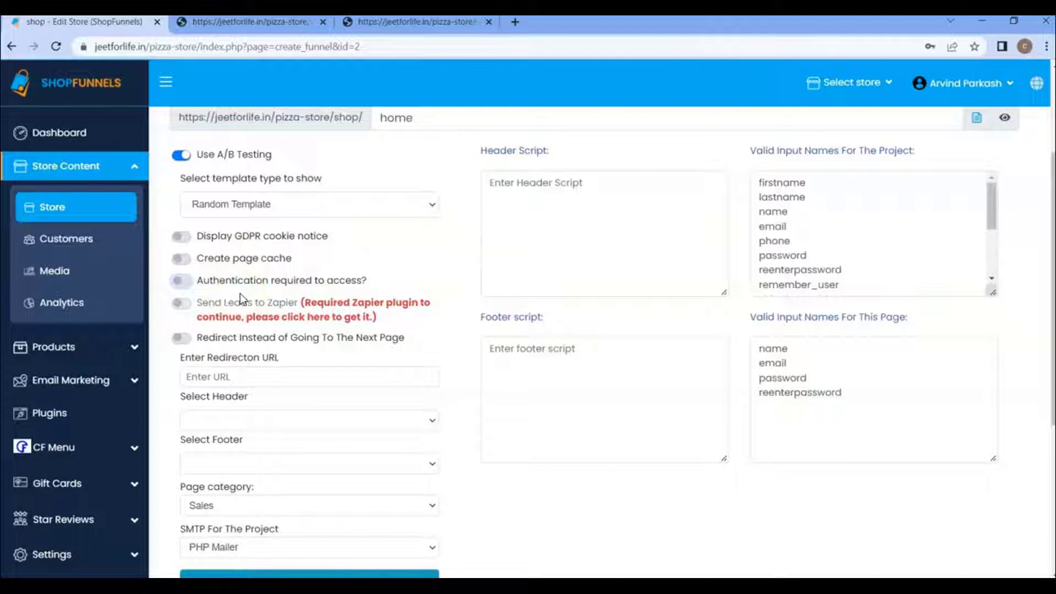
mouse_move(192, 295)
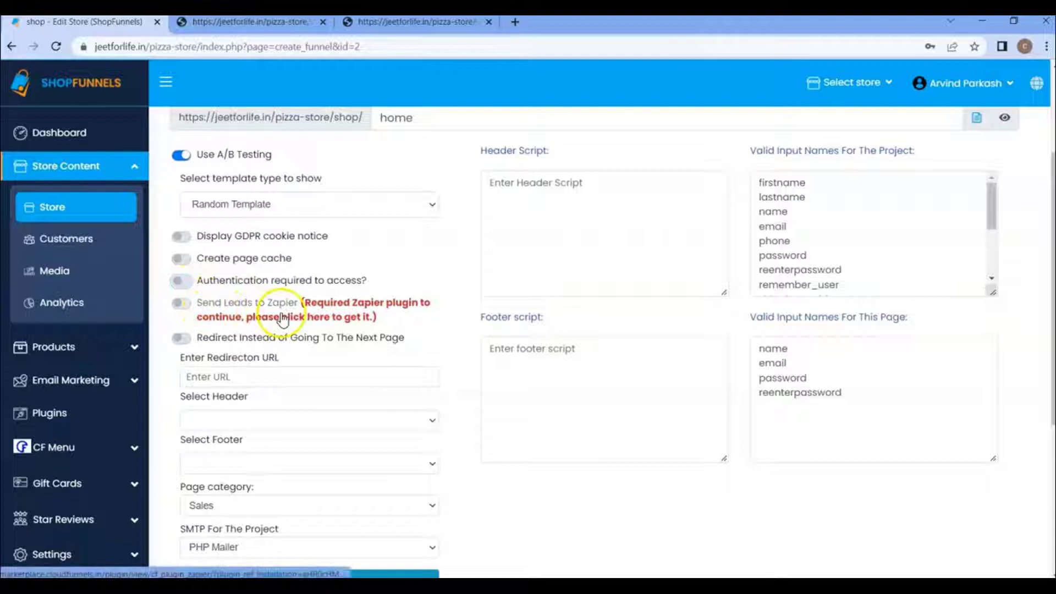
mouse_move(312, 314)
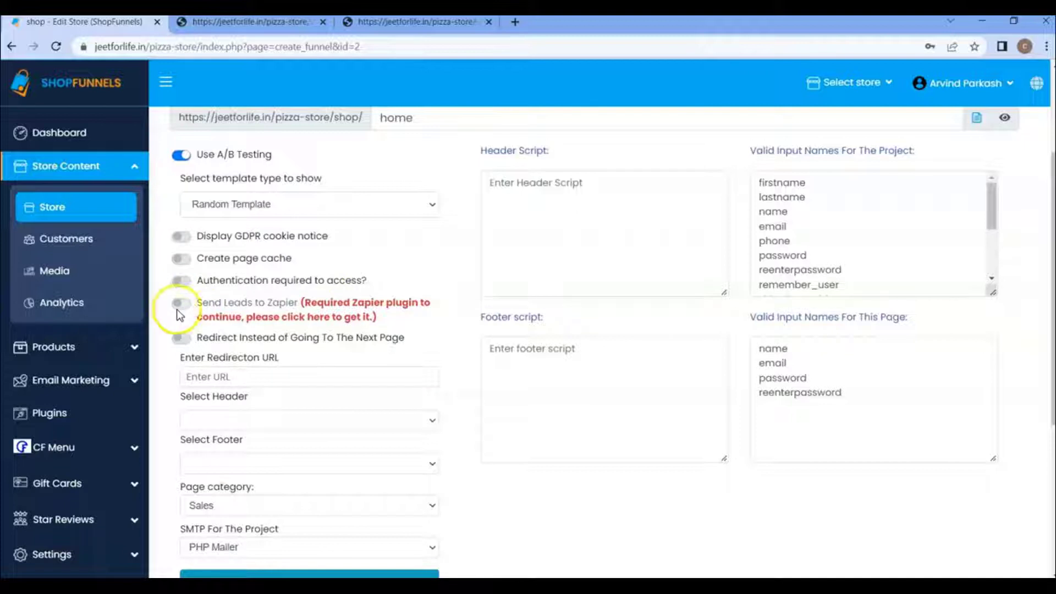
mouse_move(337, 320)
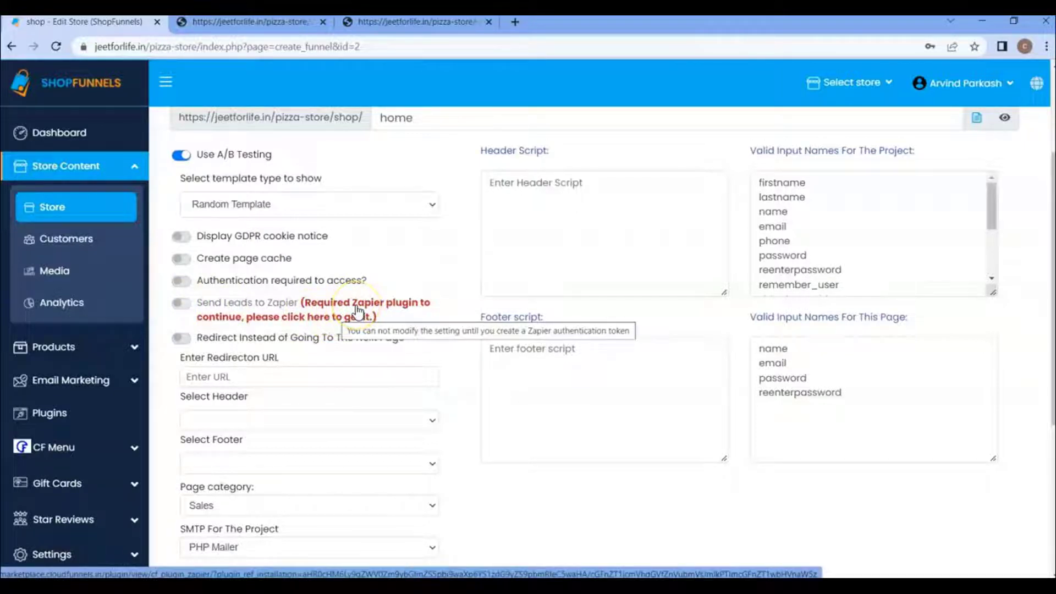
Scroll the live home page, then return to Edit Store showing Template and Template B
scroll(down, 3)
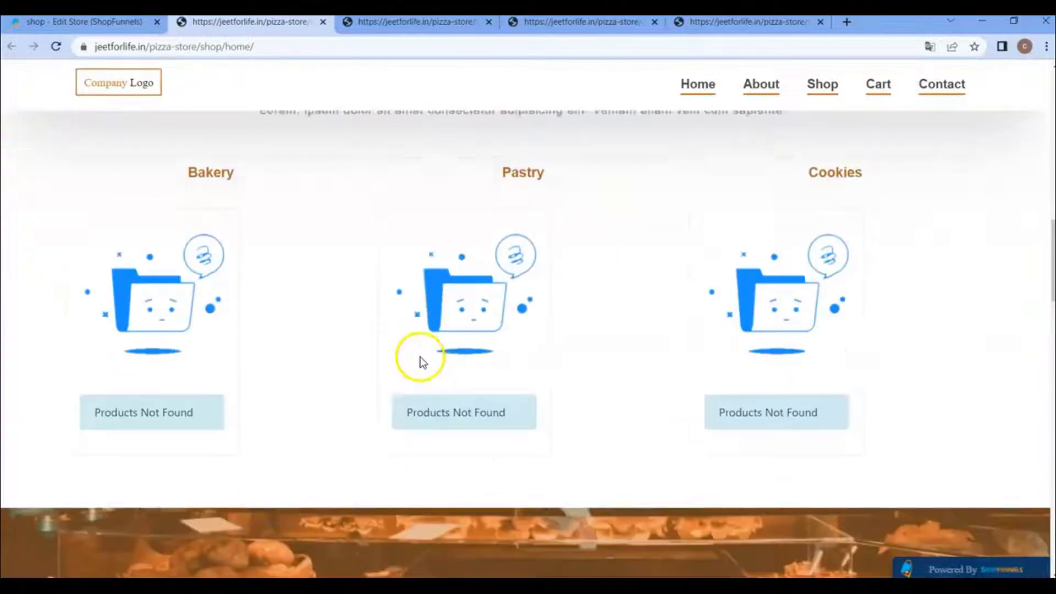
scroll(down, 3)
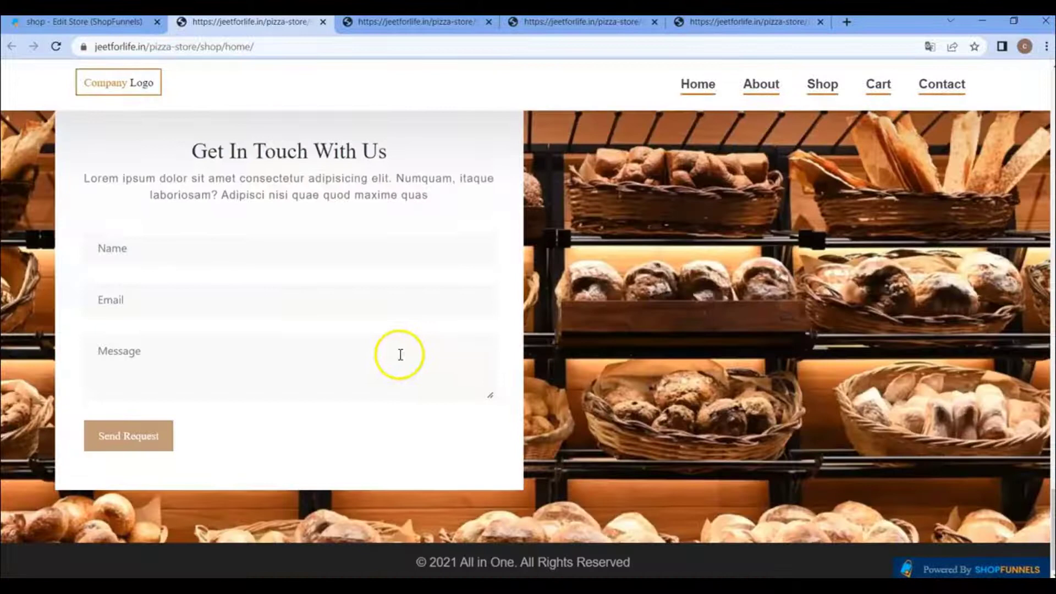
mouse_move(172, 226)
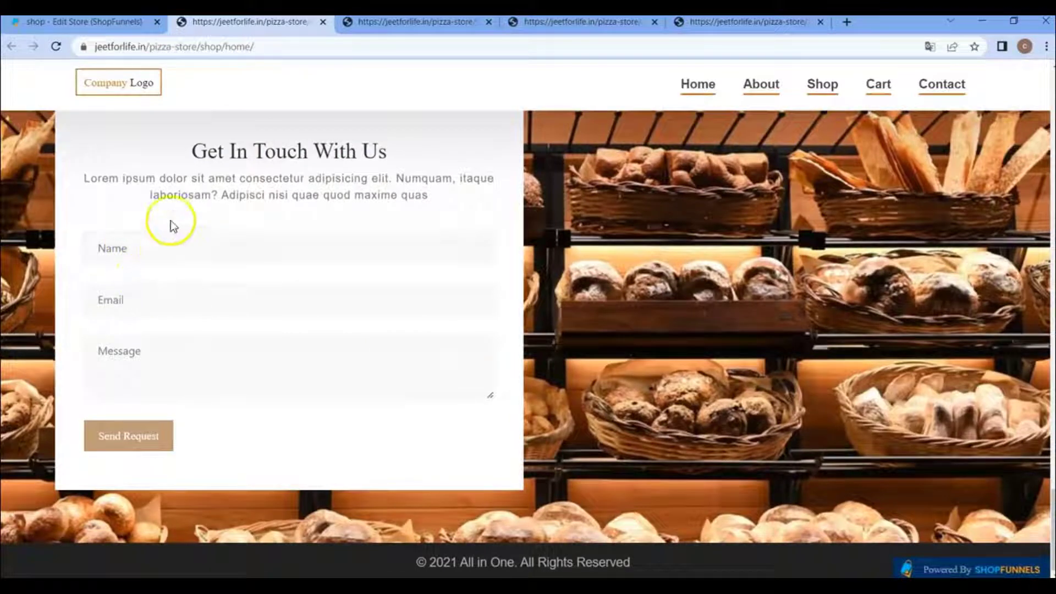
mouse_move(192, 279)
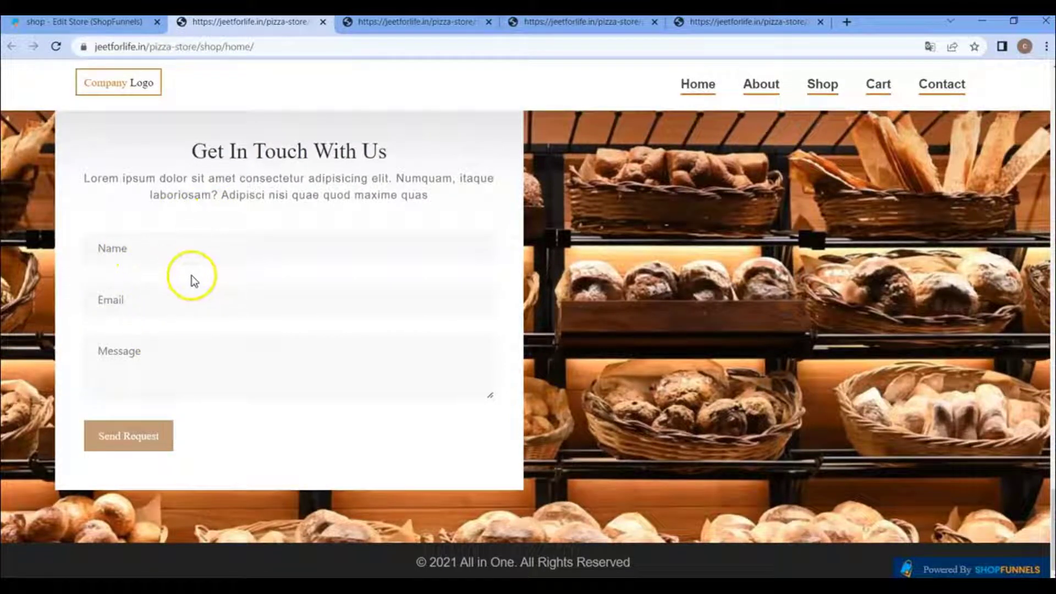
click(82, 22)
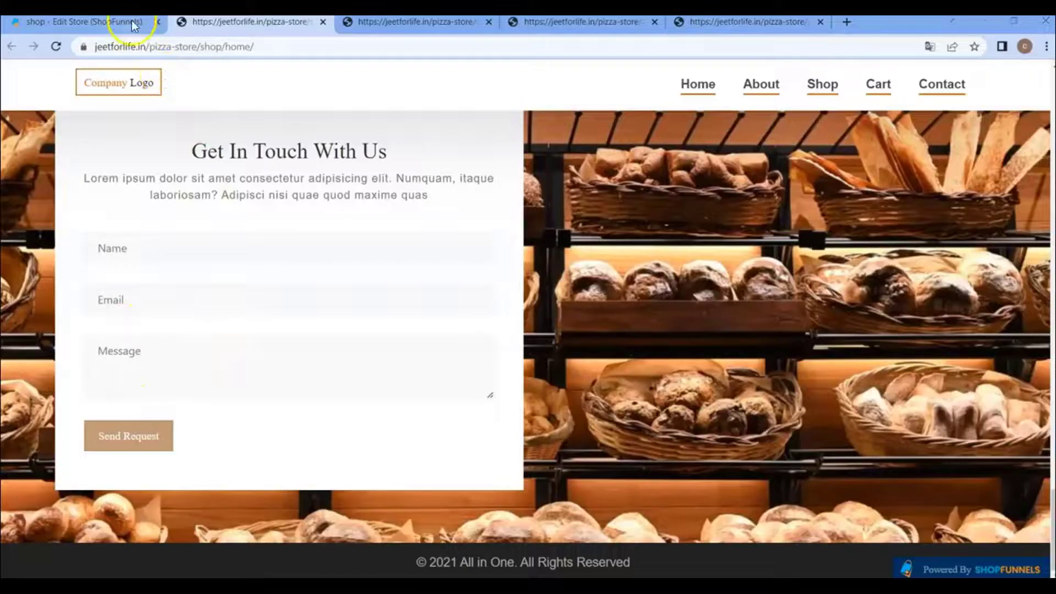
click(83, 23)
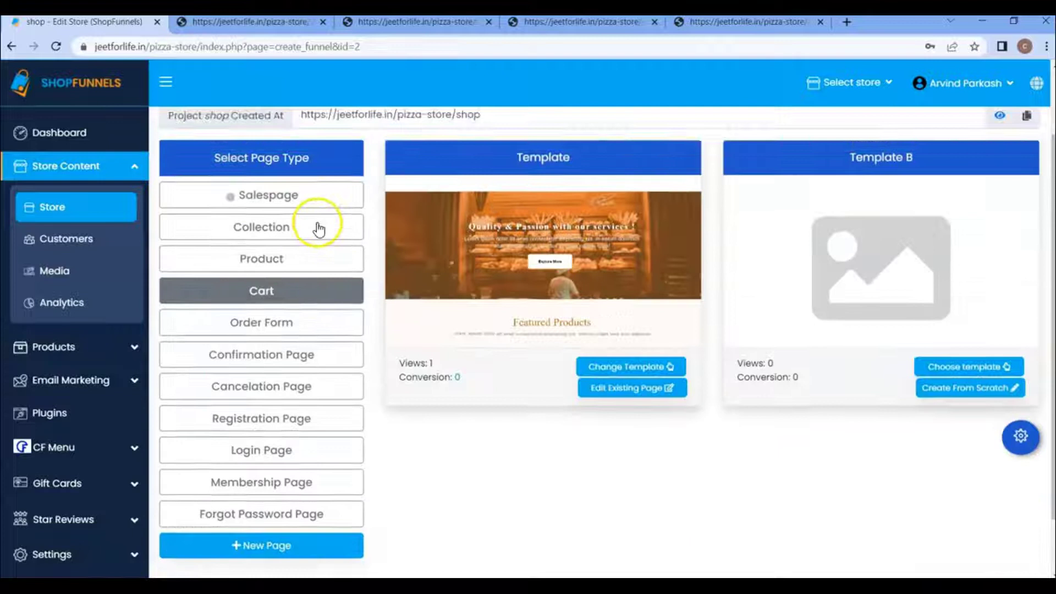
Review the Collection, Product and Order Form templates, then preview the live store
click(261, 259)
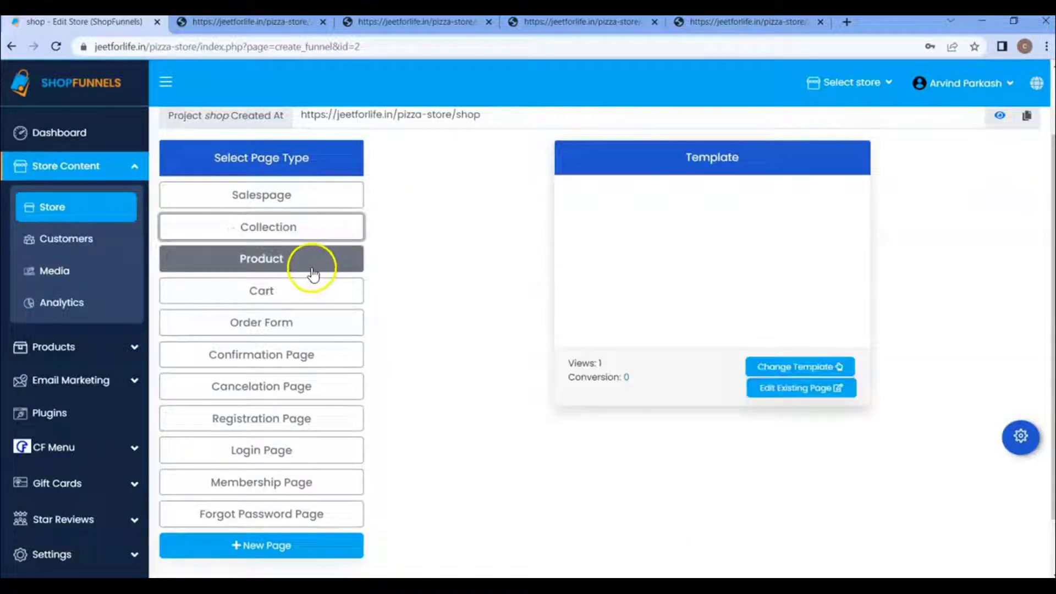
click(262, 450)
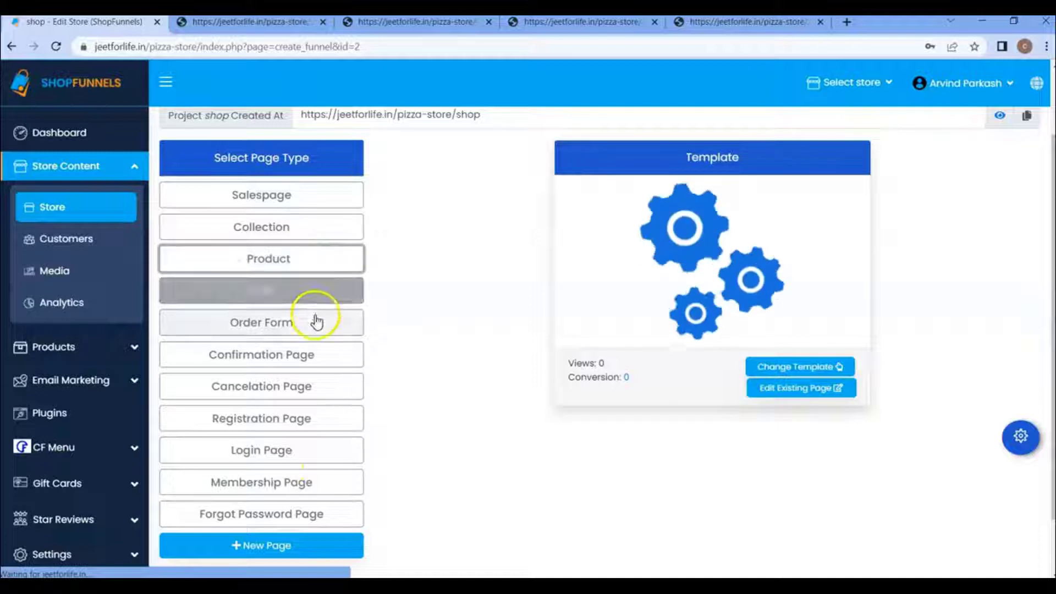
click(261, 258)
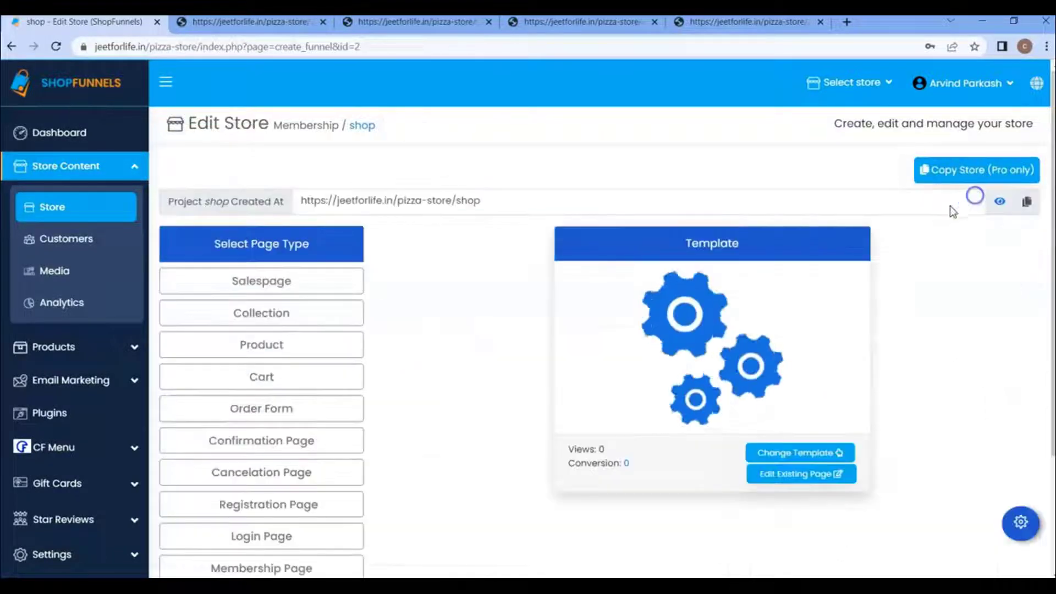
click(261, 281)
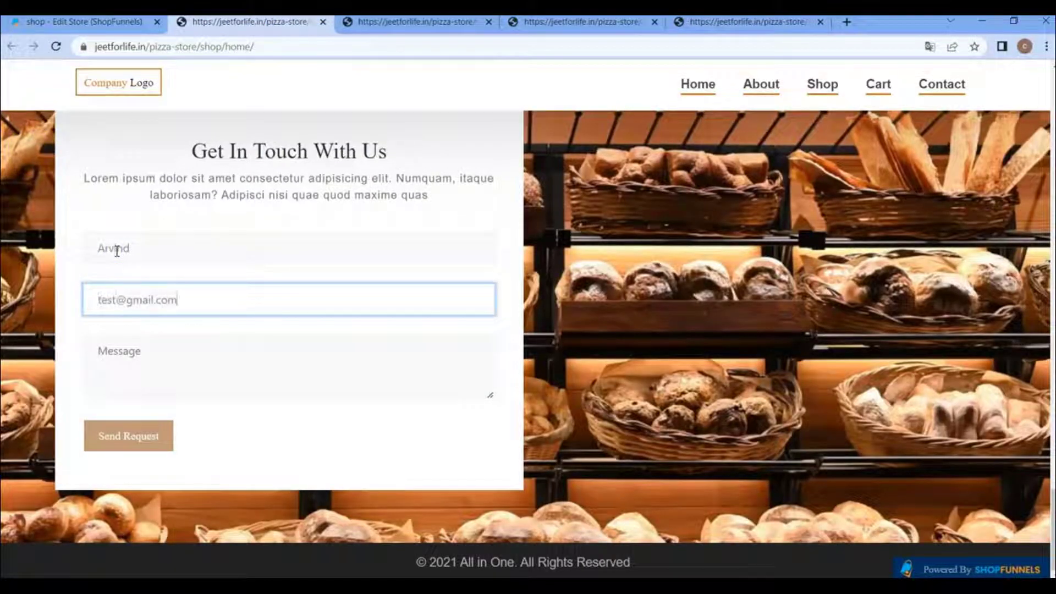
Write a message in the live home page's Get In Touch form and submit it
click(150, 438)
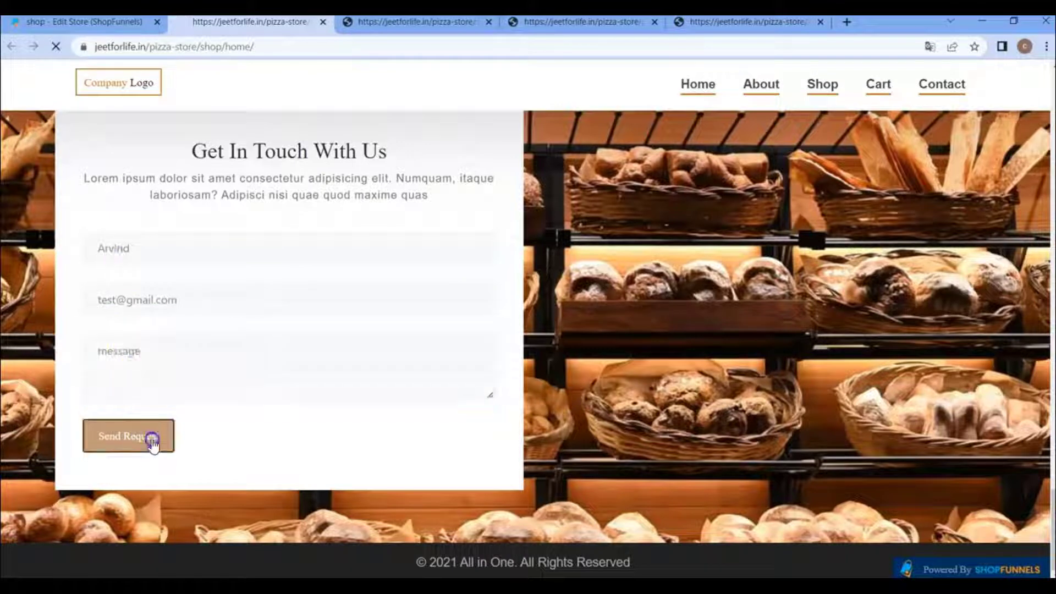
click(128, 437)
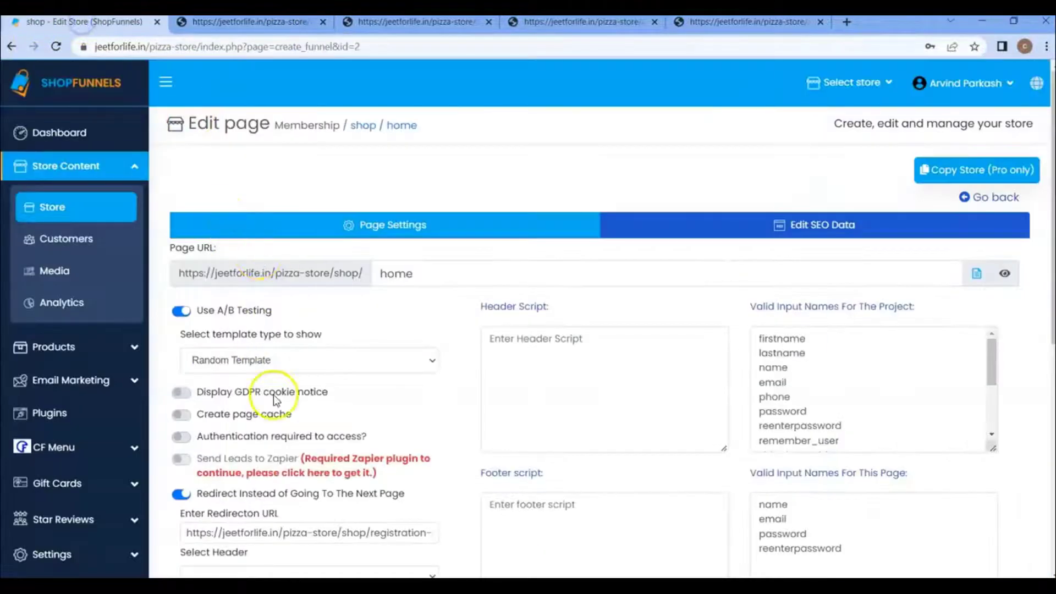
Switch off 'Redirect Instead of Going To The Next Page' for the home page
scroll(down, 3)
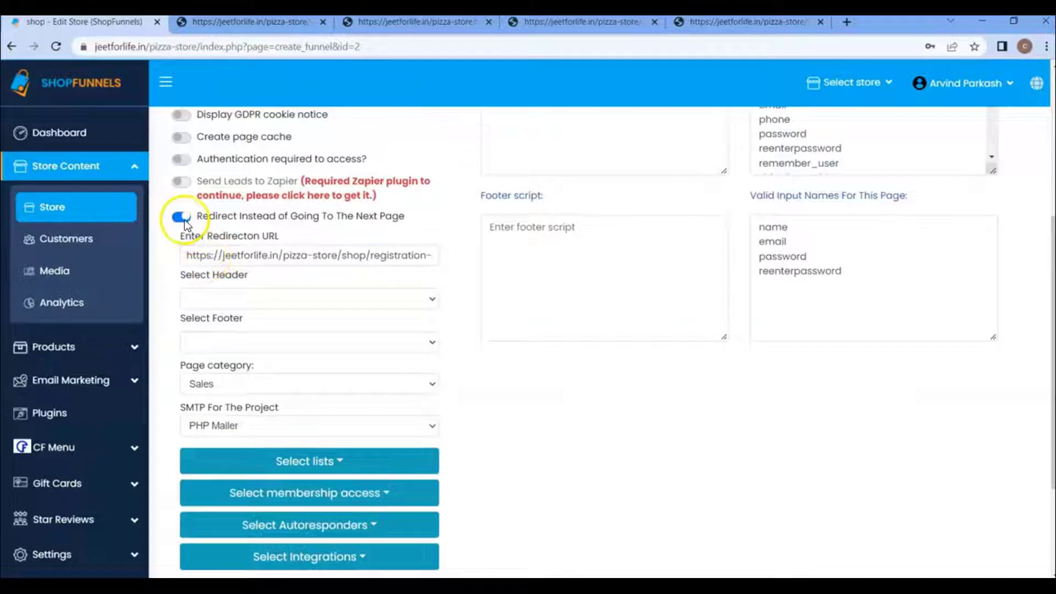
click(182, 216)
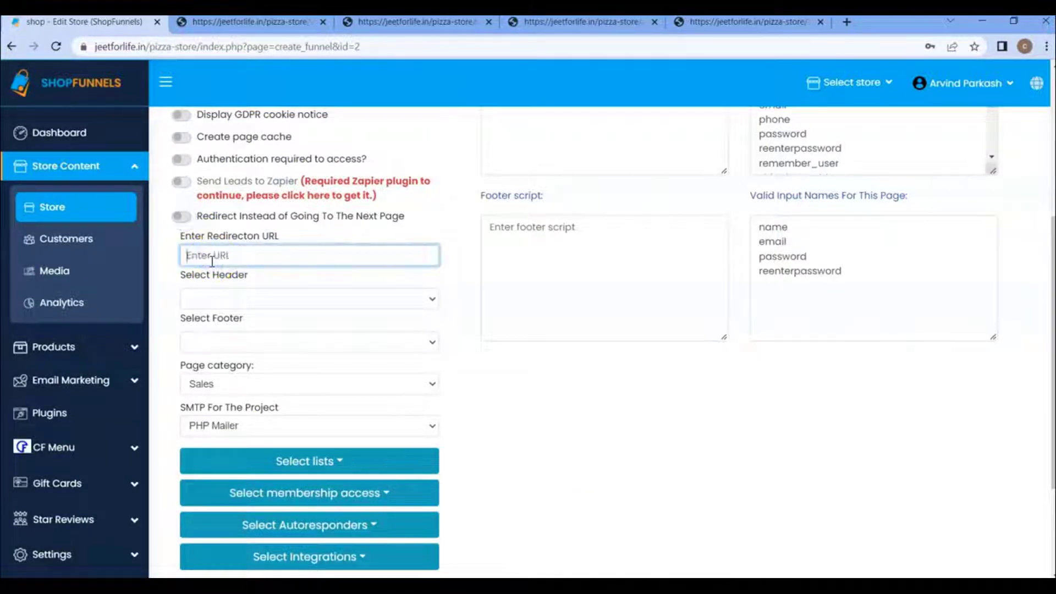
scroll(down, 3)
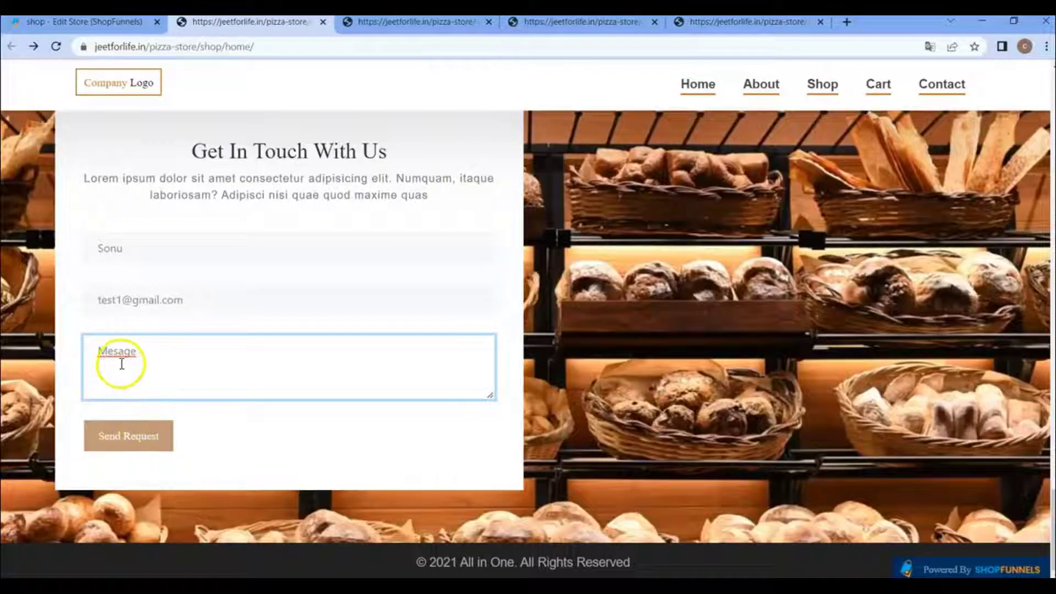
Submit the contact form again, then return to the store's page settings
click(128, 436)
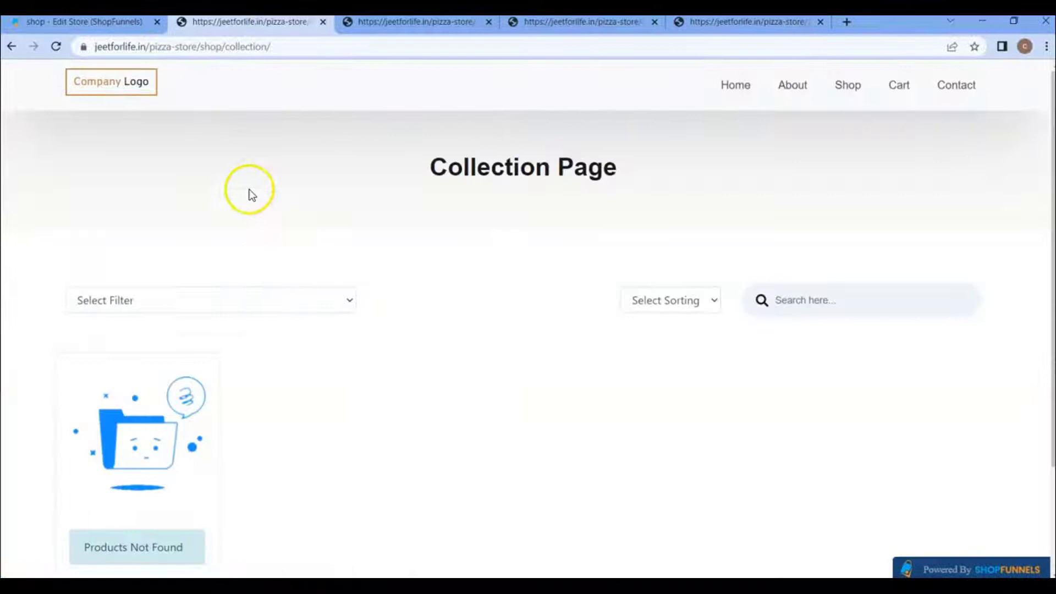
click(86, 22)
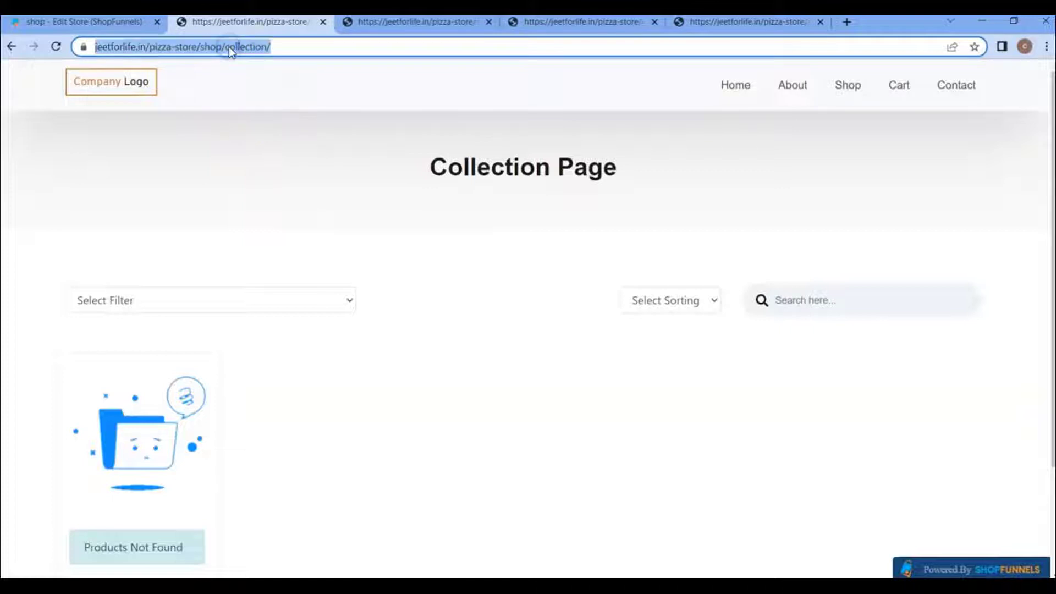
click(82, 22)
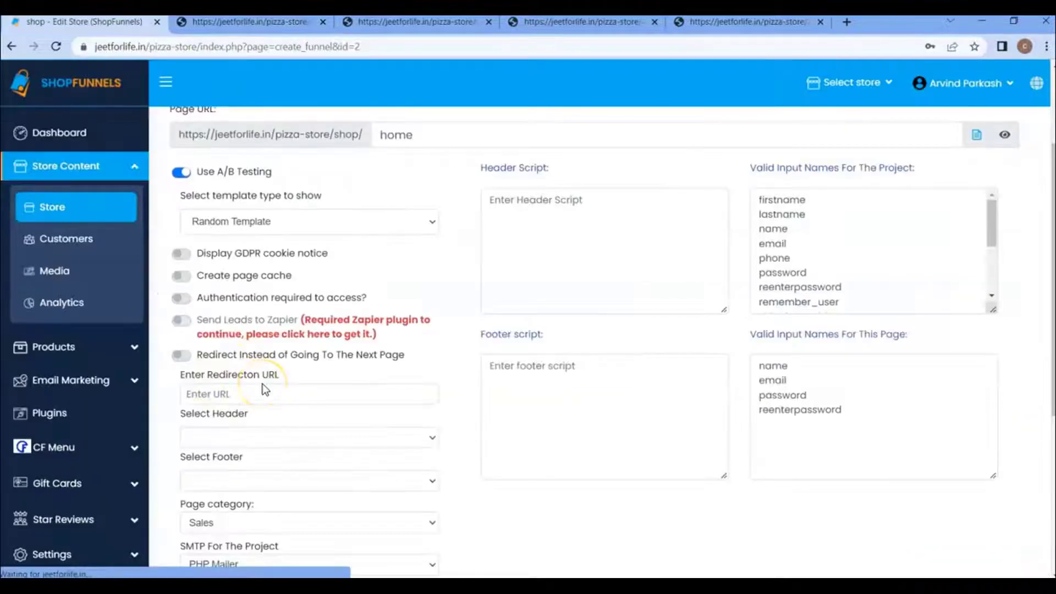
Leave page settings and browse the Sales template gallery for Template B
scroll(down, 3)
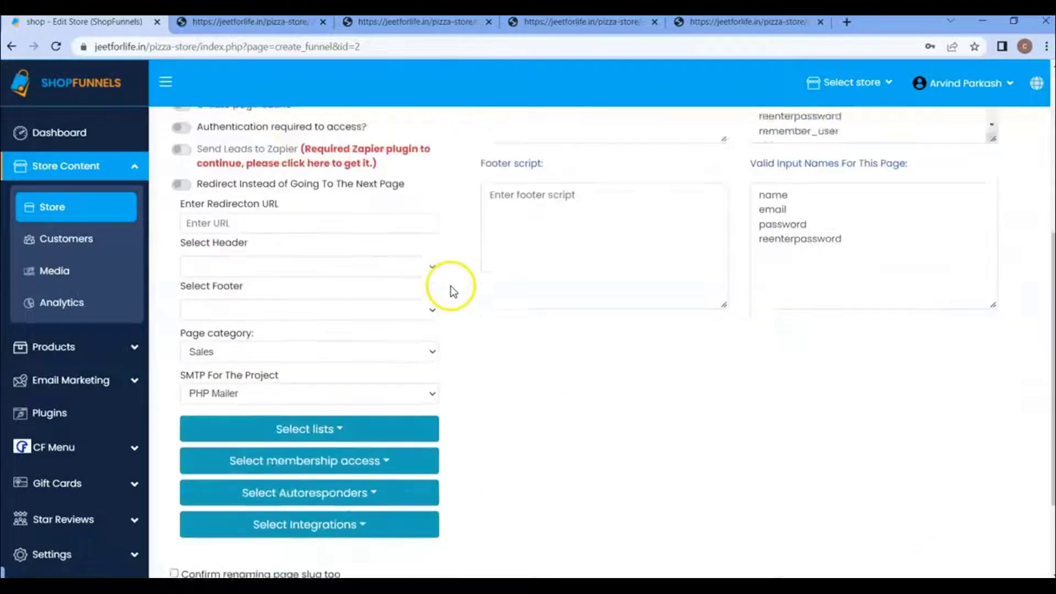
scroll(down, 3)
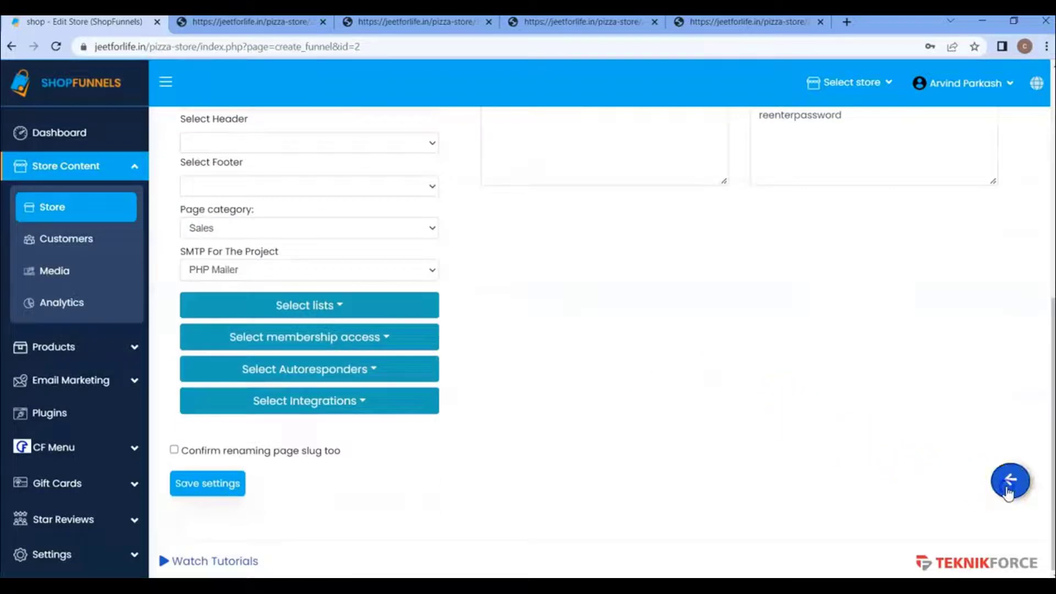
click(1007, 481)
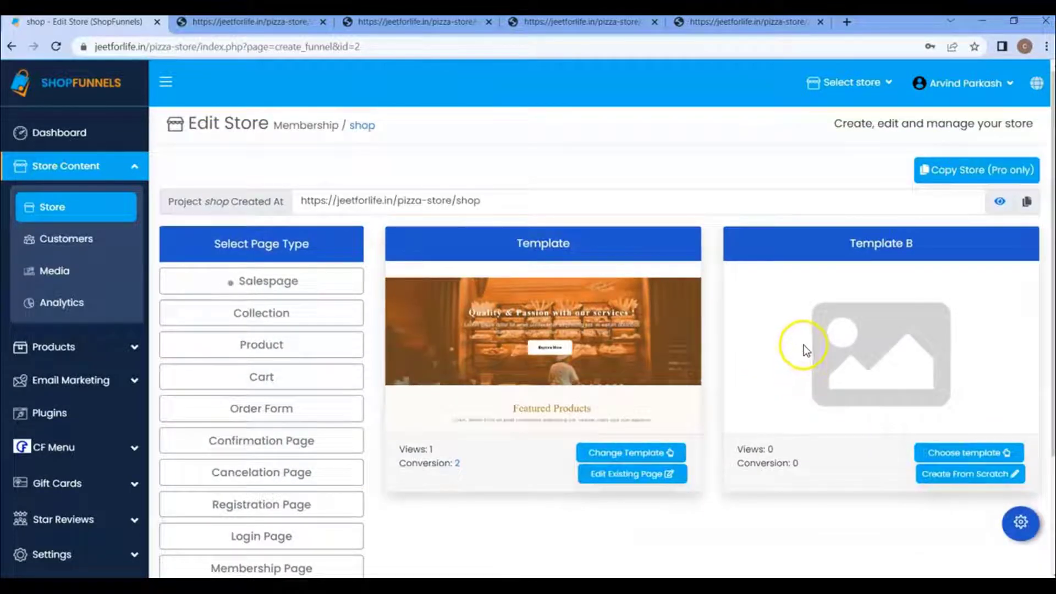
mouse_move(885, 243)
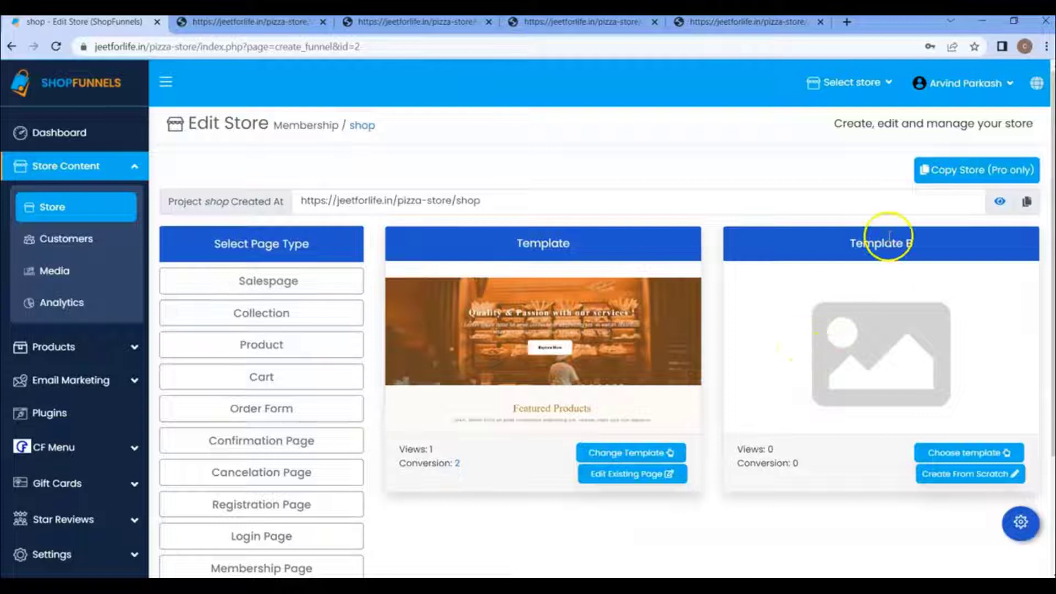
mouse_move(933, 253)
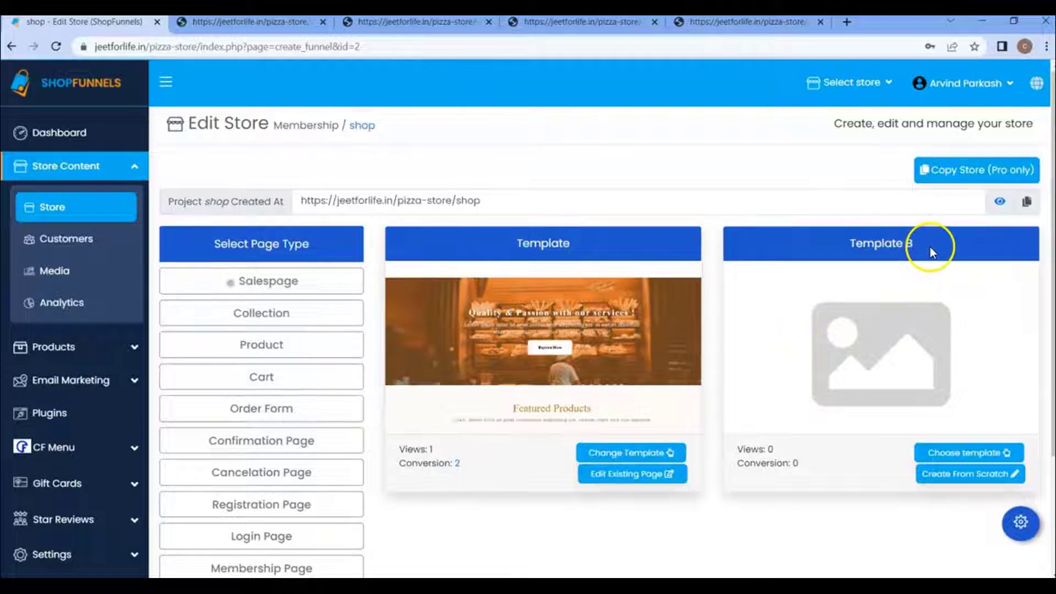
mouse_move(657, 356)
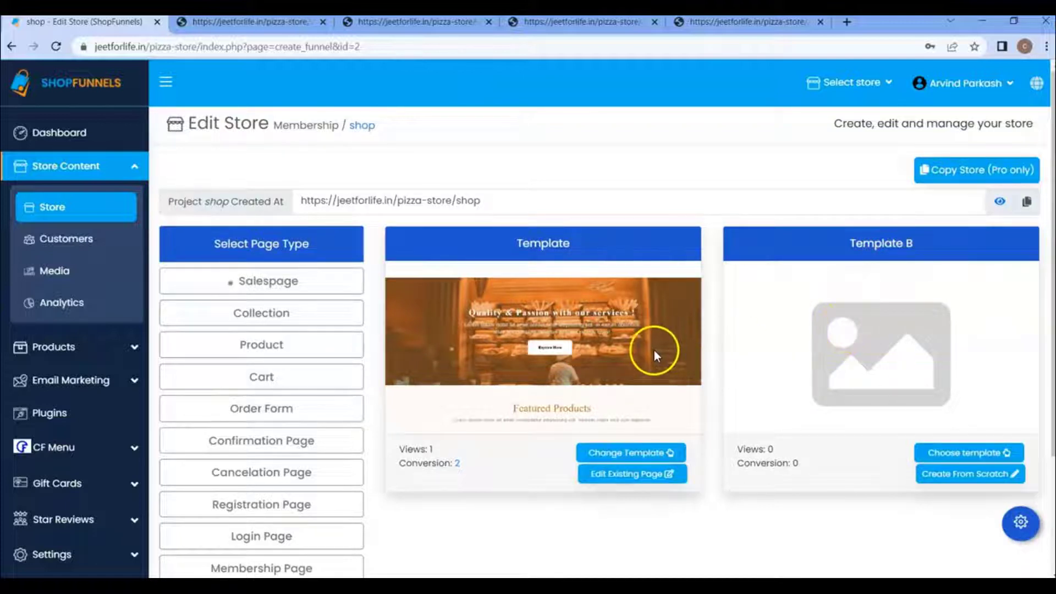
click(633, 453)
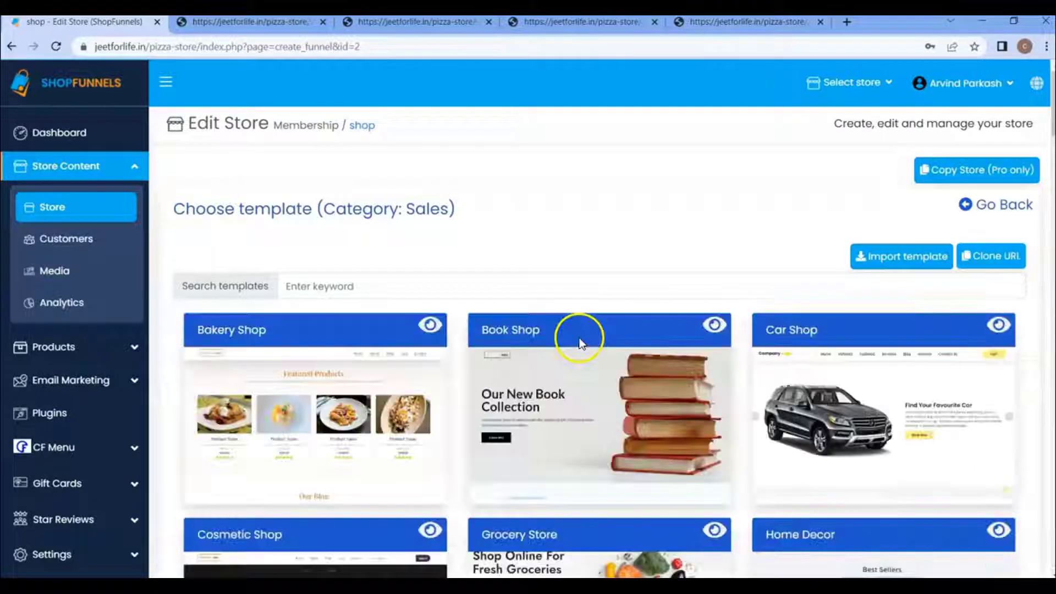
scroll(down, 3)
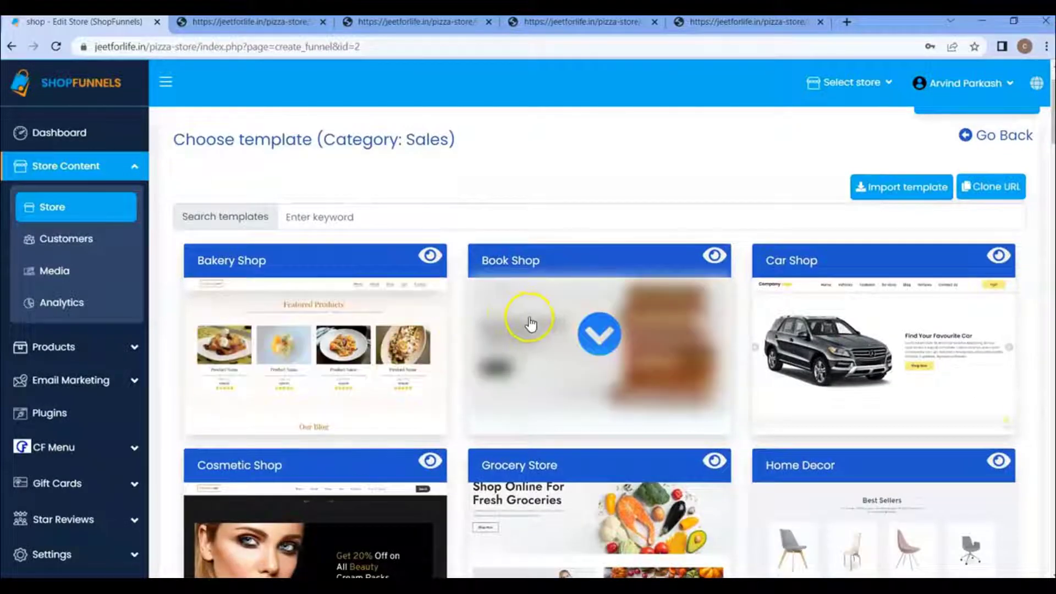
scroll(down, 3)
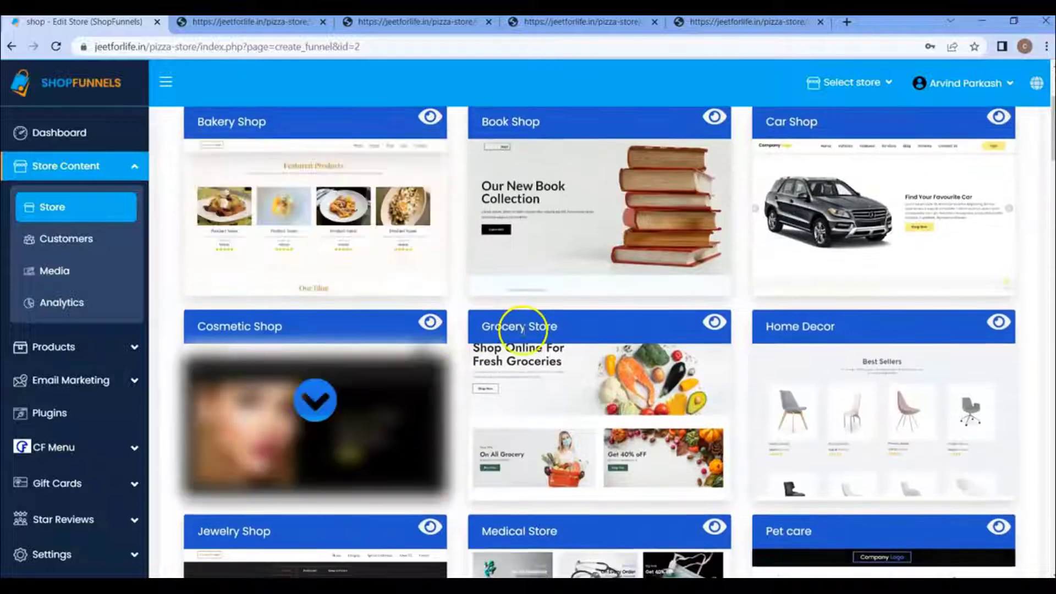
scroll(down, 3)
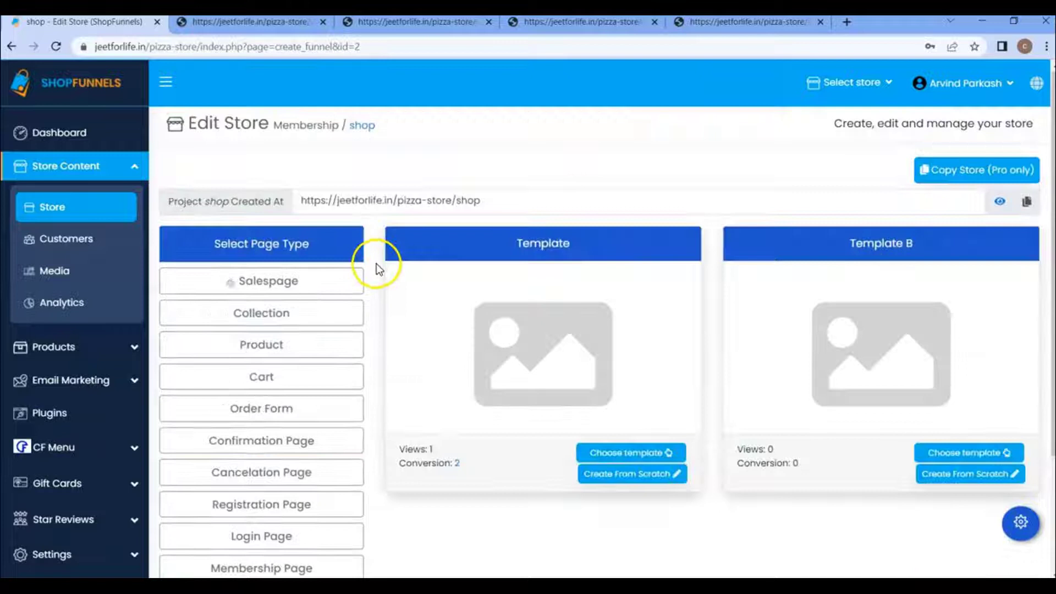
Reload the live home page until the vegetable farm design shows, then return to Edit Store
click(250, 22)
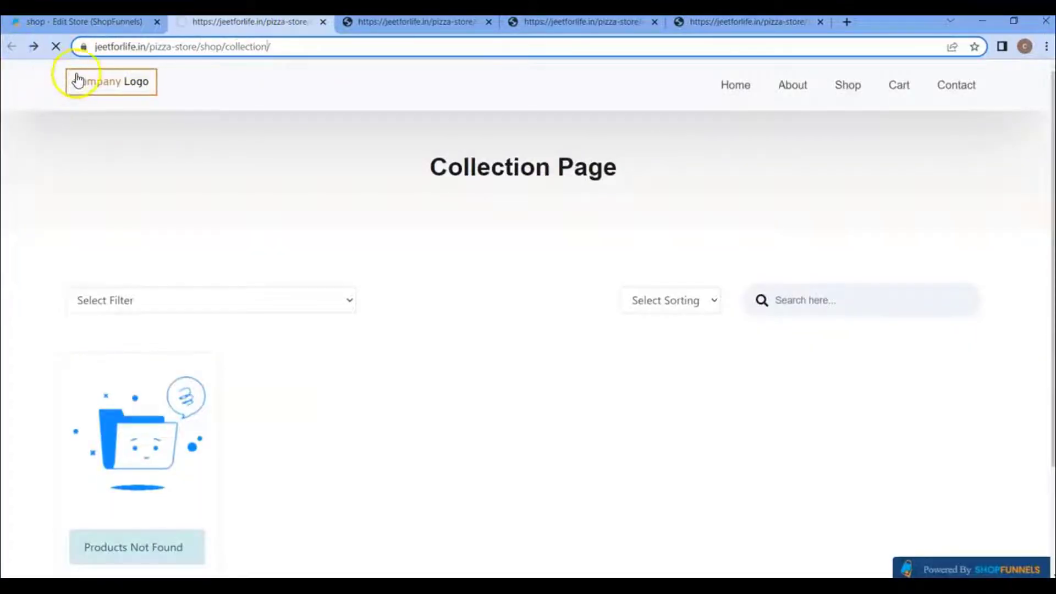
click(82, 82)
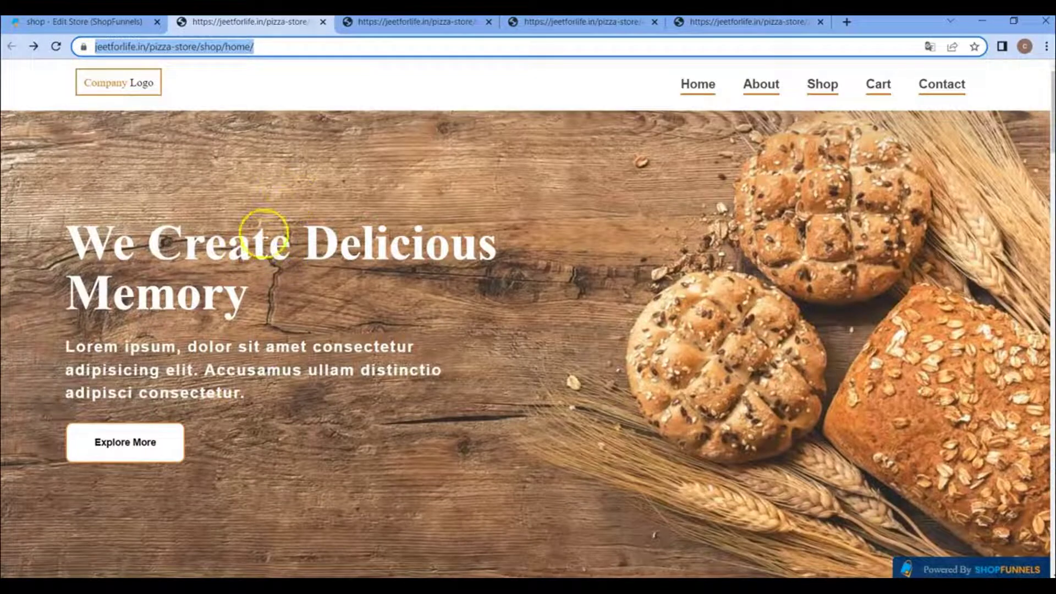
click(55, 47)
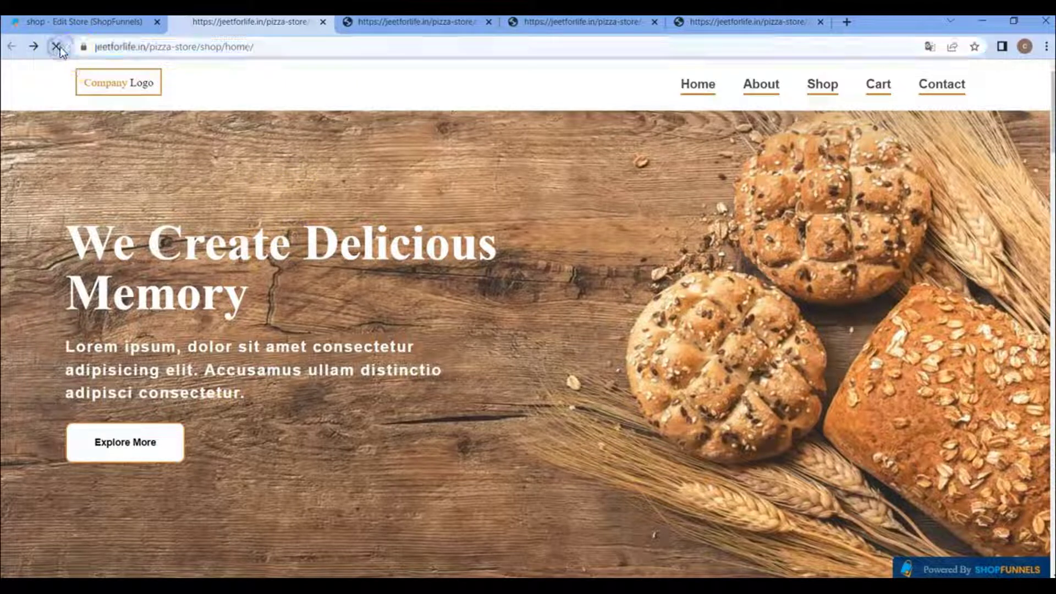
click(57, 46)
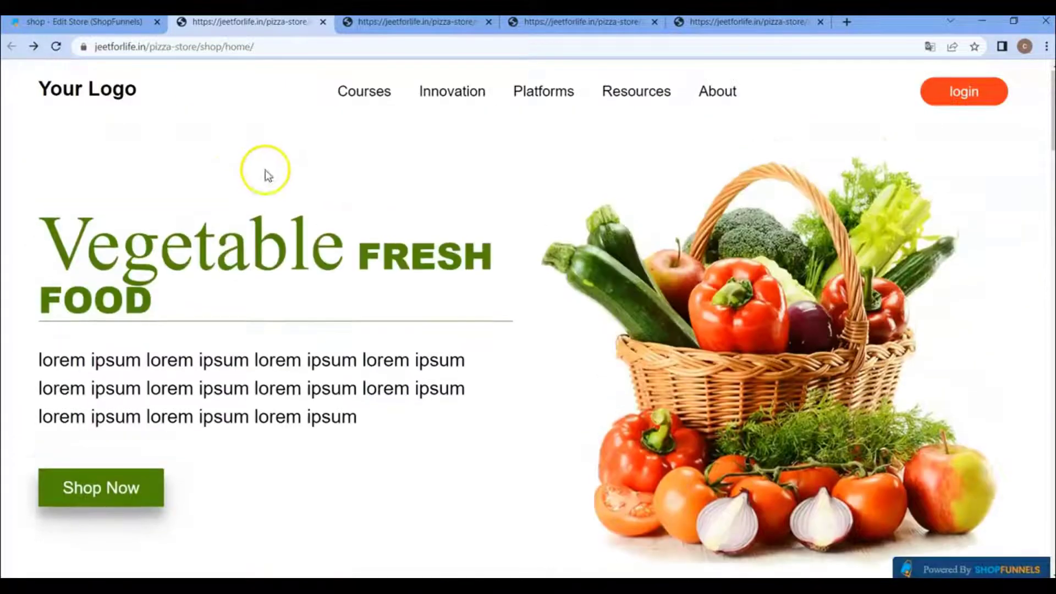
scroll(down, 3)
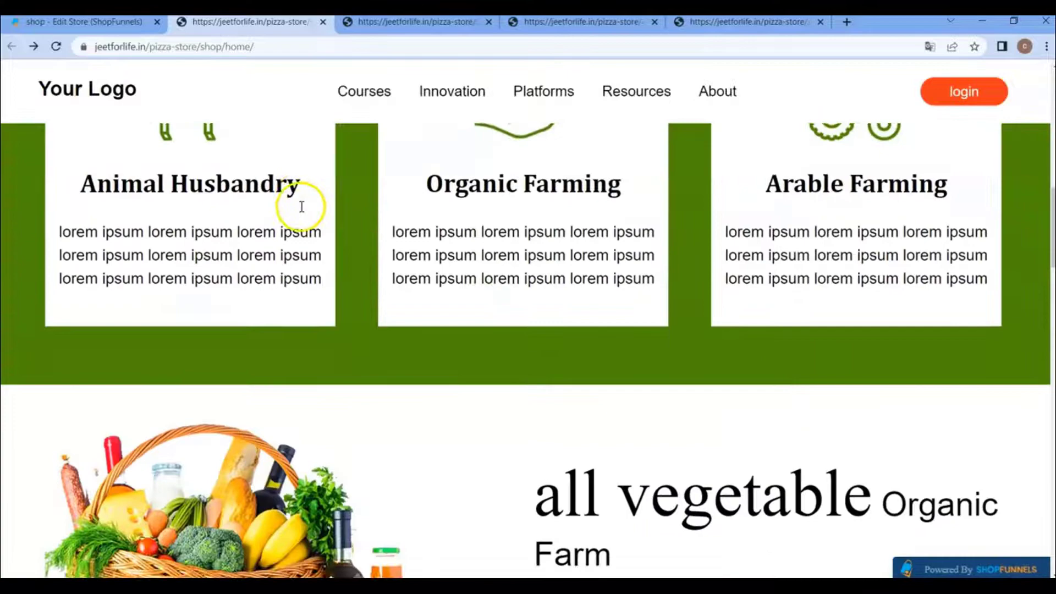
scroll(down, 3)
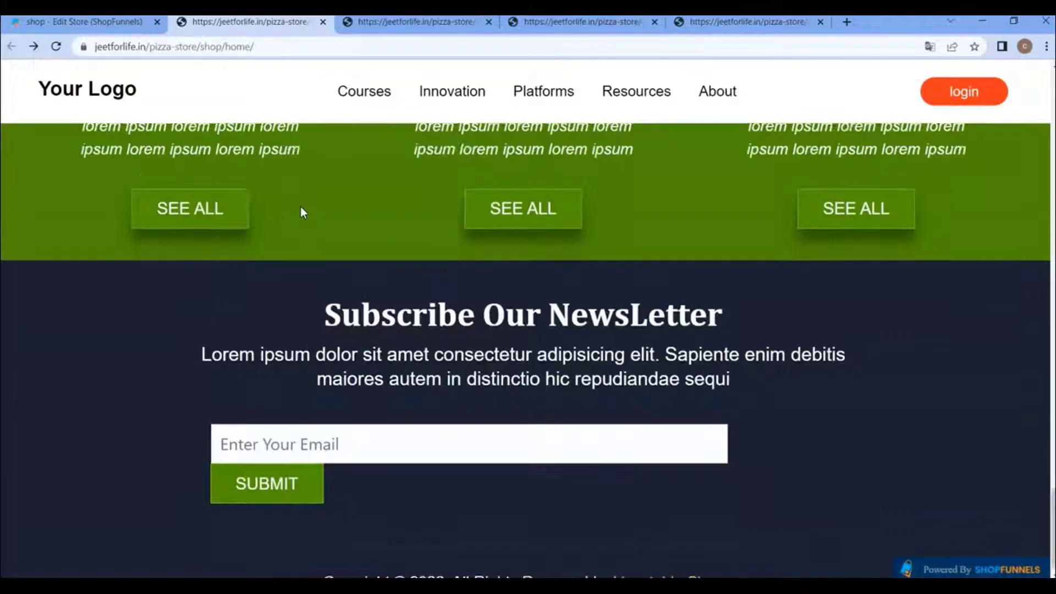
click(83, 23)
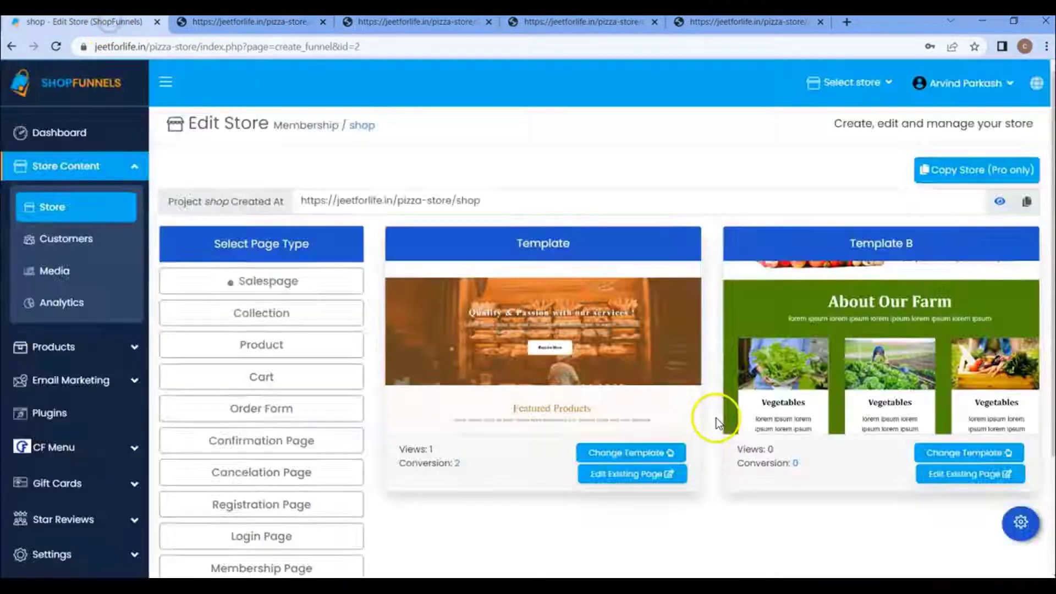
mouse_move(970, 526)
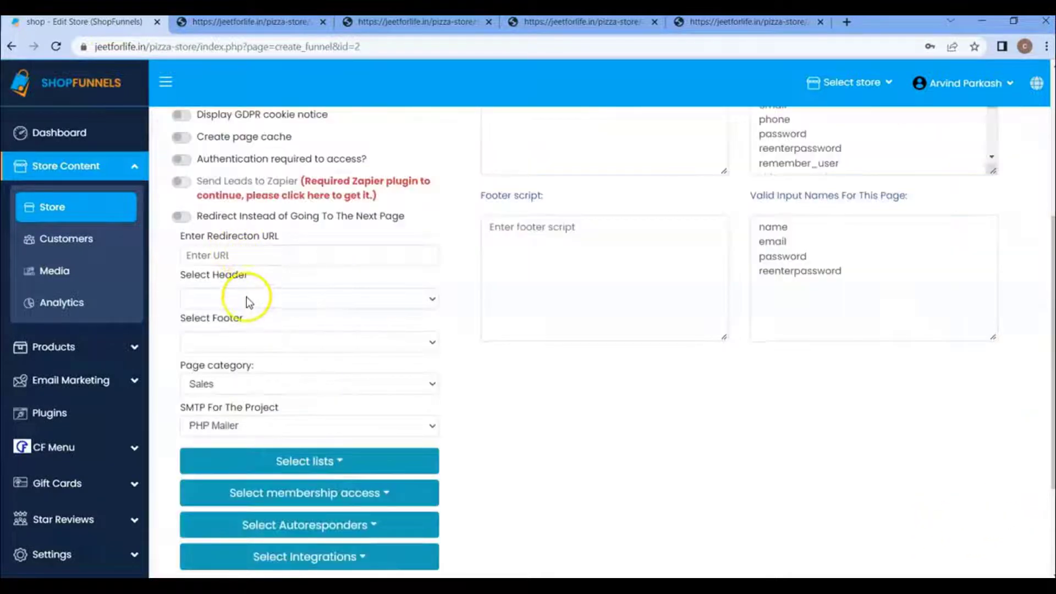
Close the home page settings to get back to the Edit Store page-type list
click(308, 342)
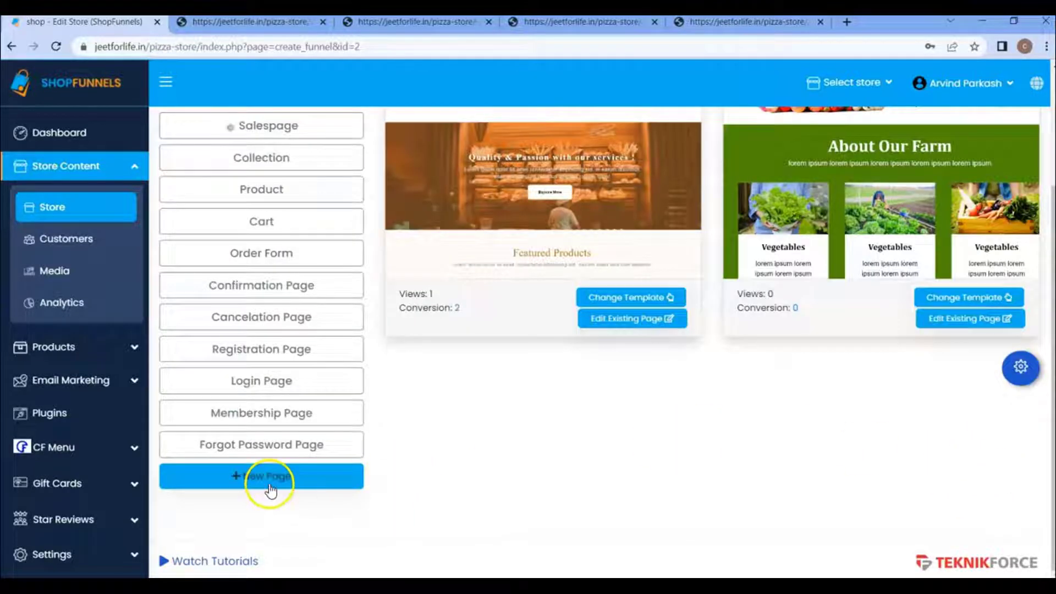
Add a new store page labelled 'header'
click(262, 476)
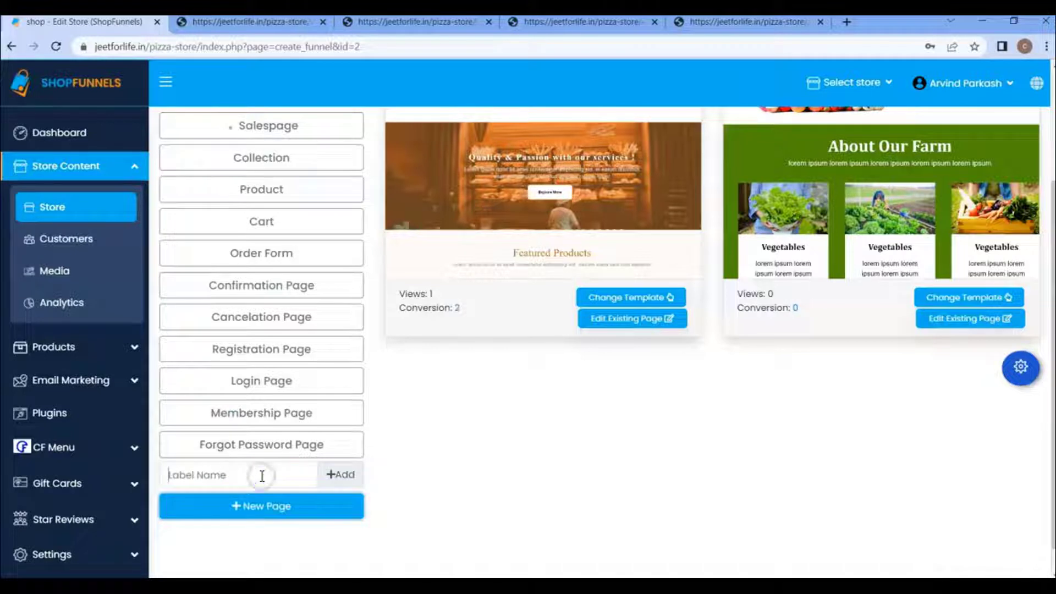
text(header)
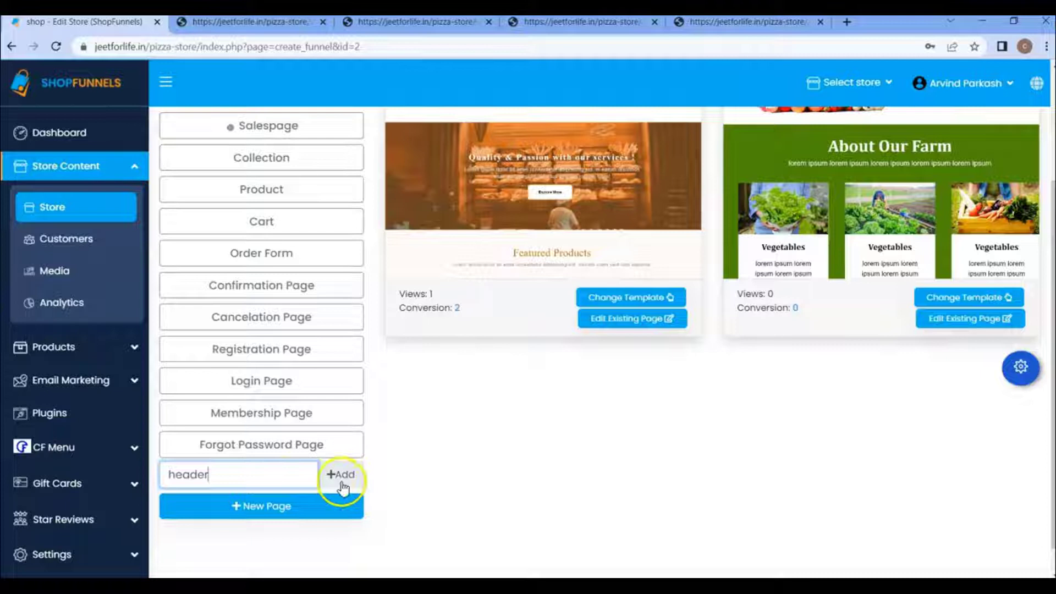
click(339, 475)
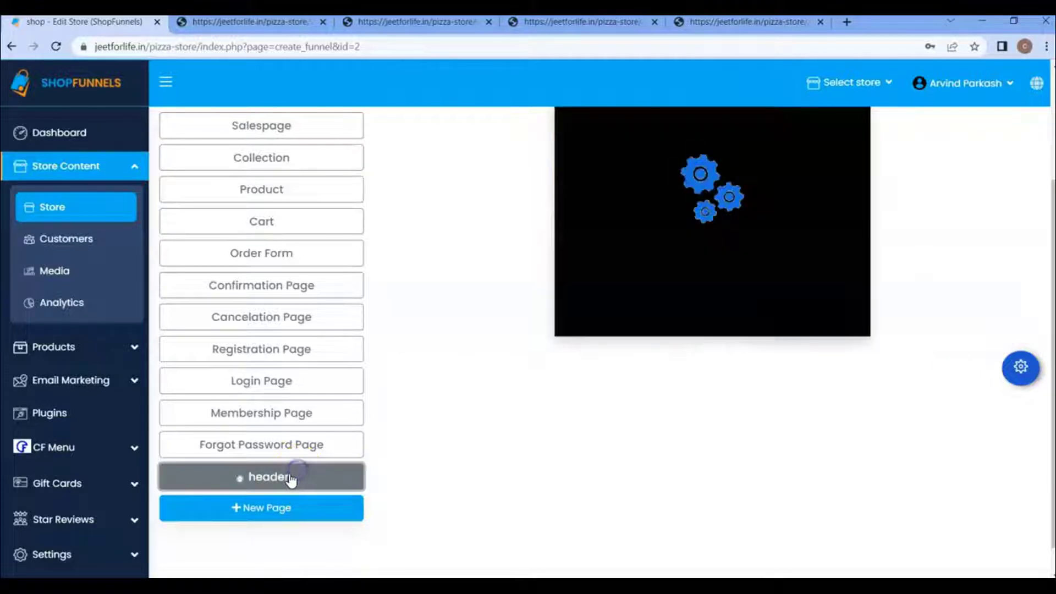
Set the header page's category to Header and select the new page
click(260, 477)
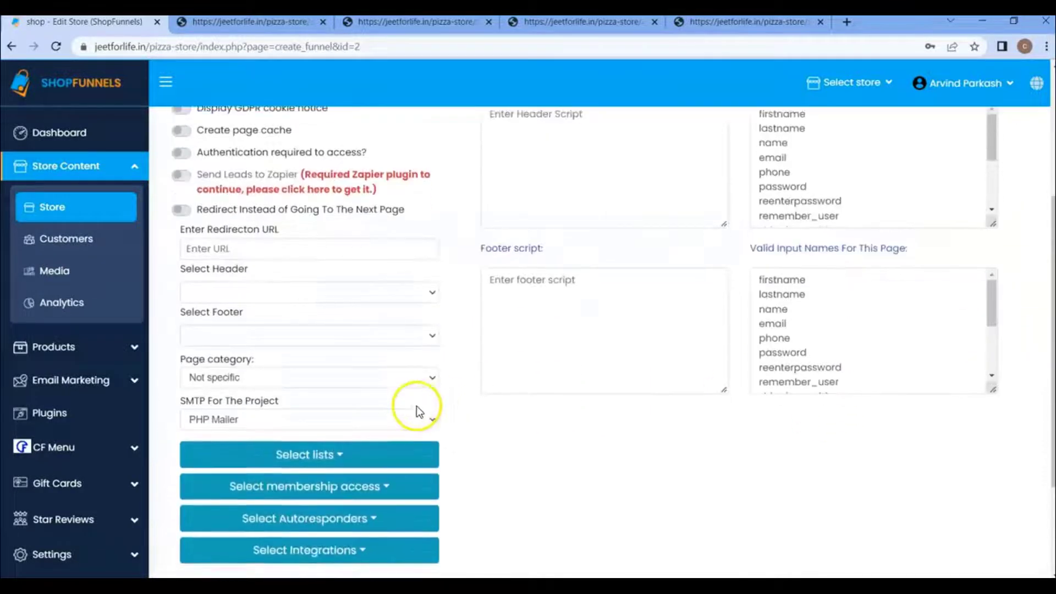
click(309, 378)
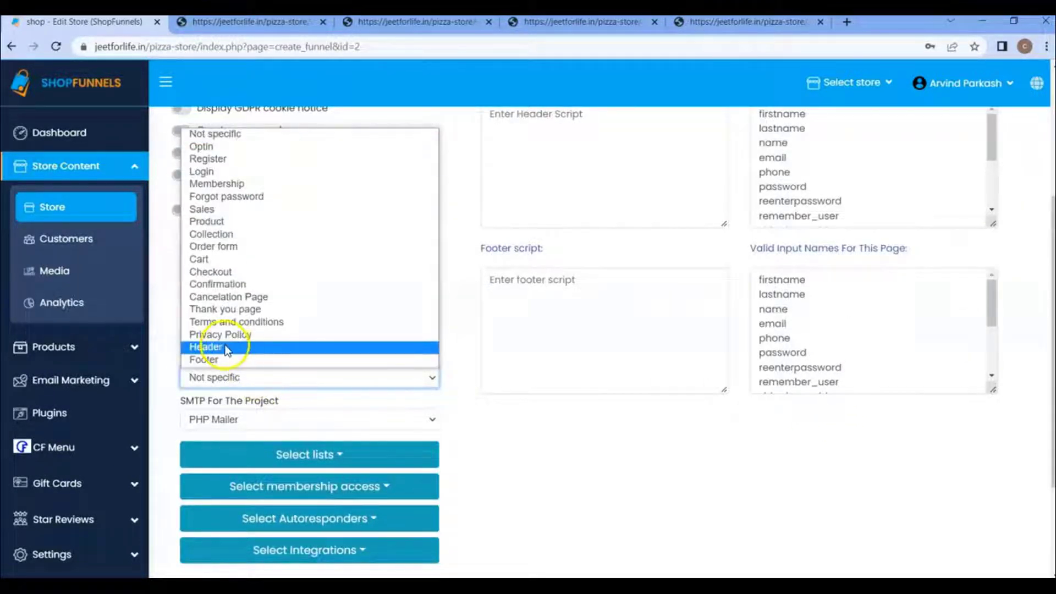
click(204, 347)
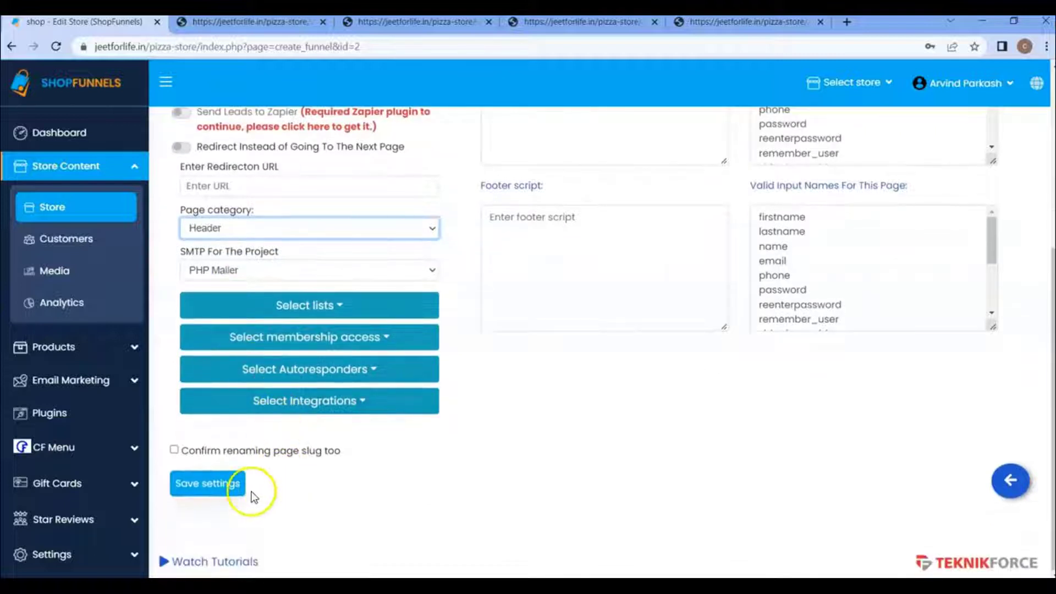
click(208, 483)
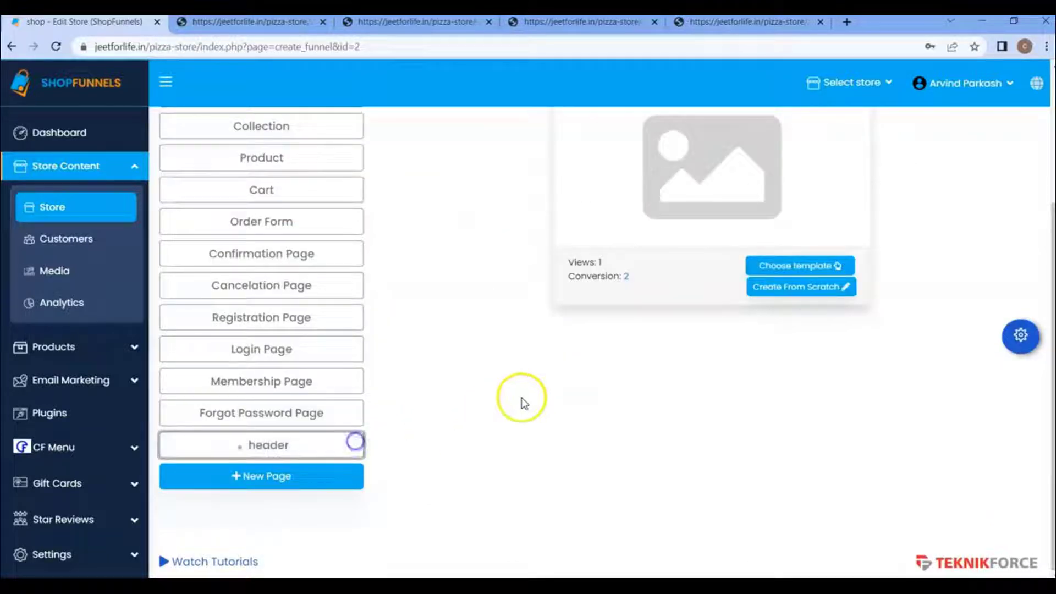
Use the header page's Visit Page option to view it live in a new tab
click(349, 444)
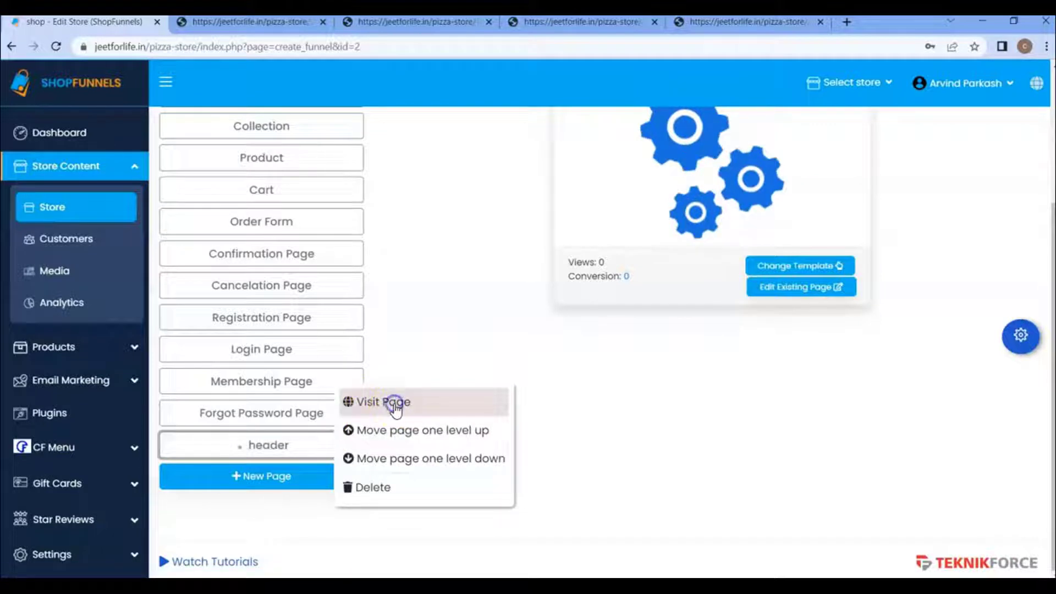
click(383, 402)
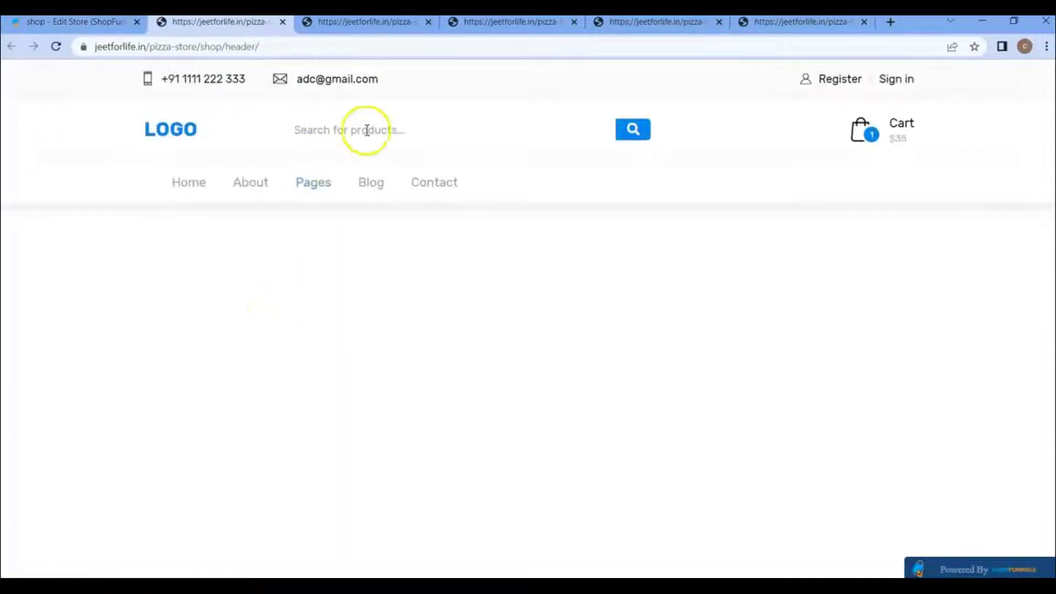
mouse_move(276, 105)
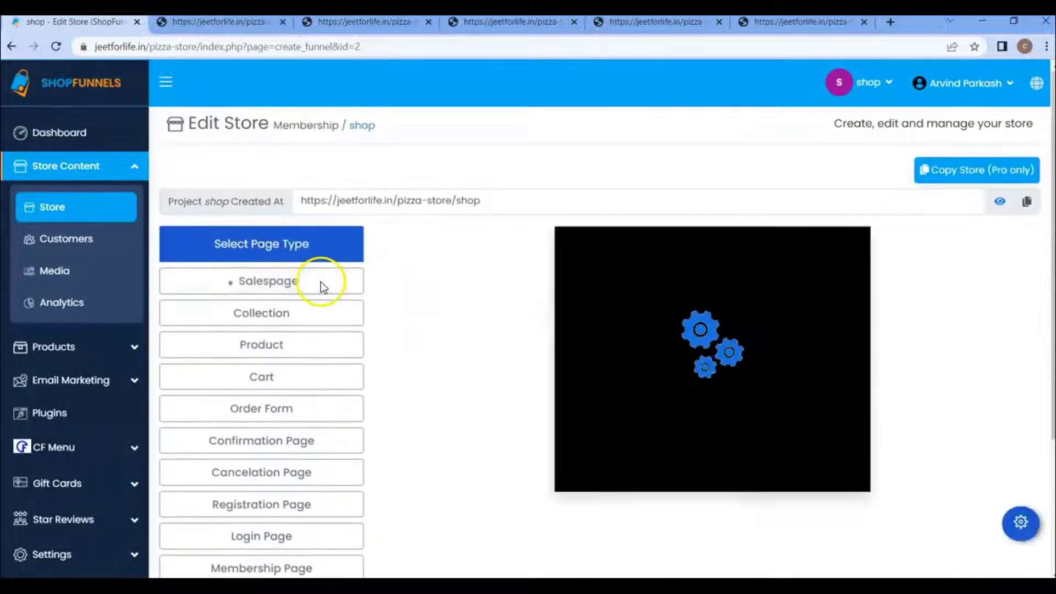
Set the home sales page's Select Header to 'header' and save its settings
click(262, 281)
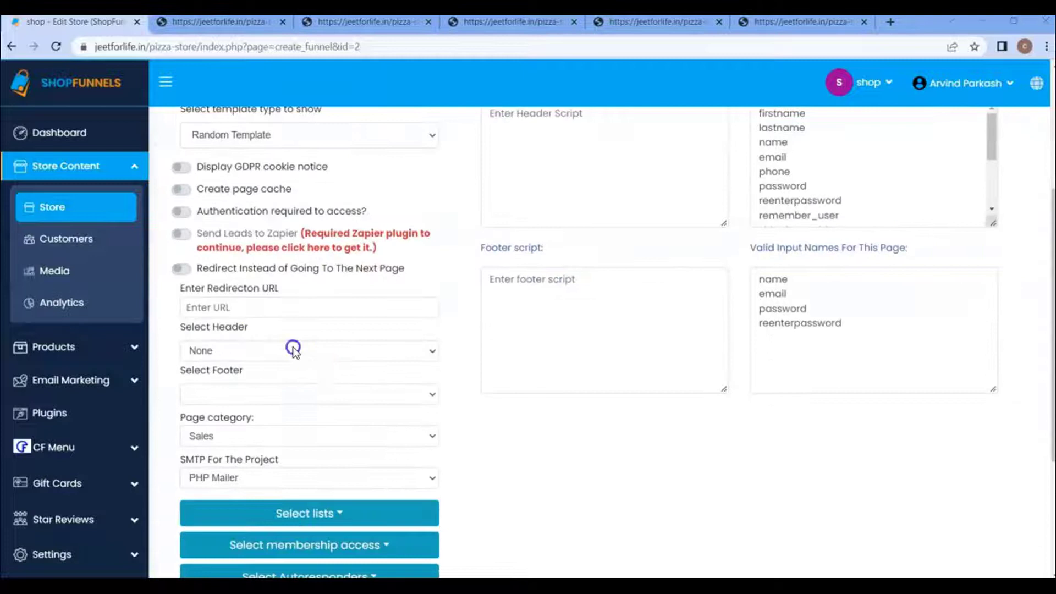
click(309, 350)
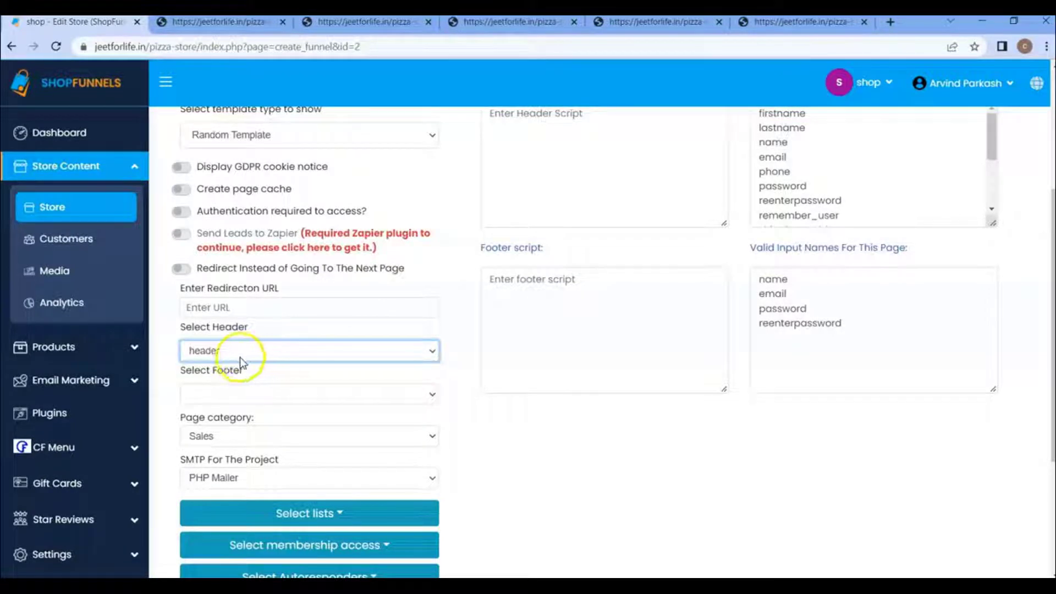
scroll(up, 3)
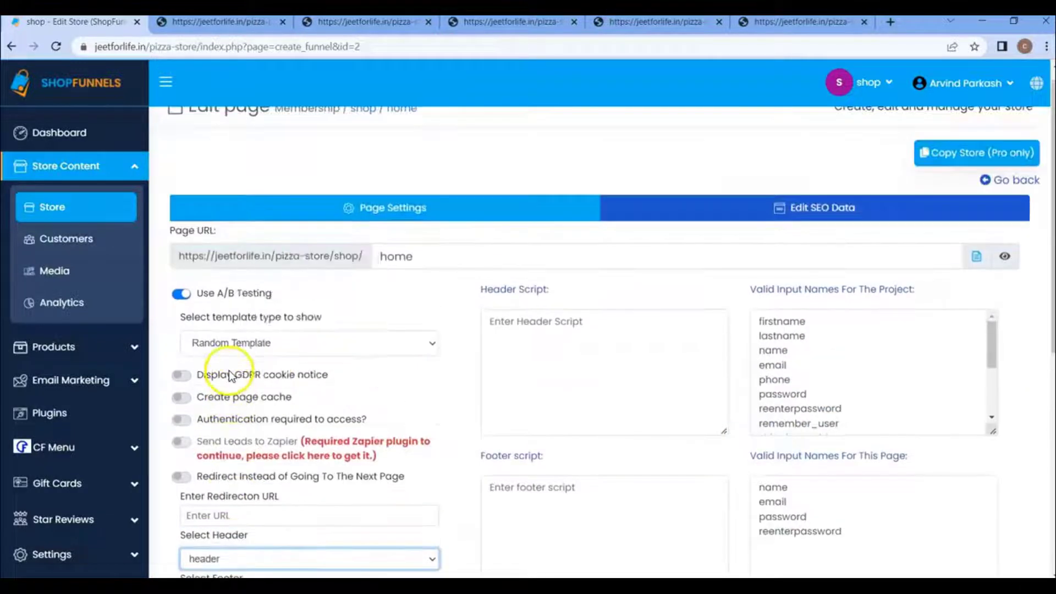
click(181, 294)
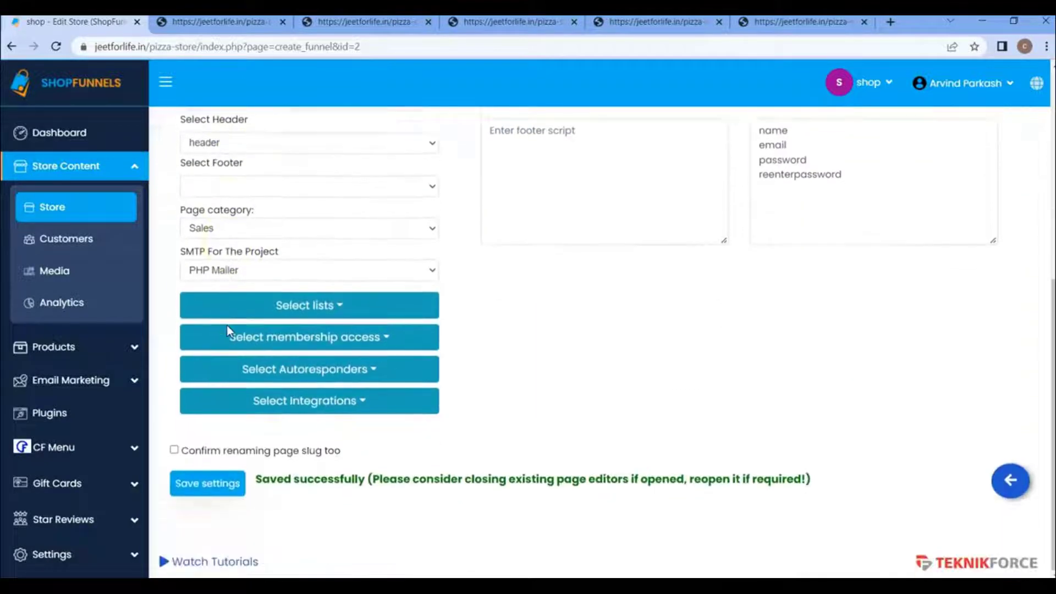
click(207, 484)
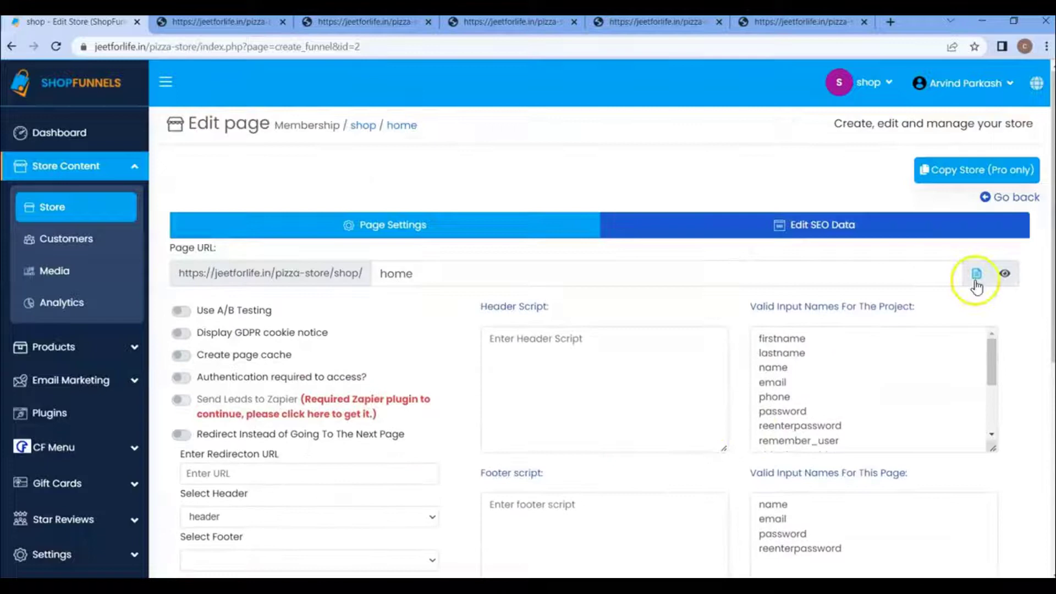
click(977, 273)
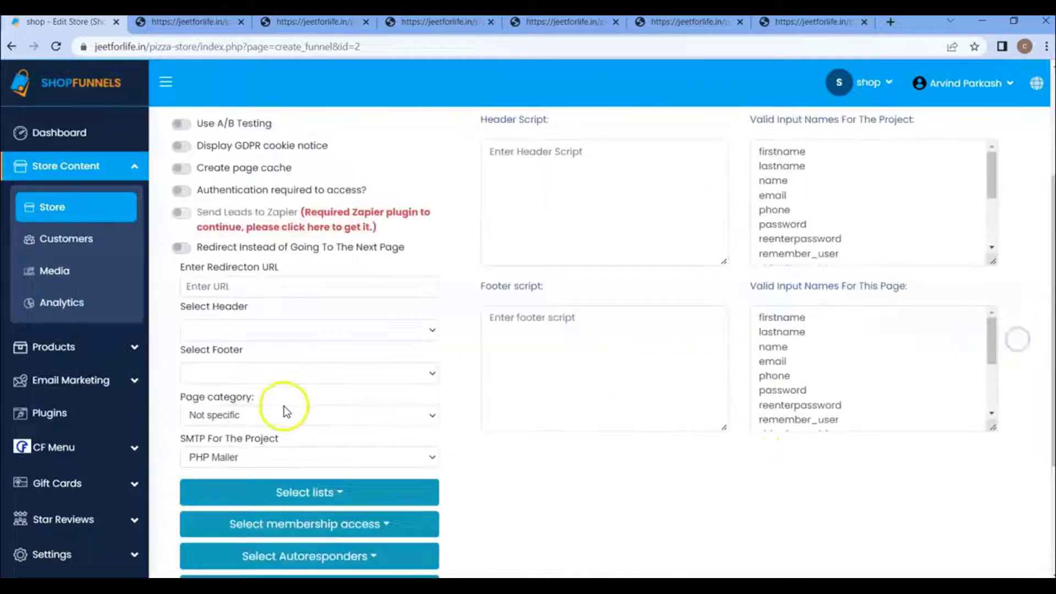
Set the new page's category to Footer and select 'footer' in the page list
click(309, 415)
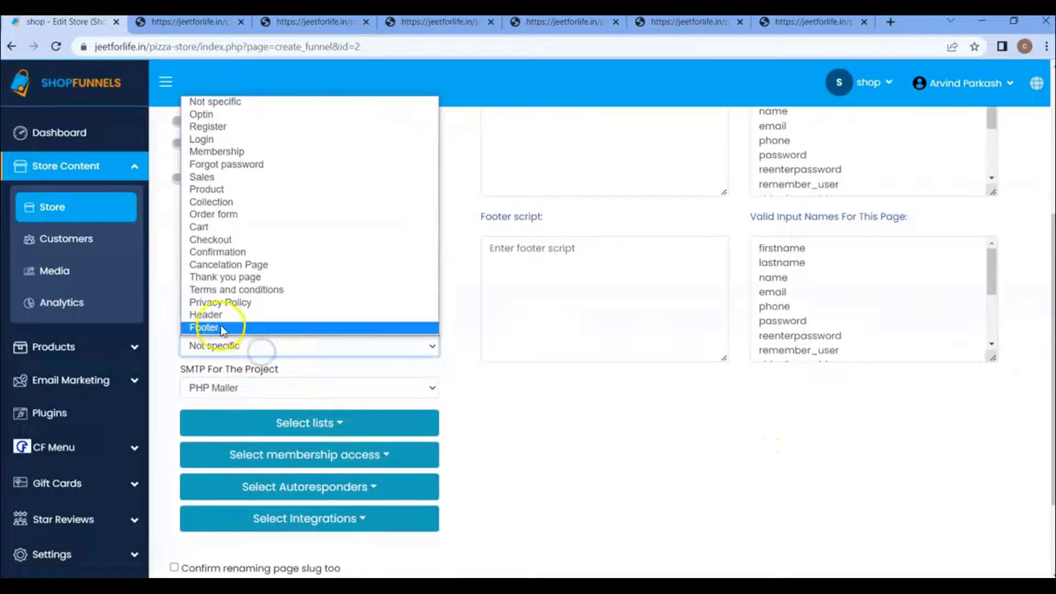
click(205, 327)
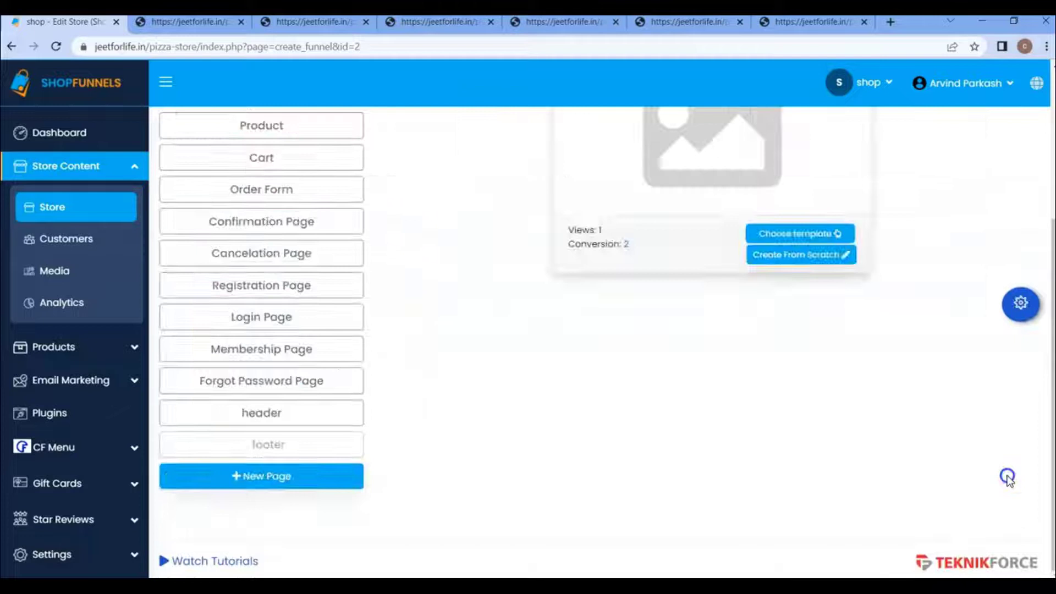
click(800, 233)
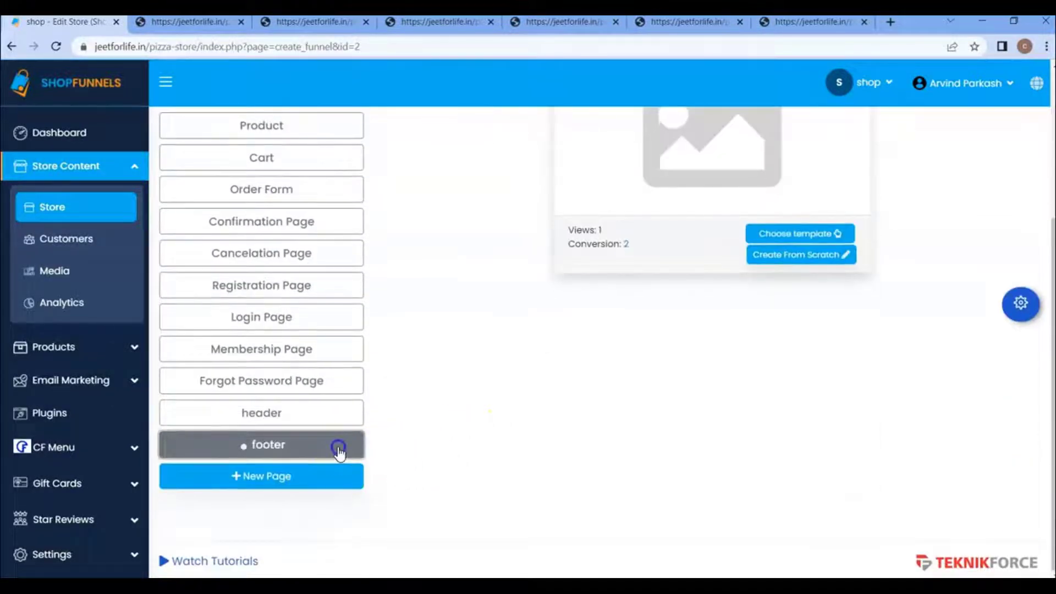
click(338, 446)
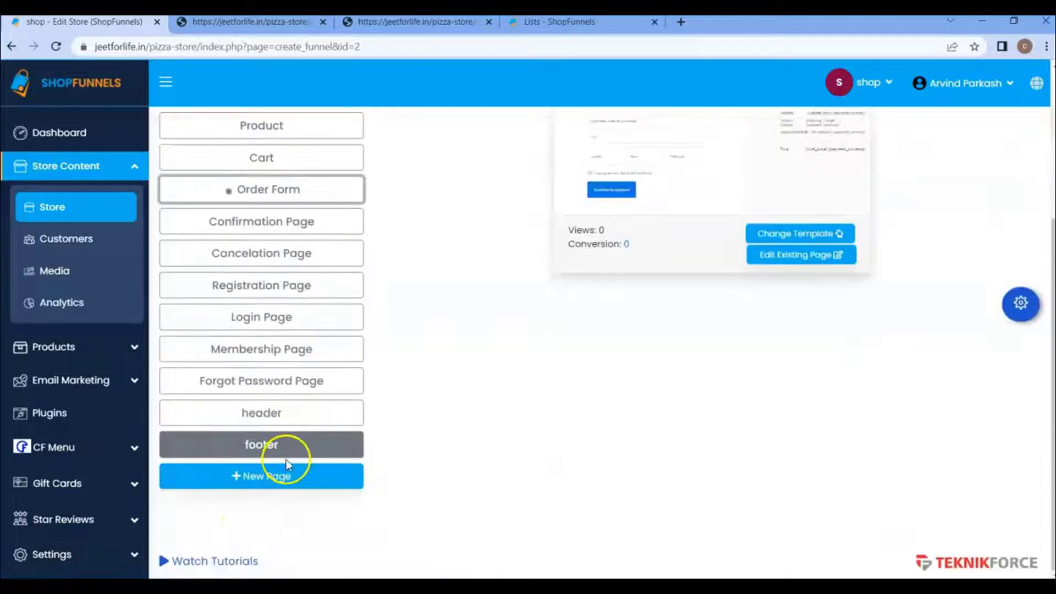
Choose 'footer' as the home page footer, with Sales category and SMTP PHP Mailer
click(261, 476)
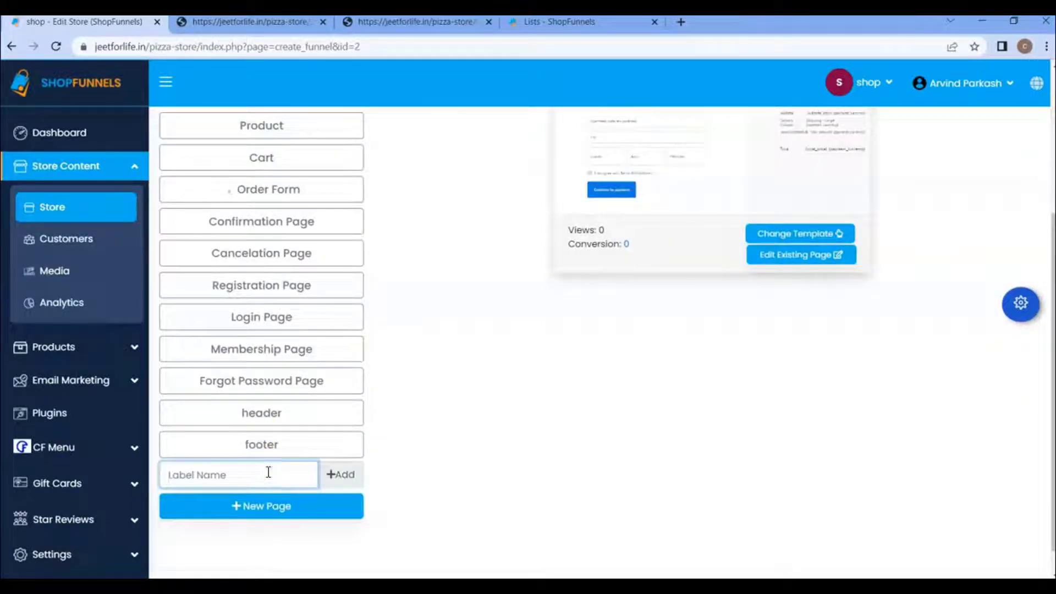
text(header)
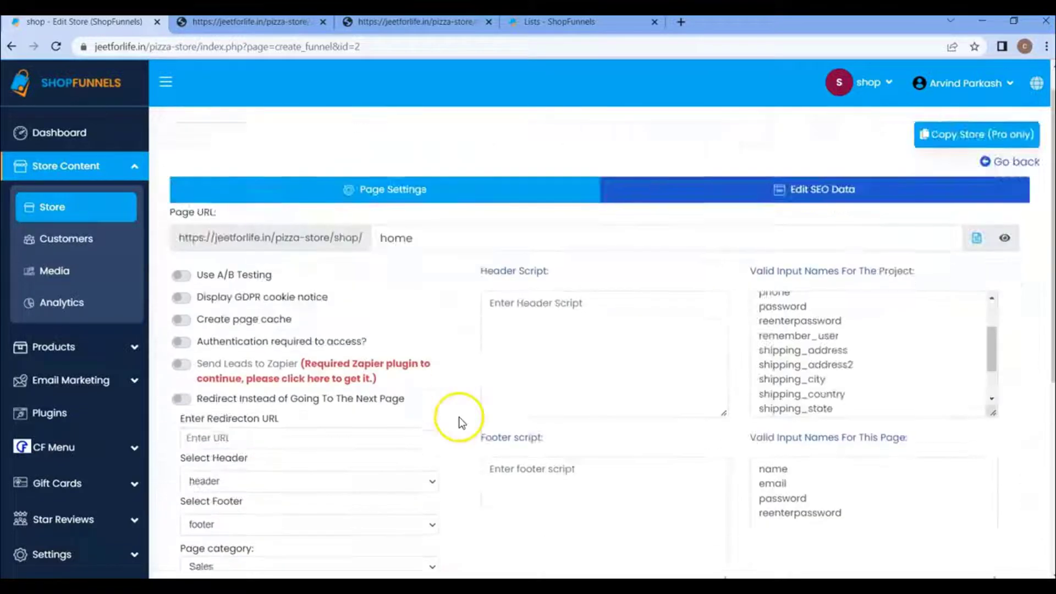
scroll(down, 3)
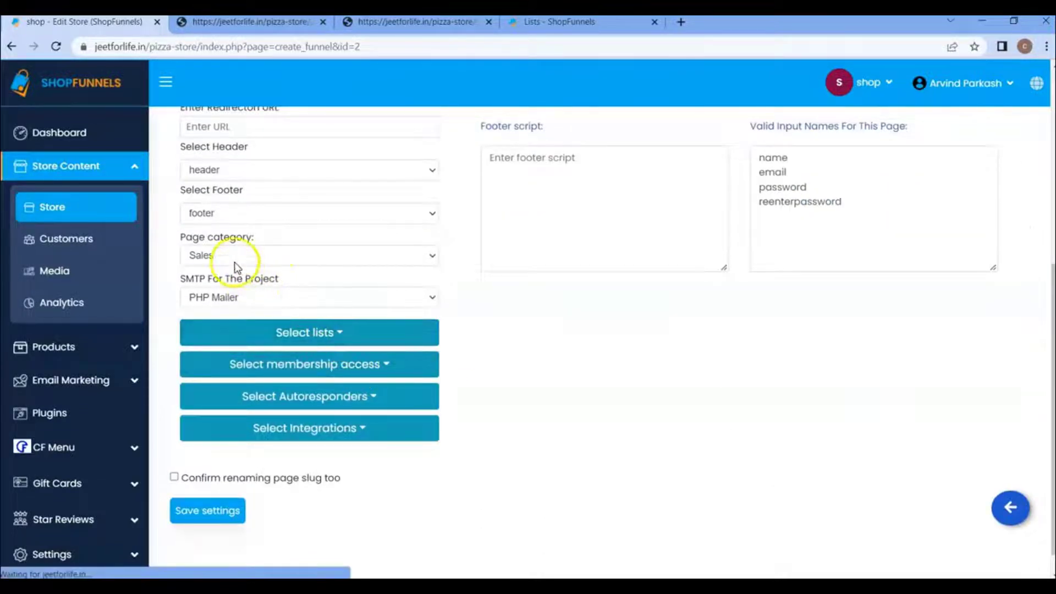
click(309, 256)
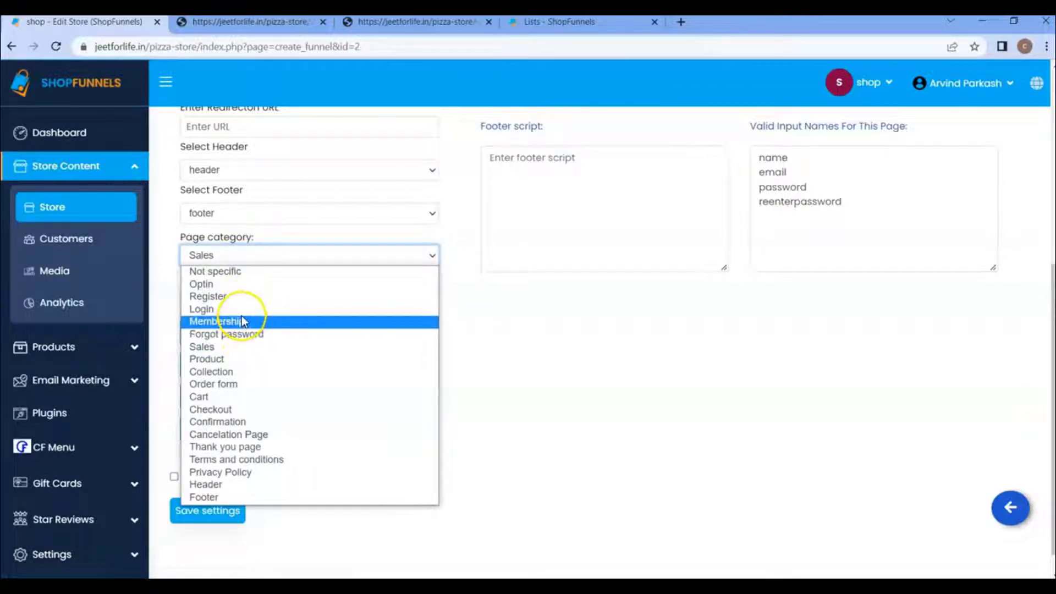
mouse_move(228, 363)
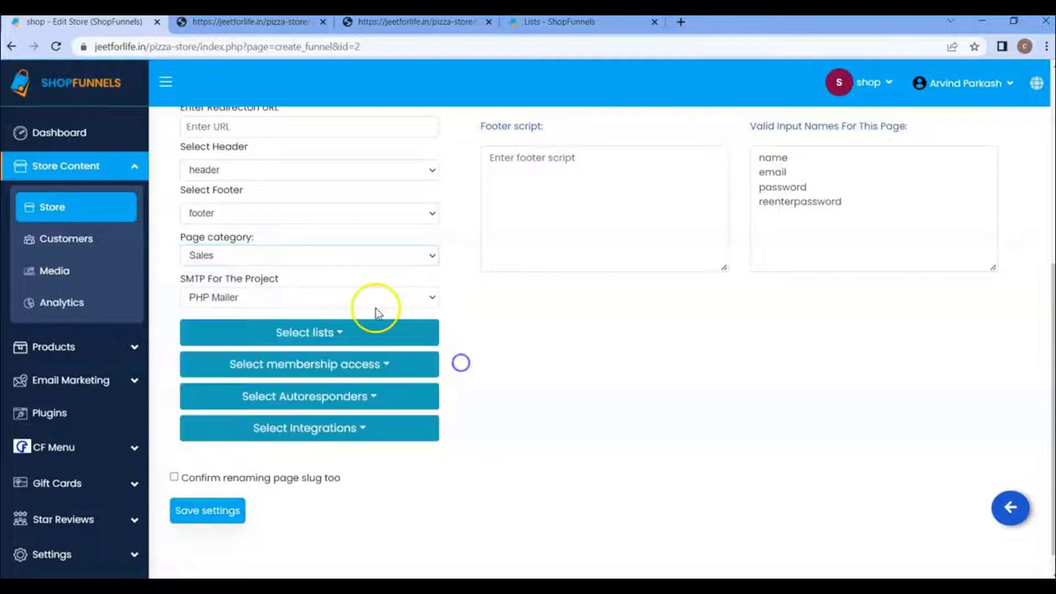
click(309, 298)
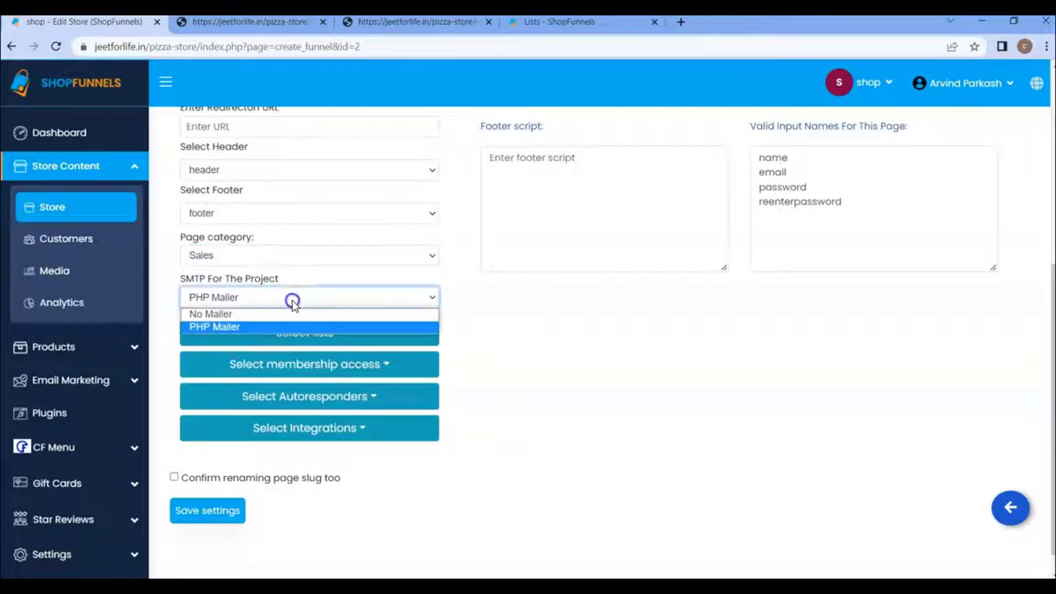
click(215, 327)
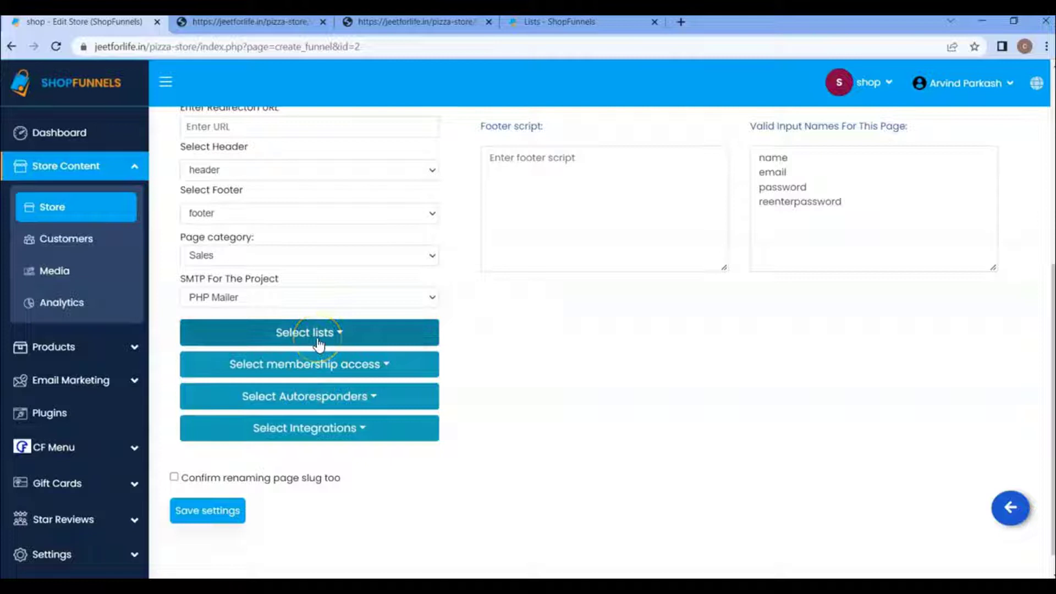
Untick the users list in the home page's Select lists
click(308, 332)
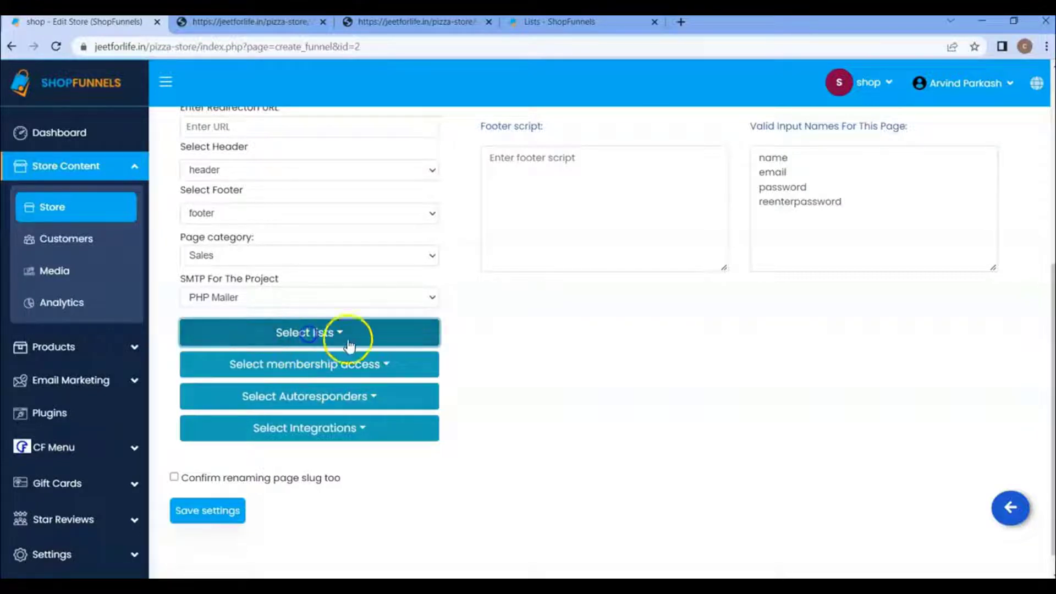
click(309, 333)
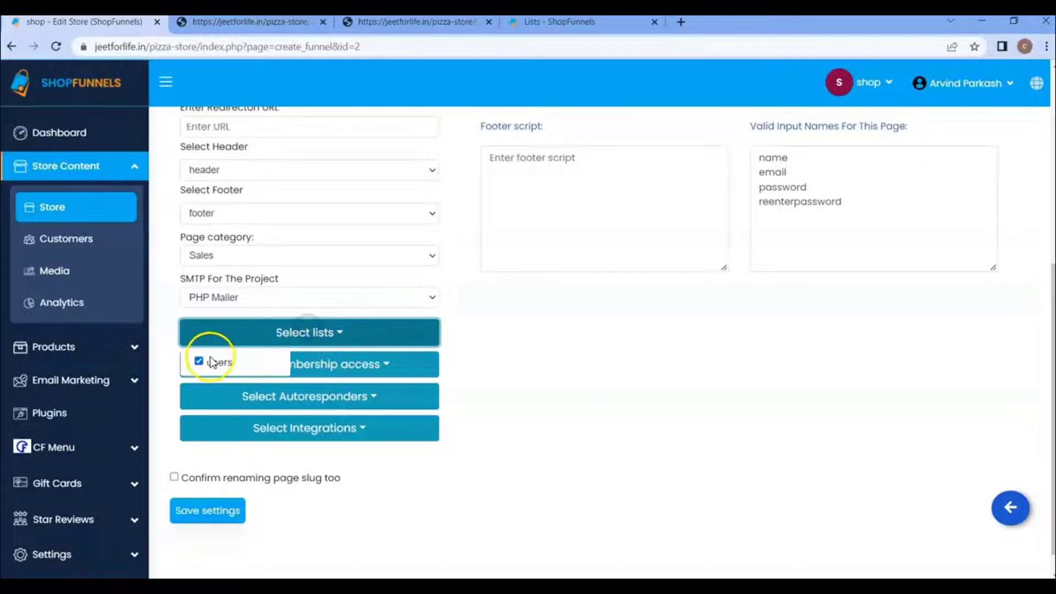
click(199, 361)
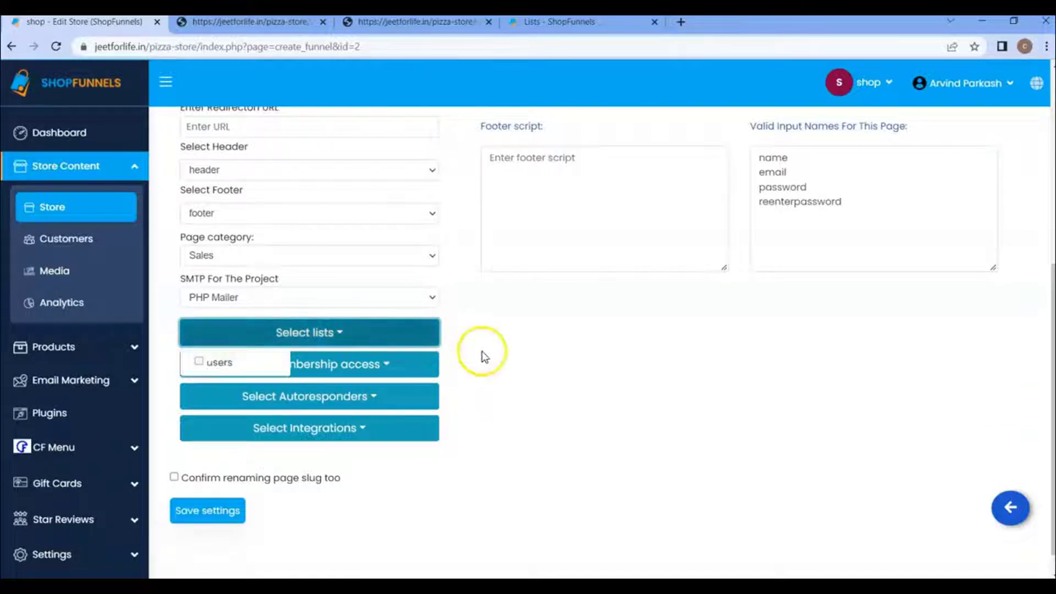
Create an email list named 'customers' under Email Marketing > Lists
click(74, 381)
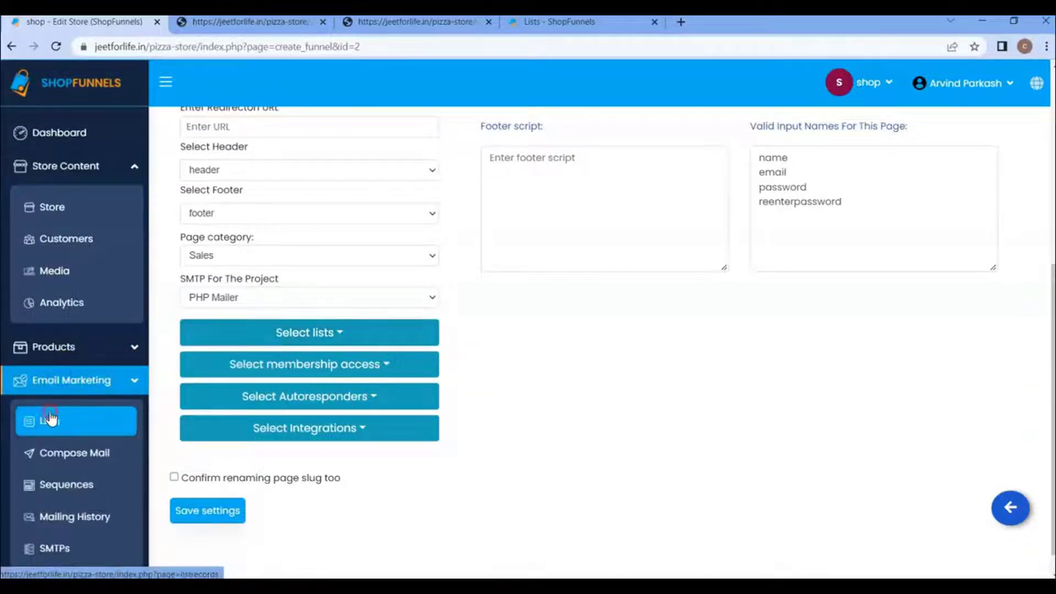
click(49, 420)
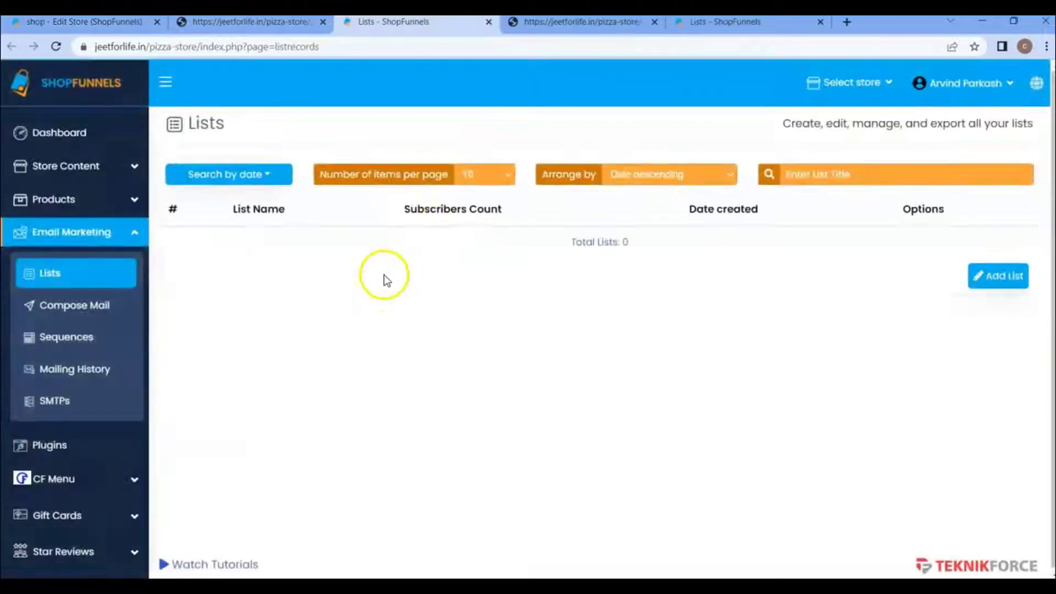
click(998, 276)
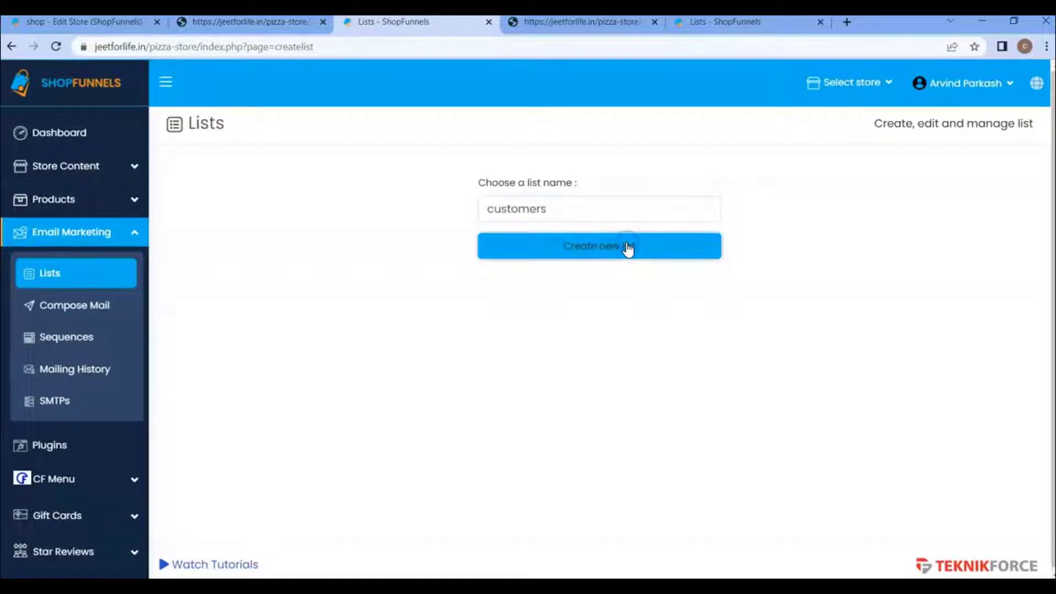
click(600, 246)
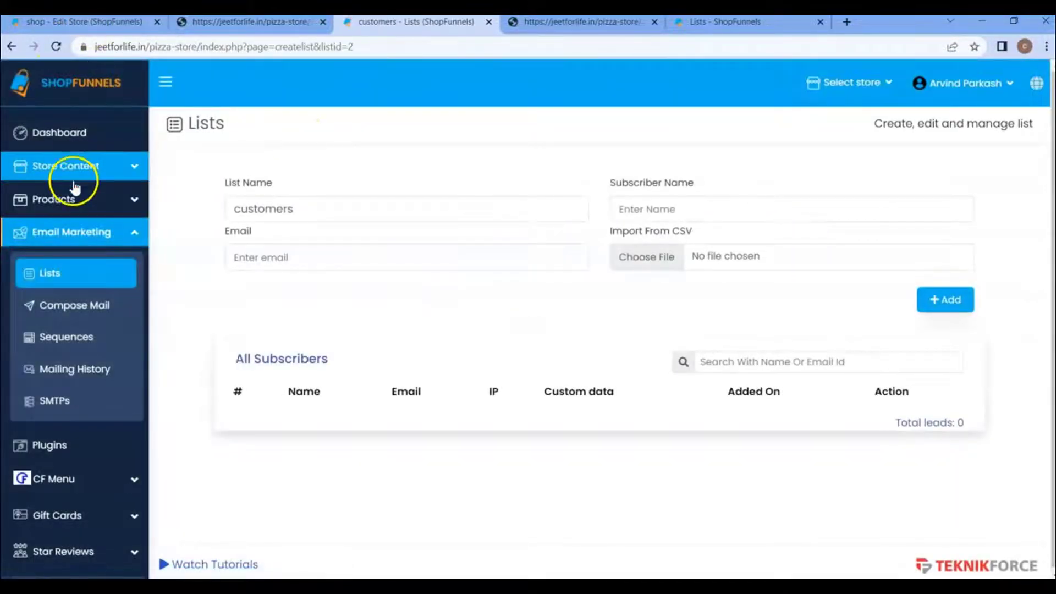
click(64, 165)
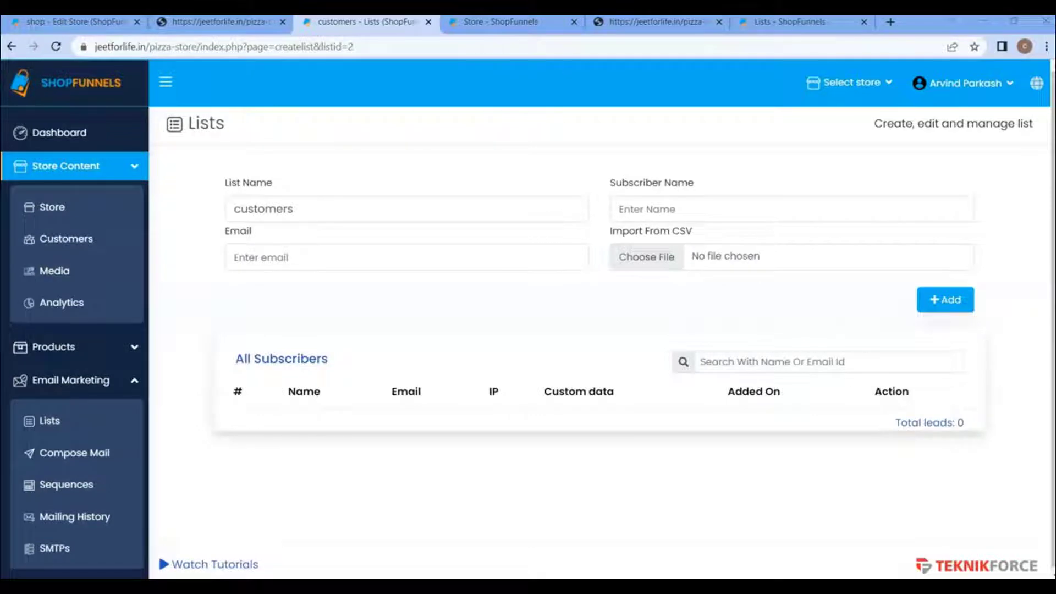
click(504, 22)
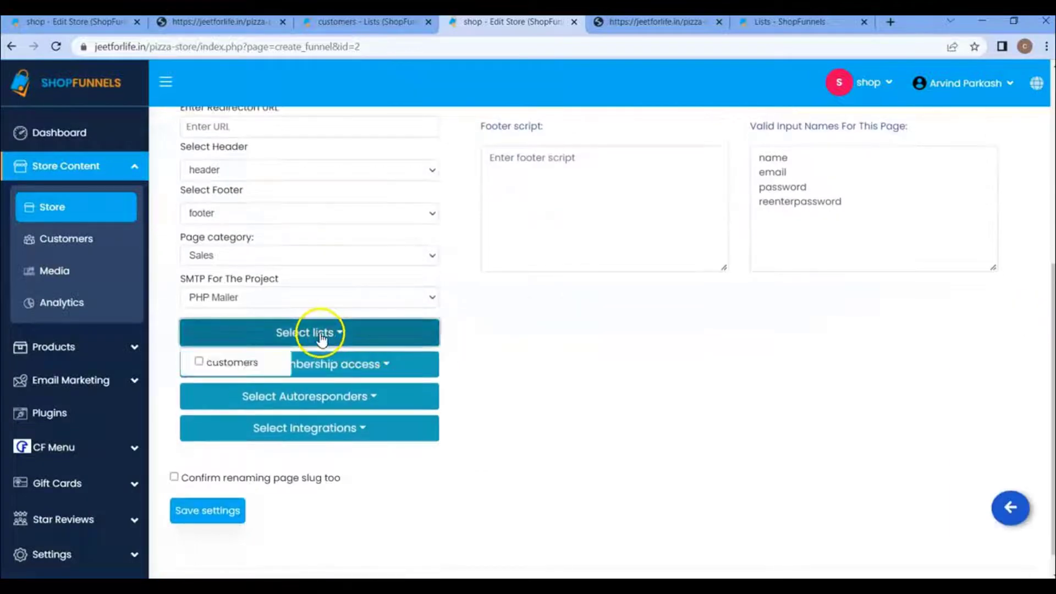
Tick the customers list for the home page and save its settings
click(199, 362)
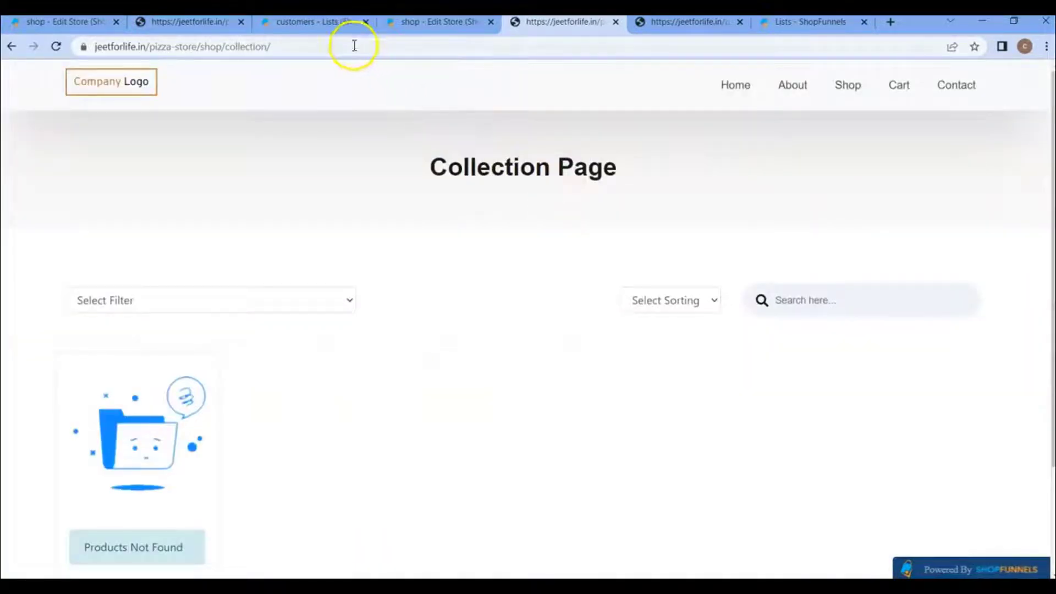
click(314, 22)
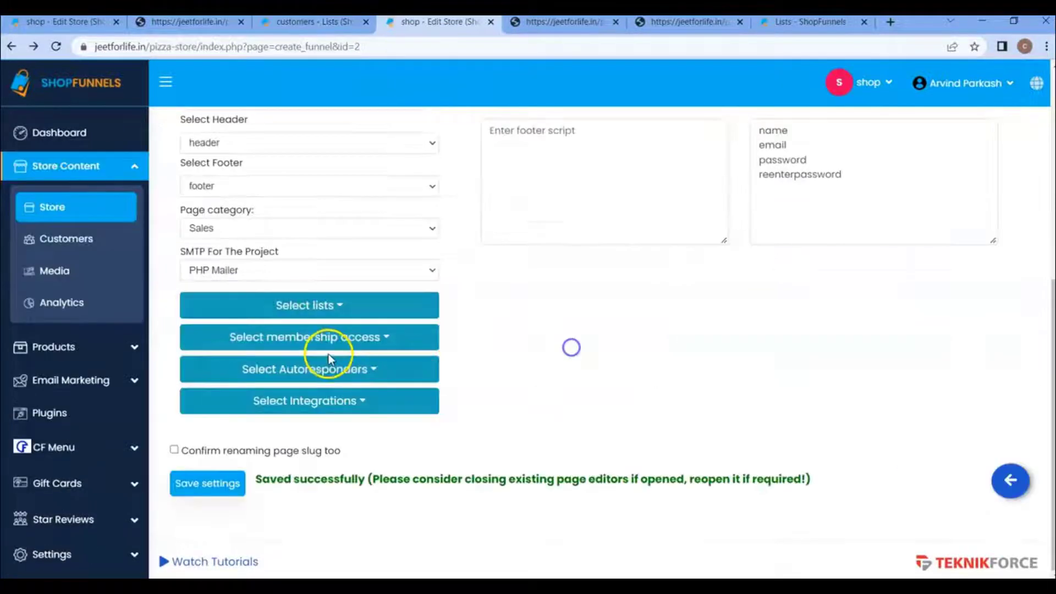
click(309, 337)
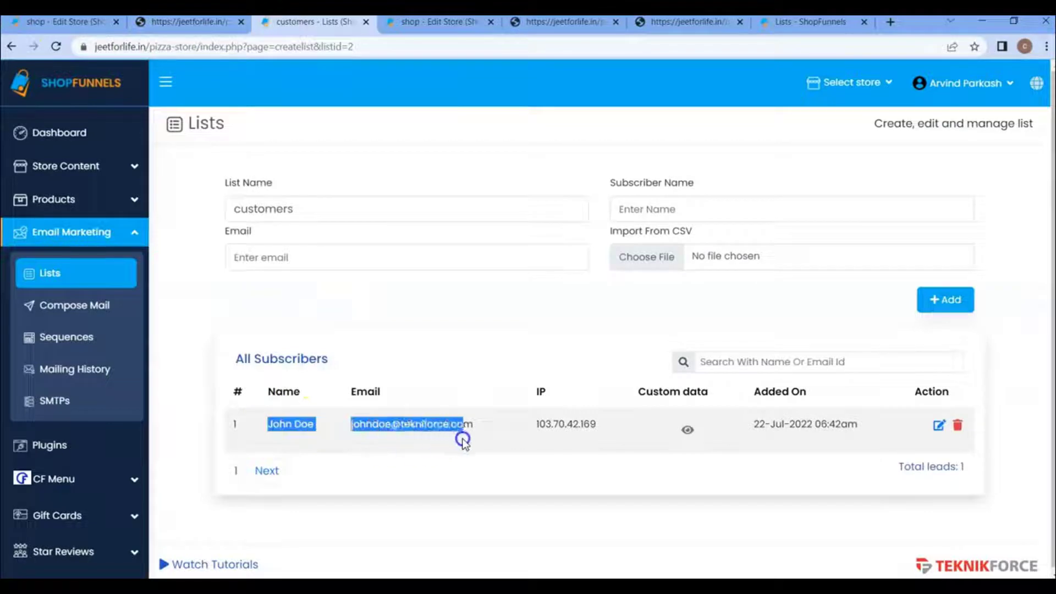
Follow the Select Autoresponders marketplace link and browse the email plugin listing
click(433, 21)
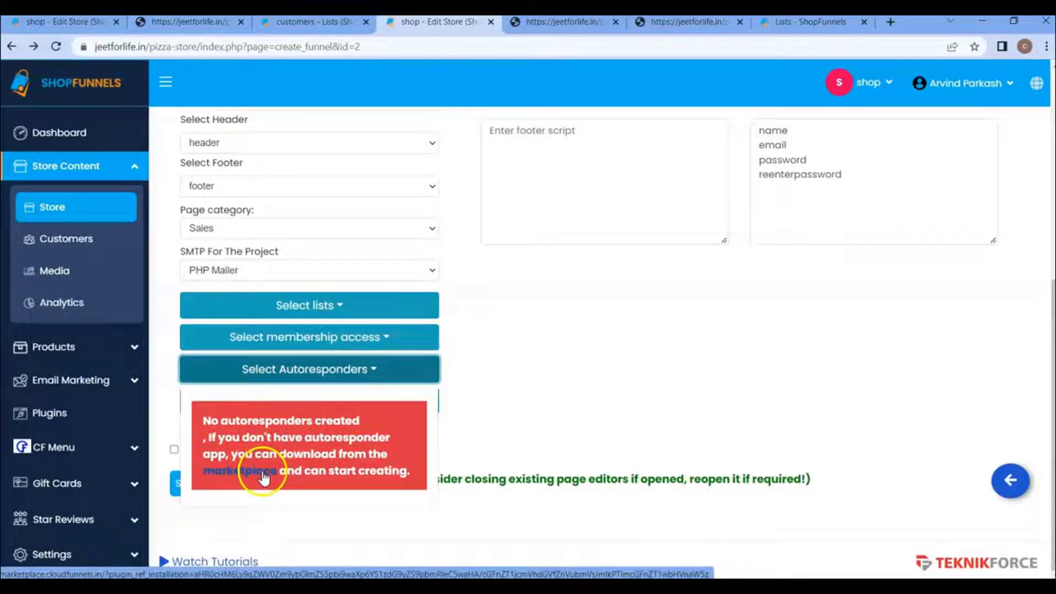
click(238, 471)
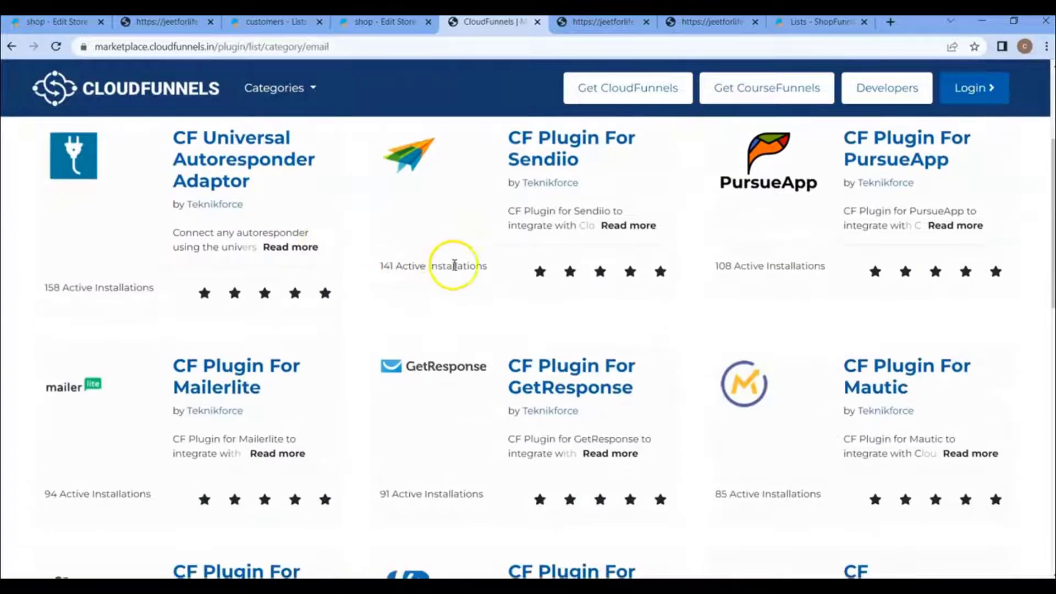
scroll(down, 3)
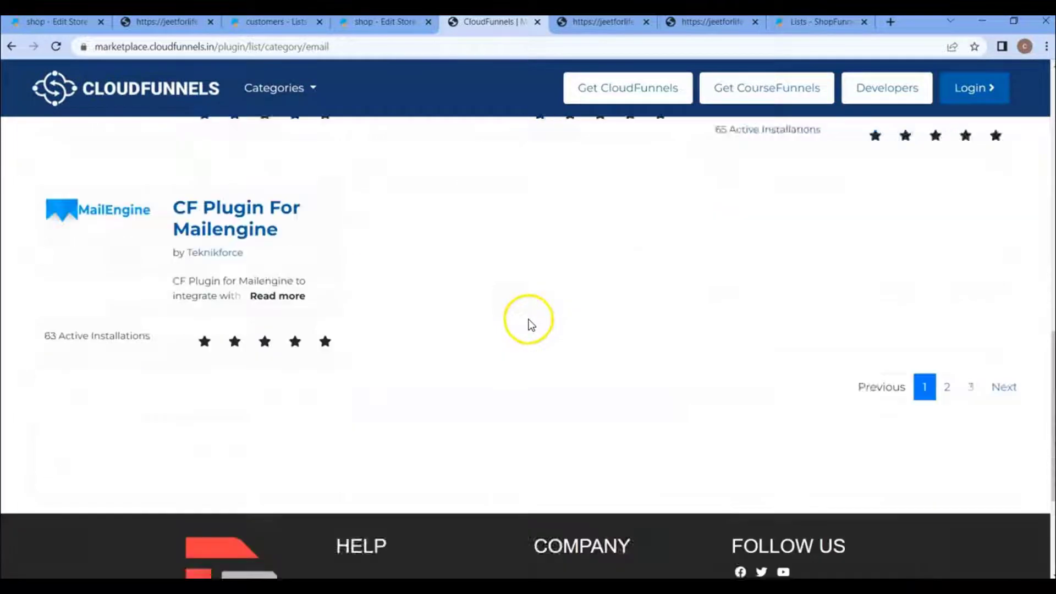
Check Select Integrations on the home page, which needs the External Script app
scroll(up, 3)
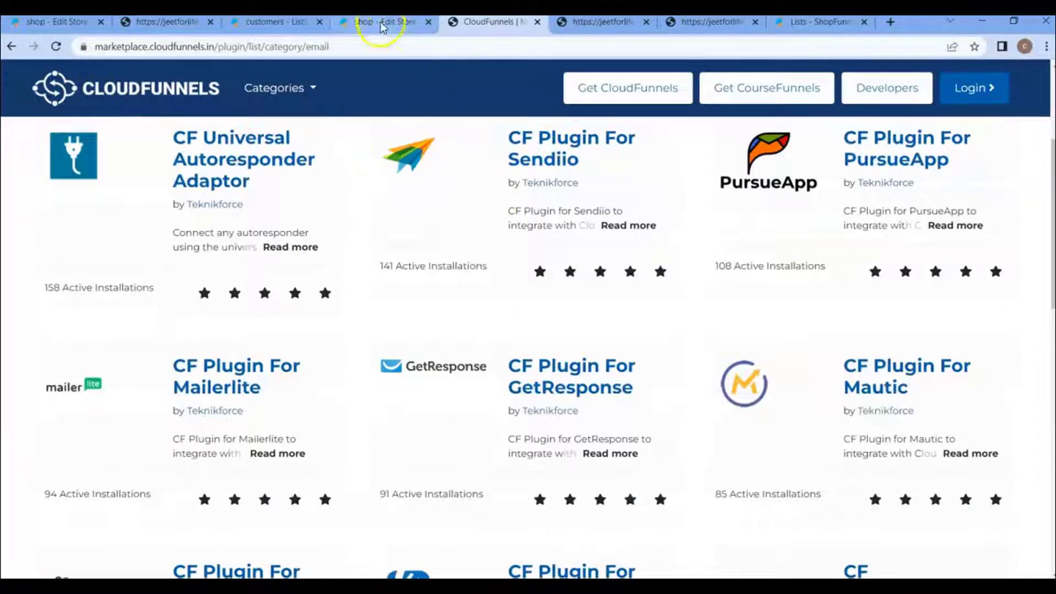
click(380, 21)
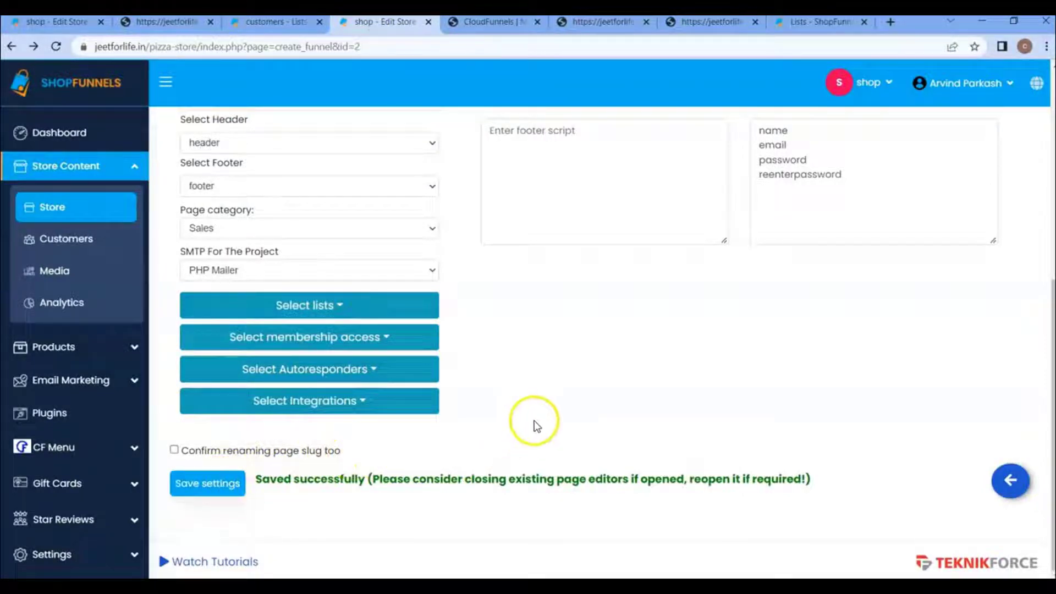
mouse_move(560, 414)
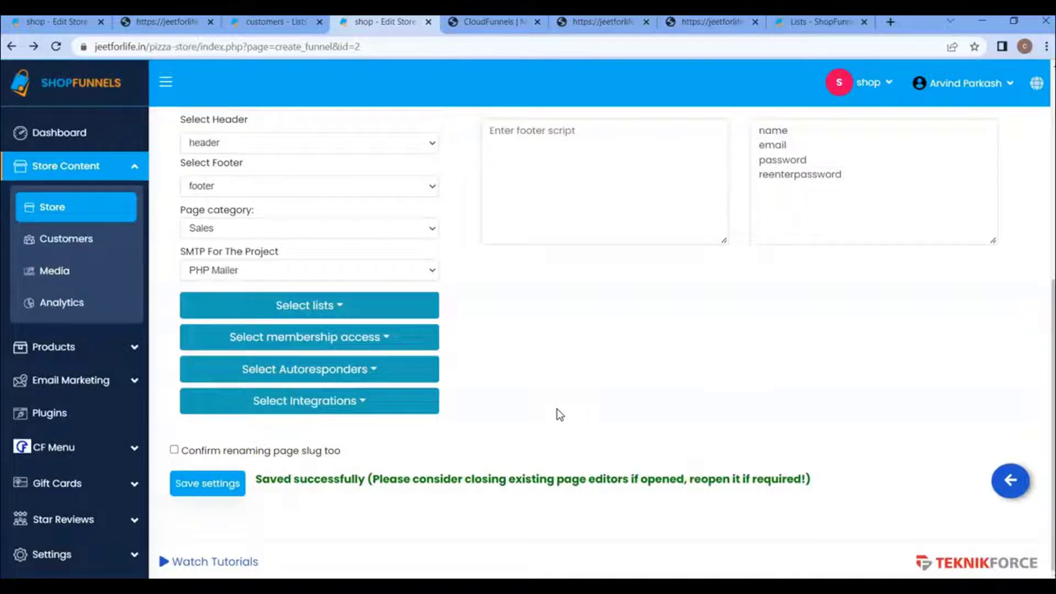
mouse_move(542, 417)
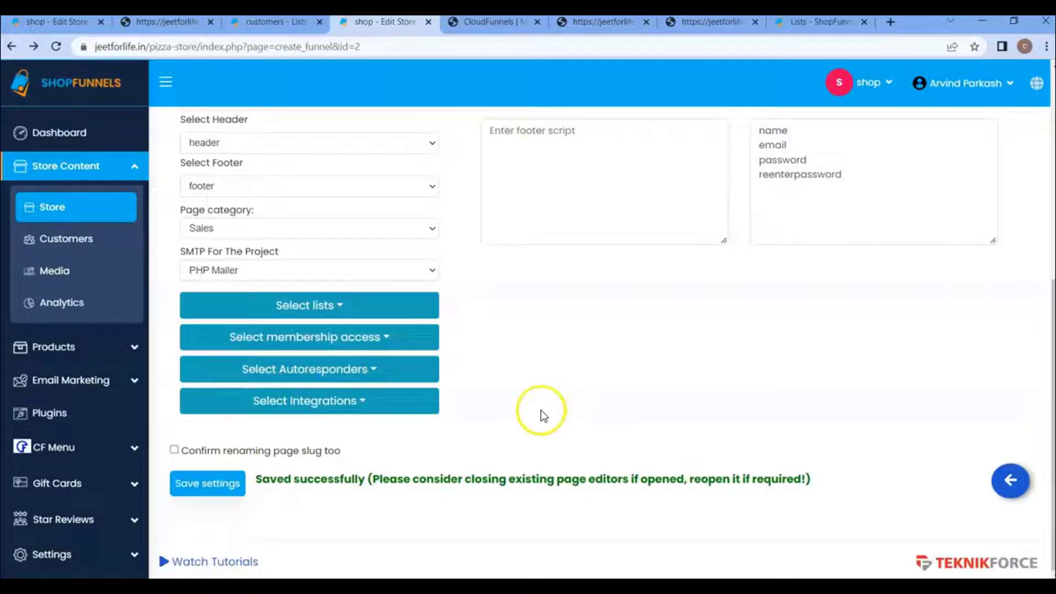
click(308, 402)
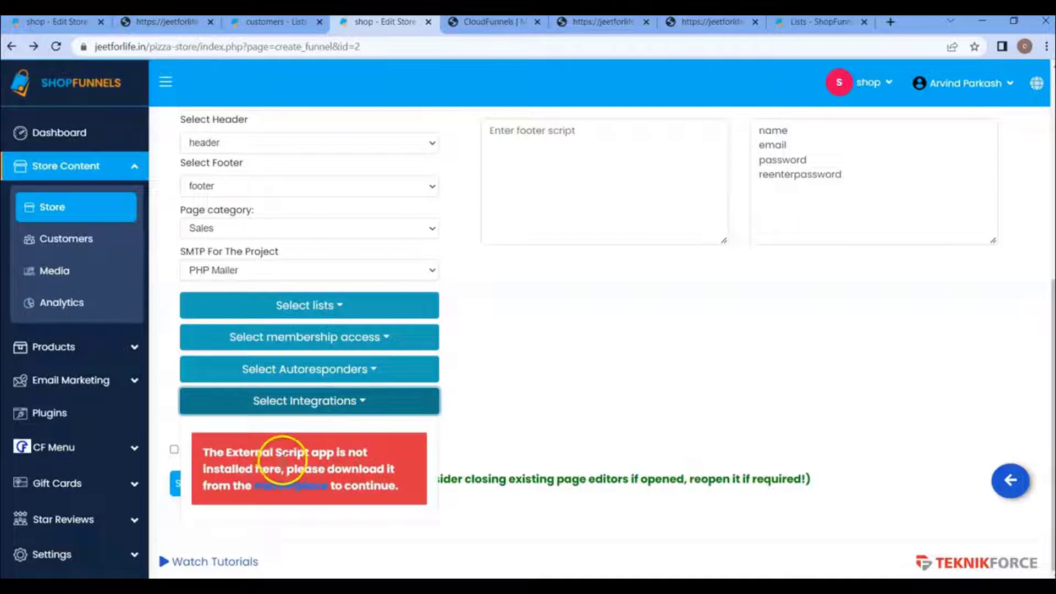
mouse_move(304, 472)
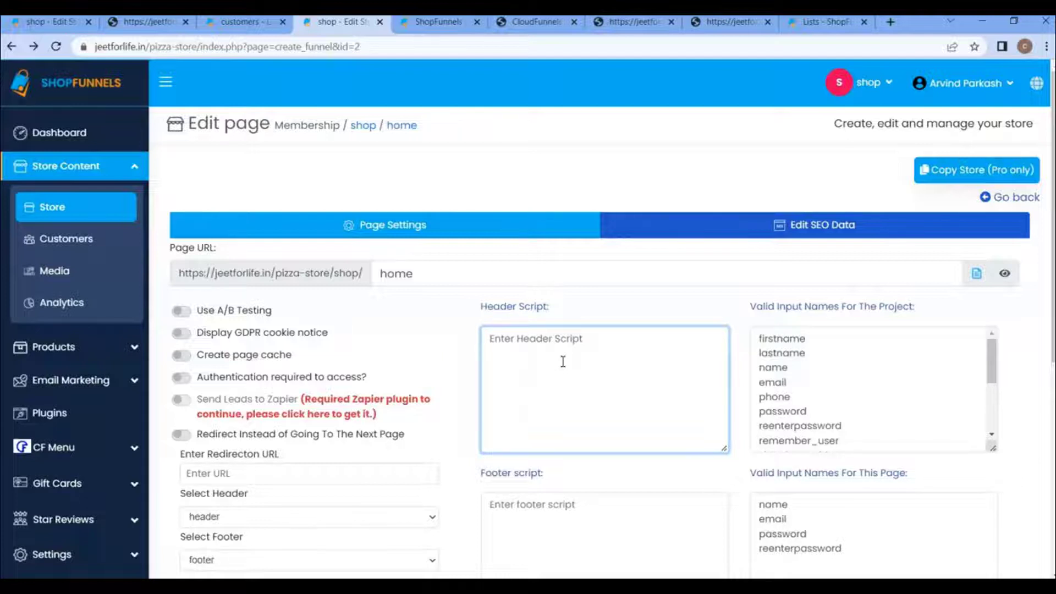
Paste W3Schools description, keywords and author meta tags into the home page's Header Script
scroll(down, 3)
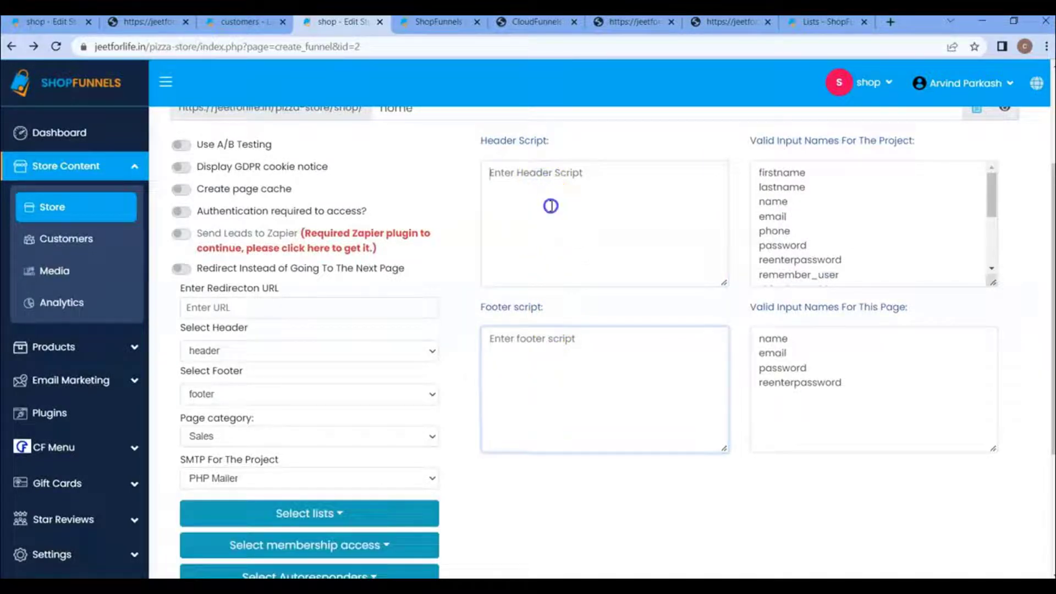
text(<meta>)
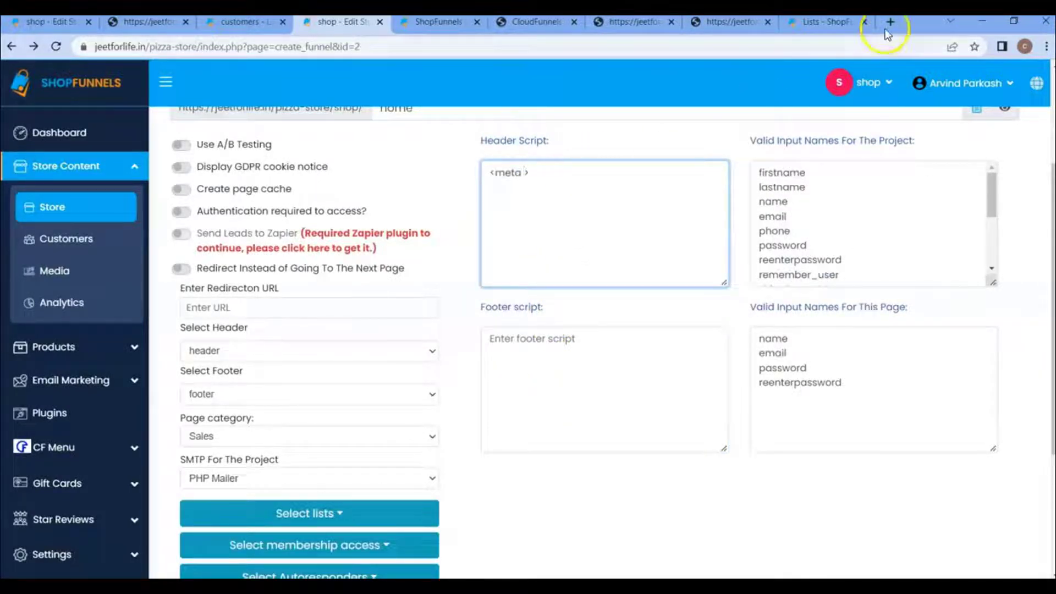
click(891, 21)
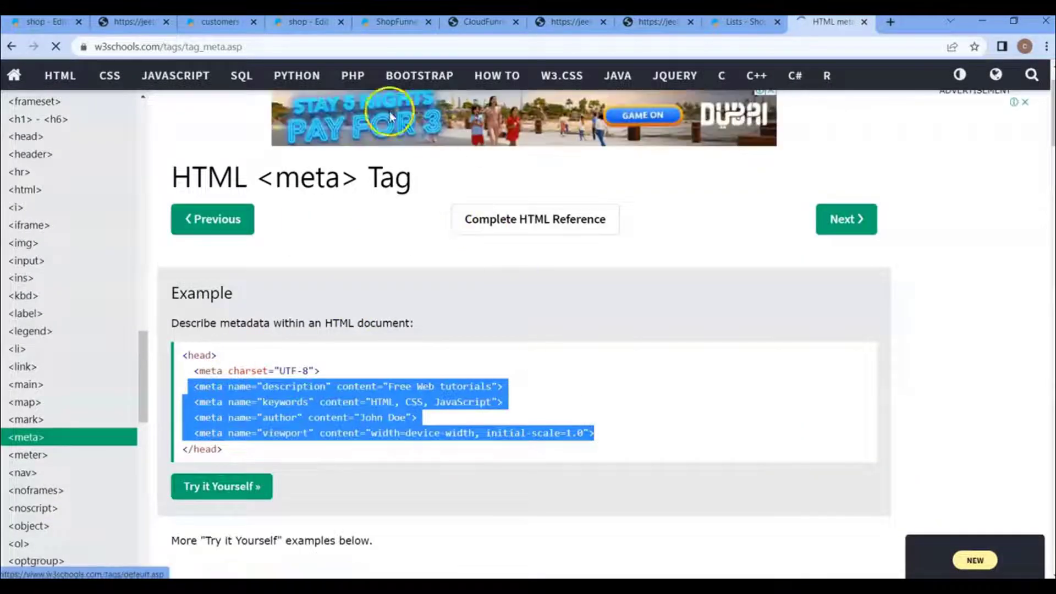
click(307, 22)
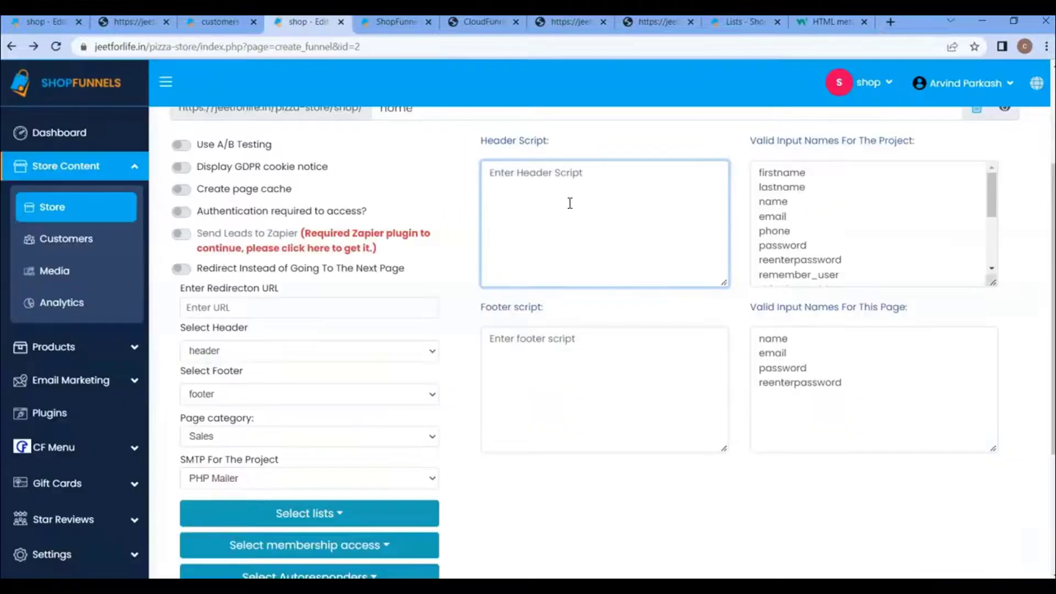
click(207, 484)
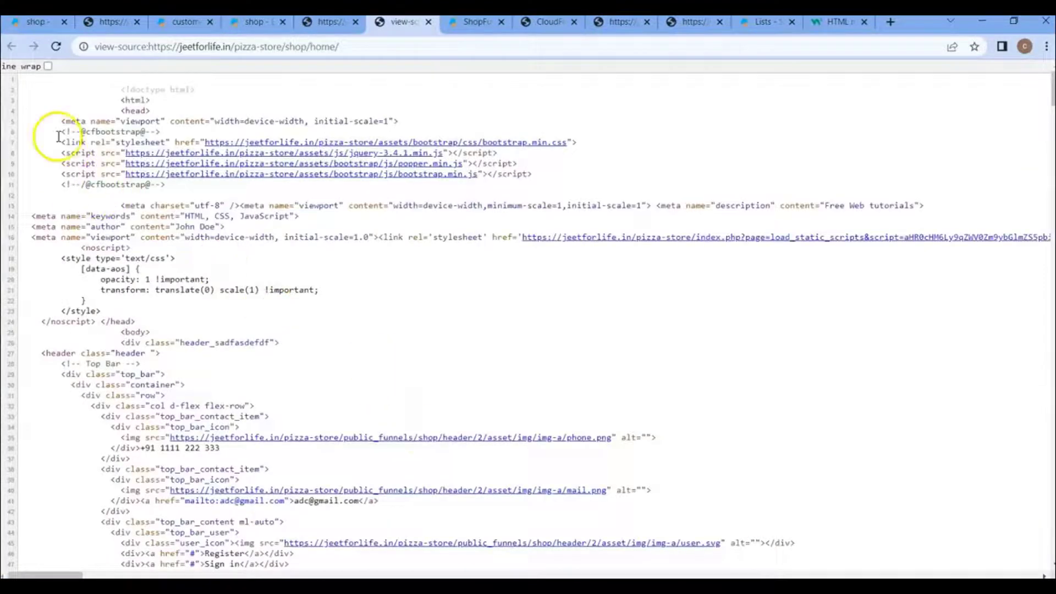
click(51, 66)
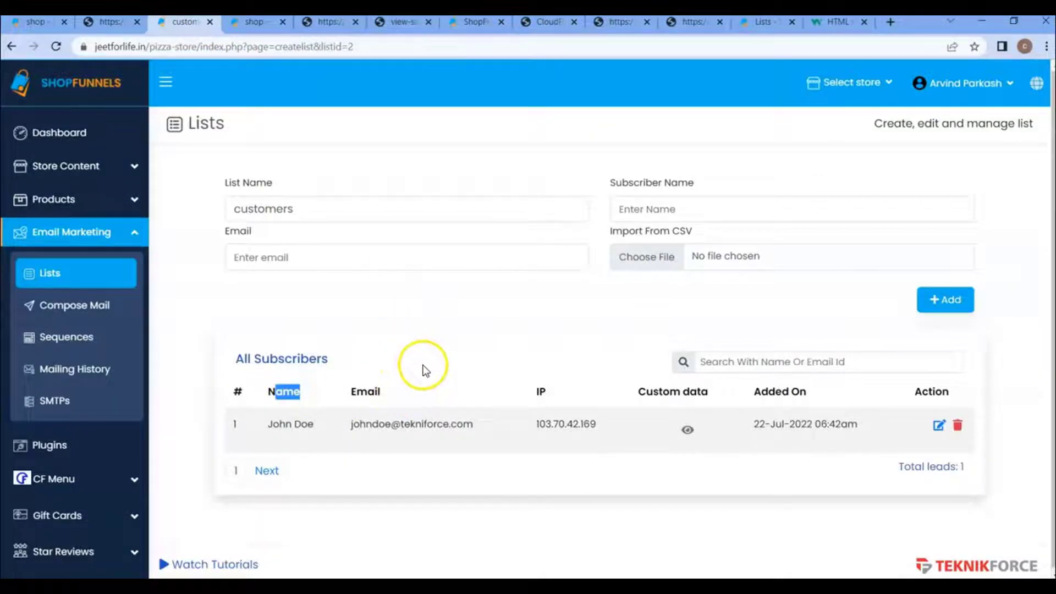
mouse_move(398, 243)
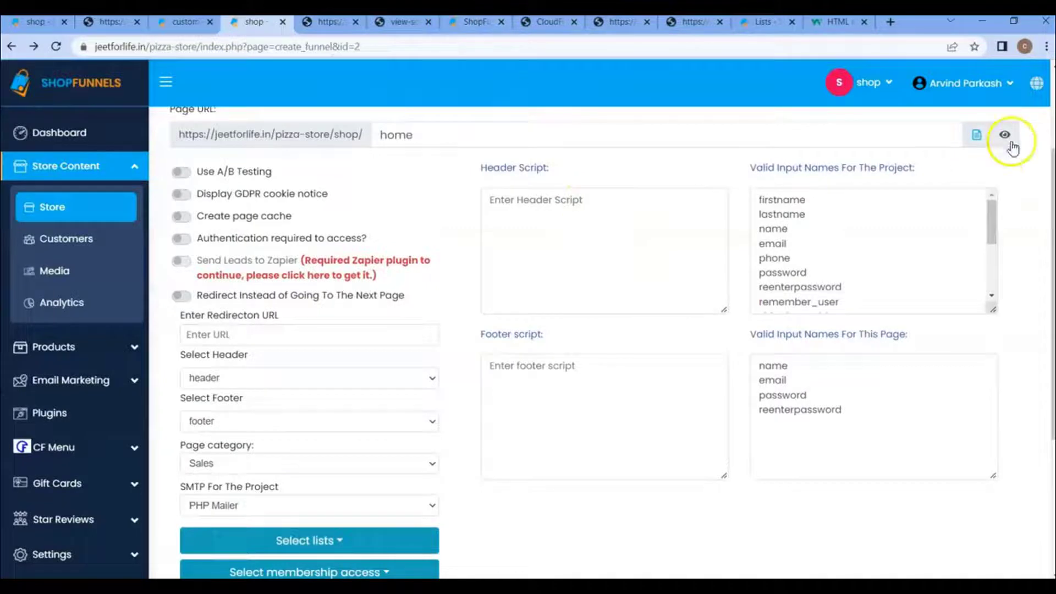
View the live home page via the eye icon, then switch back to Edit Store
click(1007, 135)
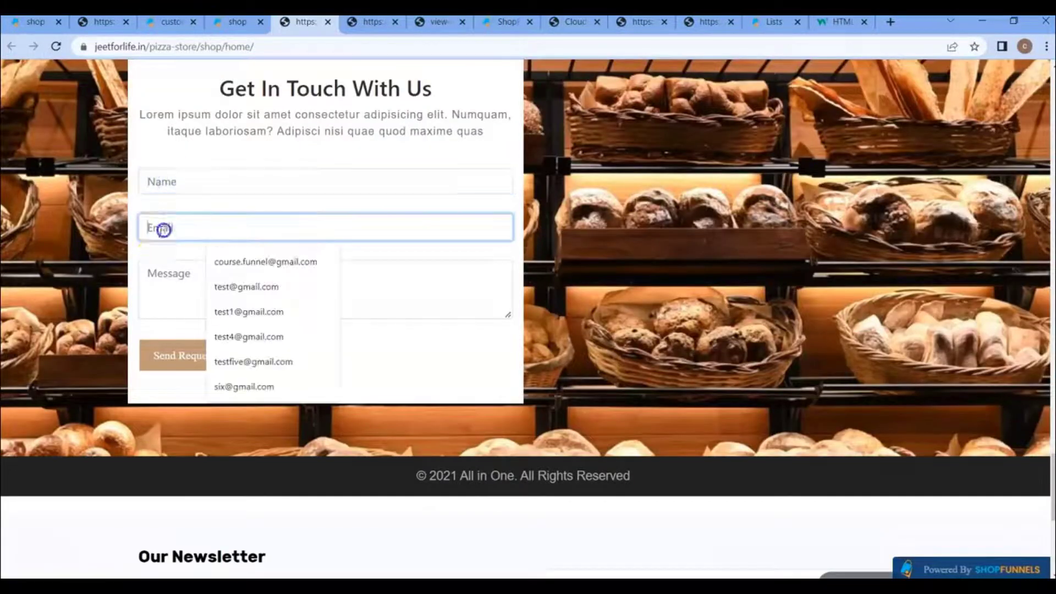
click(237, 22)
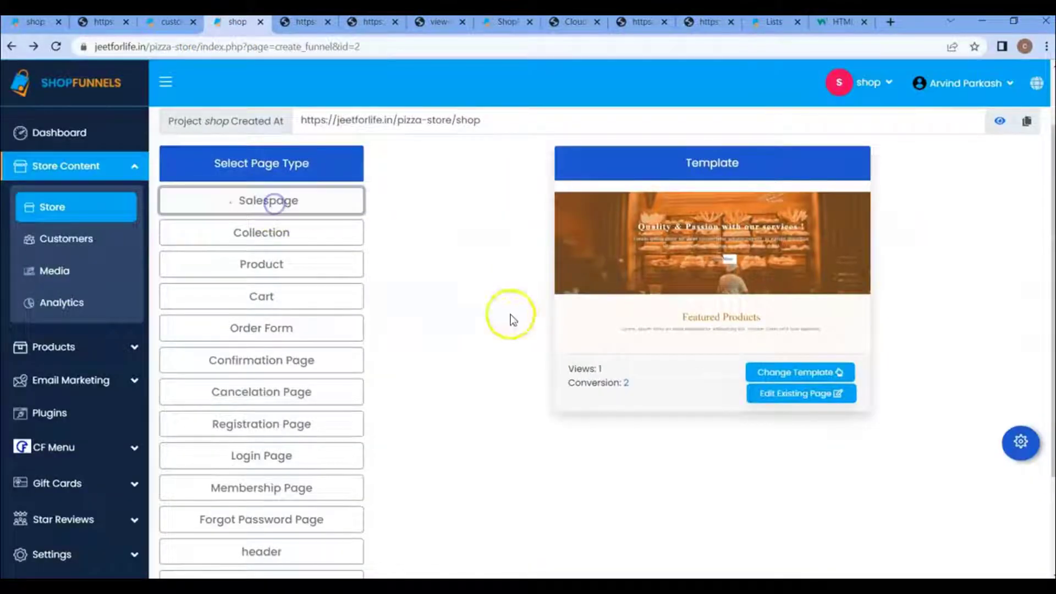
mouse_move(808, 406)
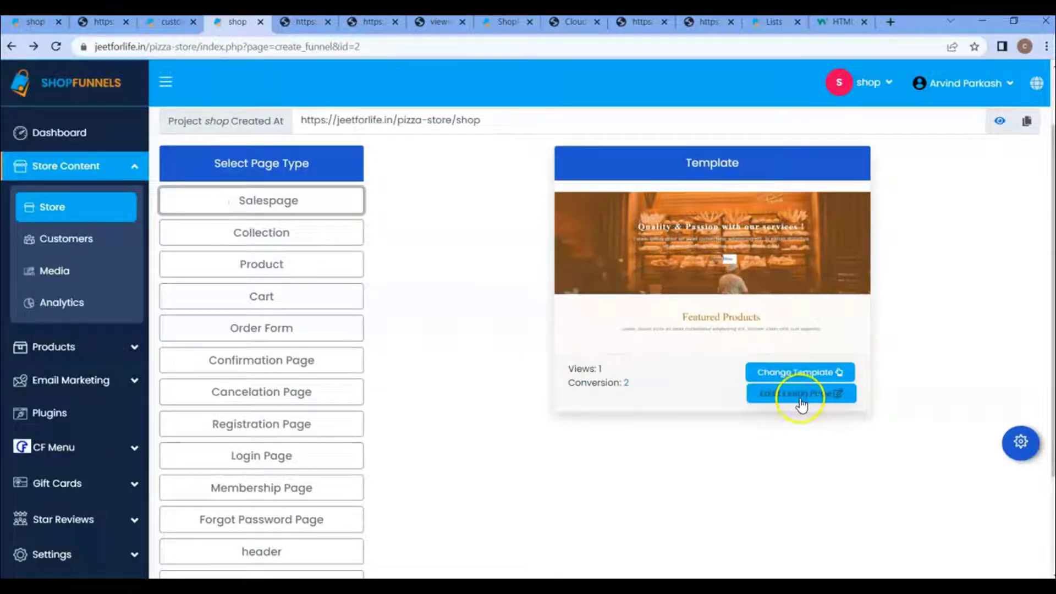
Add 'message' as a valid input name, assign it to the Message textarea, and save
click(799, 393)
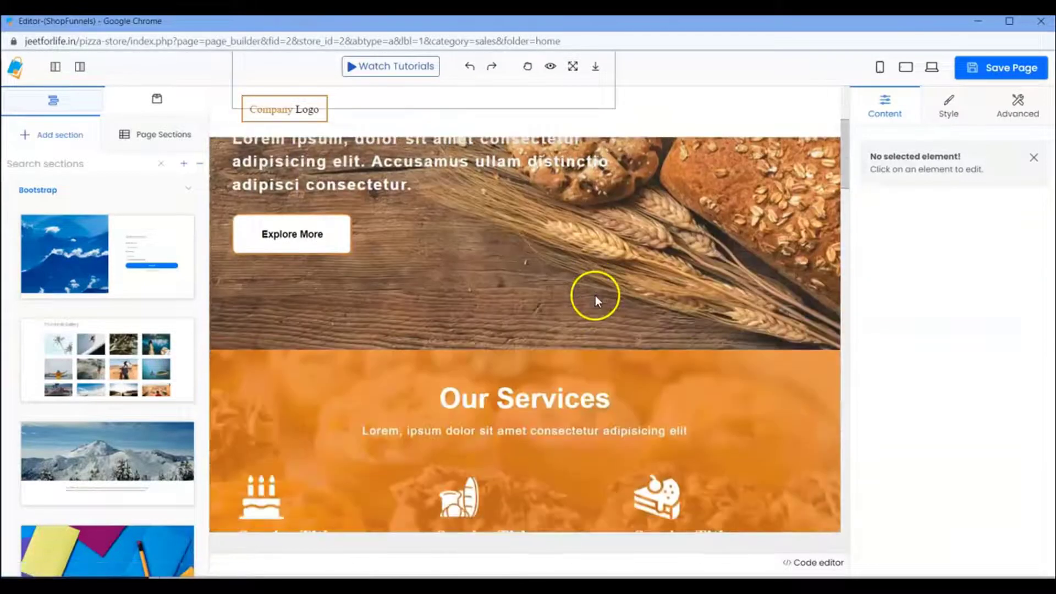
scroll(down, 3)
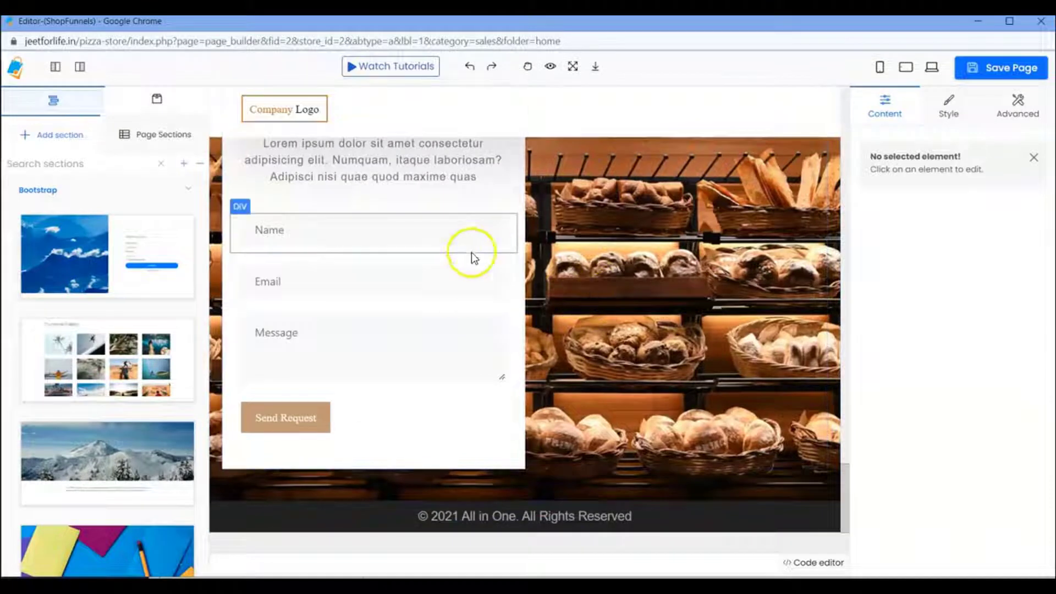
click(357, 234)
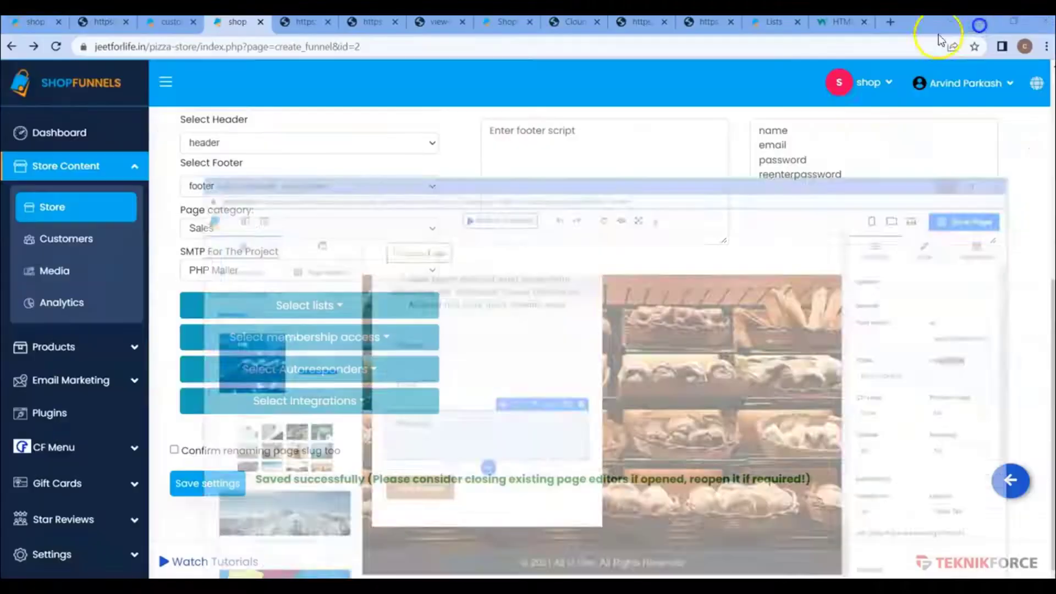
text(mes)
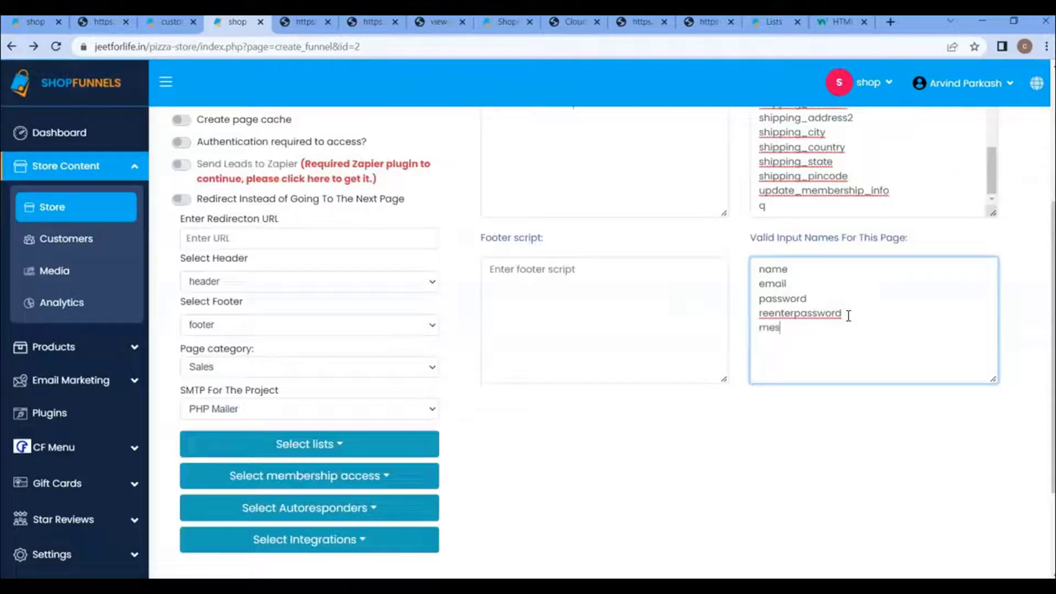
click(207, 484)
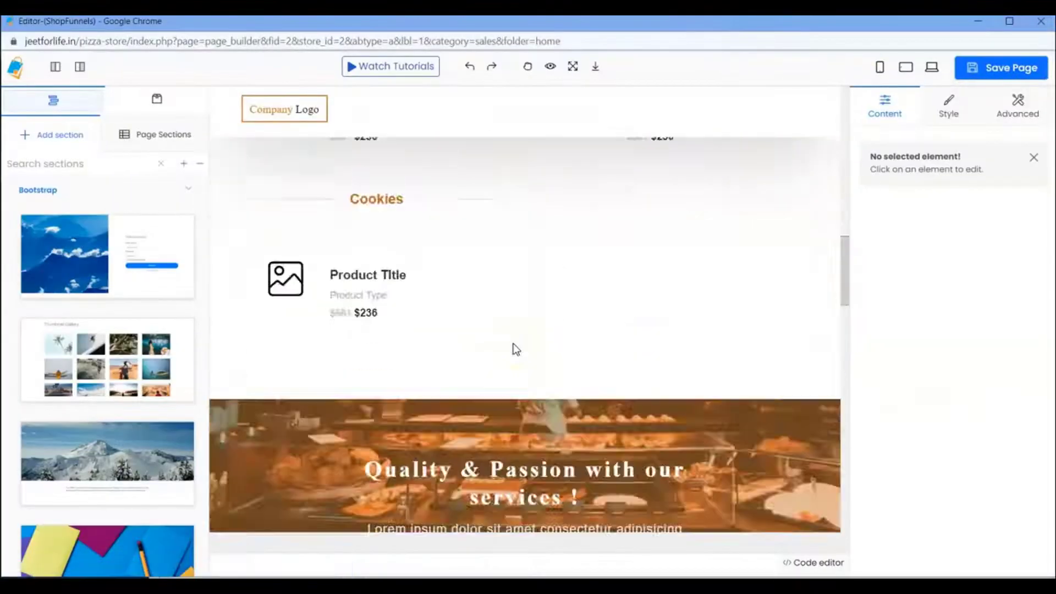
scroll(down, 3)
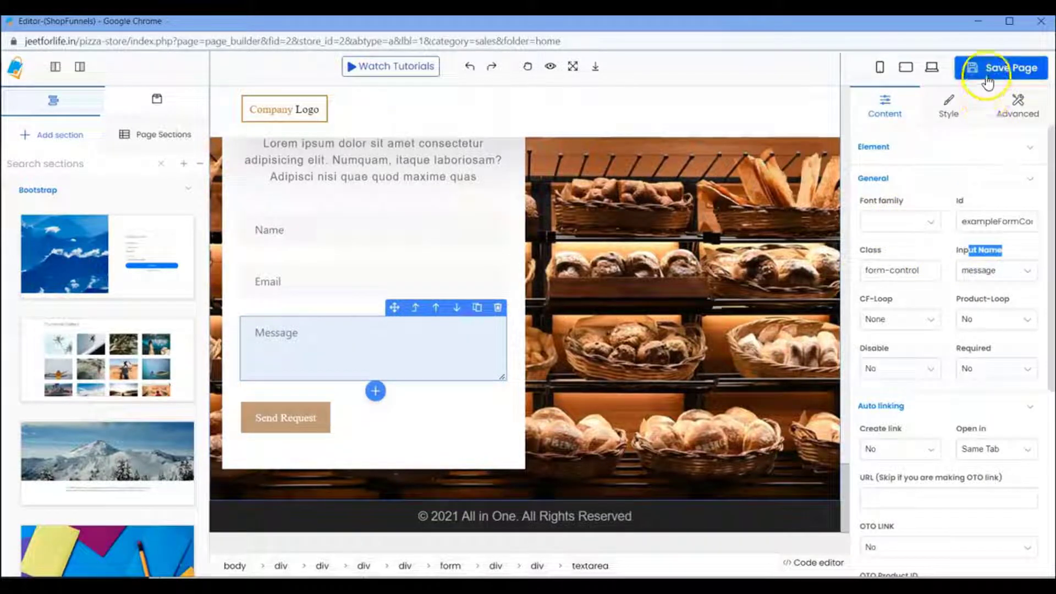
click(999, 67)
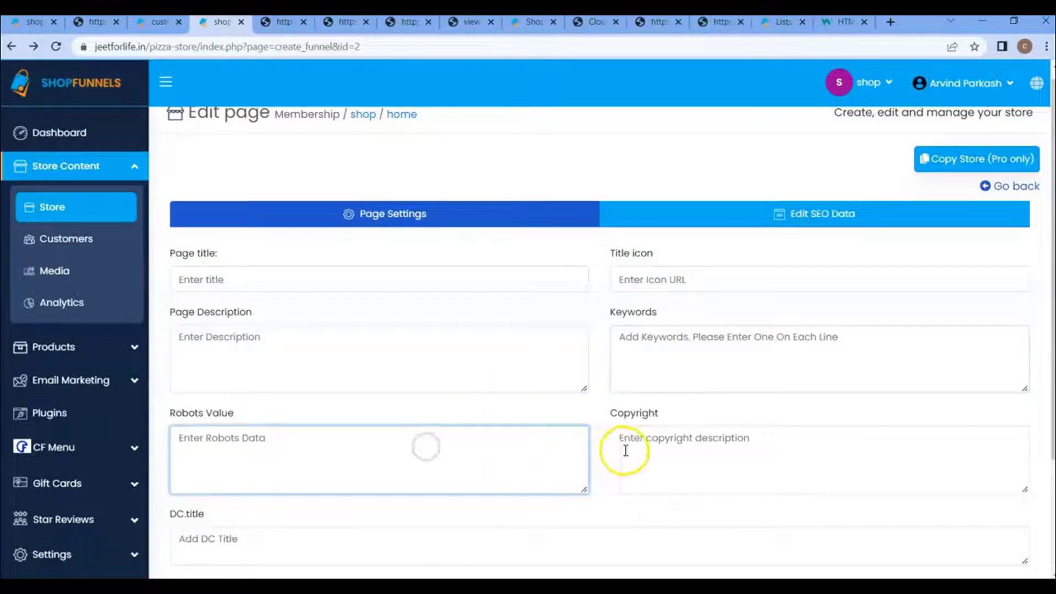
Scroll through the home page's still-blank SEO data fields down to DC.title
scroll(down, 3)
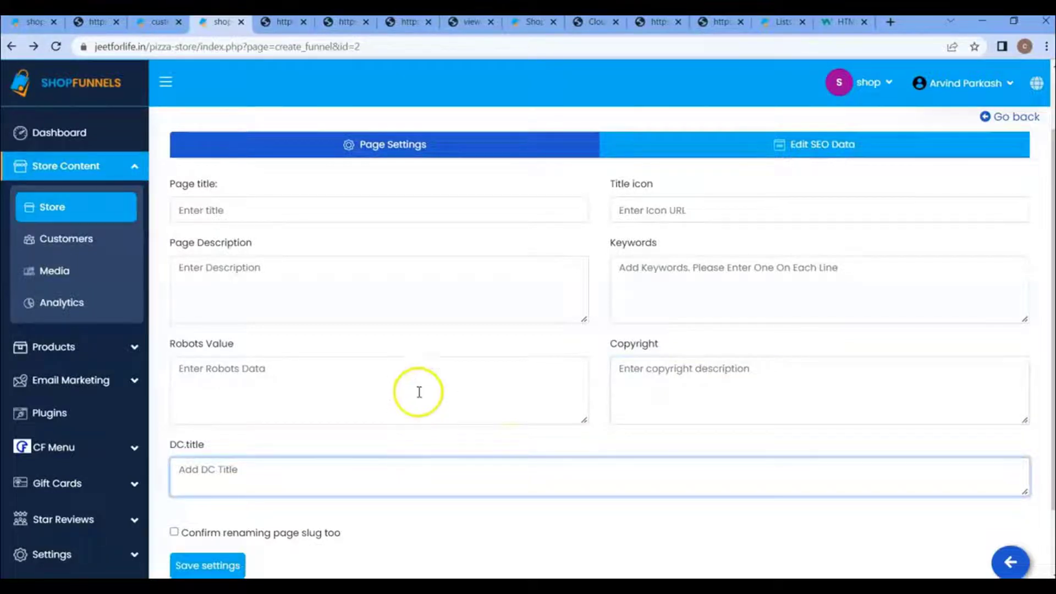
mouse_move(431, 350)
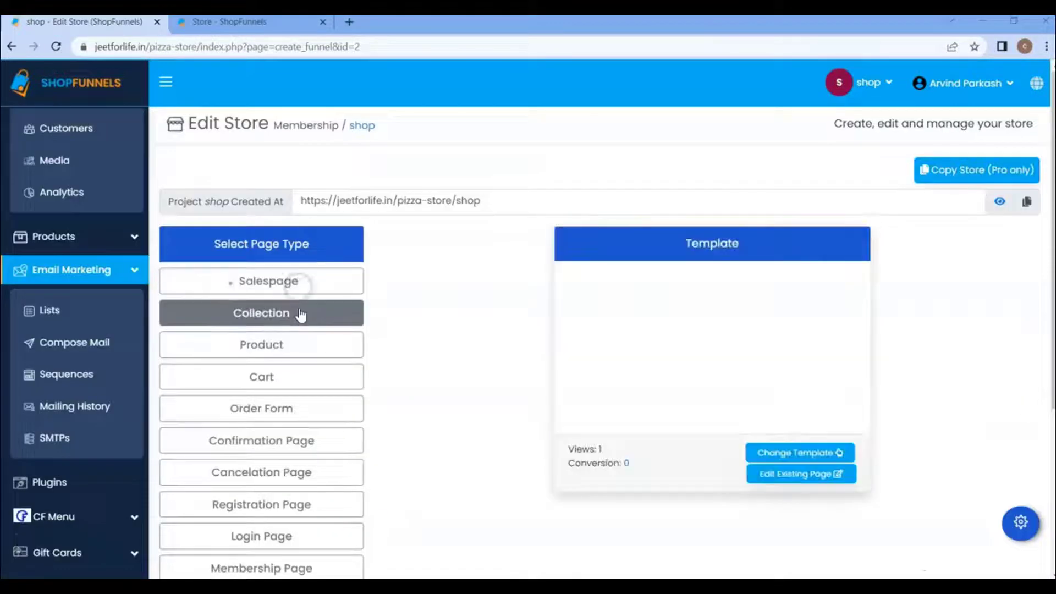
Preview the nimble store's live Western Collection page and browse its kurtas and price filter
click(292, 314)
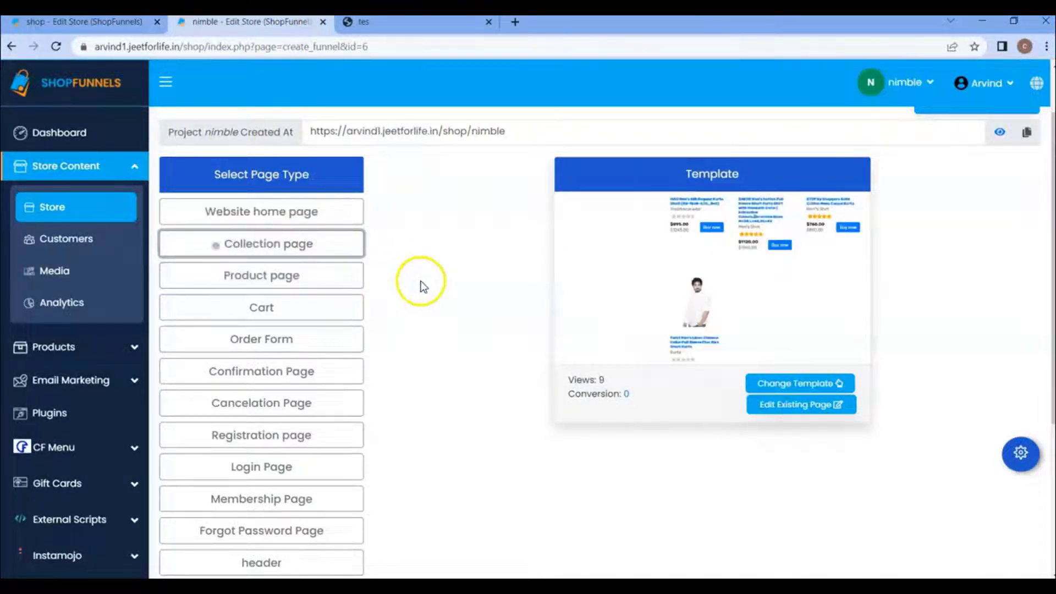
click(261, 244)
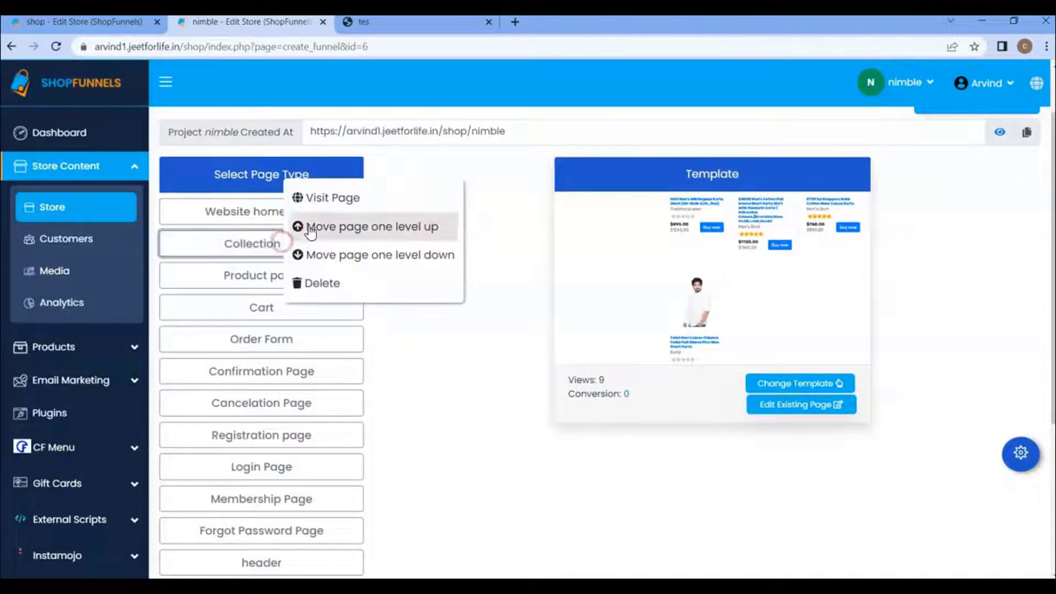
click(331, 198)
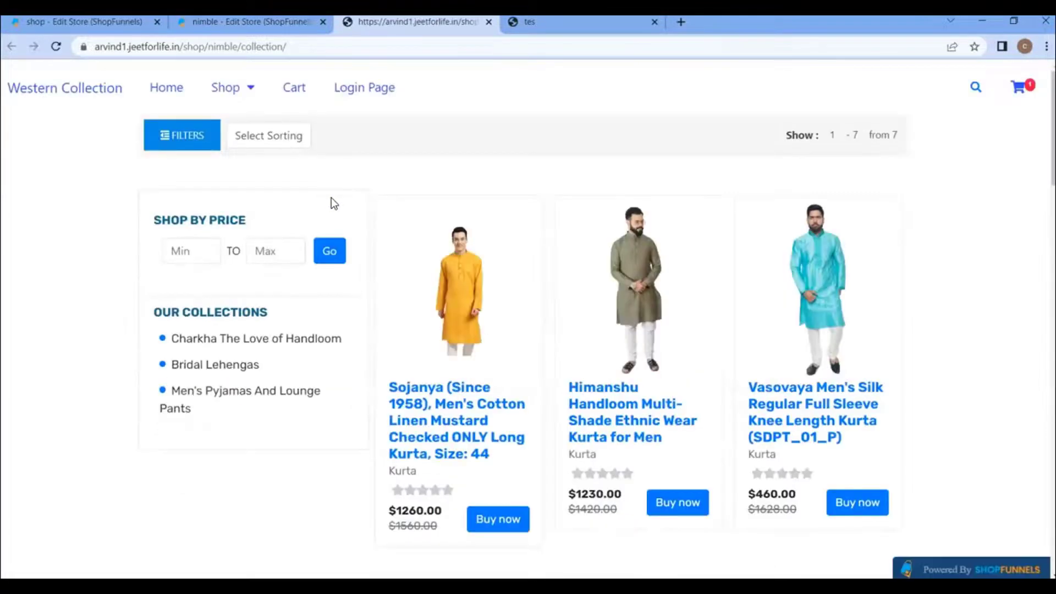
scroll(down, 3)
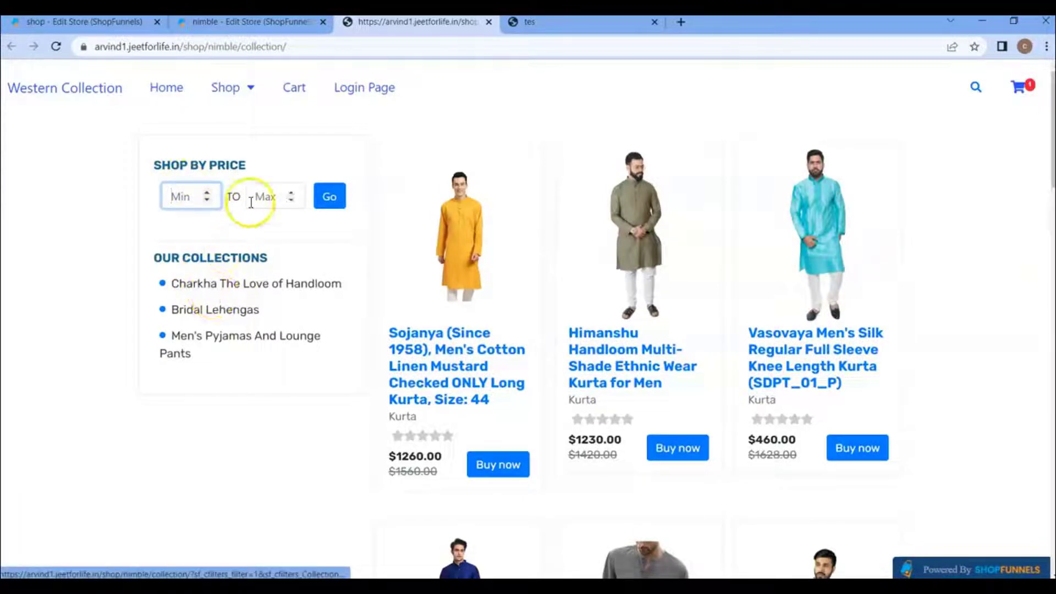
mouse_move(469, 283)
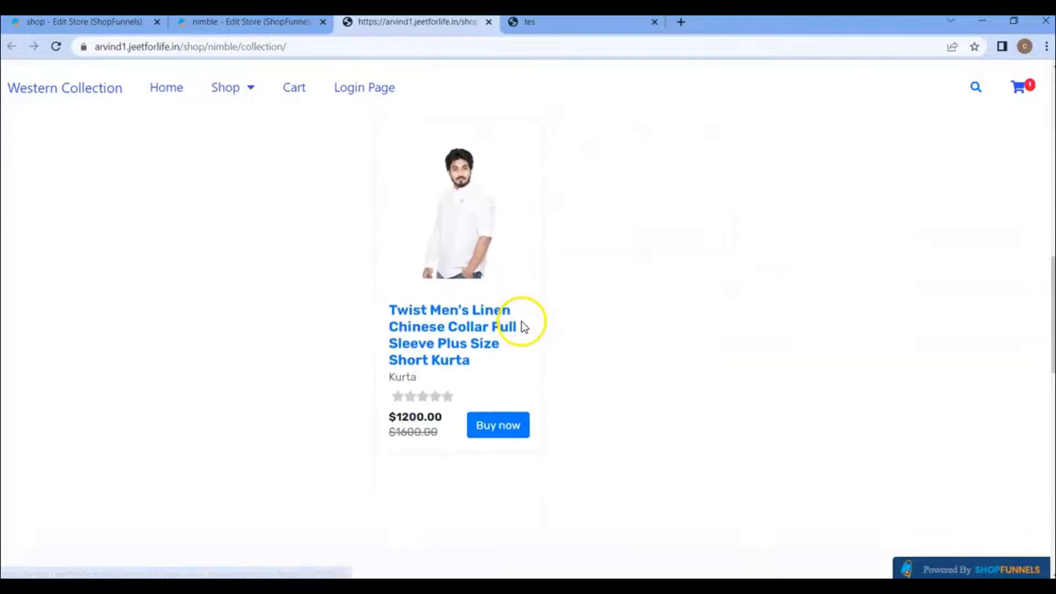
scroll(down, 3)
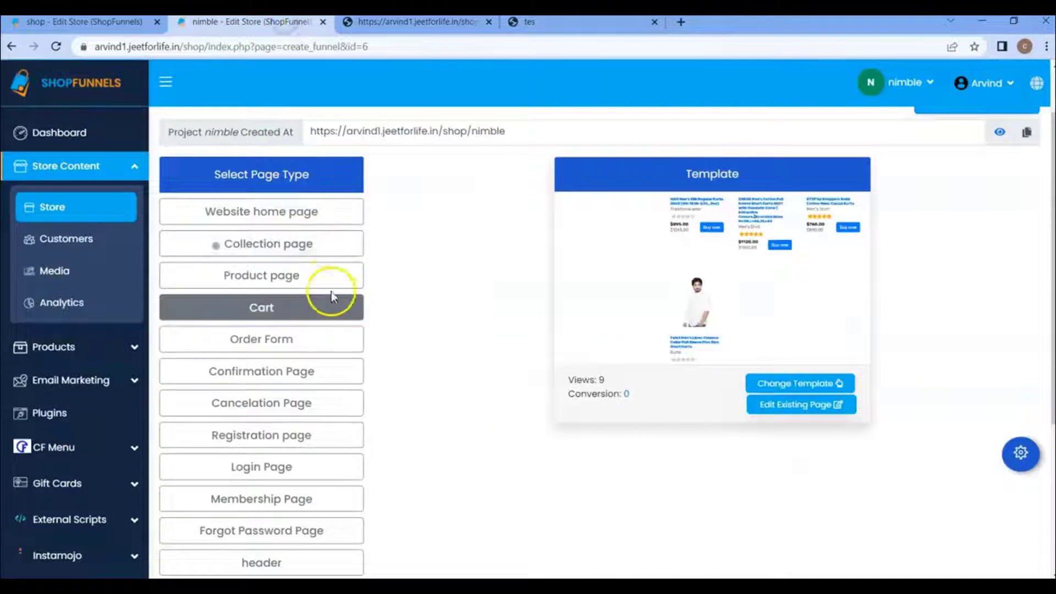
Open the ZAKOD kurta shirt ($1120) in the live store, view its photos, and choose Buy Now
click(261, 276)
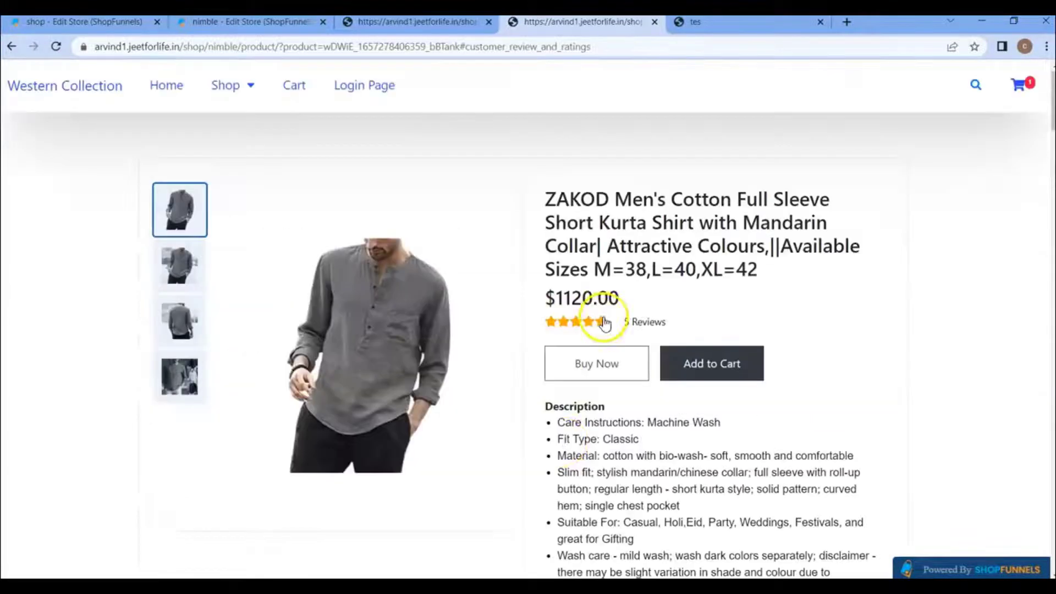
scroll(down, 3)
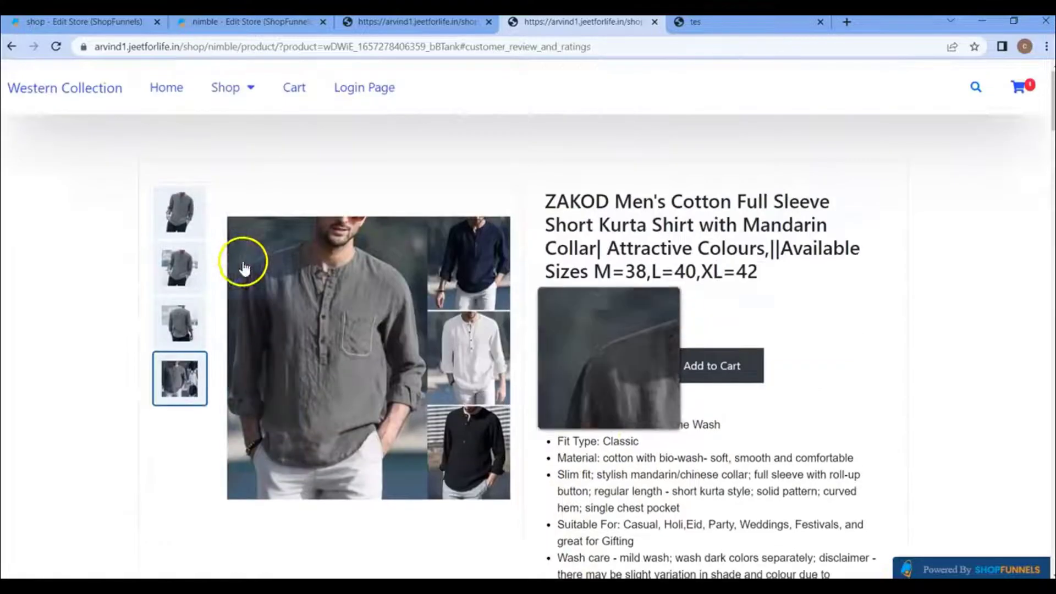
click(180, 210)
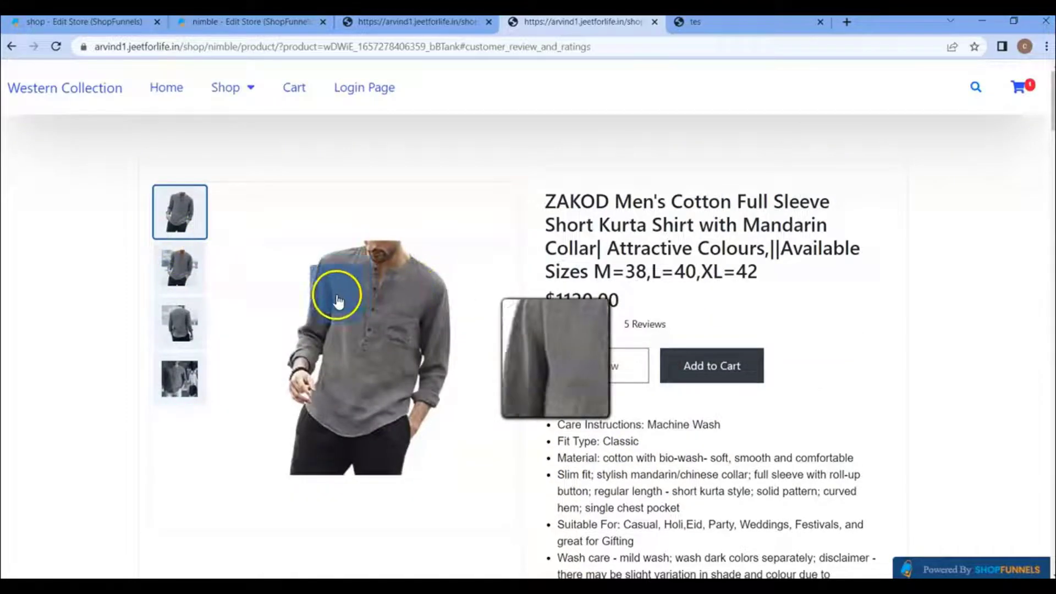
click(180, 324)
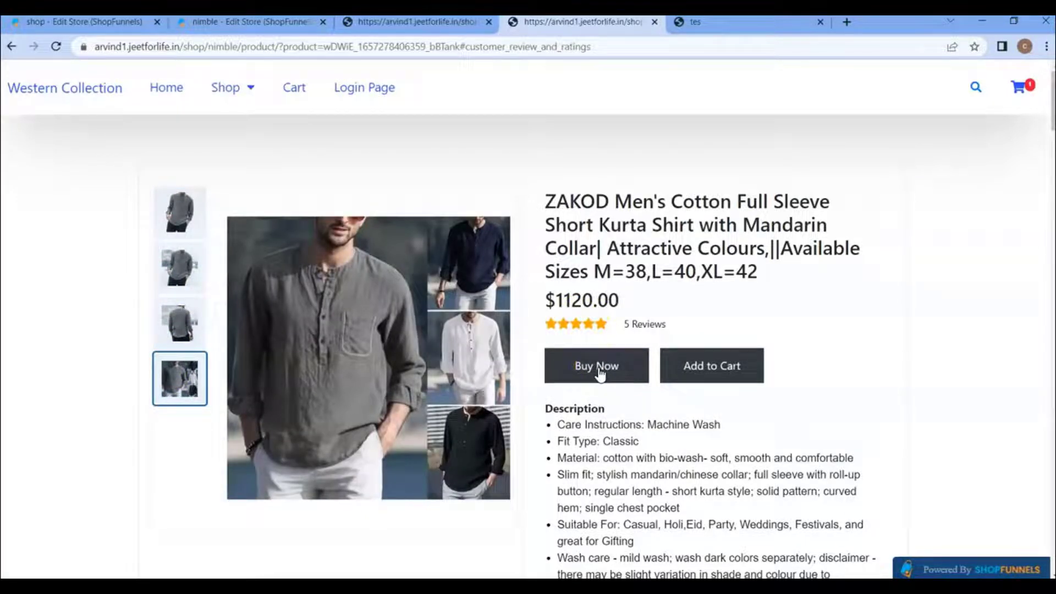
click(596, 366)
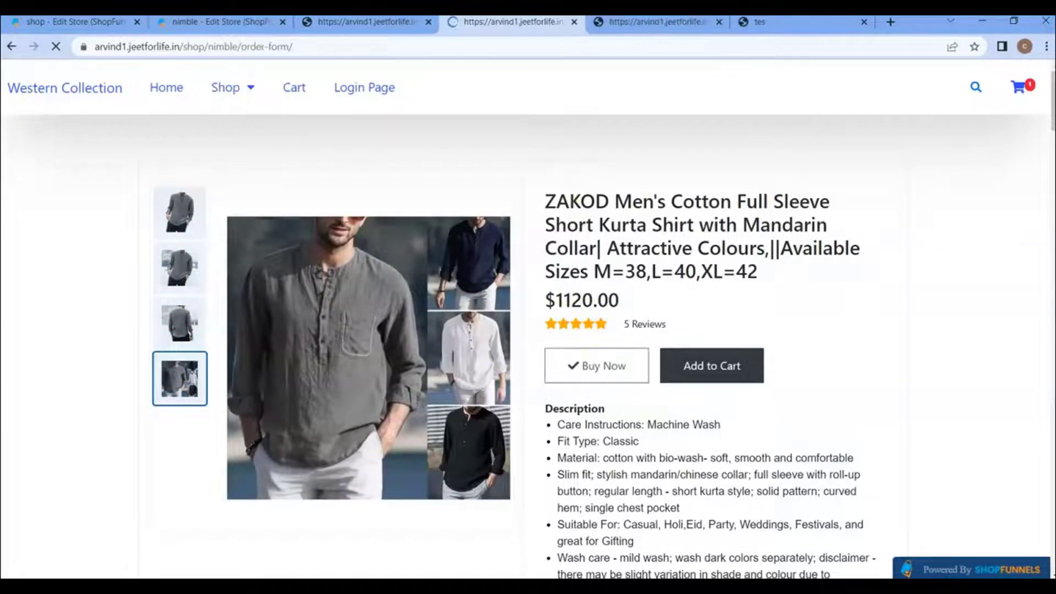
Fill the order form's contact email from saved suggestions and inspect the order totals
scroll(down, 3)
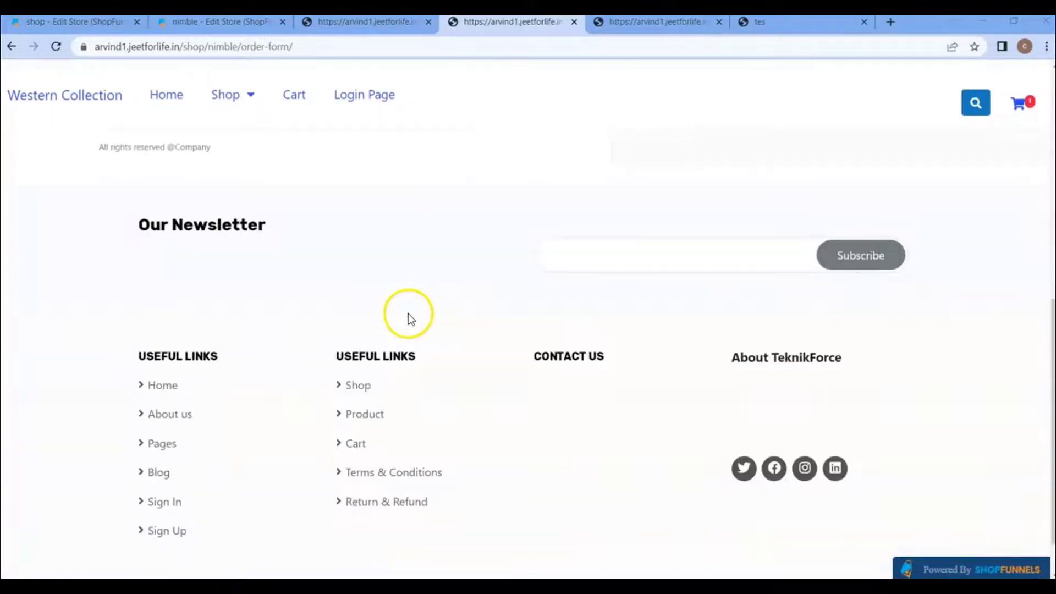
click(234, 302)
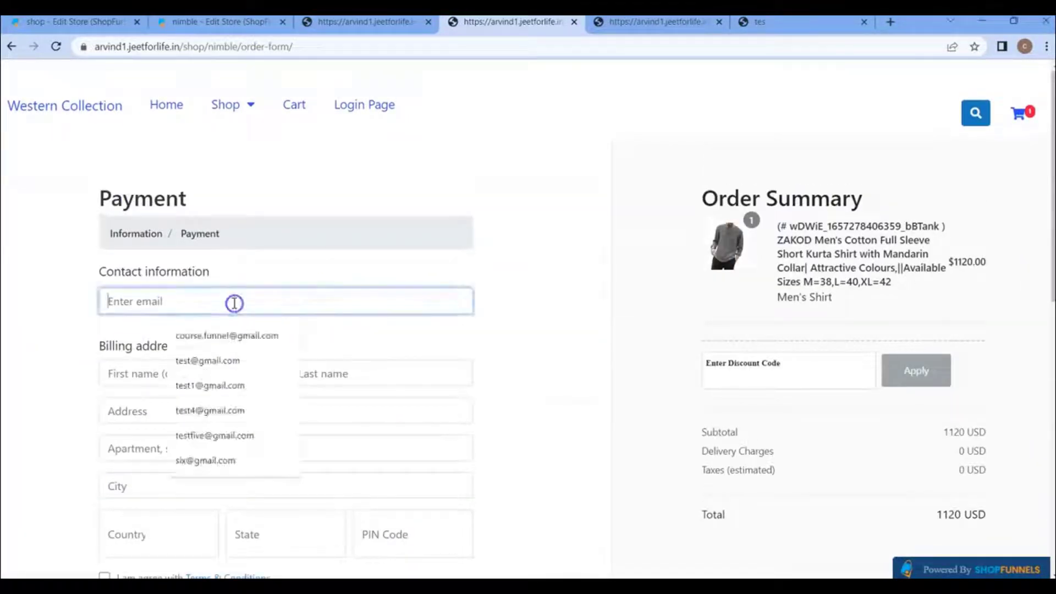
click(226, 336)
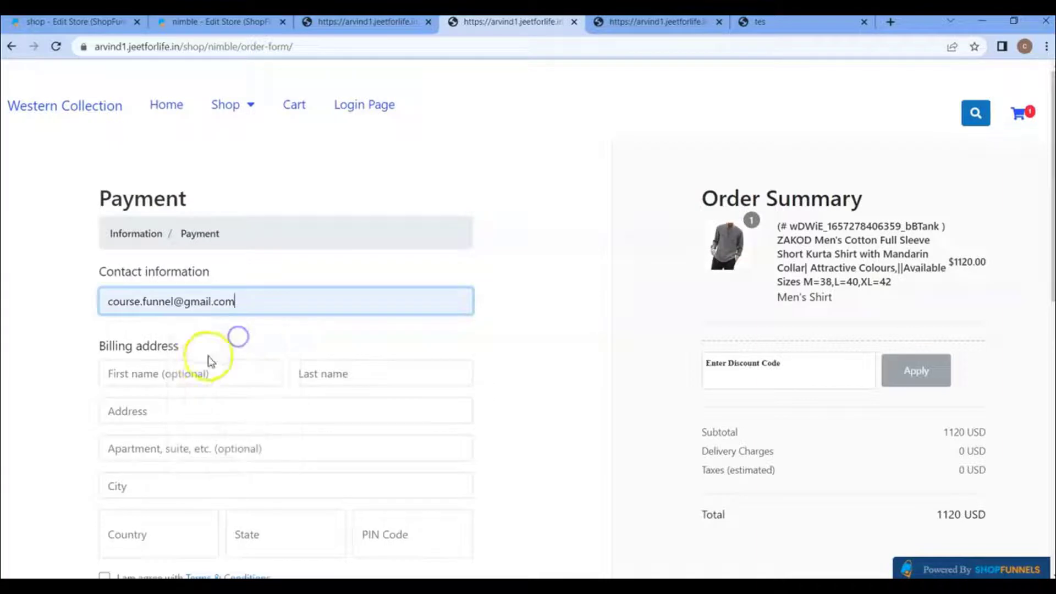
click(191, 374)
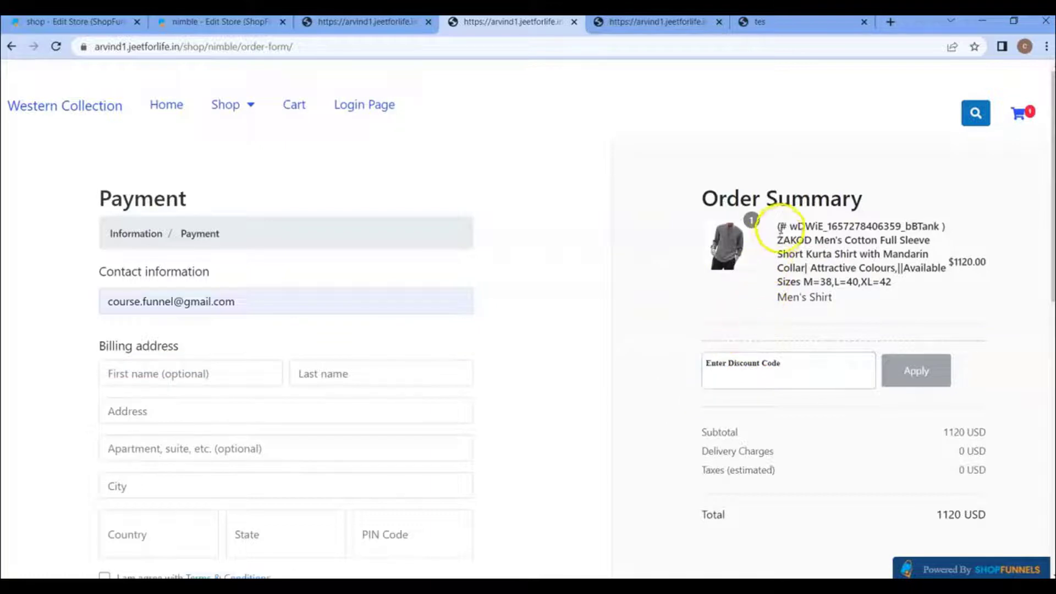
scroll(down, 3)
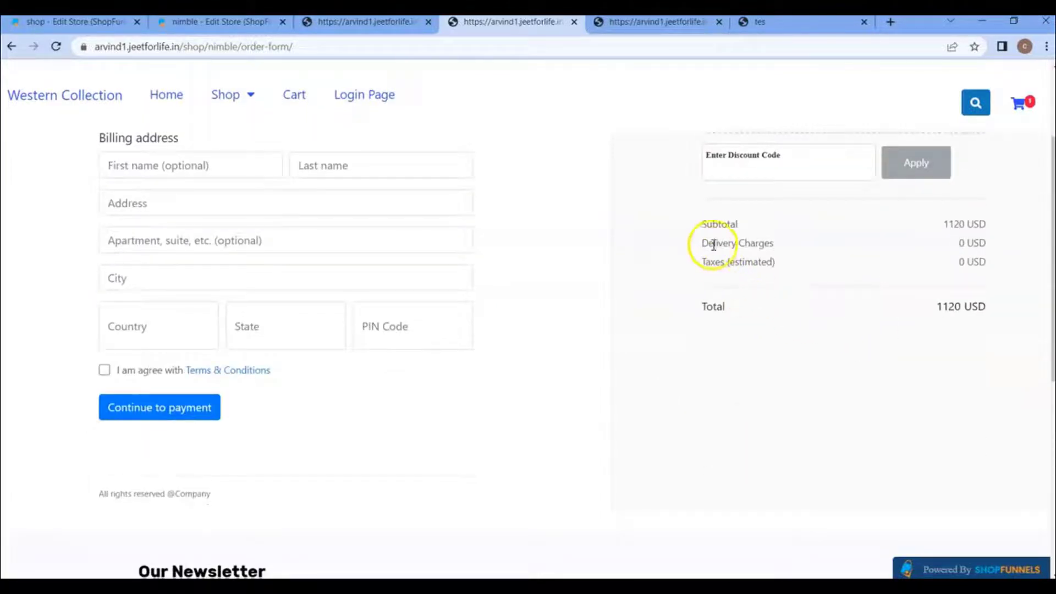
drag(708, 224, 970, 307)
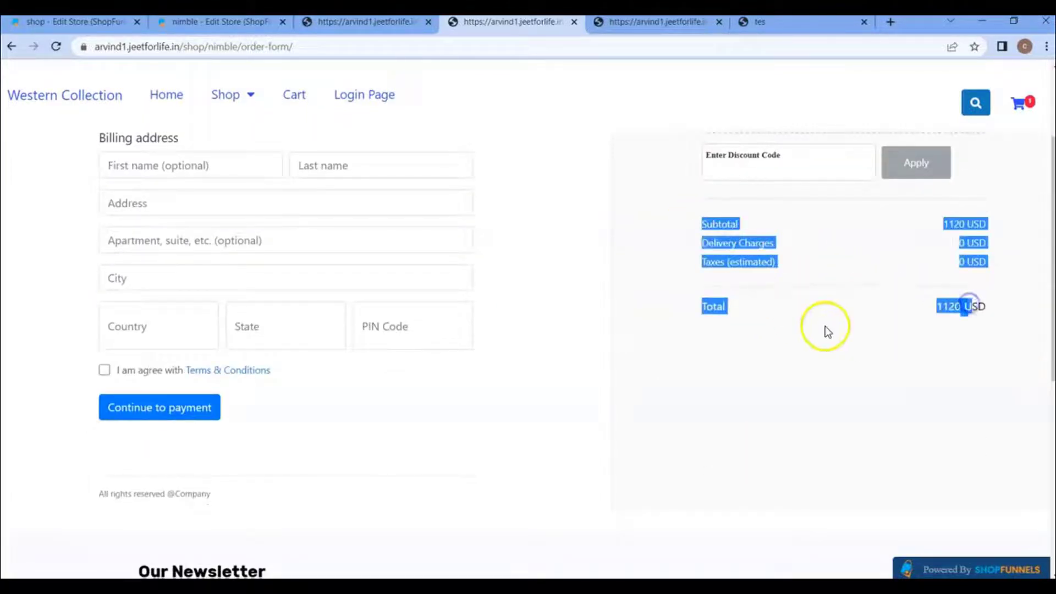
mouse_move(218, 334)
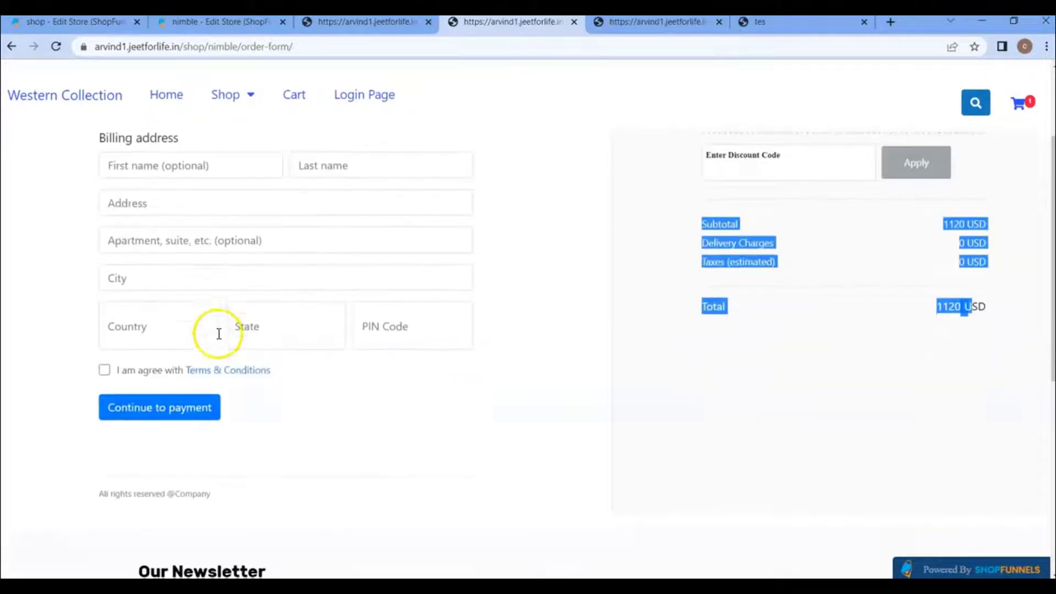
In the cart, change the STOP kurta's quantity to 4 and apply it
click(219, 22)
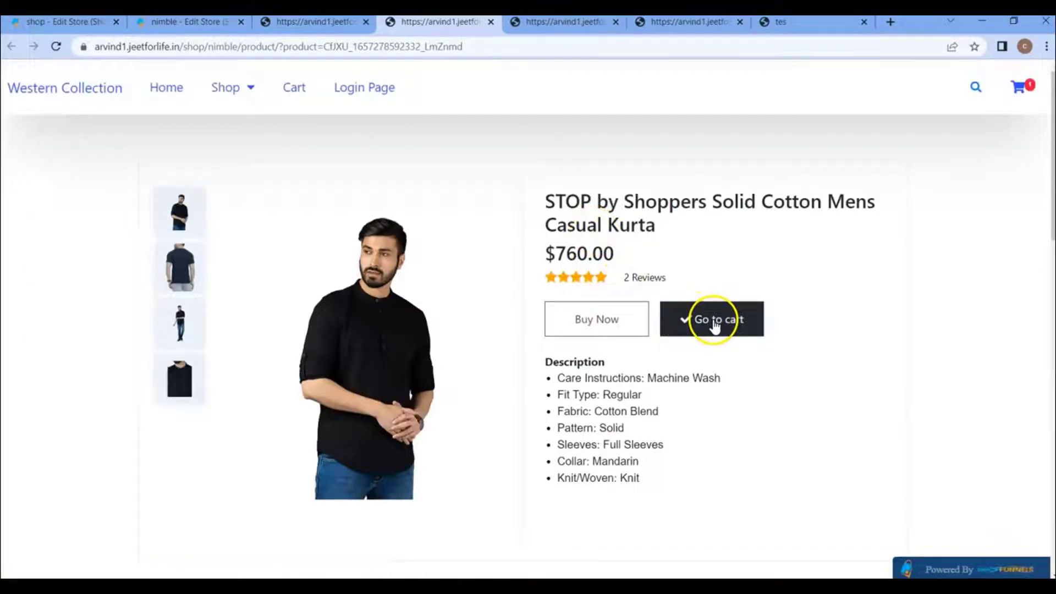
click(713, 319)
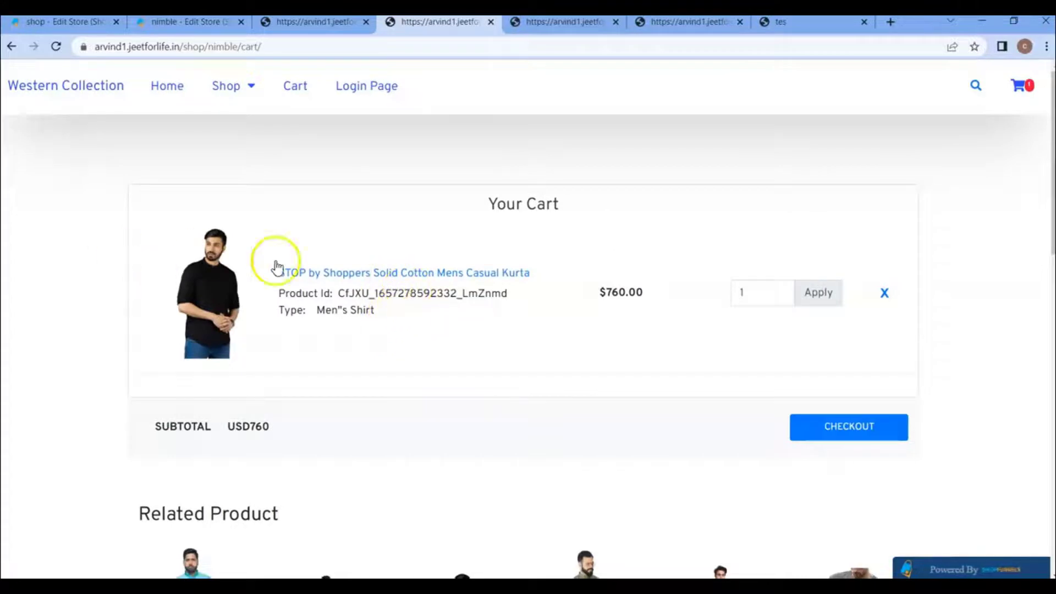
click(818, 293)
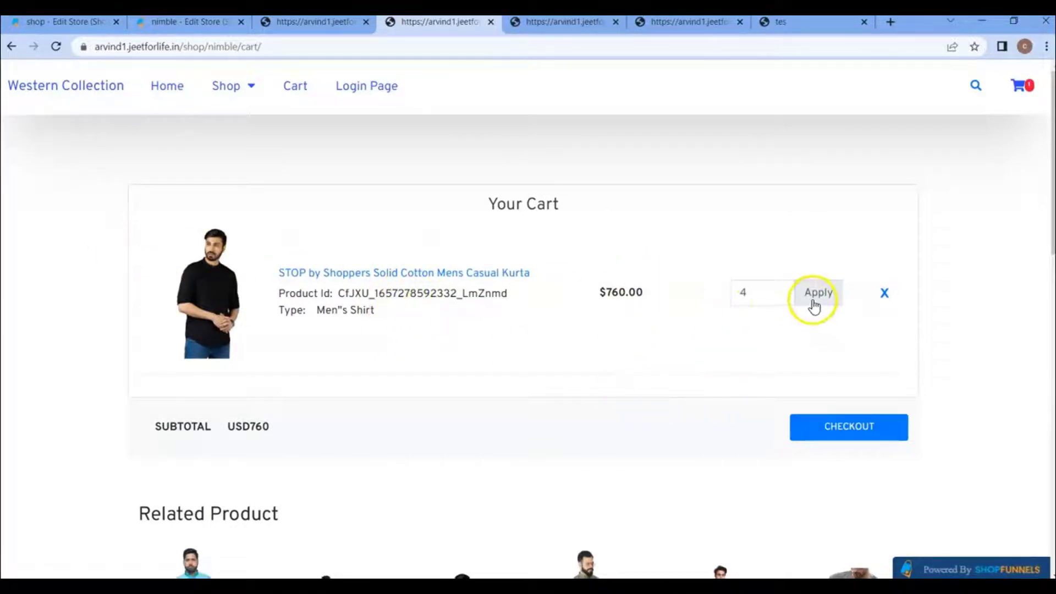
click(818, 293)
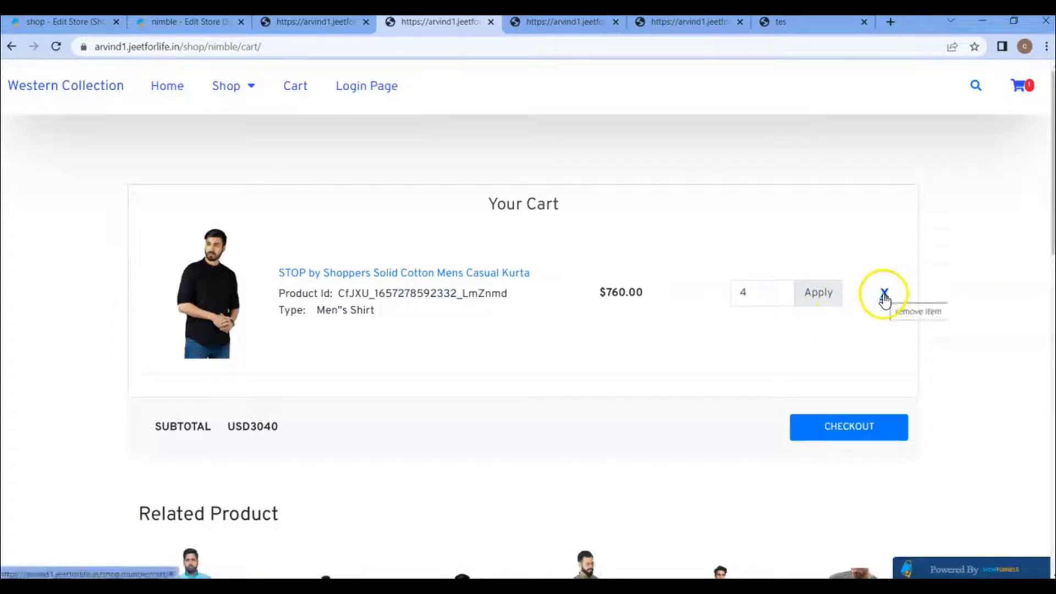
mouse_move(896, 377)
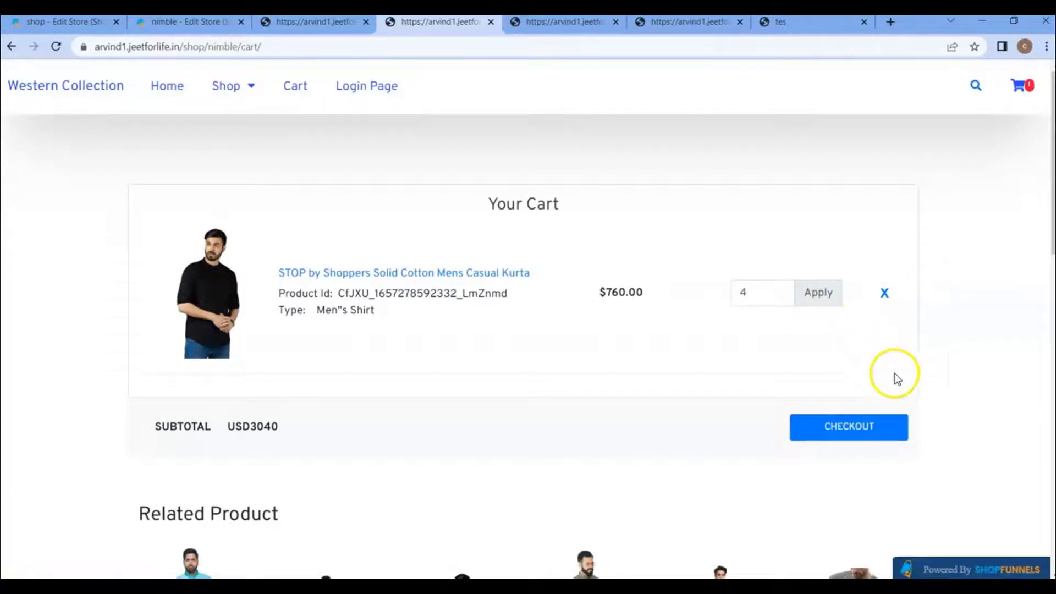
In the nimble store's Order Form settings, set the payment method to Stripe
click(187, 22)
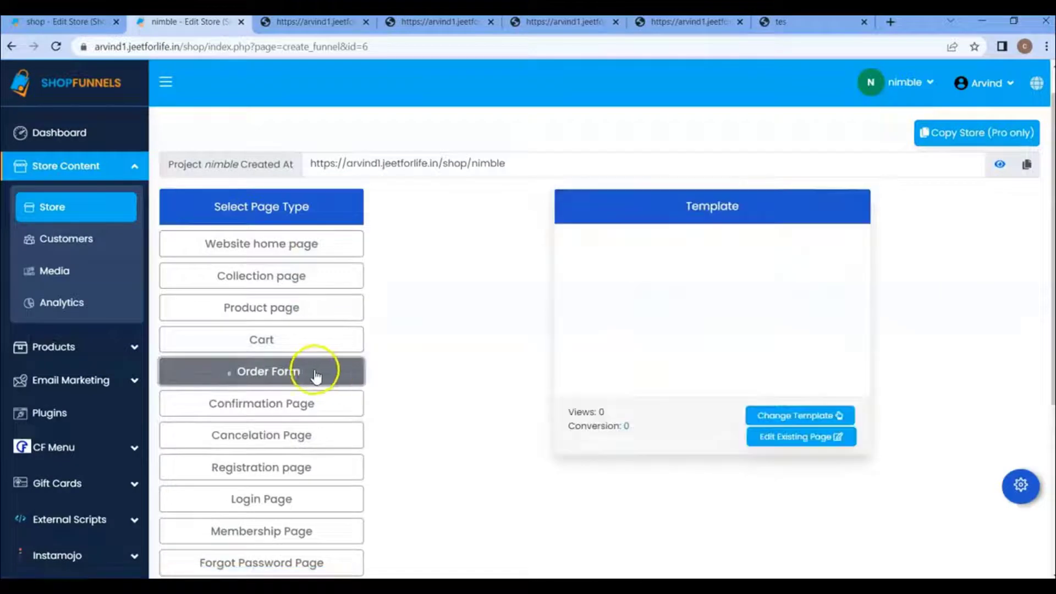
click(262, 371)
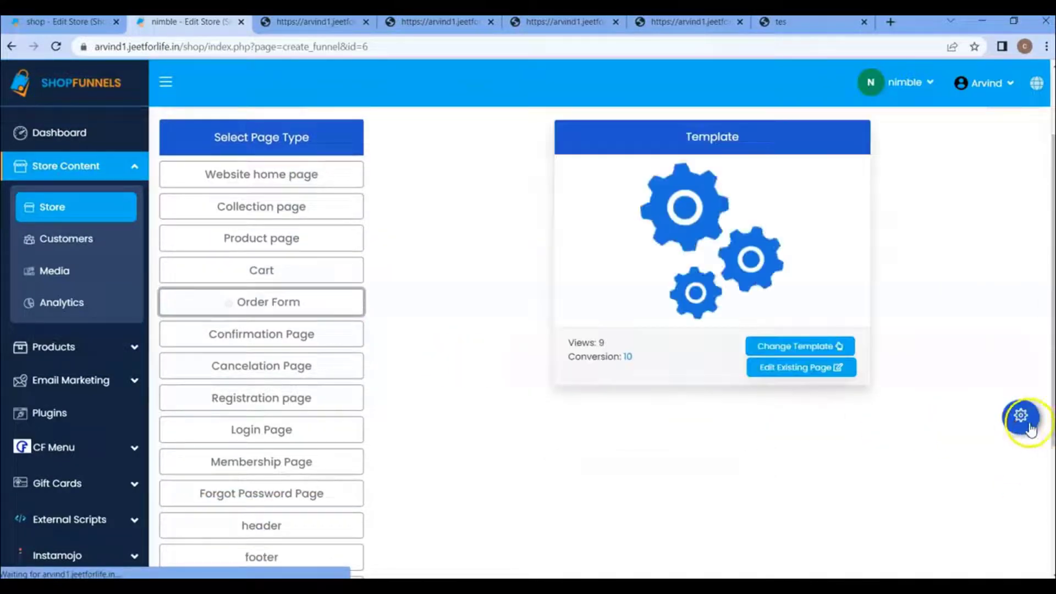
click(1021, 415)
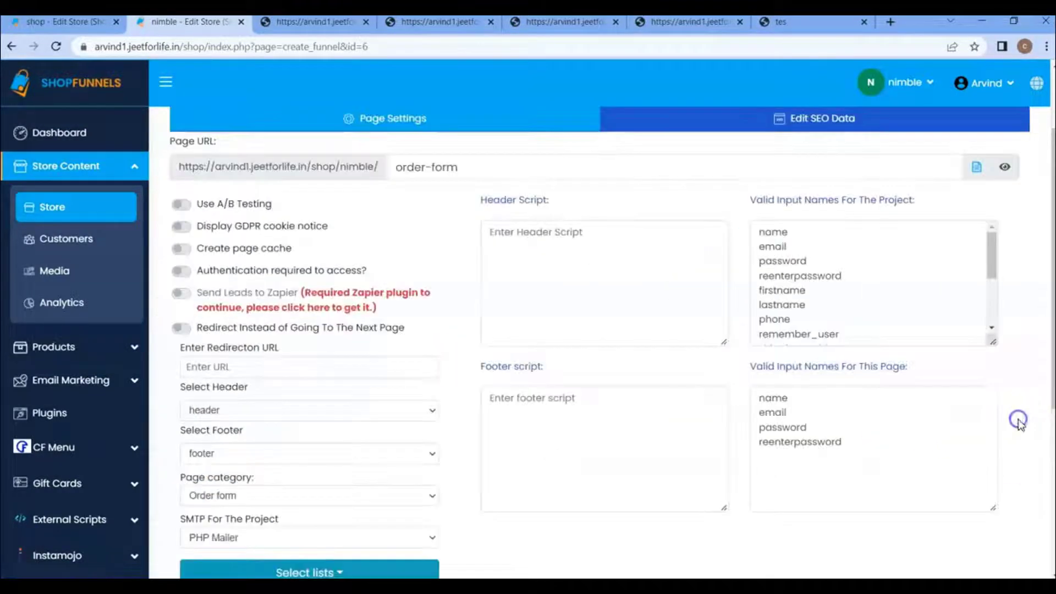
scroll(down, 3)
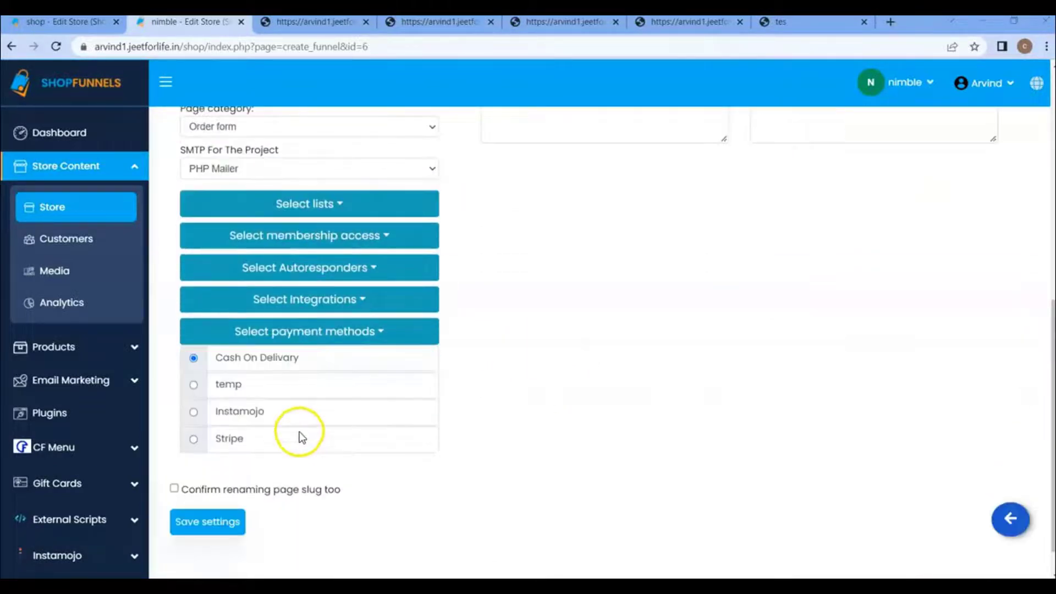
mouse_move(224, 383)
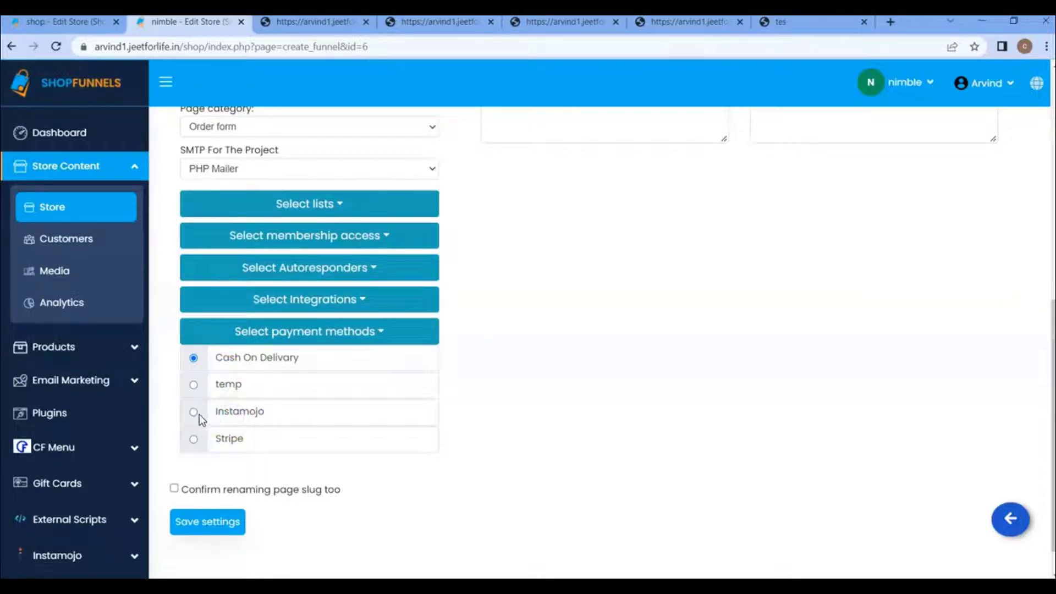
click(194, 412)
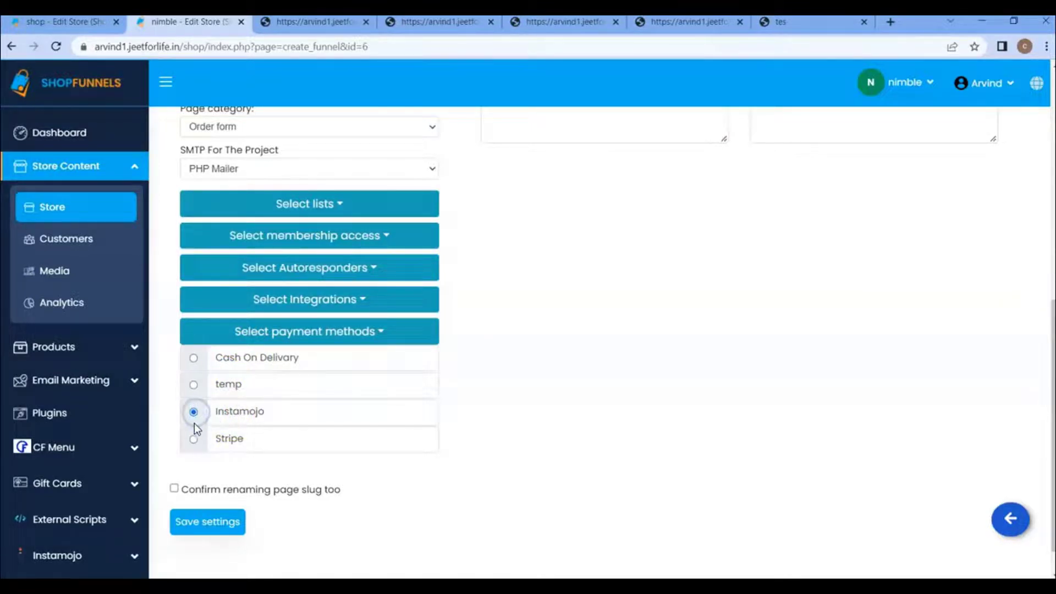
click(193, 439)
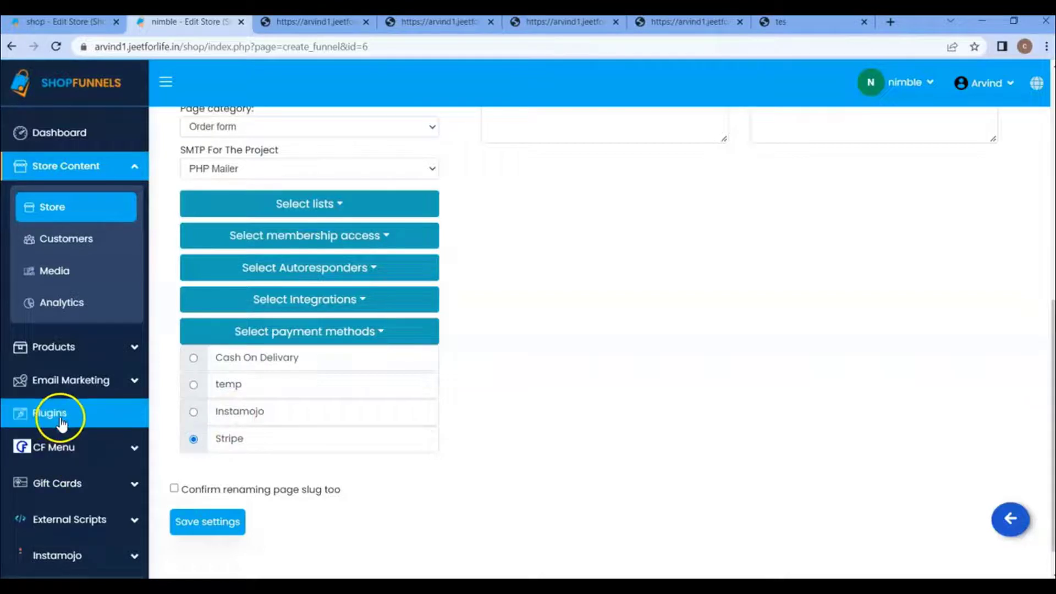
Add a new plugin by browsing the CloudFunnels marketplace
click(50, 414)
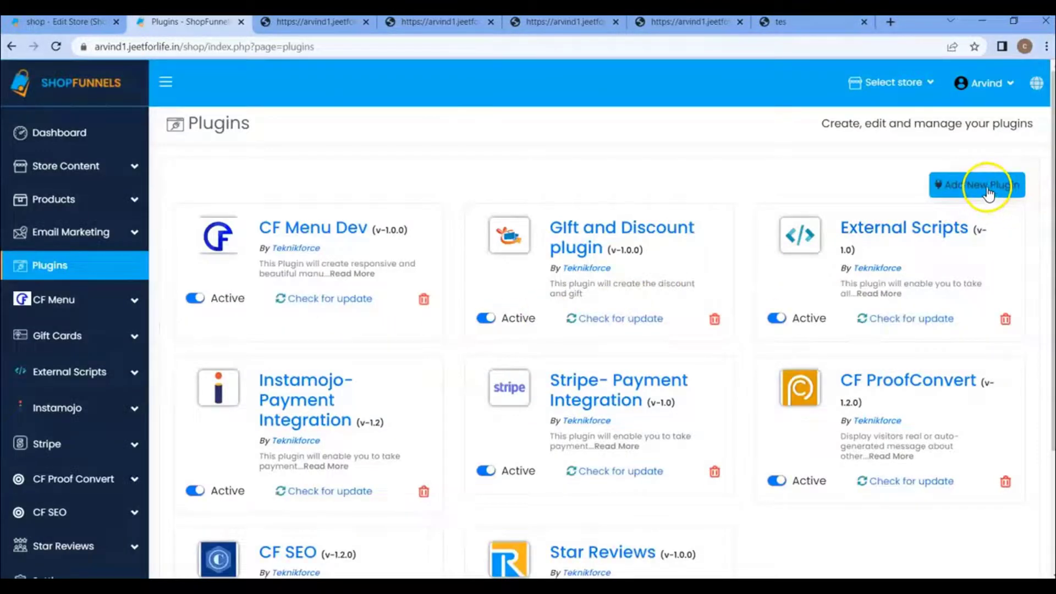
click(978, 185)
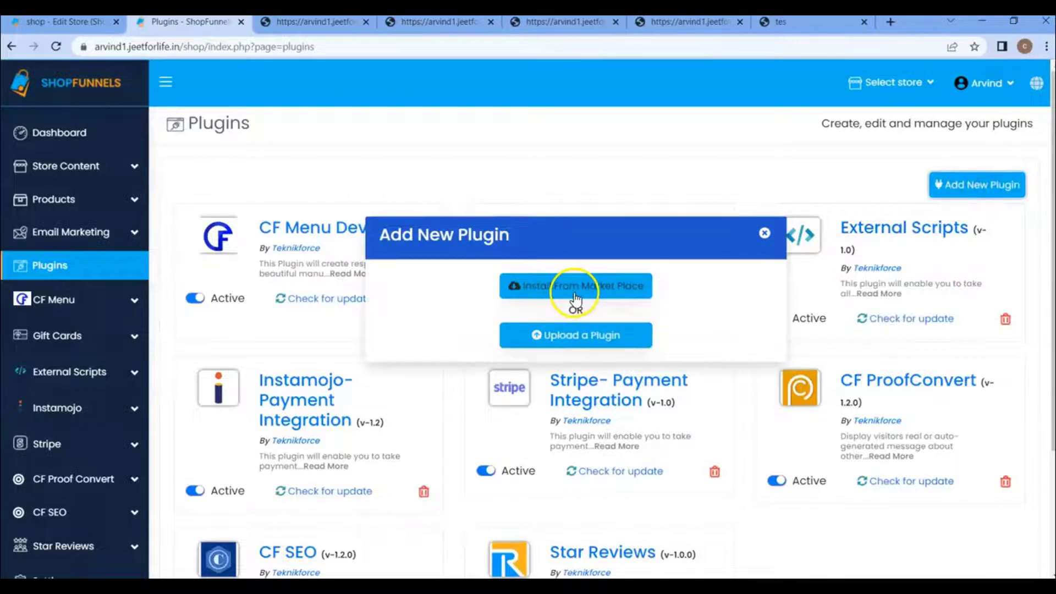
click(575, 287)
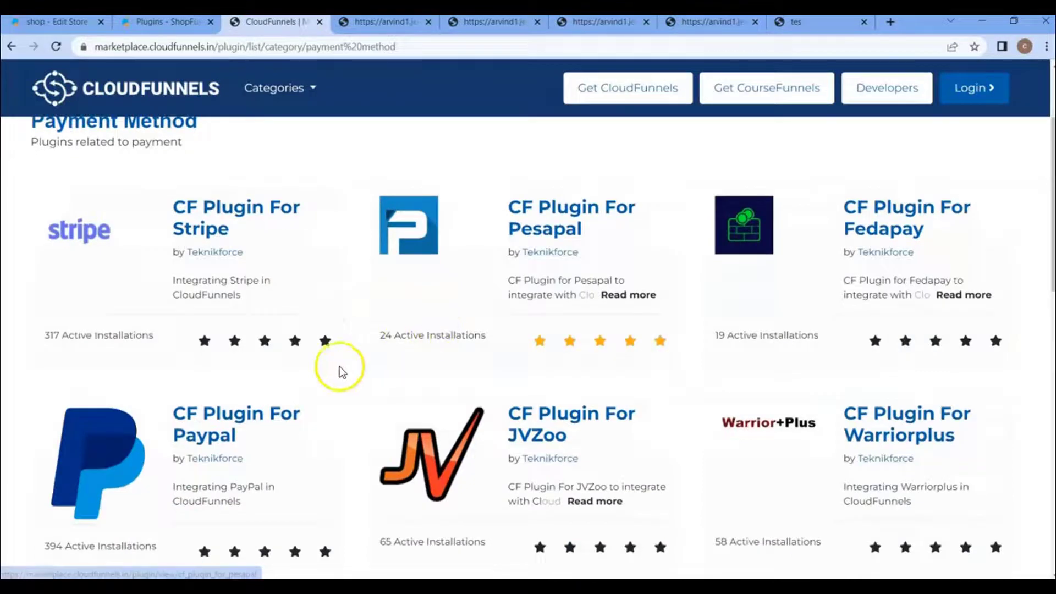
Install CF Plugin For Paypal from the marketplace's Payment Method category
click(236, 428)
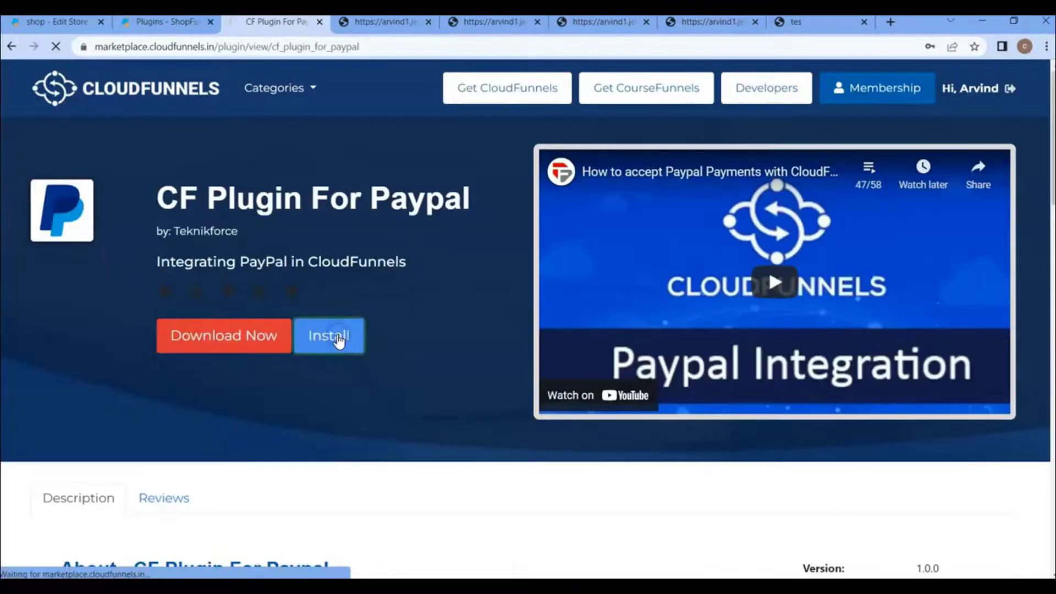
click(329, 335)
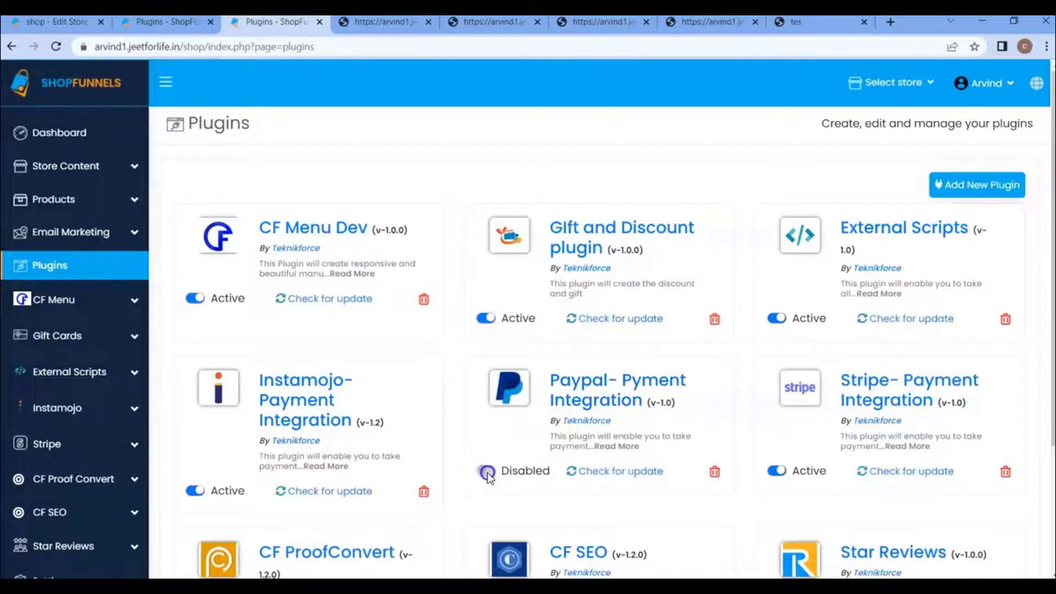
click(484, 473)
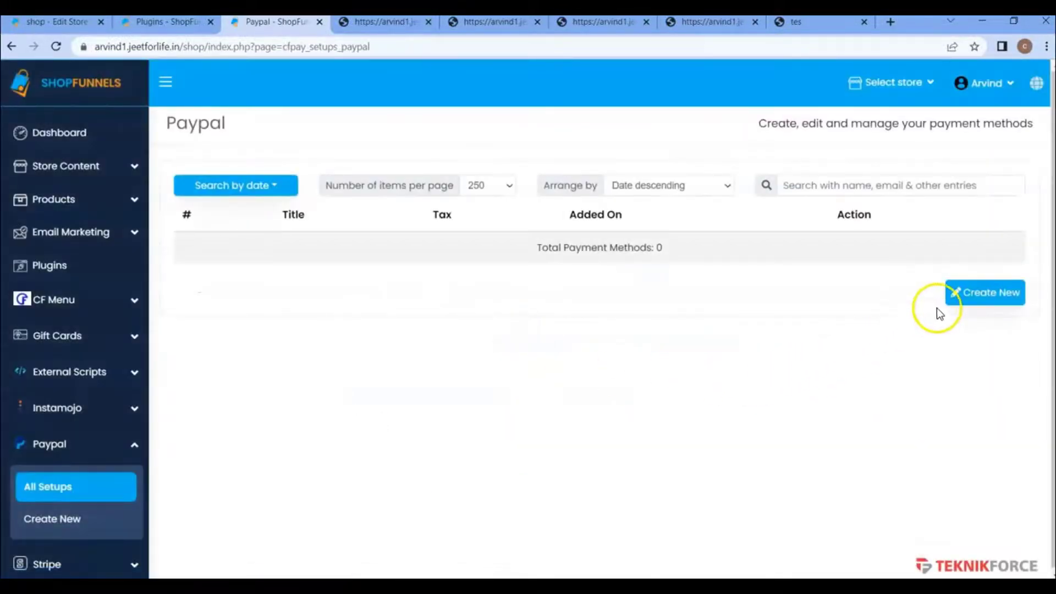
click(987, 292)
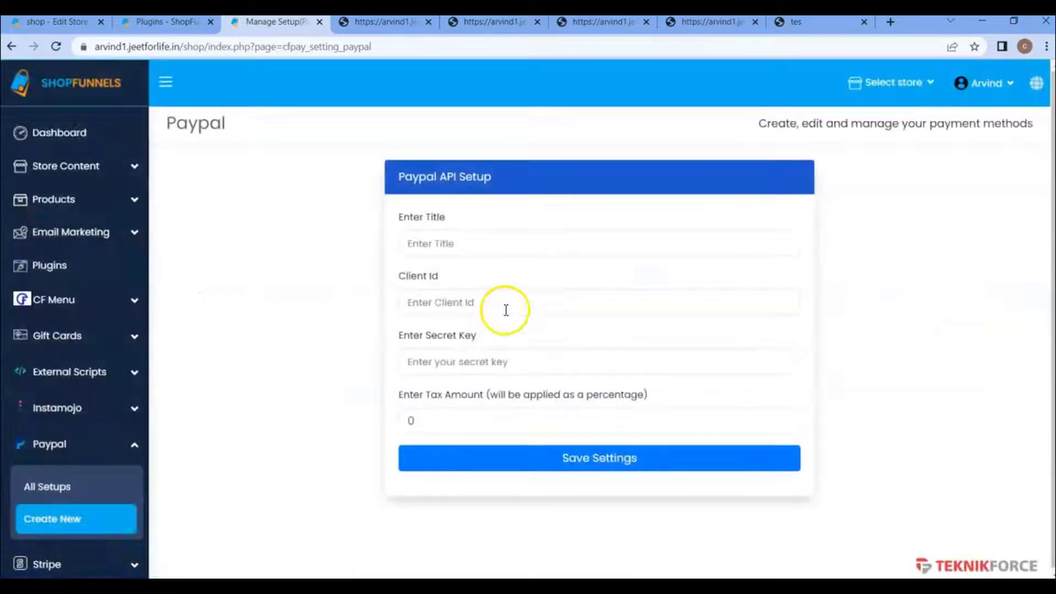
text(Paypal)
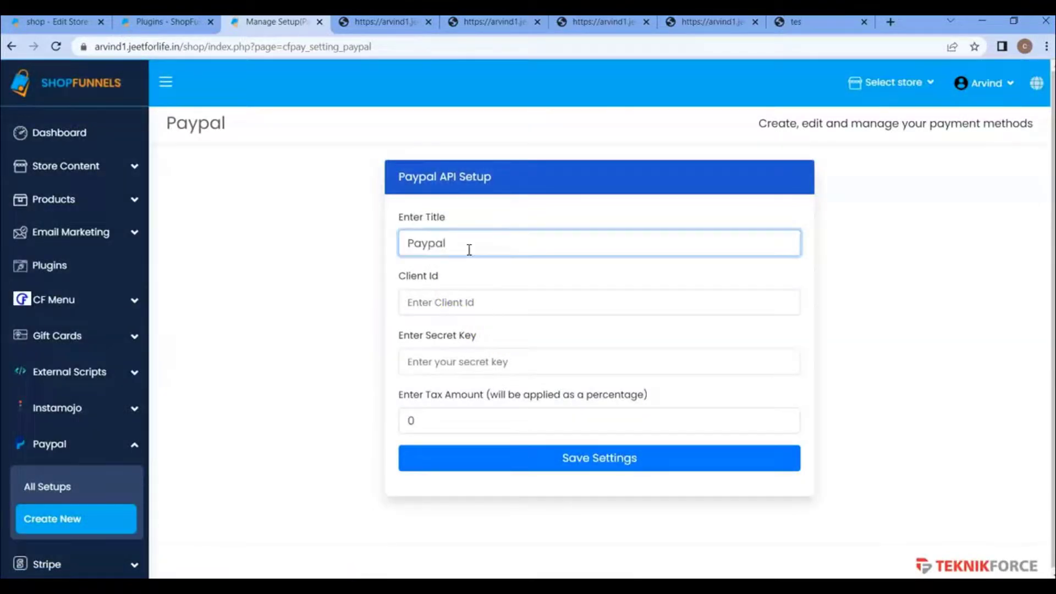
text(tesd)
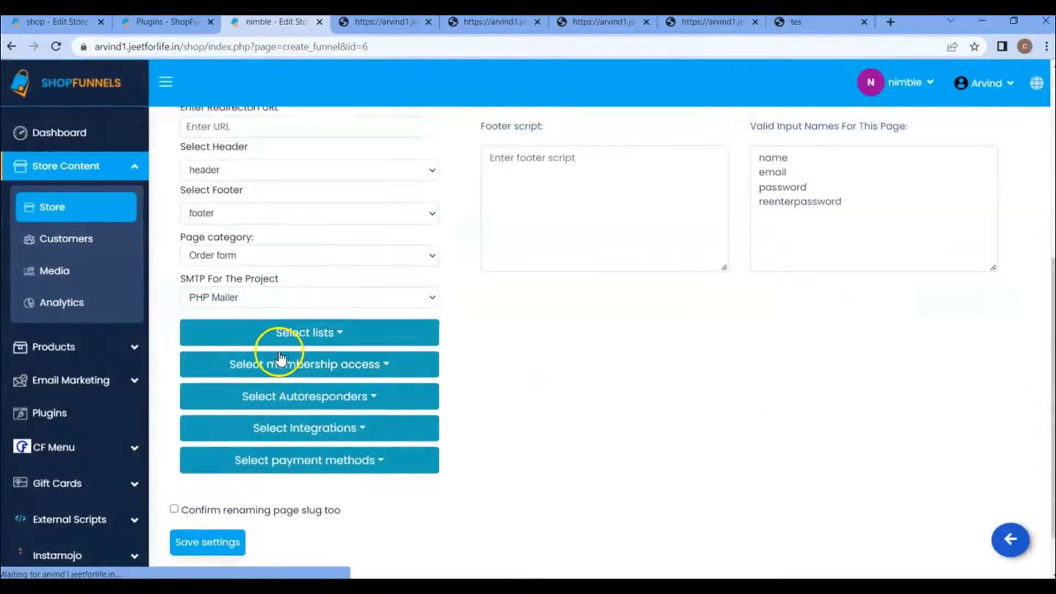
Choose the Paypal radio button as the order form's payment method, then go back
click(309, 461)
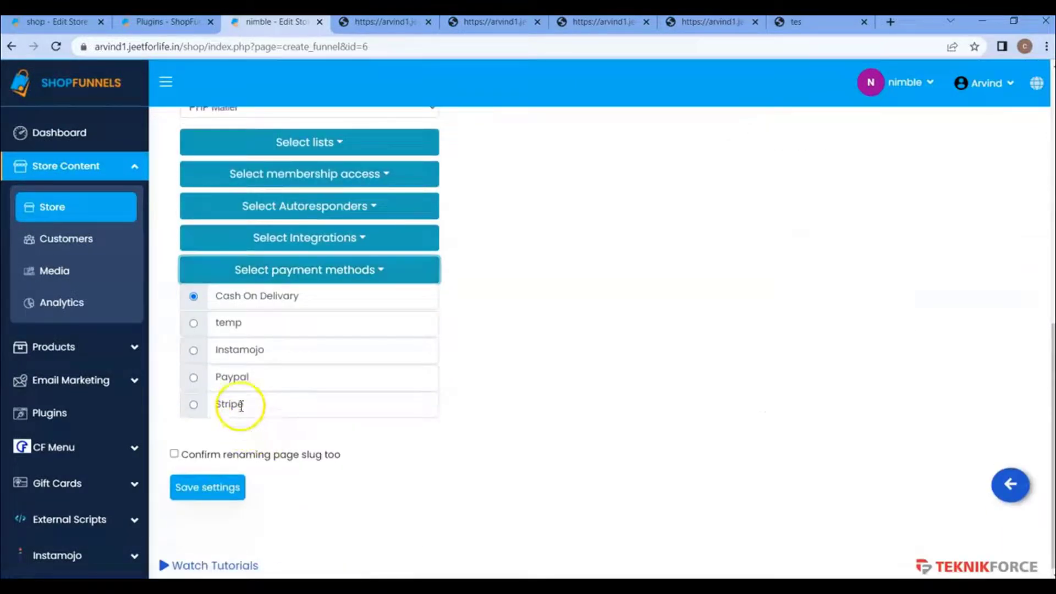
click(193, 378)
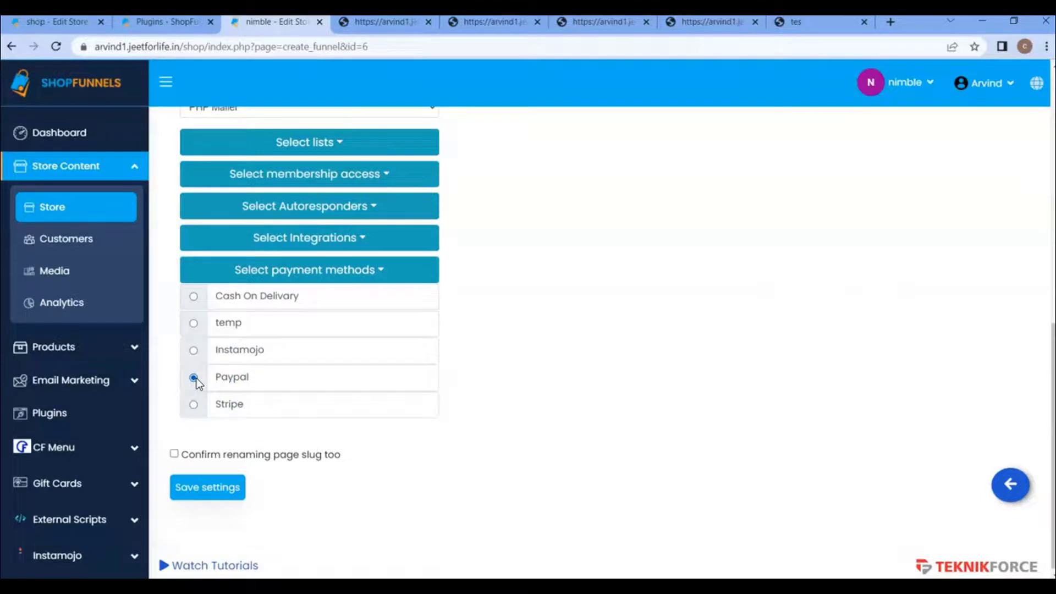
click(194, 378)
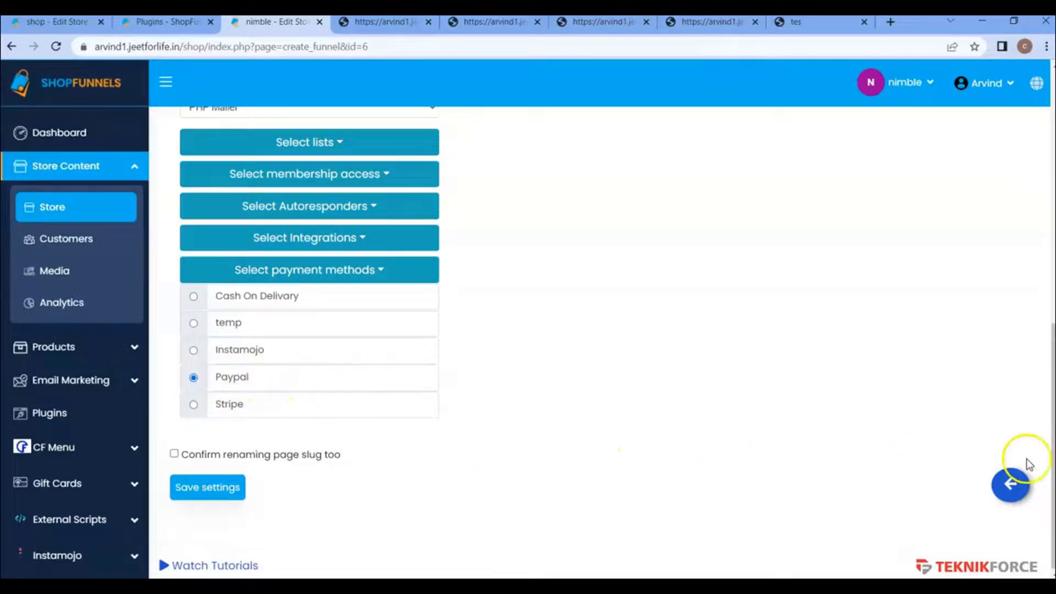
click(1008, 487)
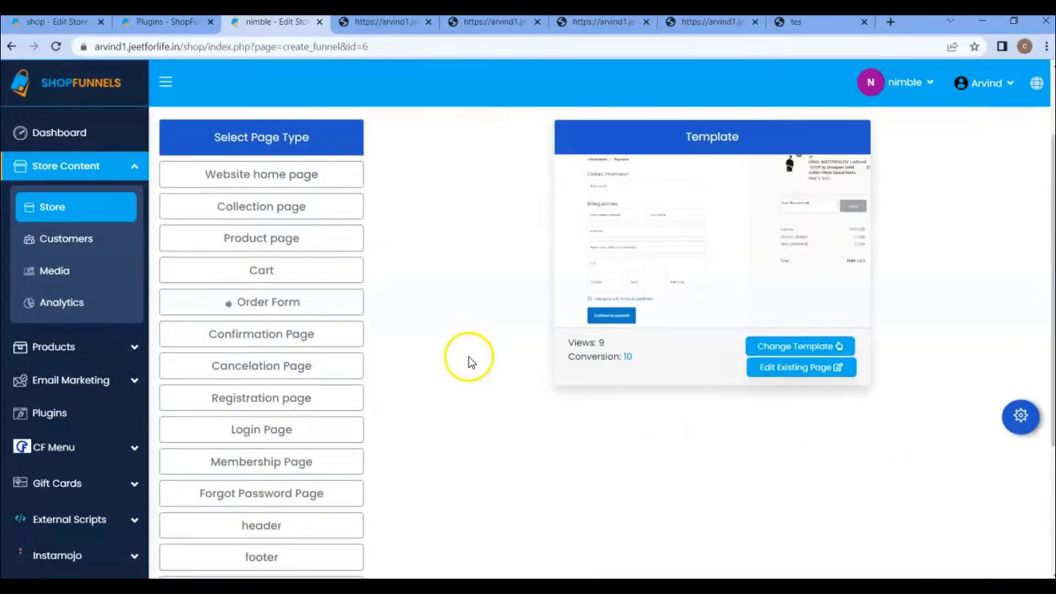
Select the Registration page type and launch Edit Existing Page in the page editor
click(261, 441)
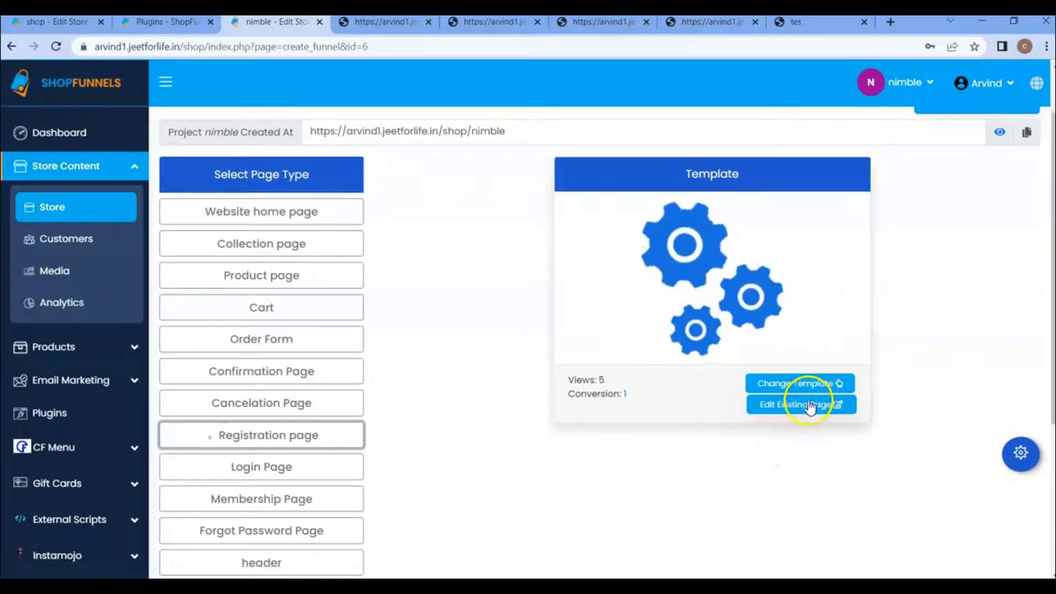
click(802, 405)
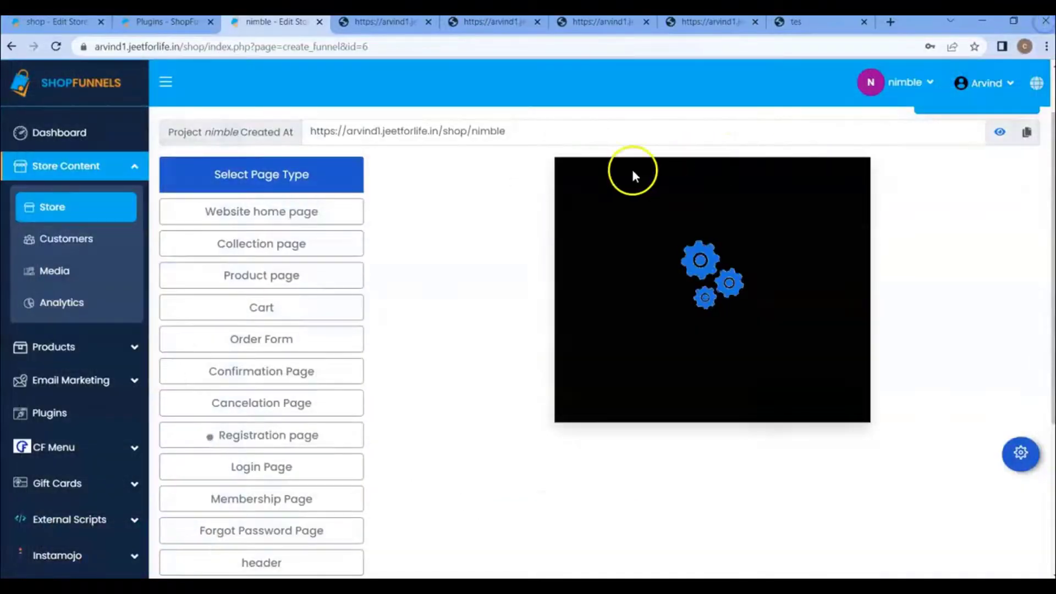
click(261, 435)
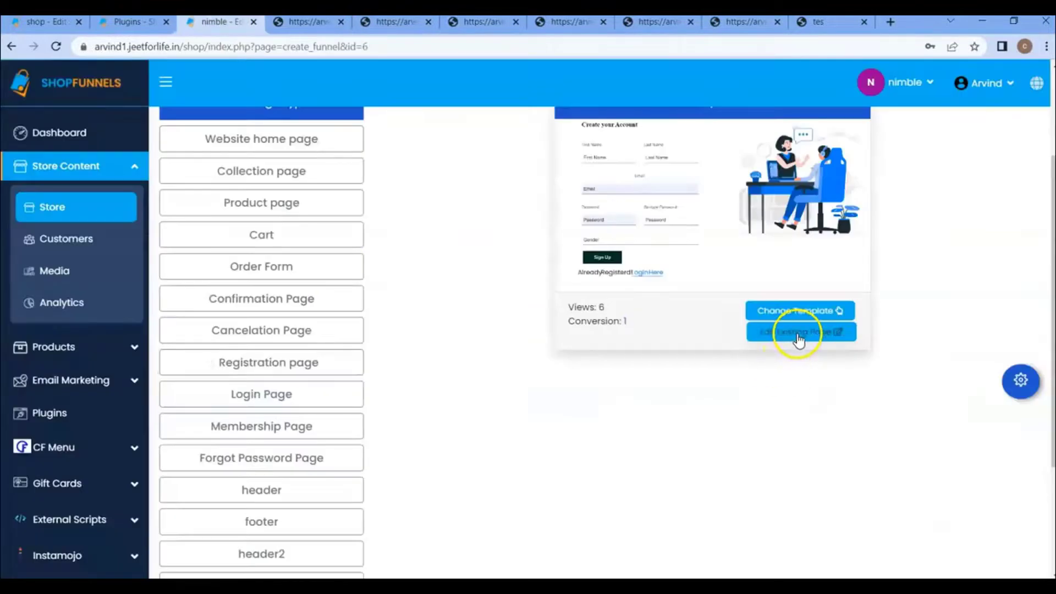
click(802, 332)
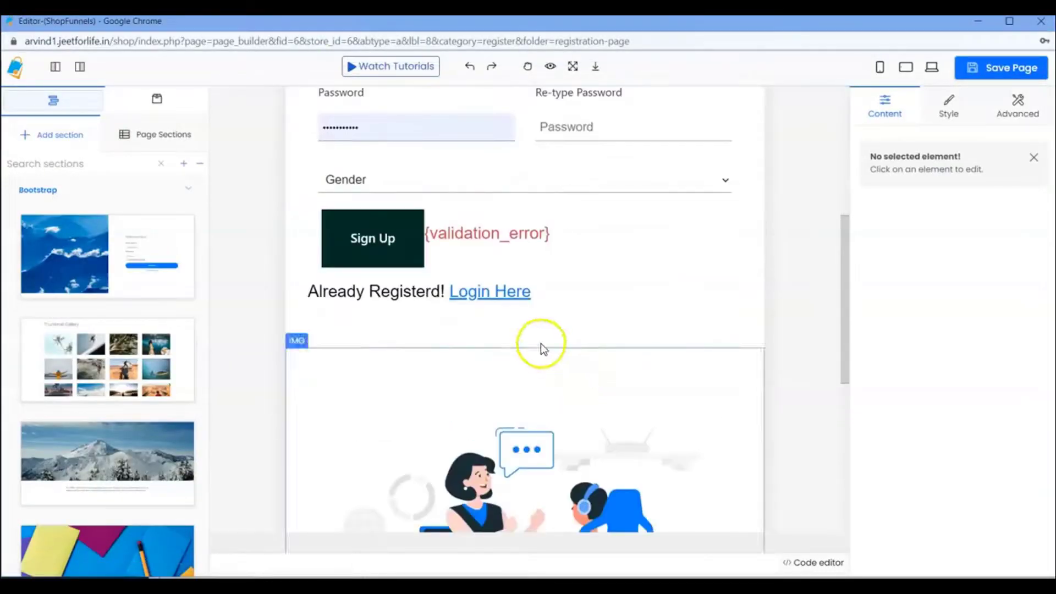
Point the Login Here link to the login page URL 'p/nimble/login-page/'
click(489, 292)
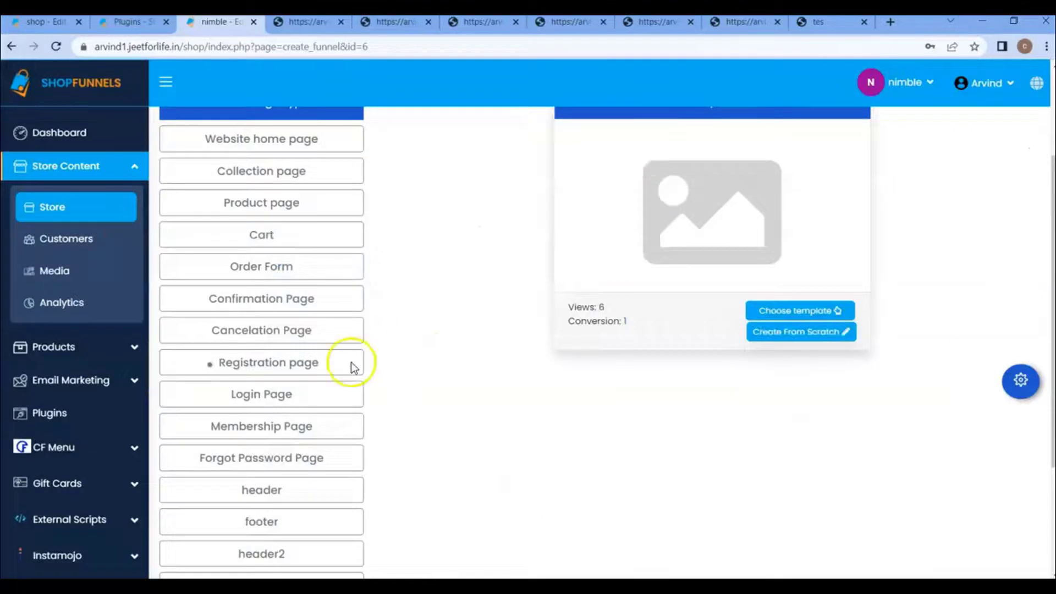
click(282, 395)
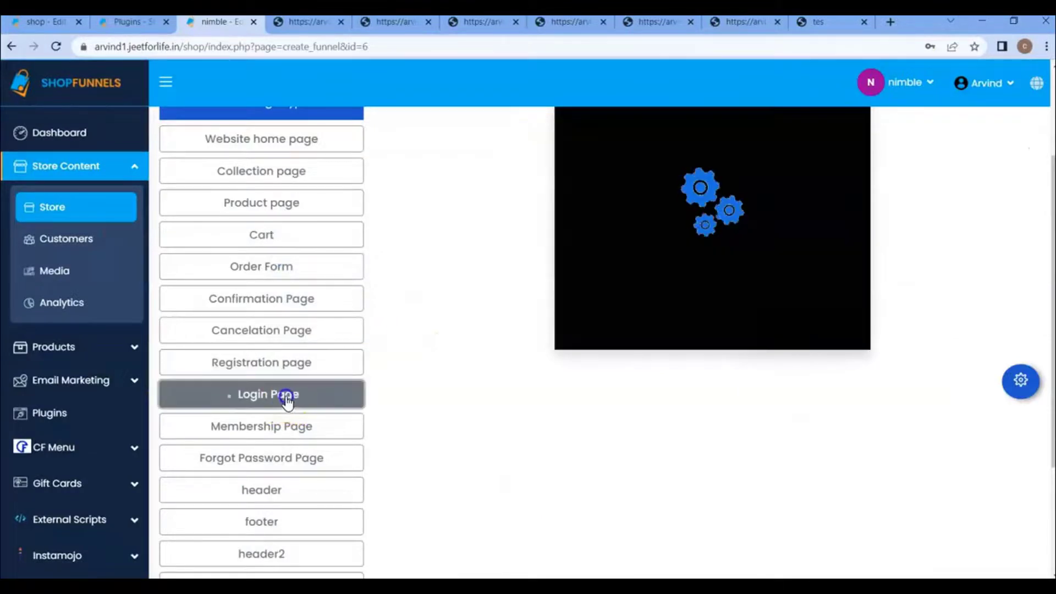
click(261, 394)
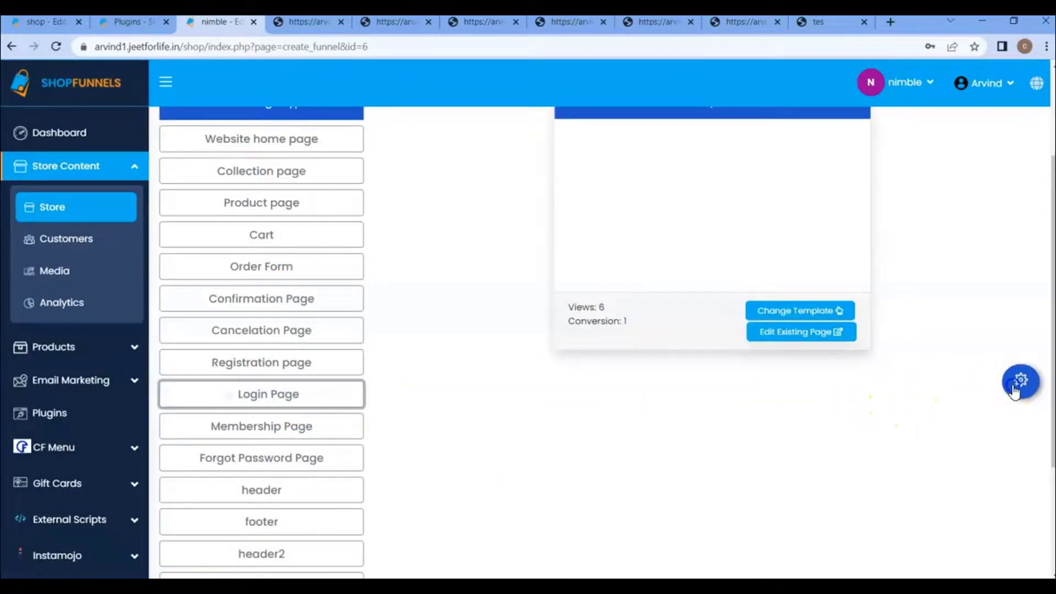
click(801, 332)
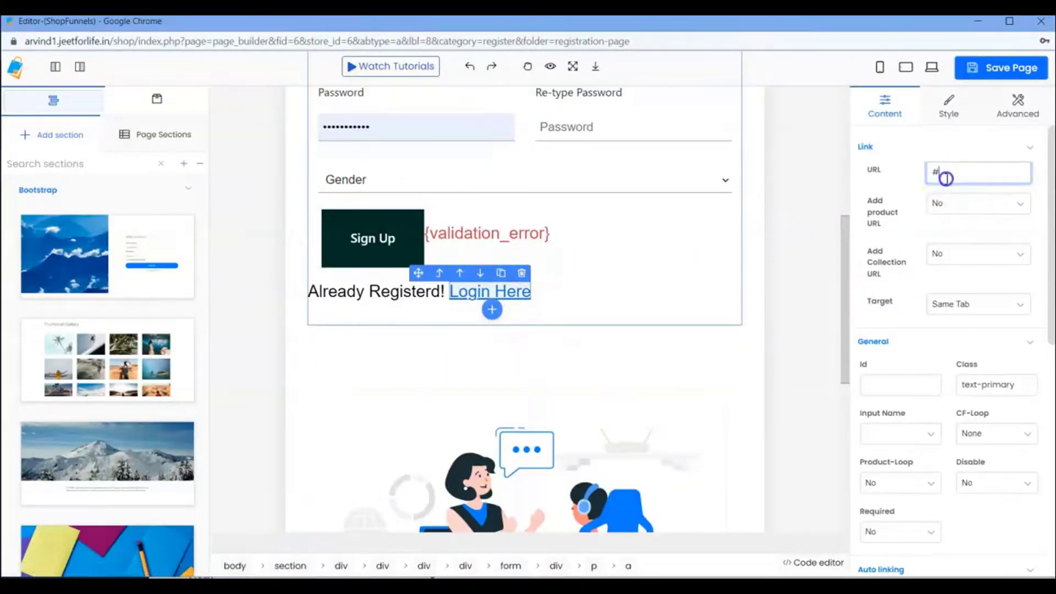
text(p/nimble/login-page/)
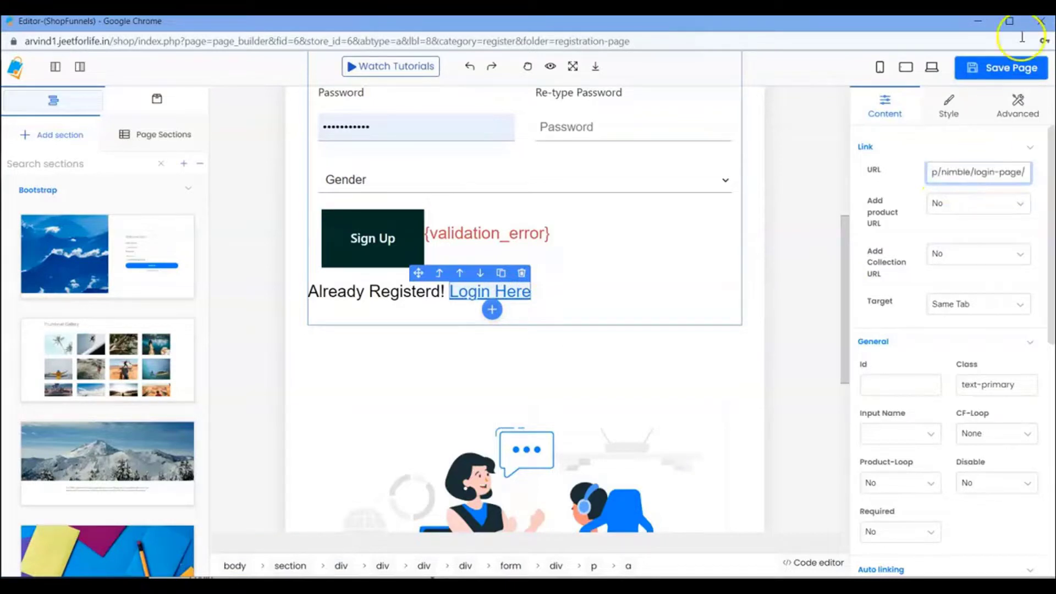
Set the Create your Account heading to font size 35 in Akronim
click(1001, 67)
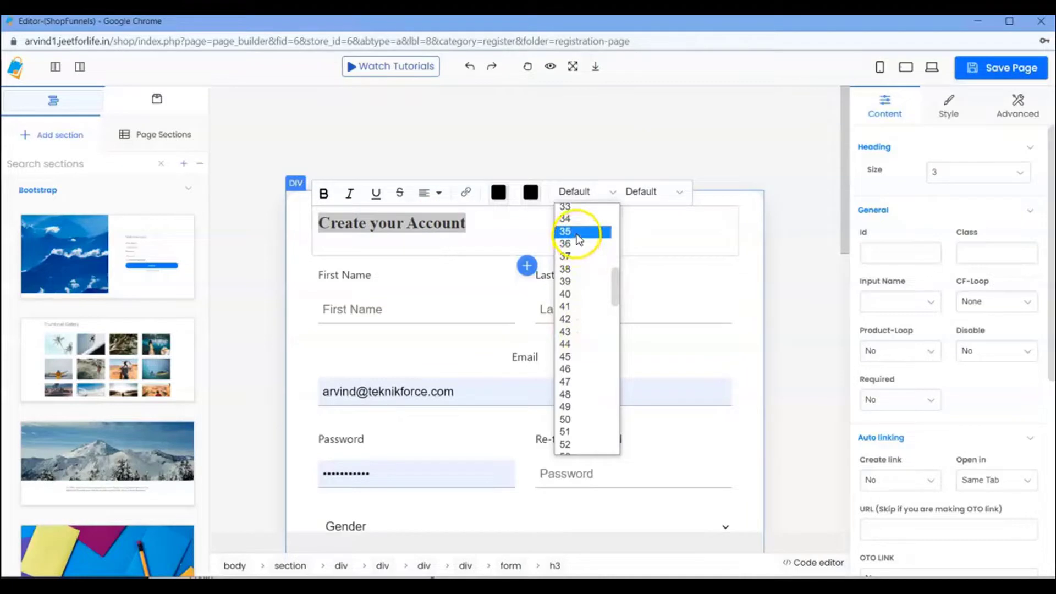
click(565, 231)
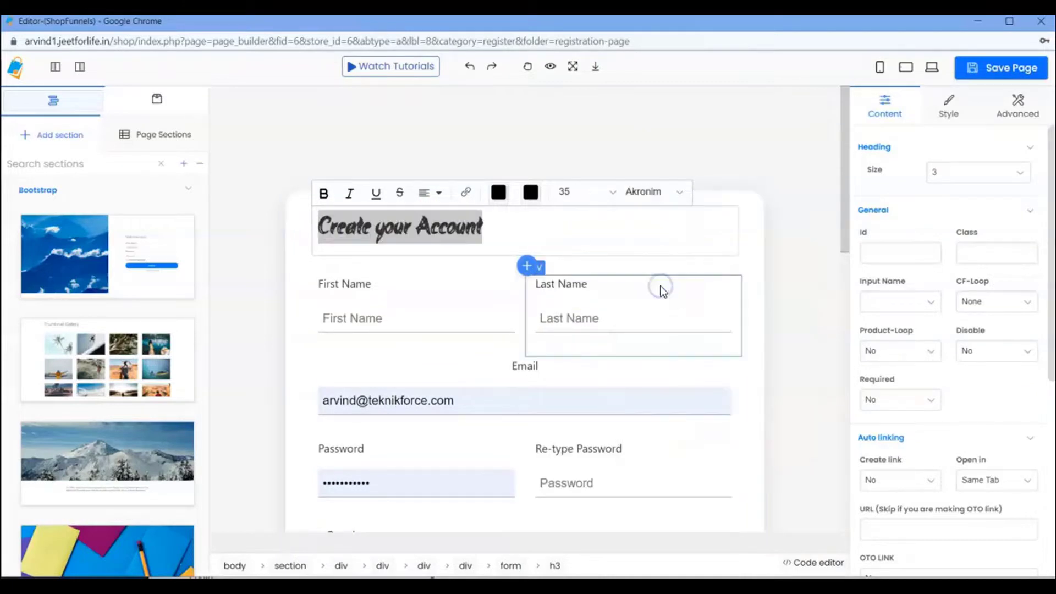
click(665, 247)
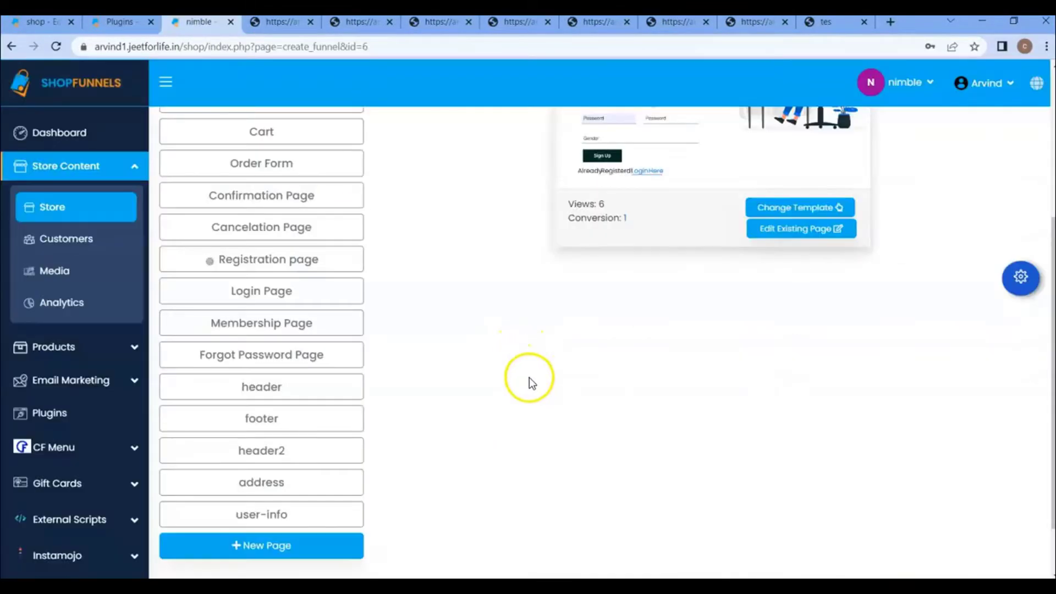
Switch the store preview from the login page to the membership page template, showing its order panel and footer
click(262, 291)
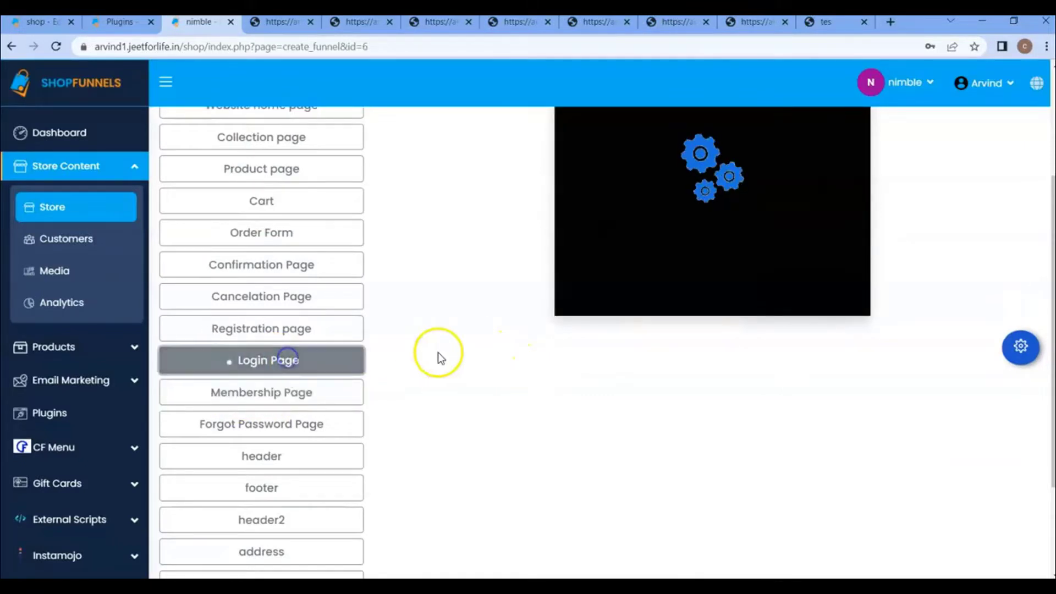
click(261, 393)
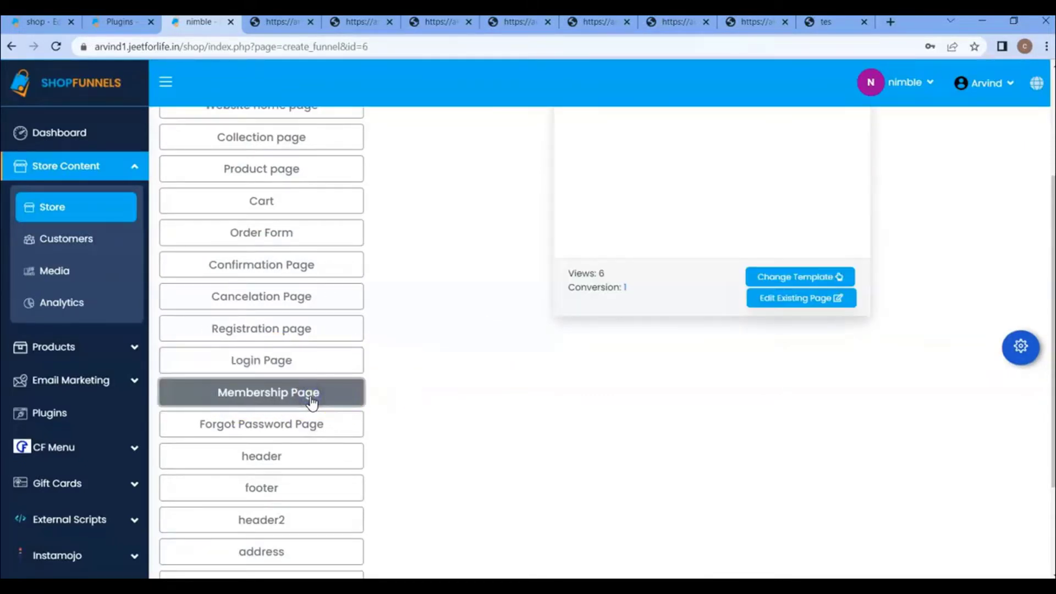
click(268, 393)
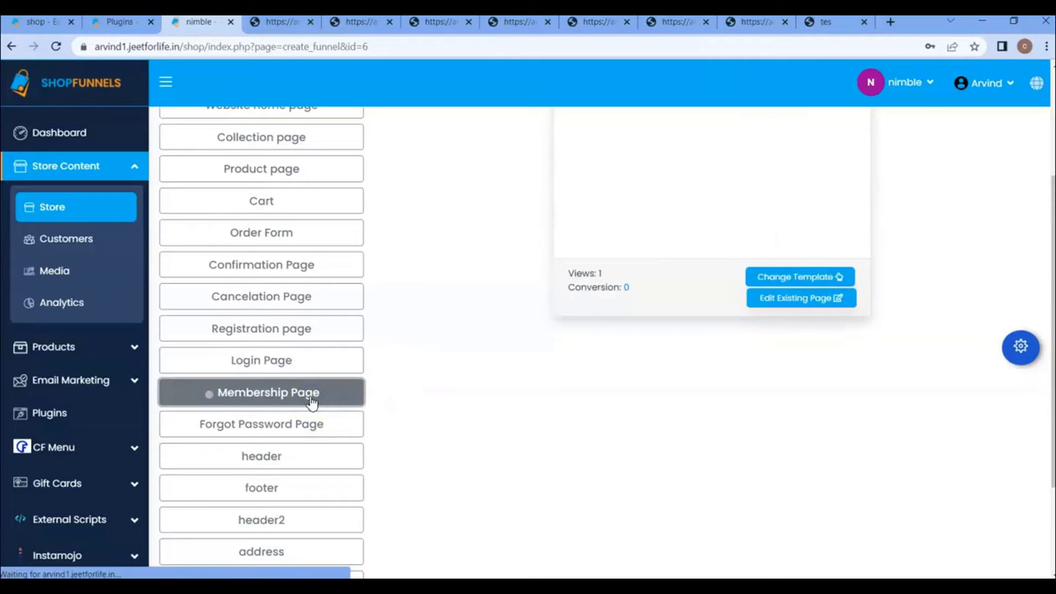
click(268, 392)
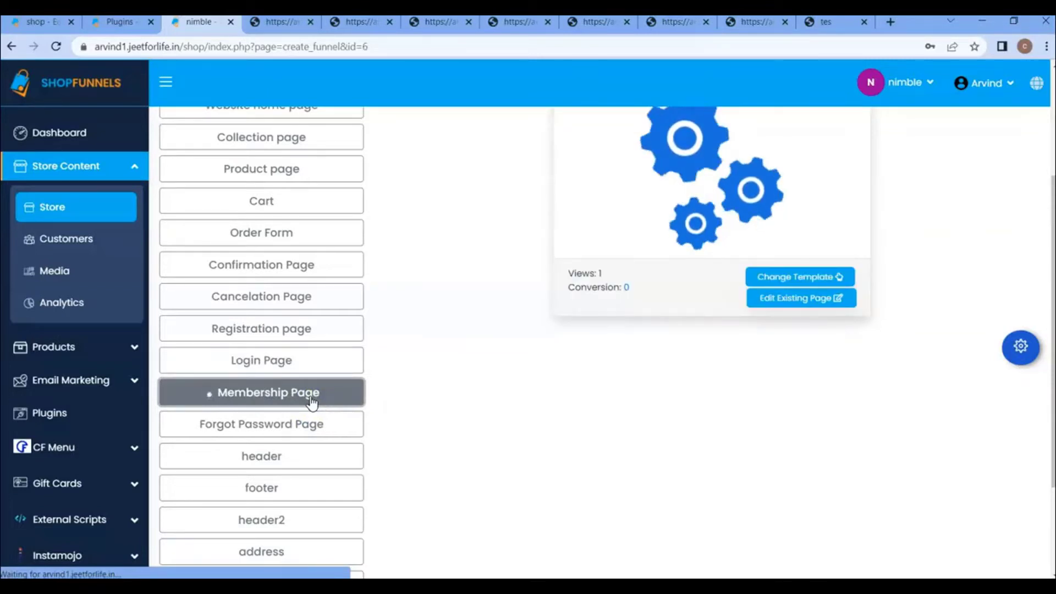
click(261, 392)
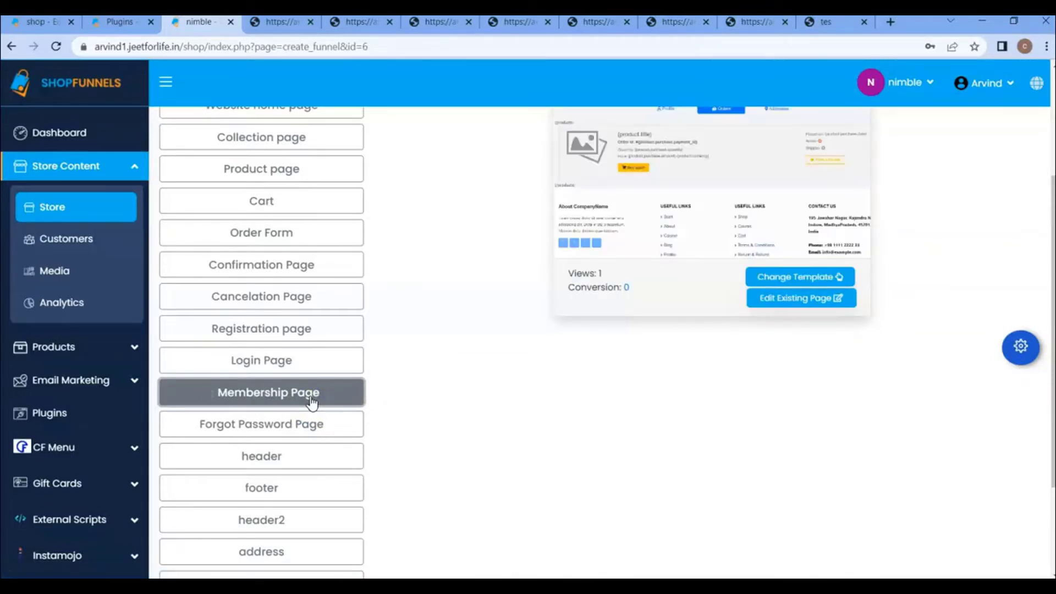
click(262, 392)
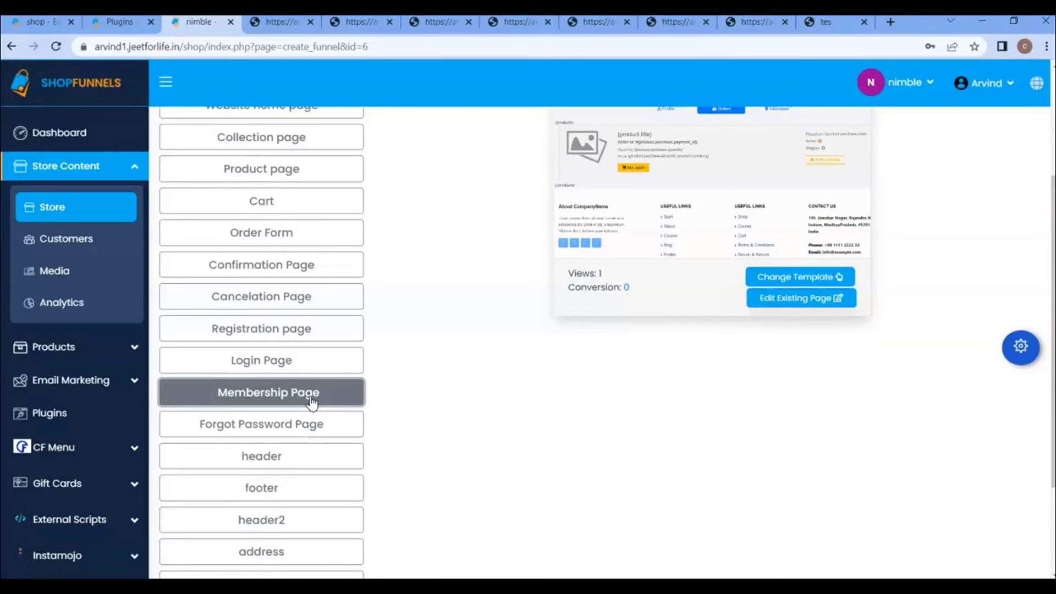
click(261, 392)
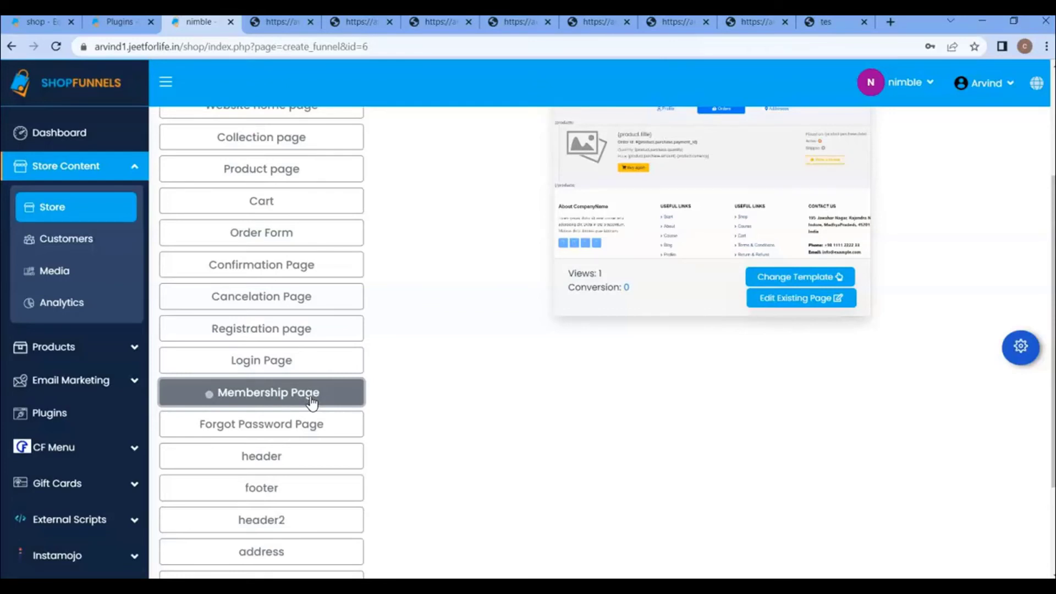